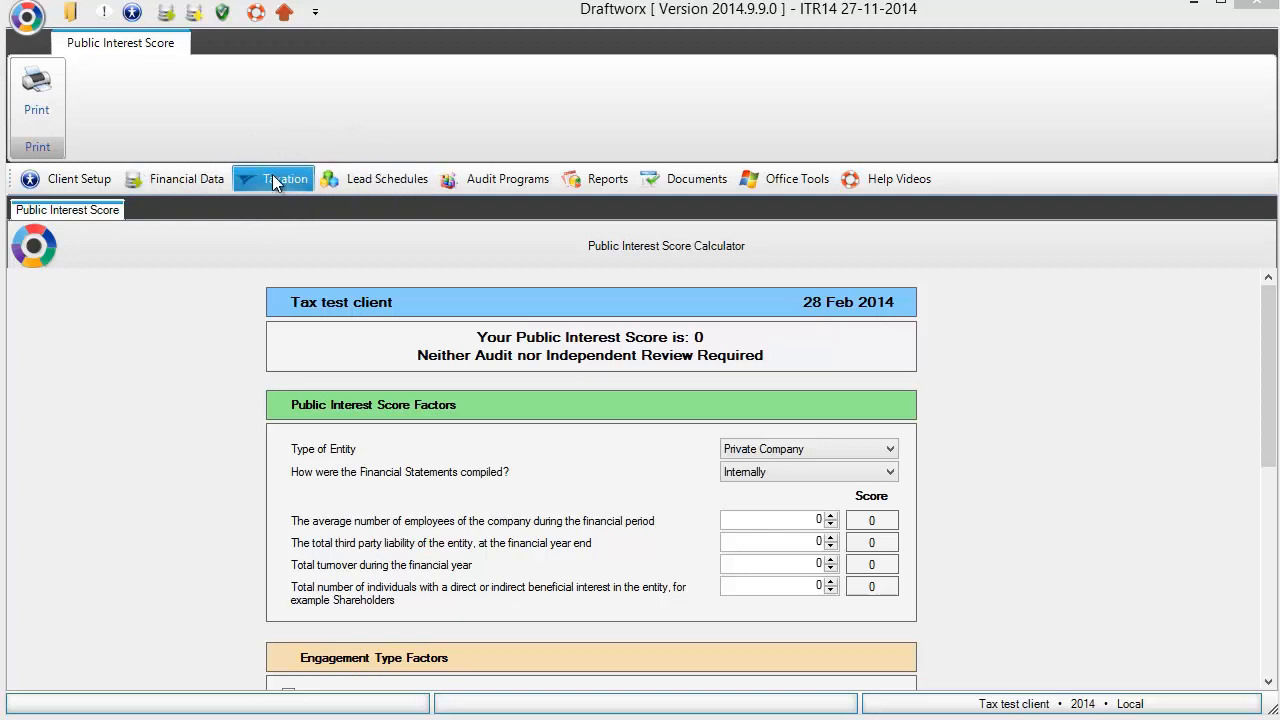
# Open the Taxation dropdown for the tax test client to show Files and ITR14
pyautogui.click(285, 178)
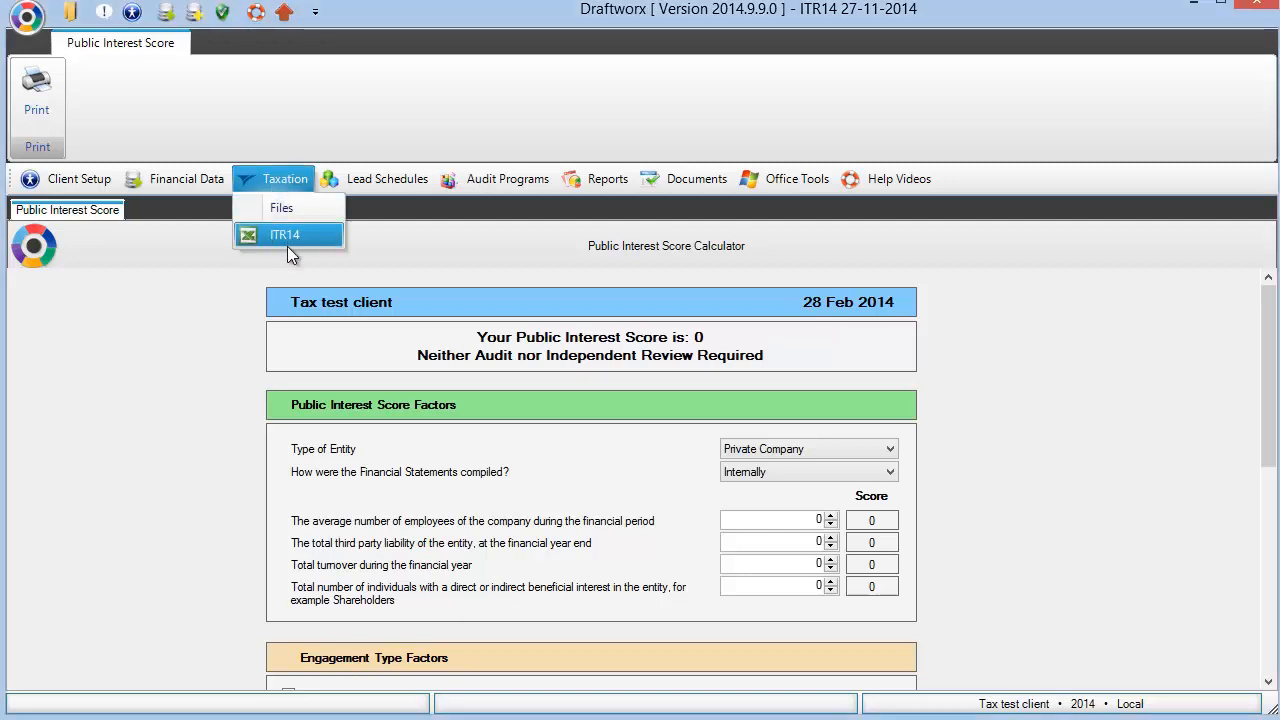
pyautogui.moveTo(293, 251)
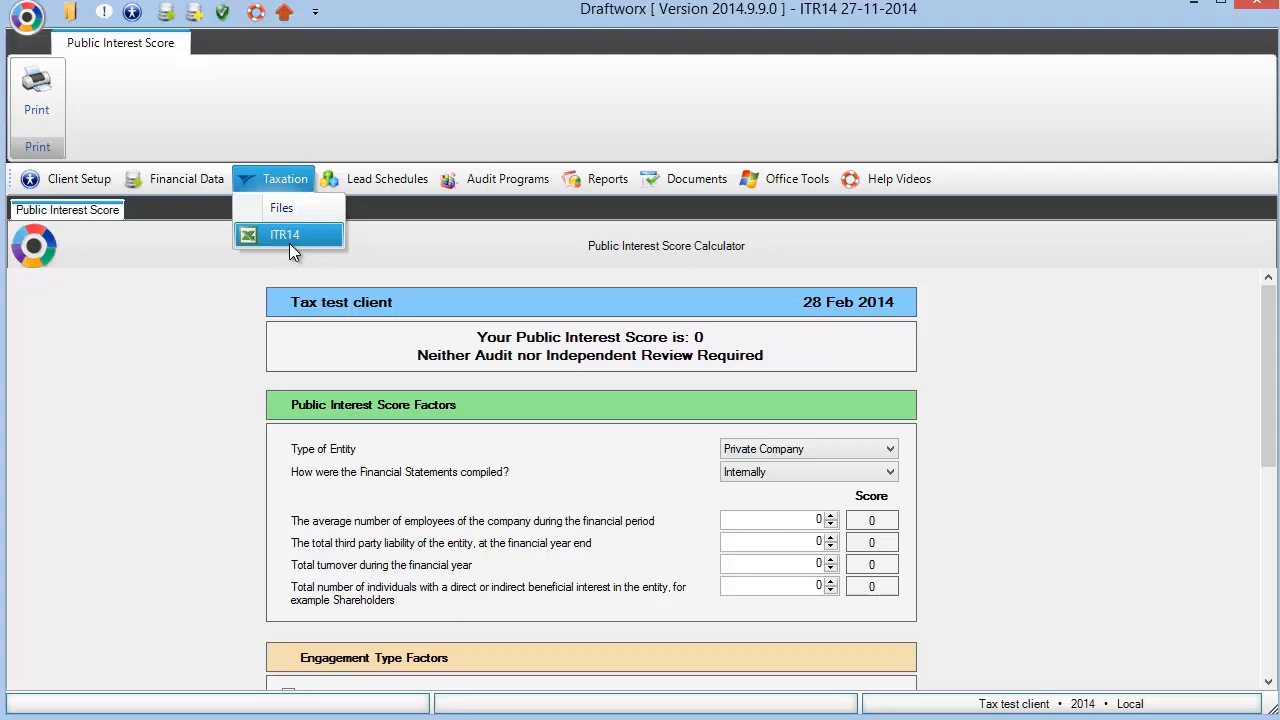
pyautogui.moveTo(289, 238)
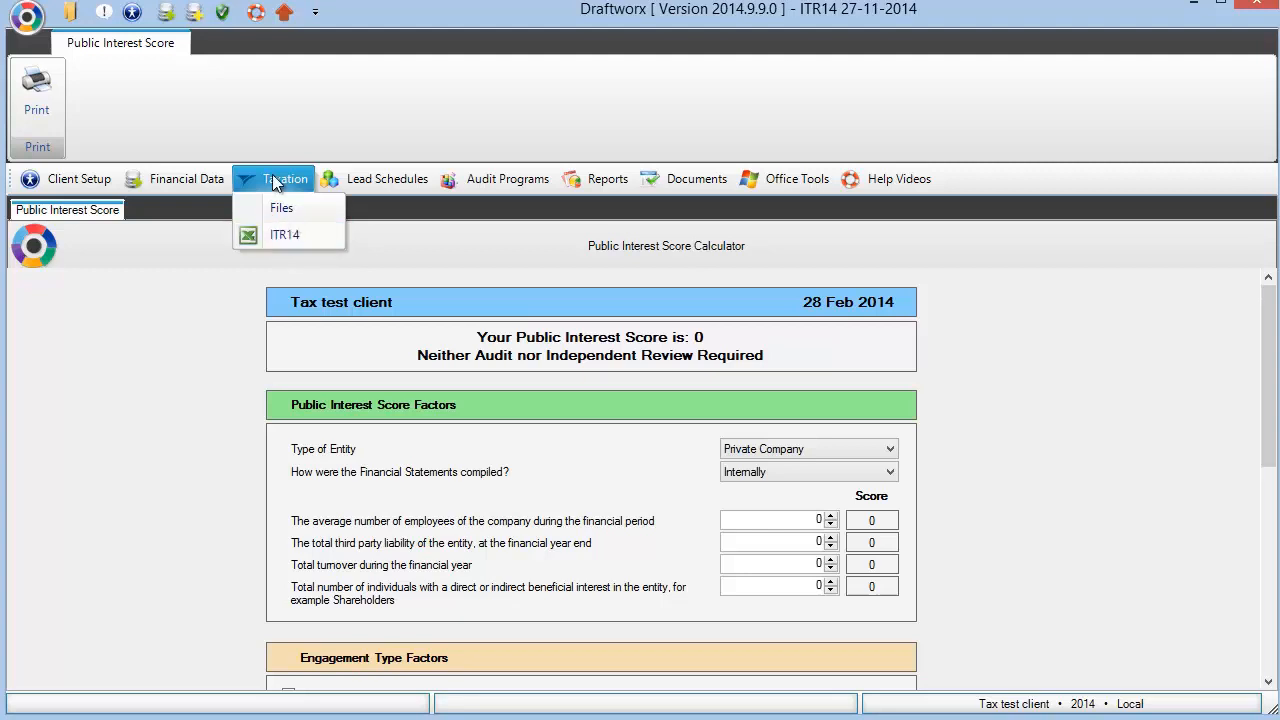
pyautogui.moveTo(285, 234)
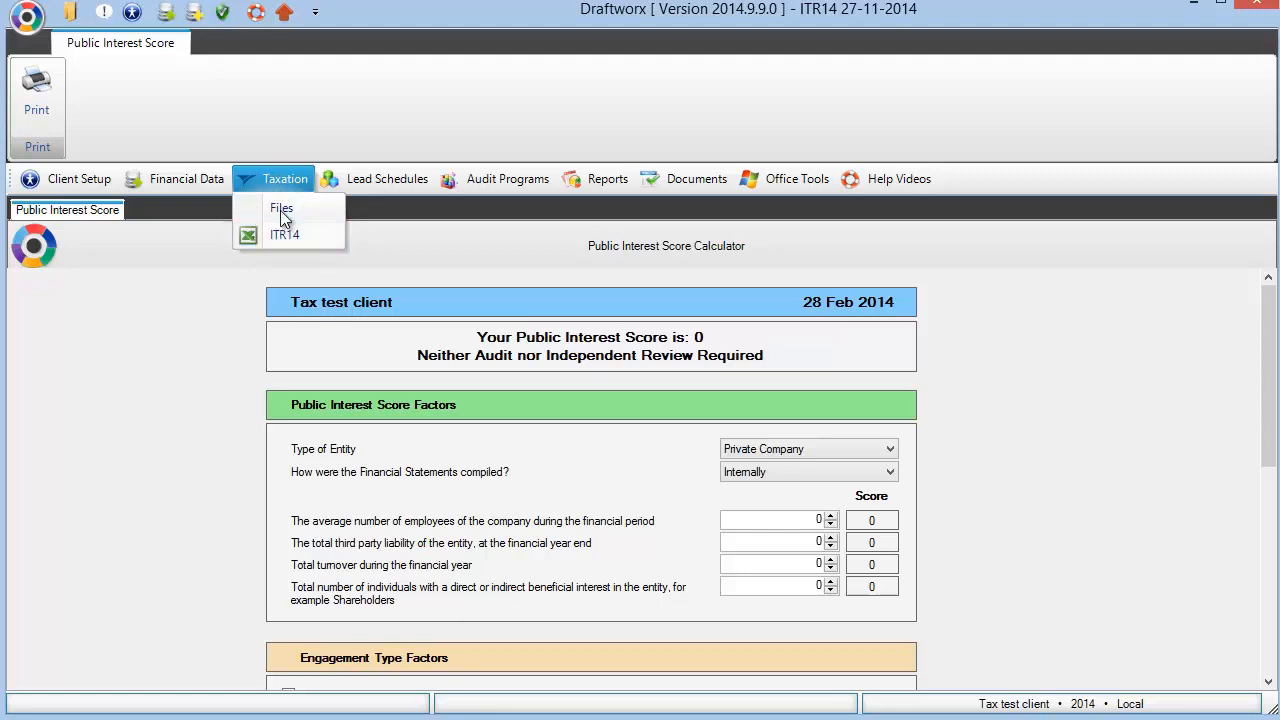
# Import the IFRS SME template ITR14 through Synchronise, confirming the overwrite of the client's ITR14
pyautogui.click(78, 179)
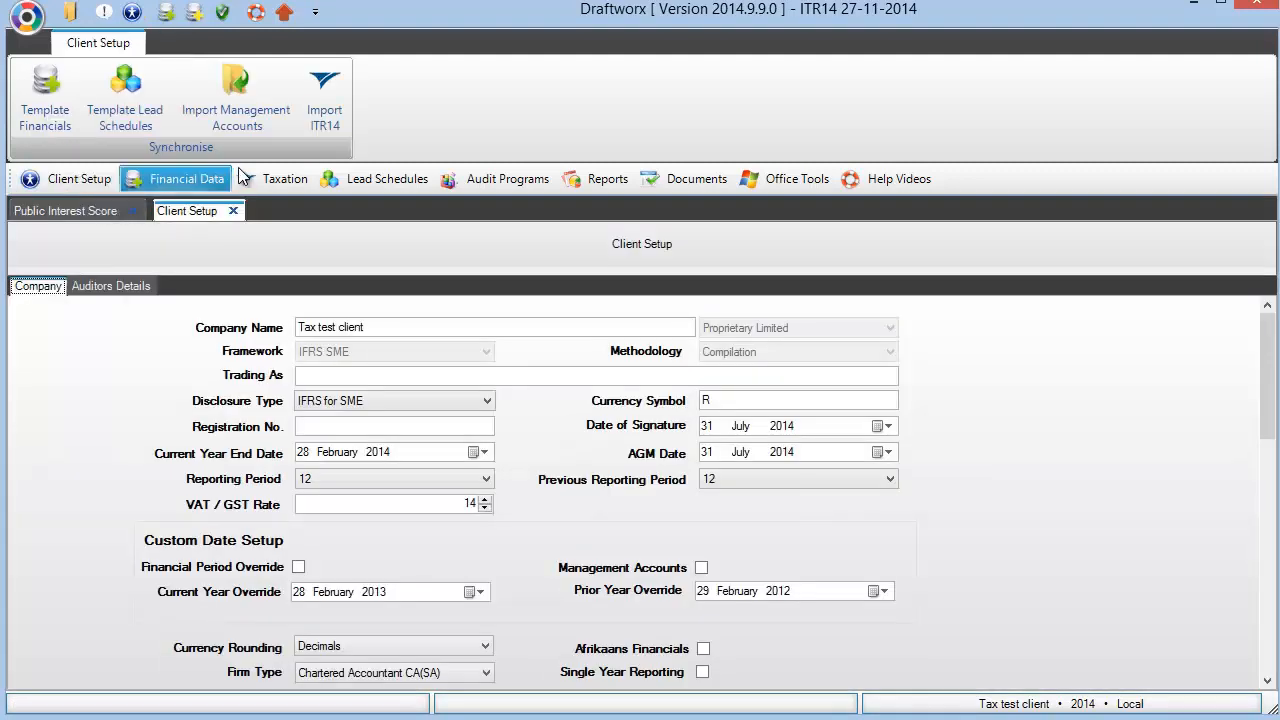
pyautogui.moveTo(236, 95)
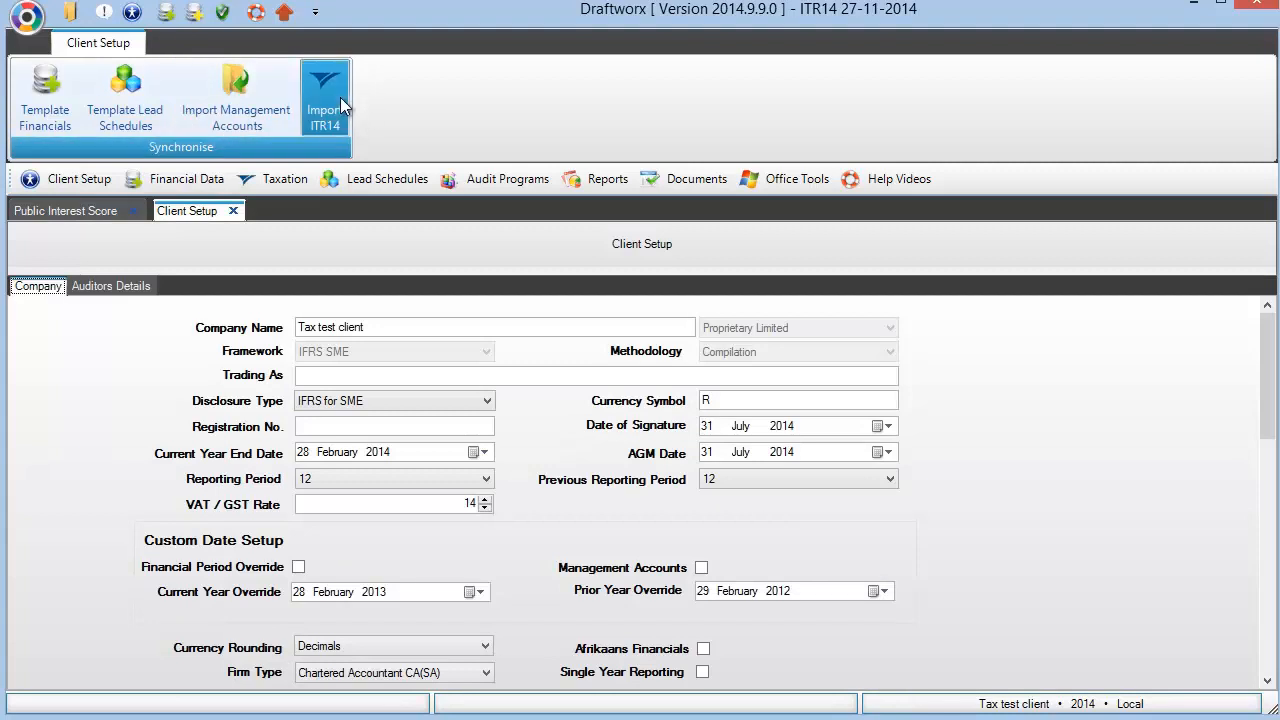
pyautogui.moveTo(325, 95)
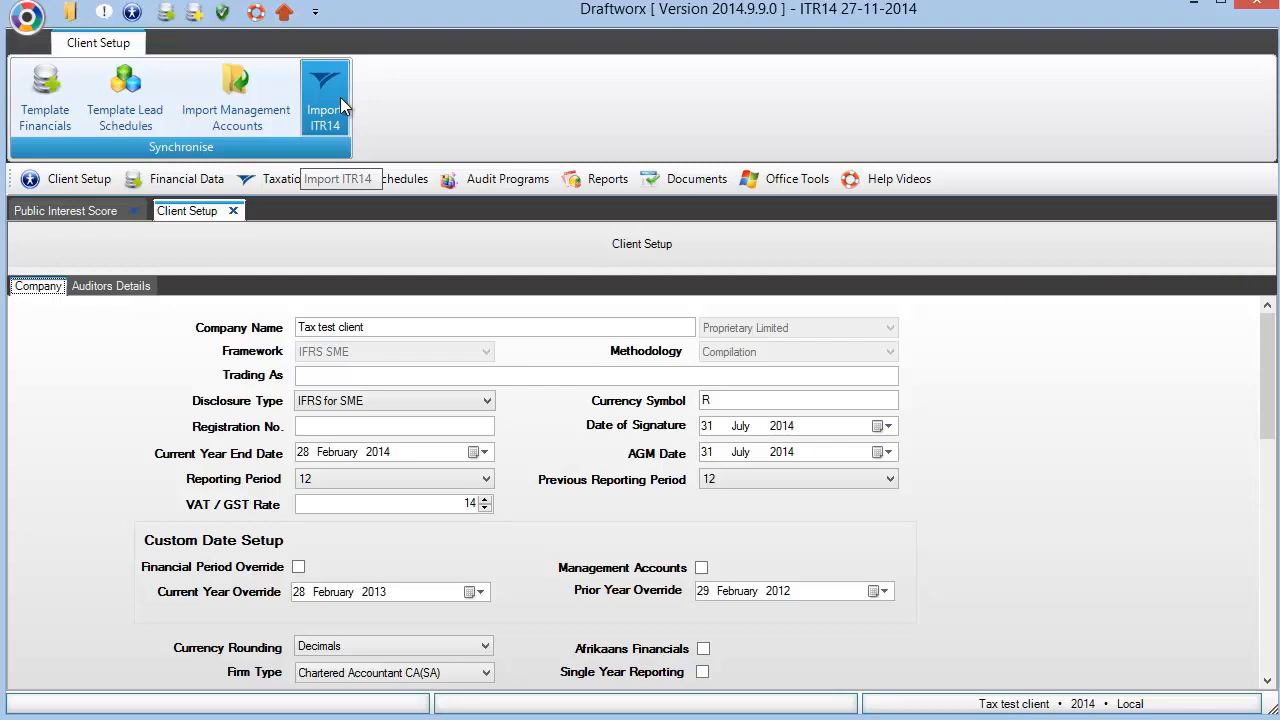
pyautogui.moveTo(315, 100)
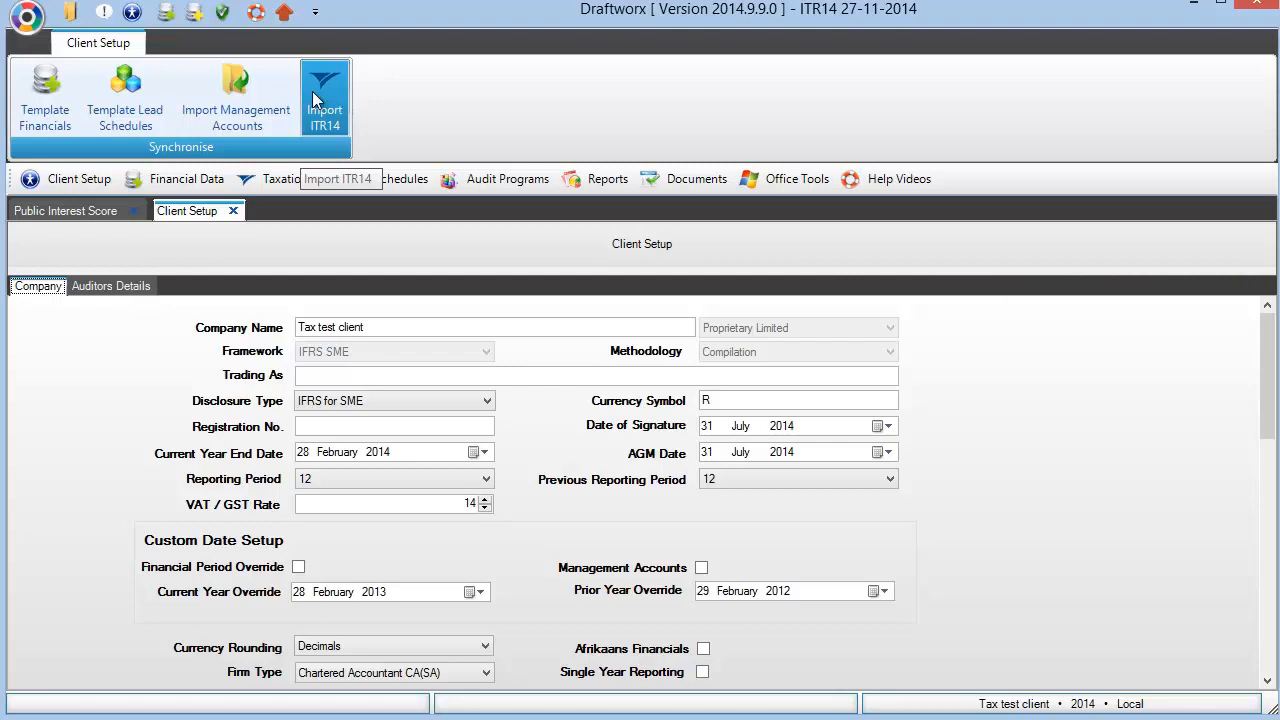
pyautogui.click(324, 95)
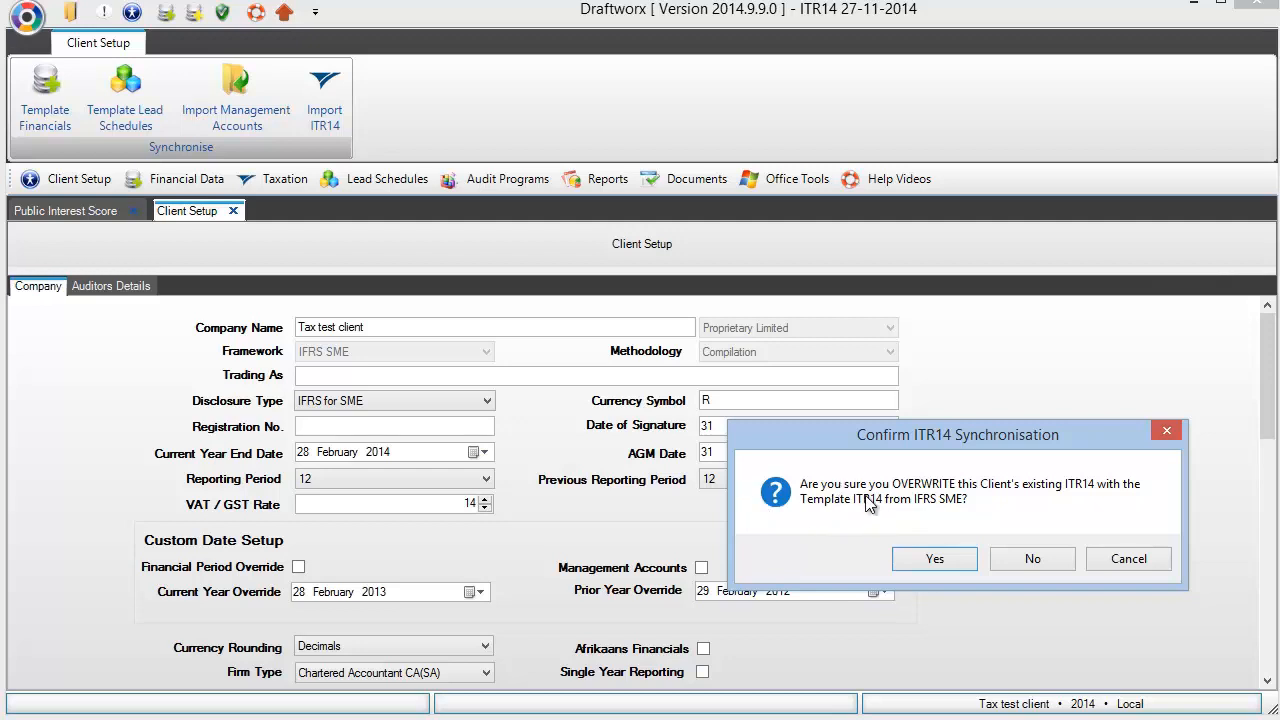
pyautogui.moveTo(878, 526)
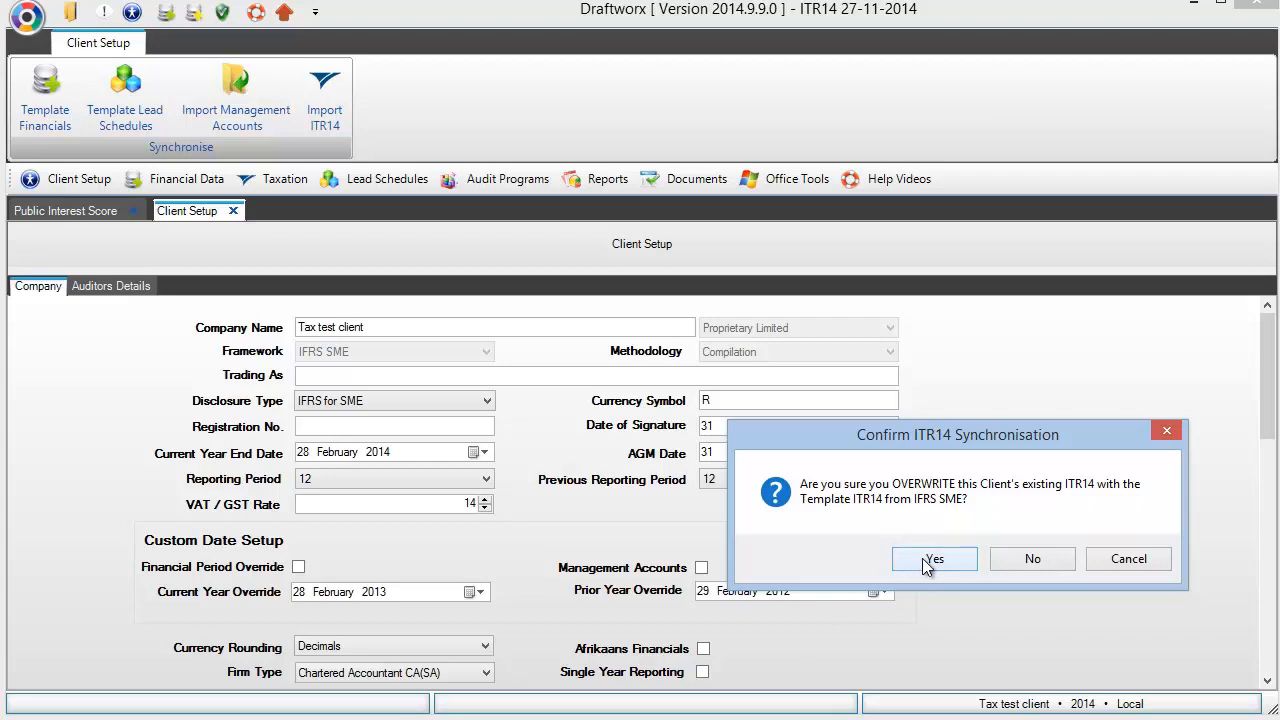
pyautogui.click(933, 558)
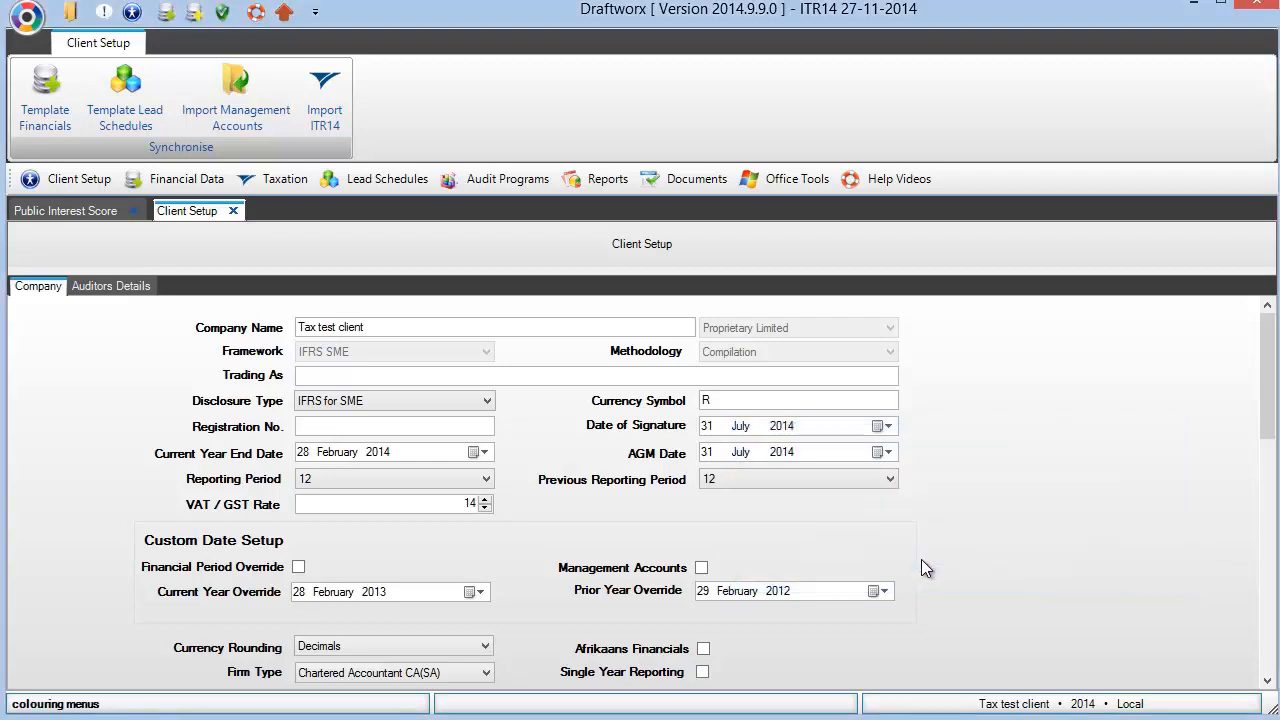
pyautogui.moveTo(315, 220)
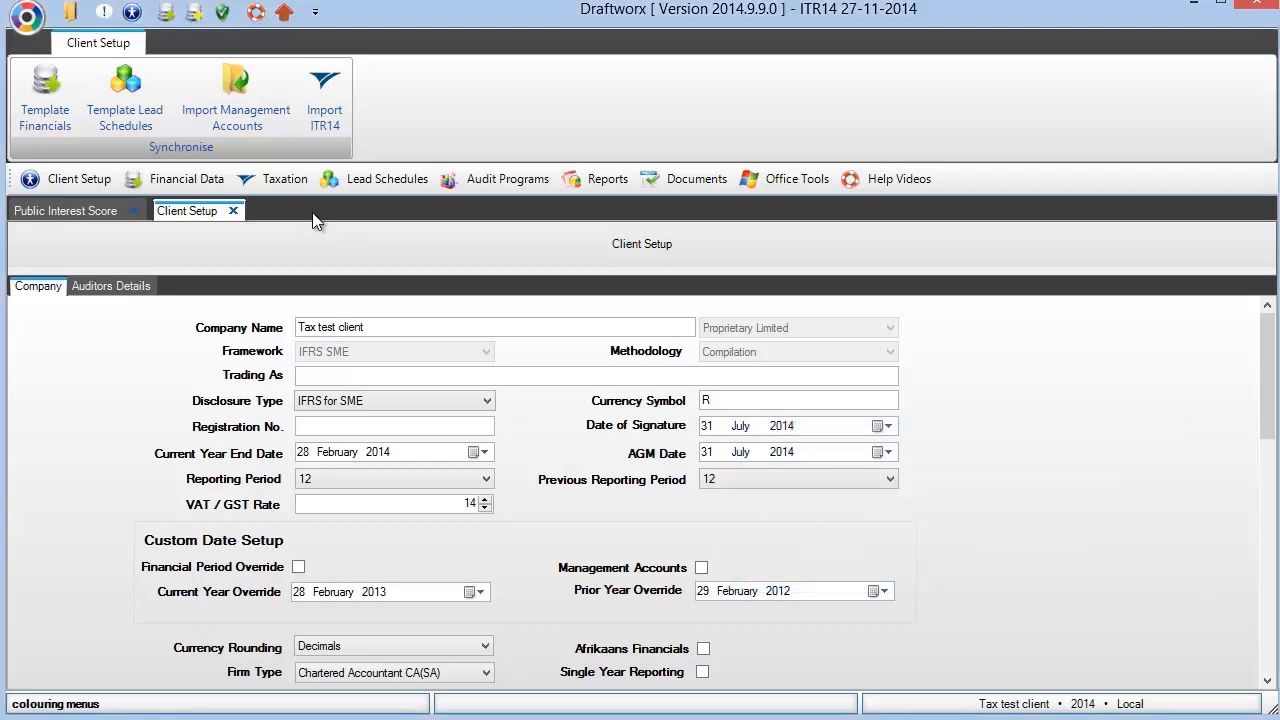
pyautogui.moveTo(289, 191)
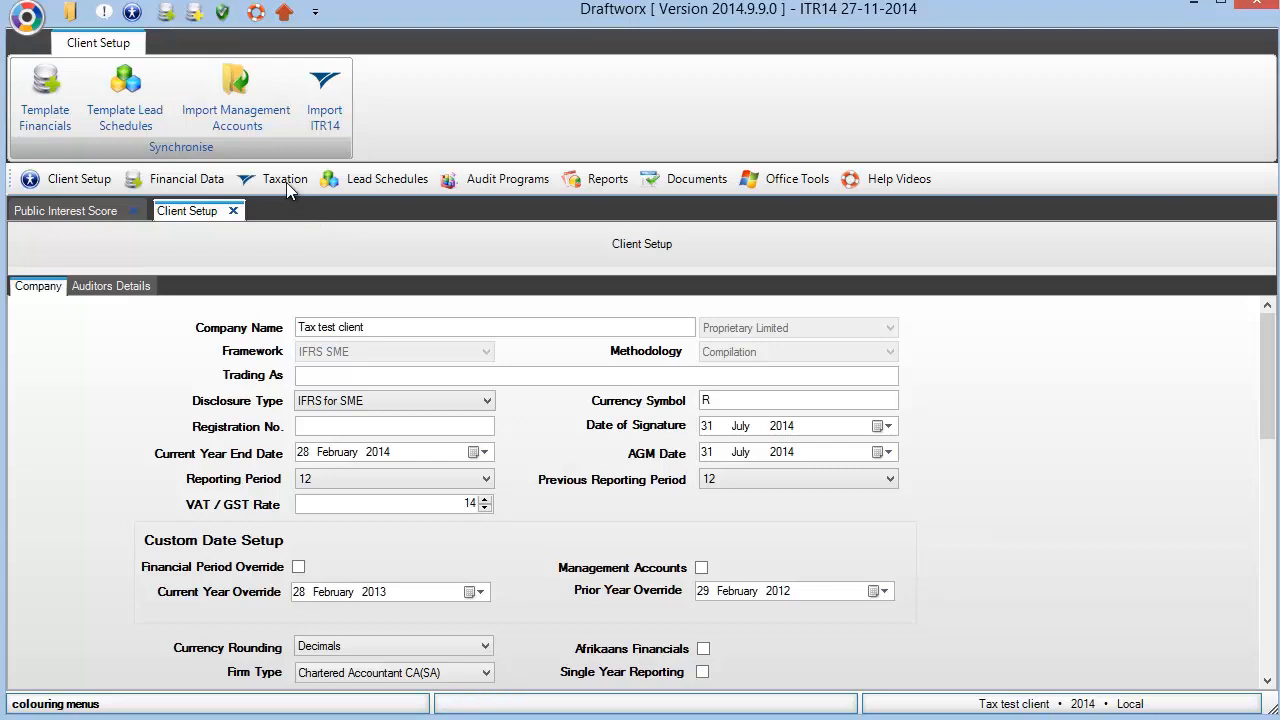
# Load the ITR14 workbook from the Taxation menu, landing on its template guidance sheet
pyautogui.click(284, 178)
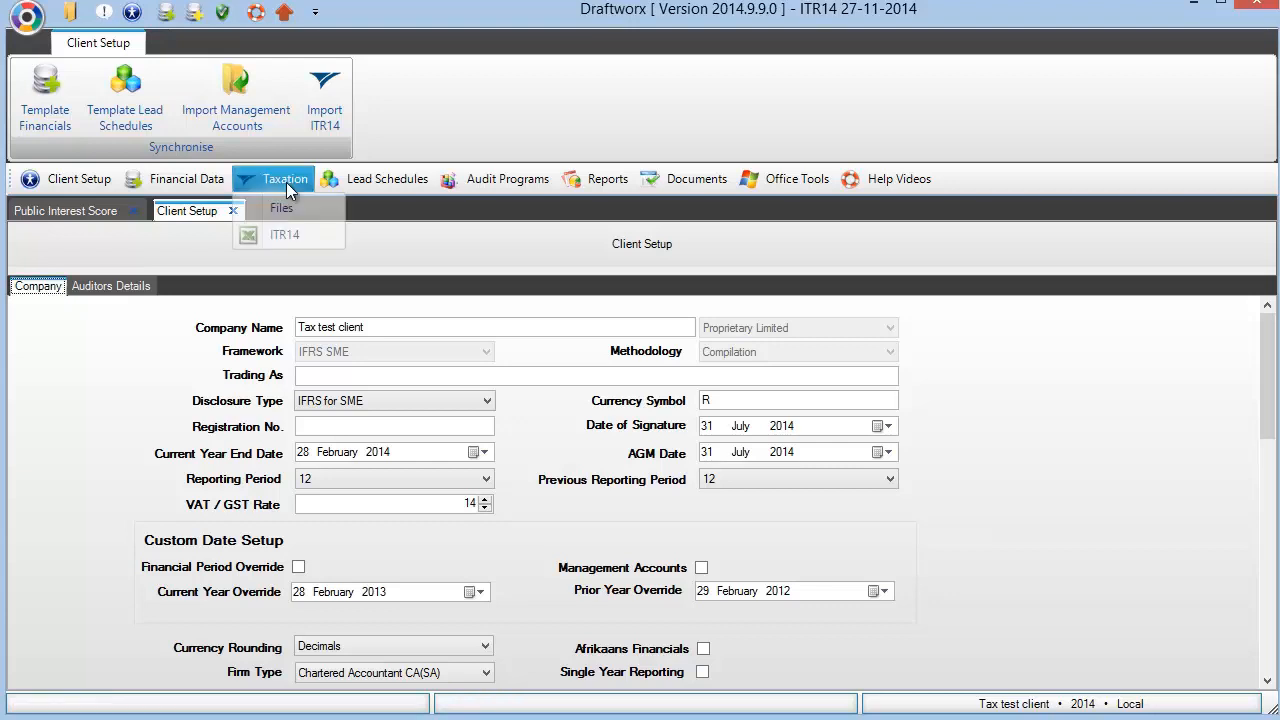
pyautogui.moveTo(285, 234)
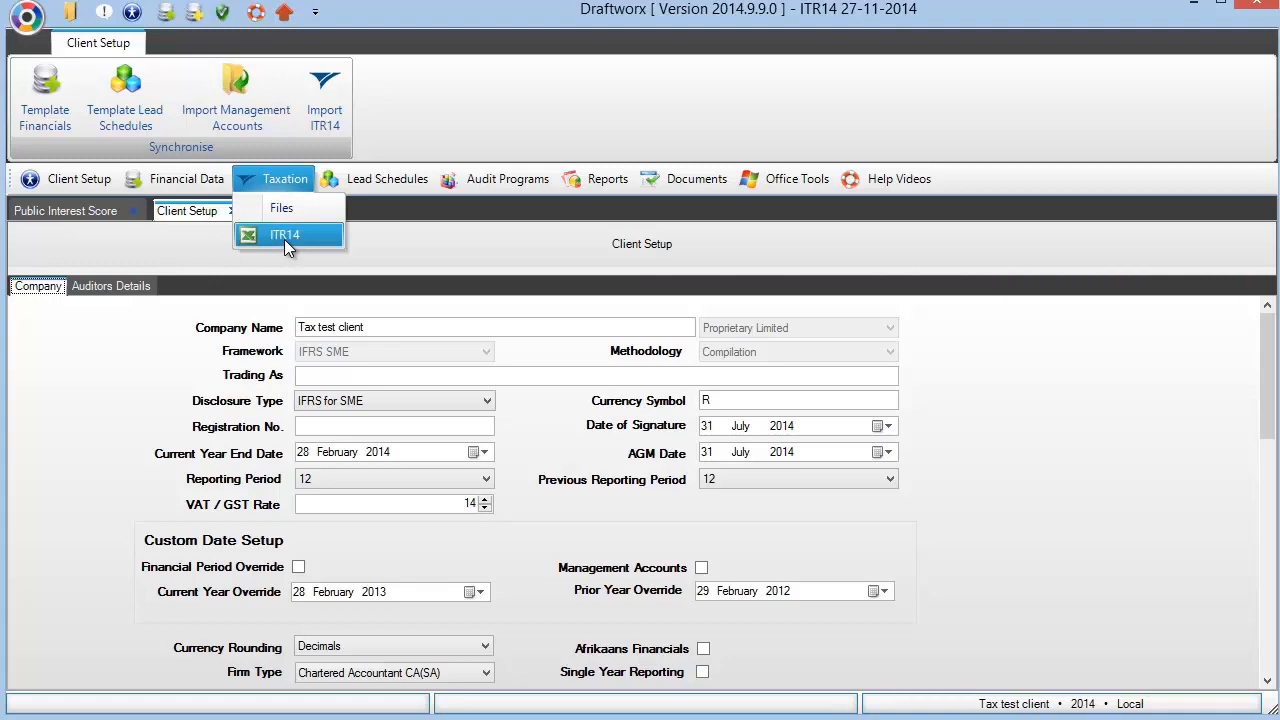
pyautogui.click(285, 234)
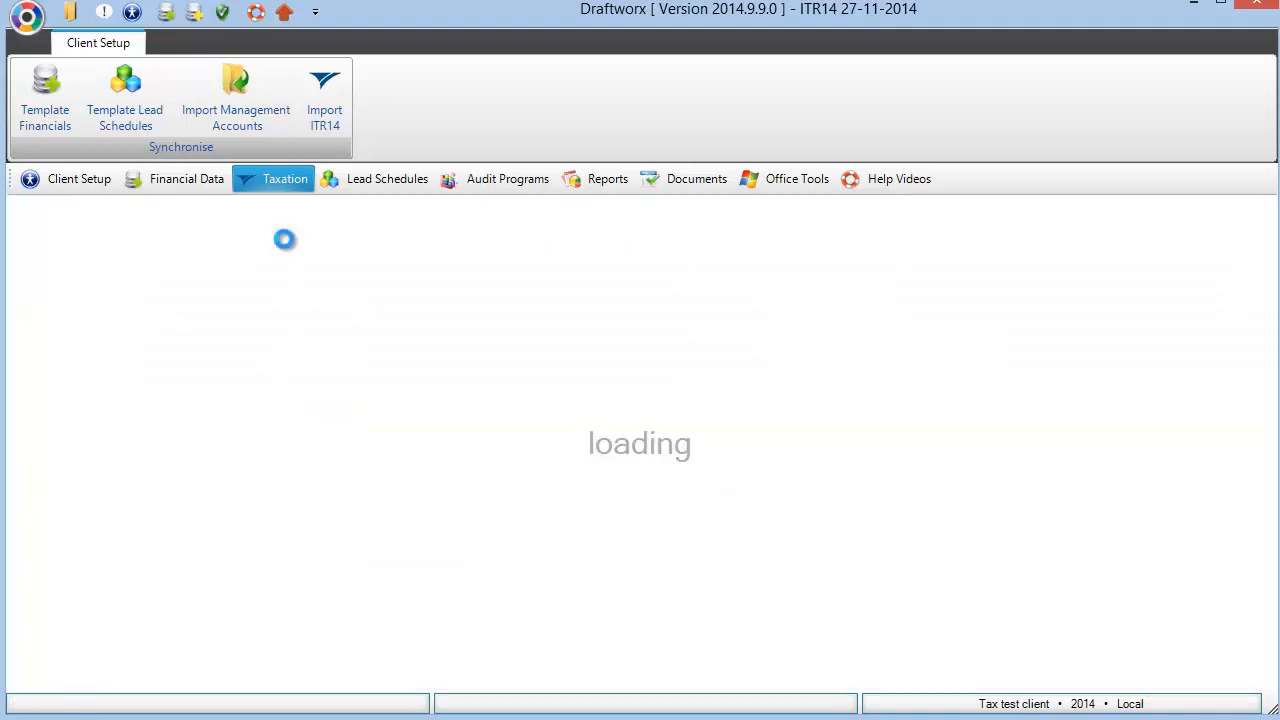
pyautogui.click(284, 178)
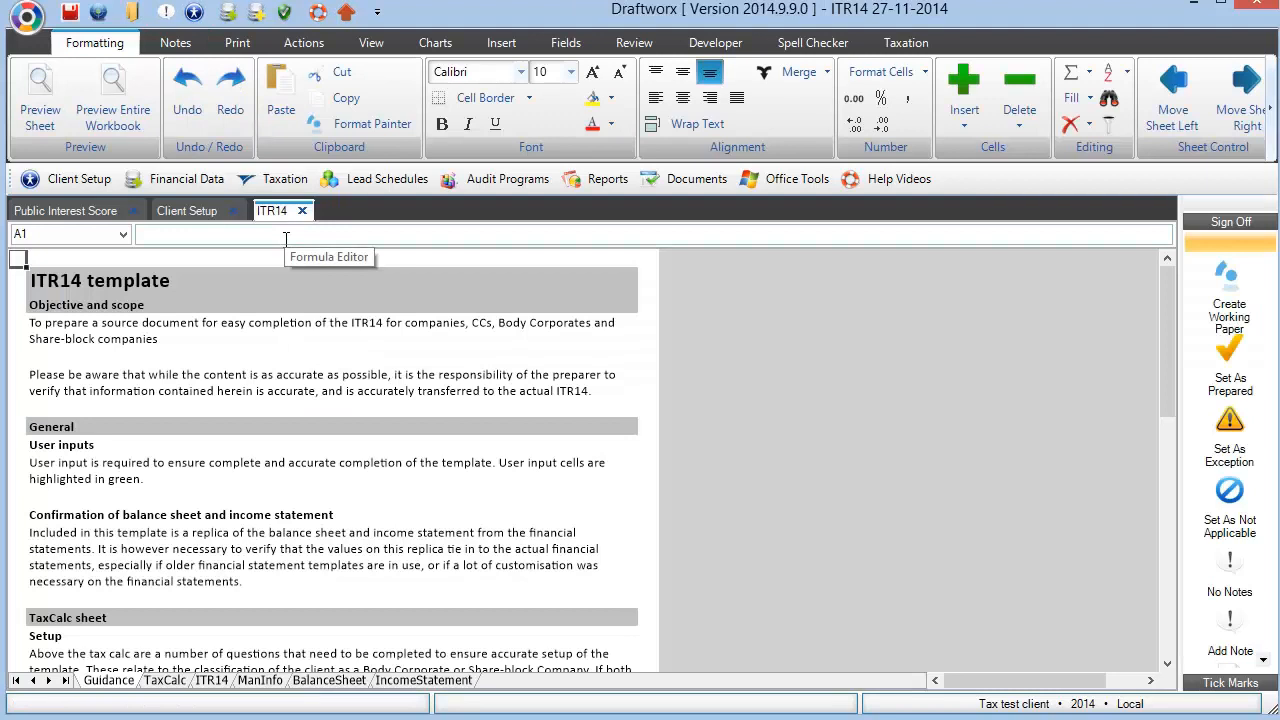
pyautogui.moveTo(304, 290)
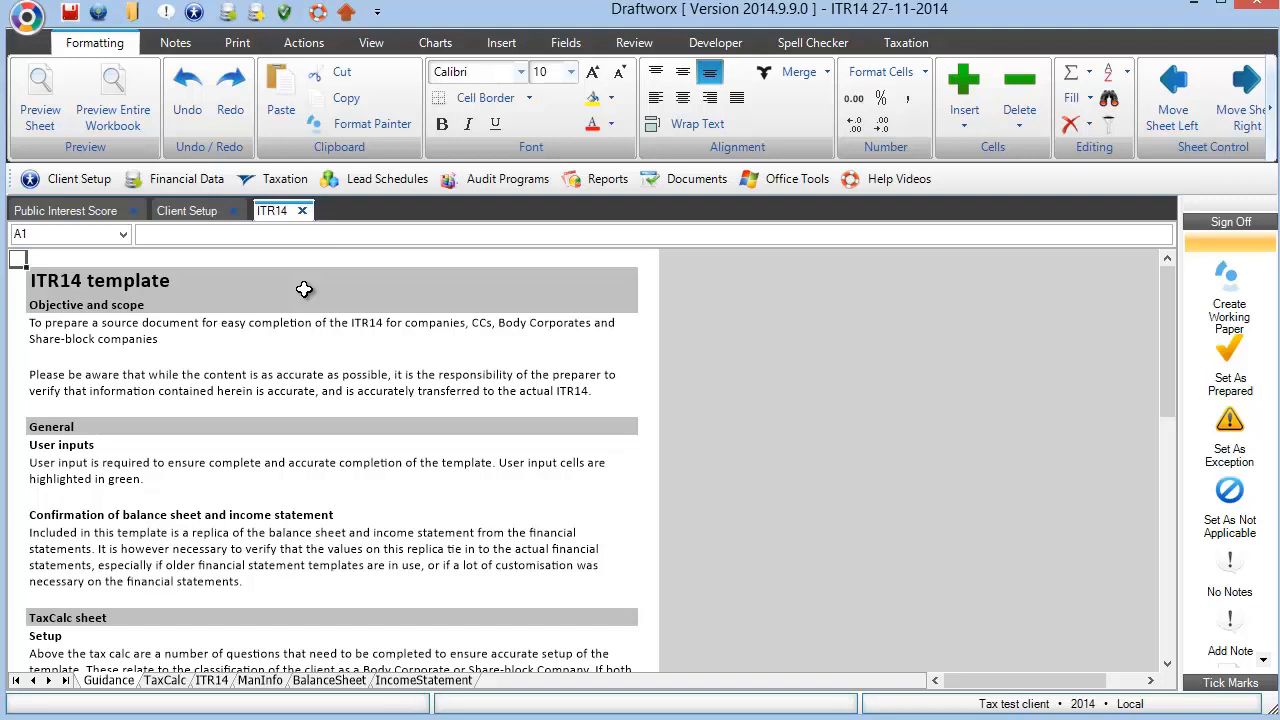
pyautogui.moveTo(178, 445)
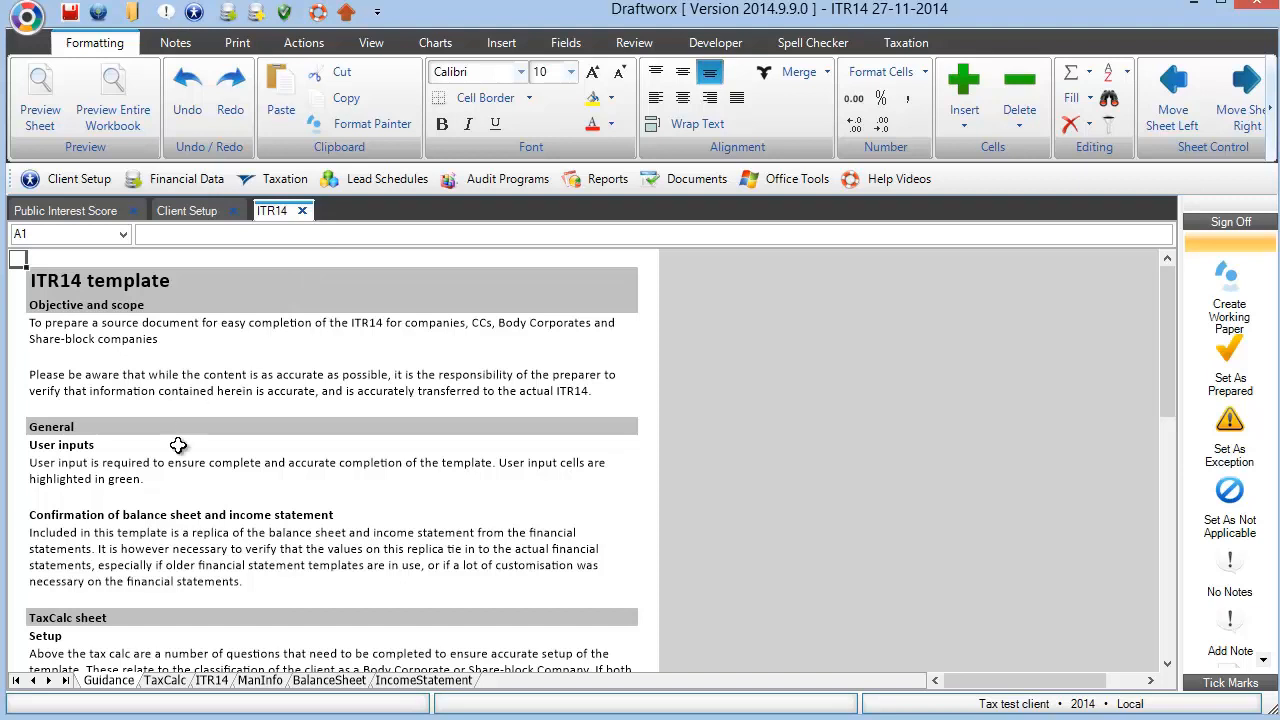
pyautogui.moveTo(170, 444)
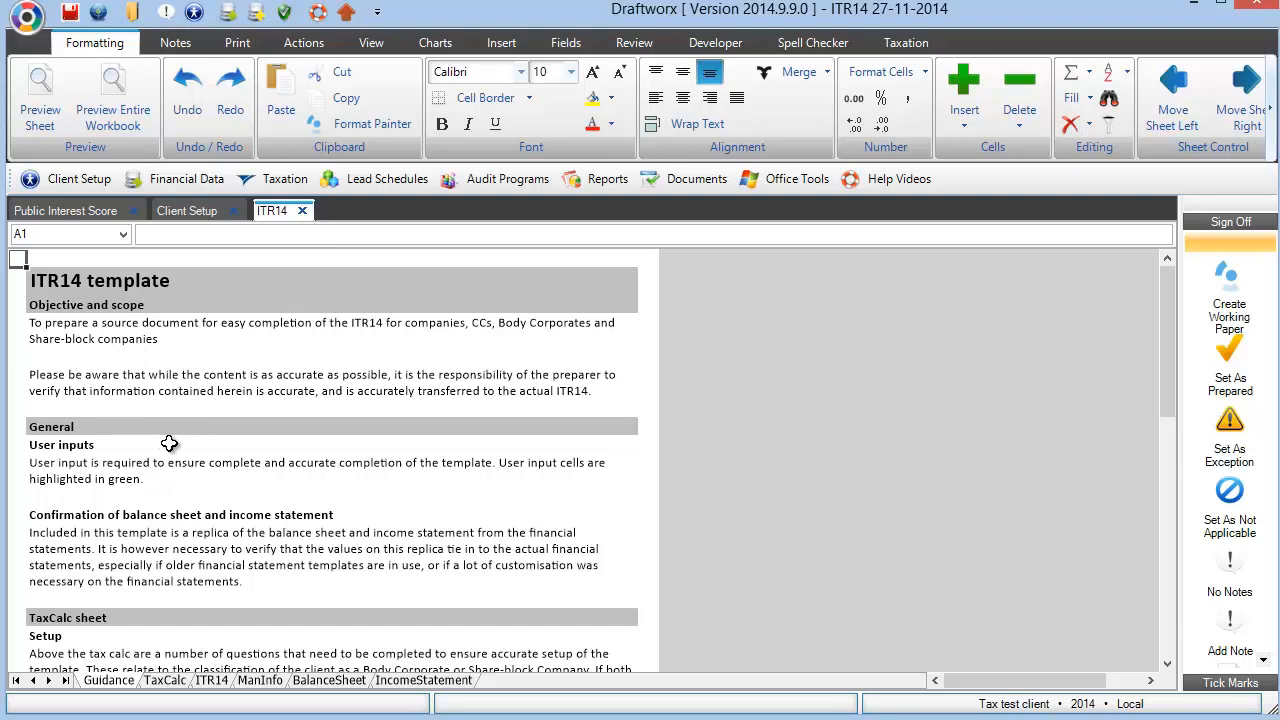
pyautogui.moveTo(194, 505)
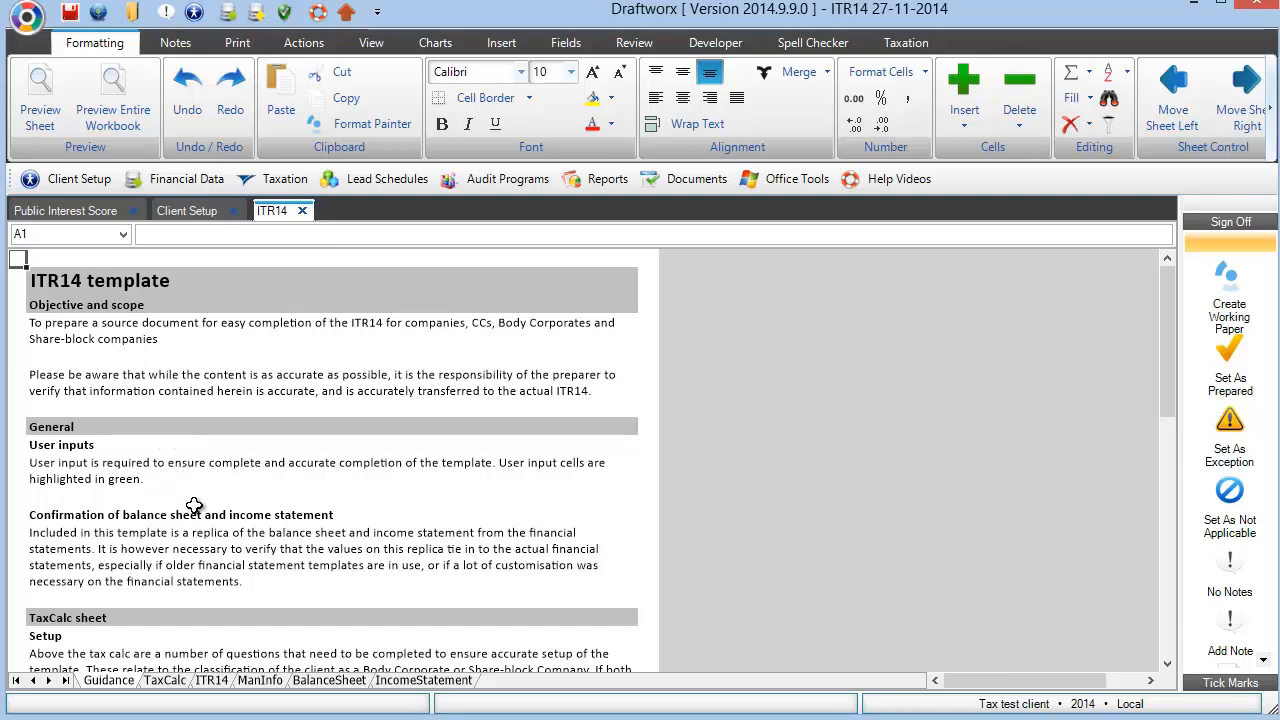
pyautogui.moveTo(190, 515)
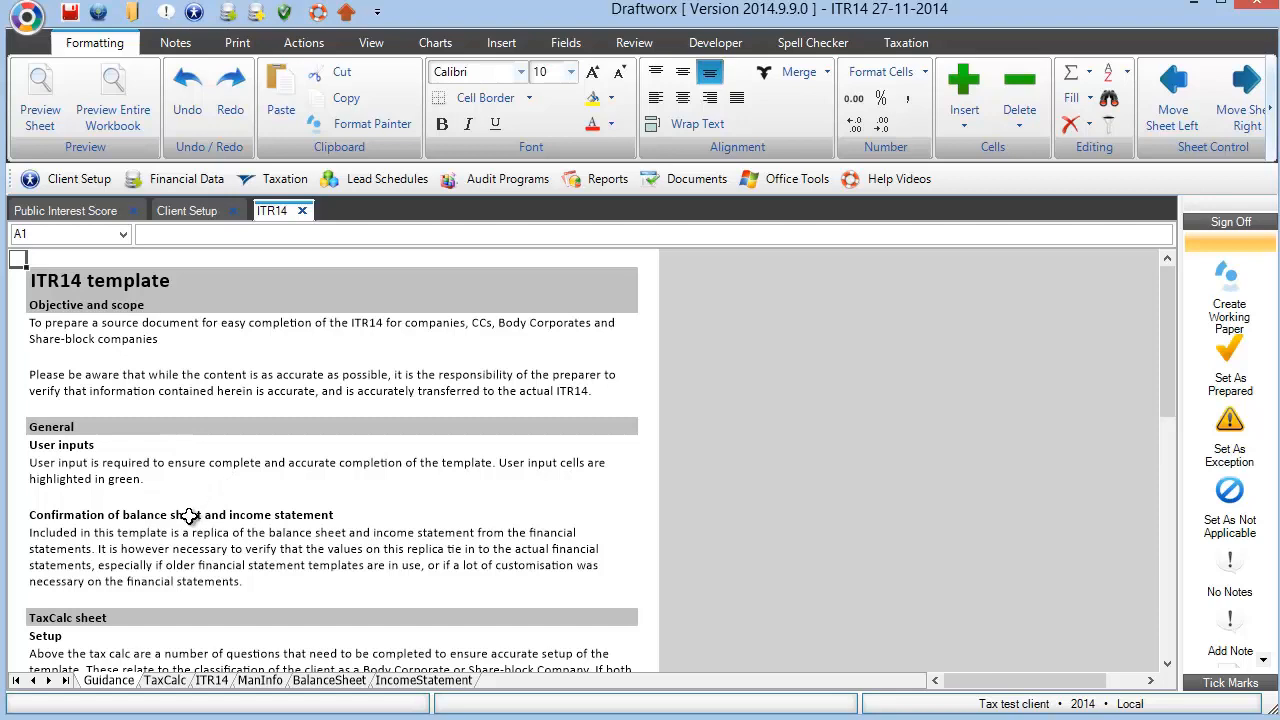
pyautogui.moveTo(345, 705)
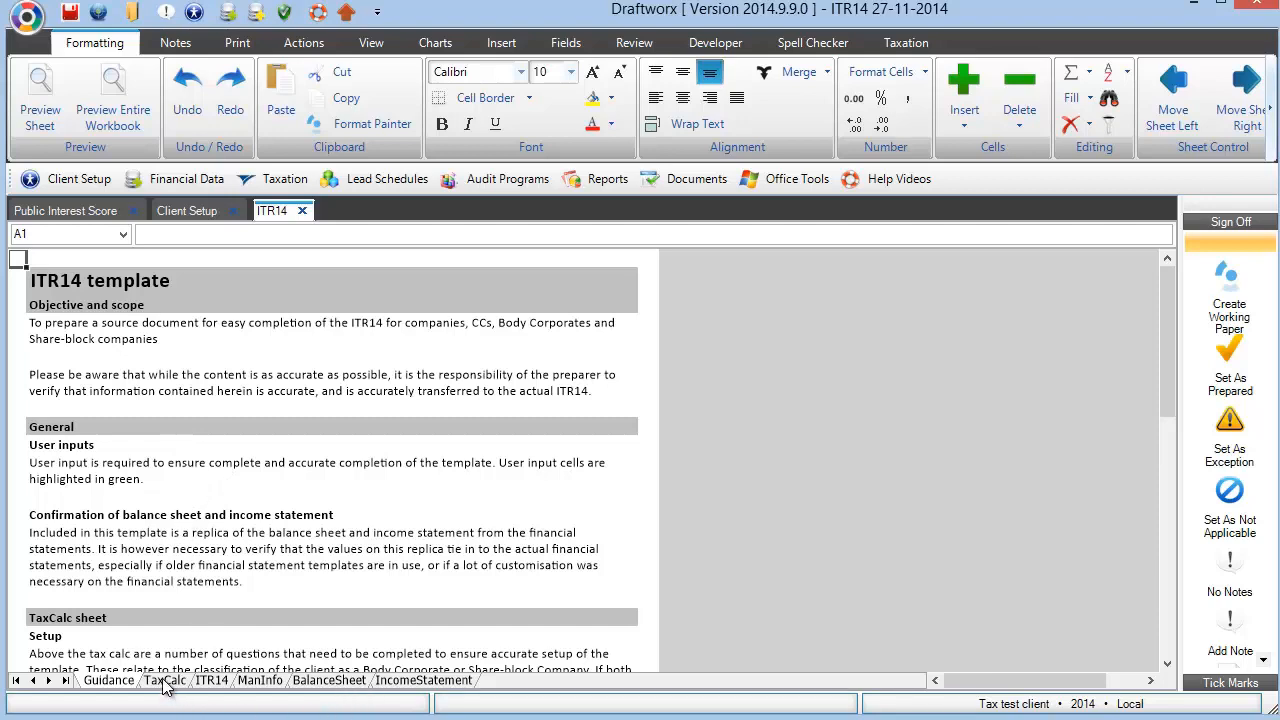
pyautogui.click(164, 680)
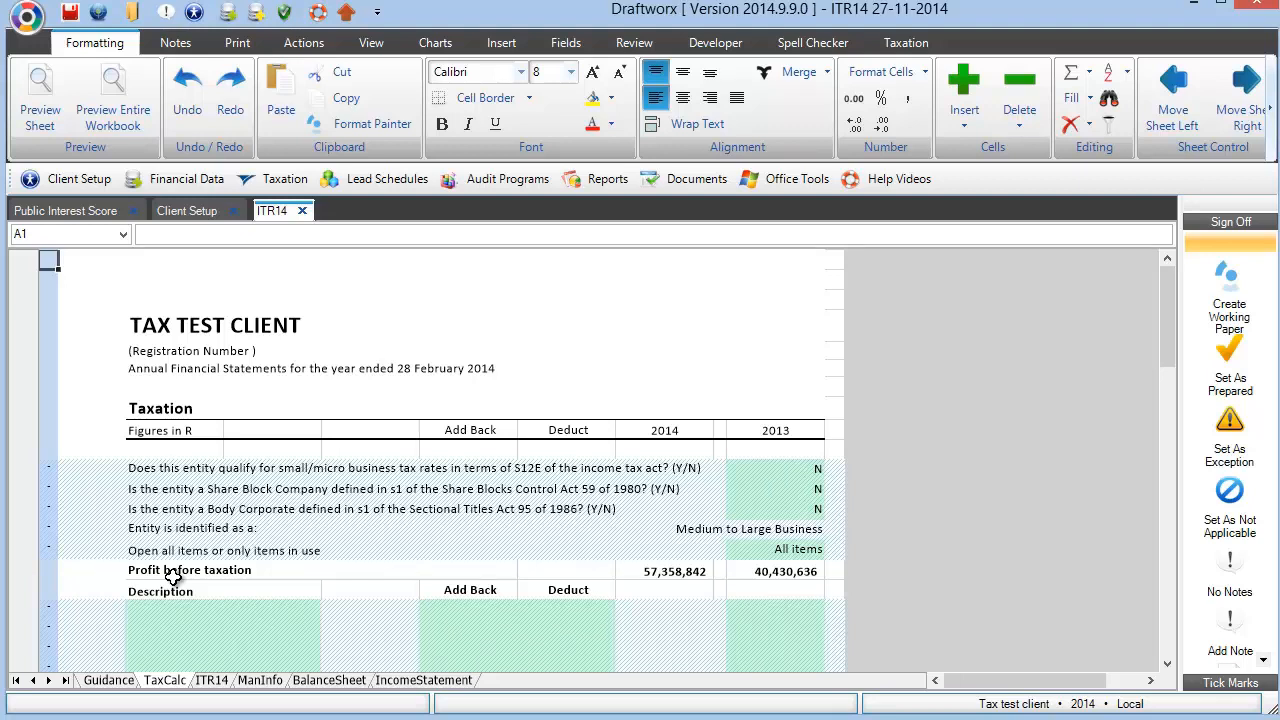
pyautogui.moveTo(175, 542)
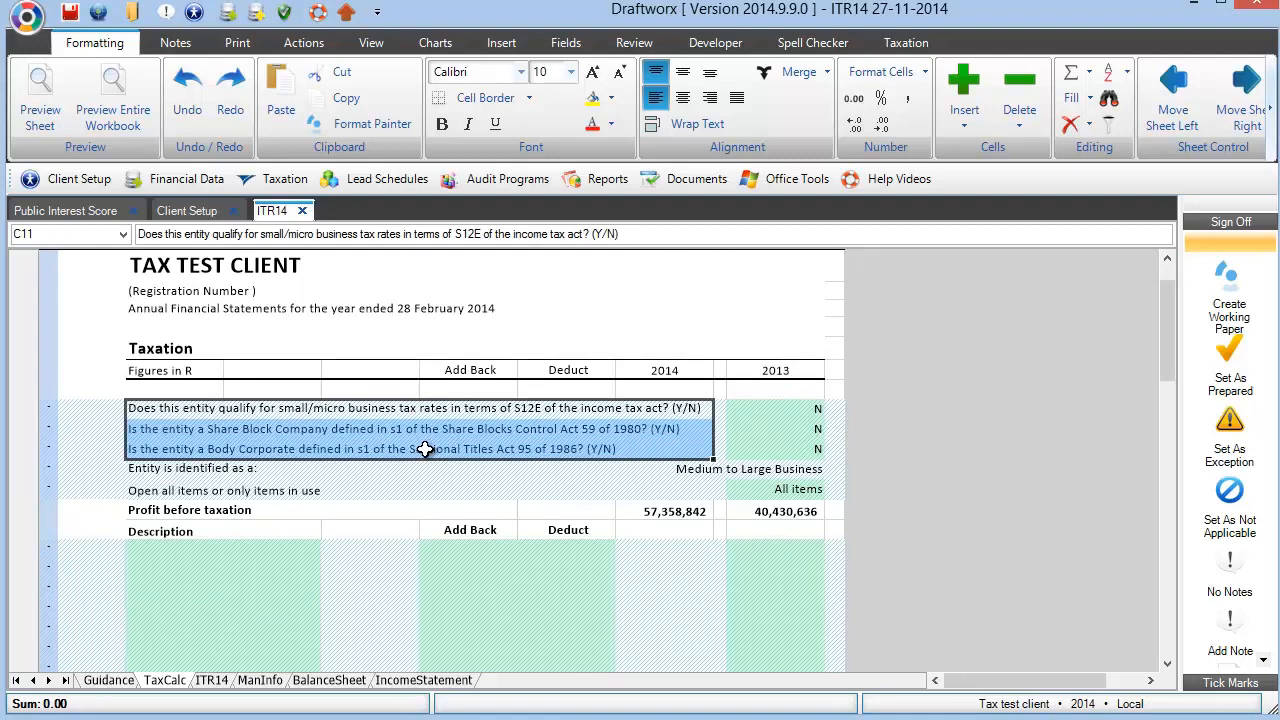
pyautogui.moveTo(473, 435)
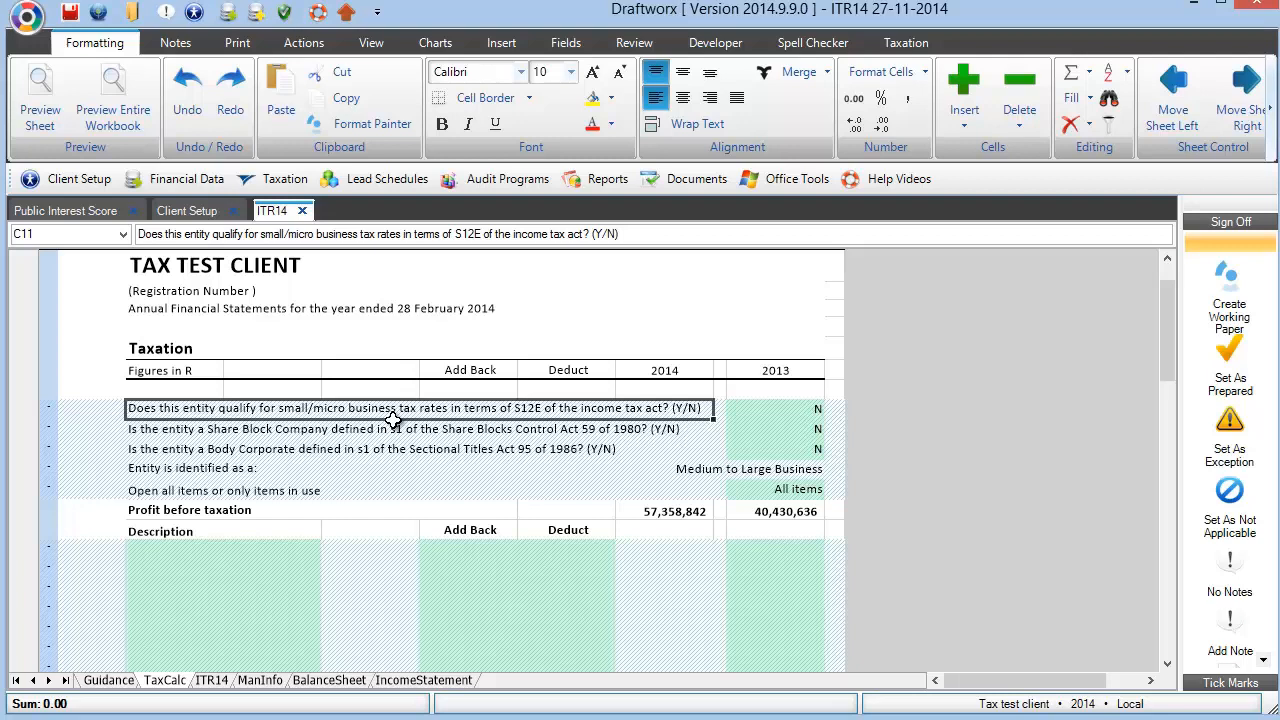
pyautogui.moveTo(738, 412)
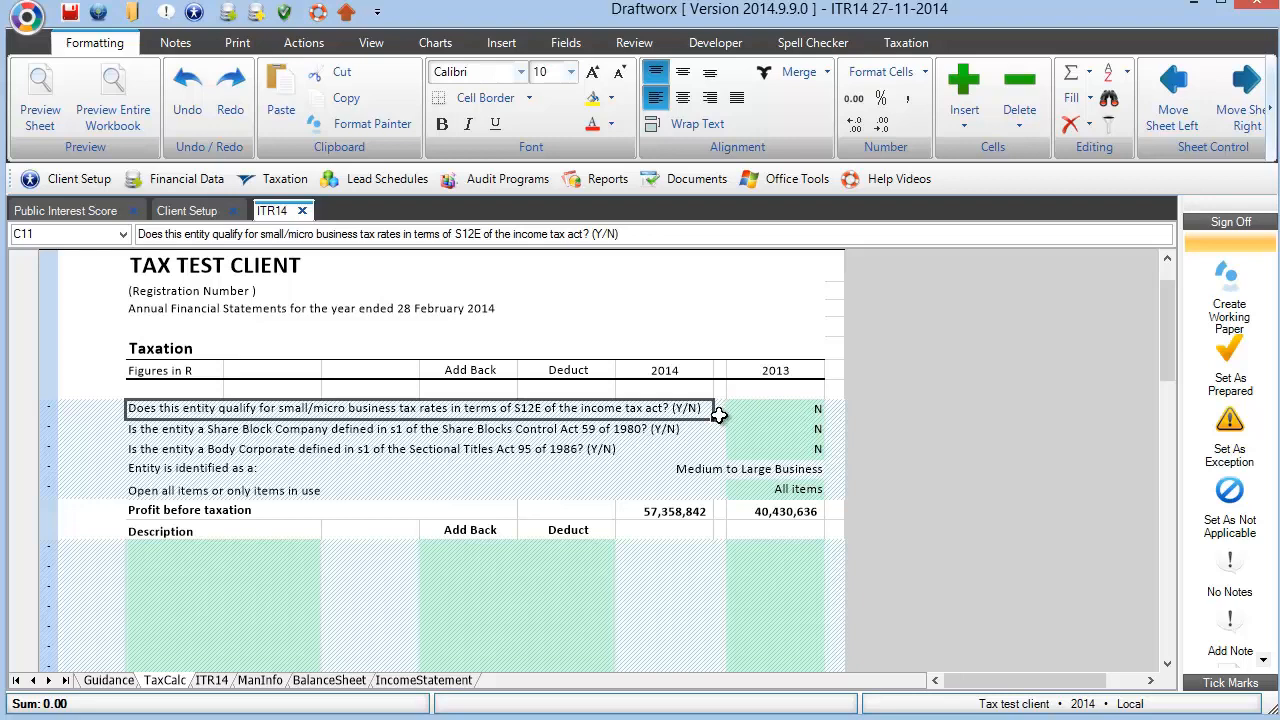
pyautogui.scroll(-3)
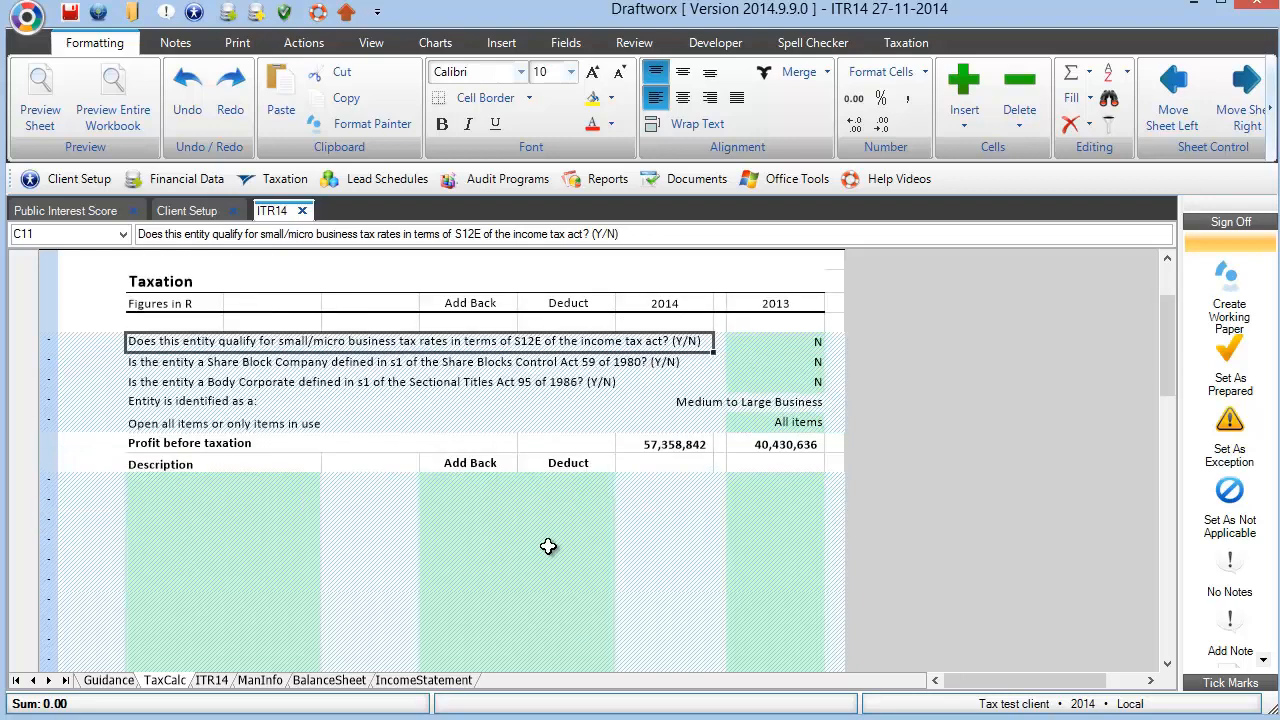
pyautogui.scroll(-3)
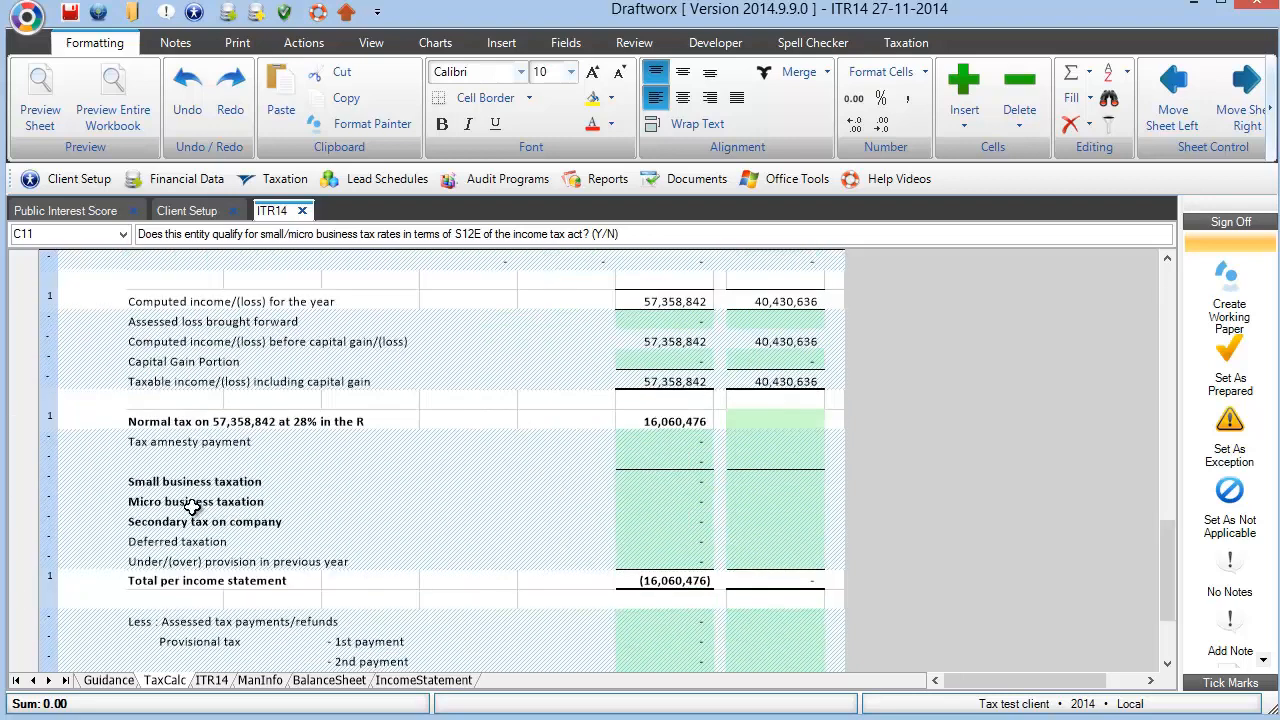
pyautogui.click(663, 490)
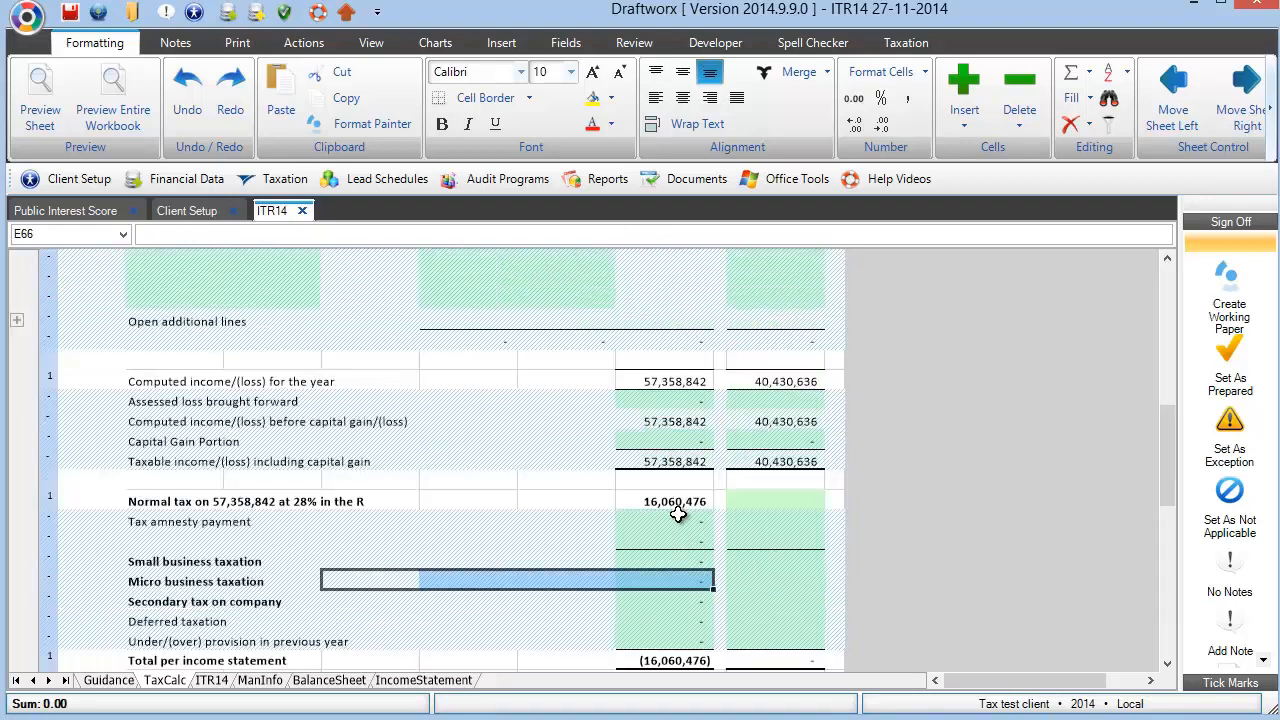
pyautogui.scroll(-3)
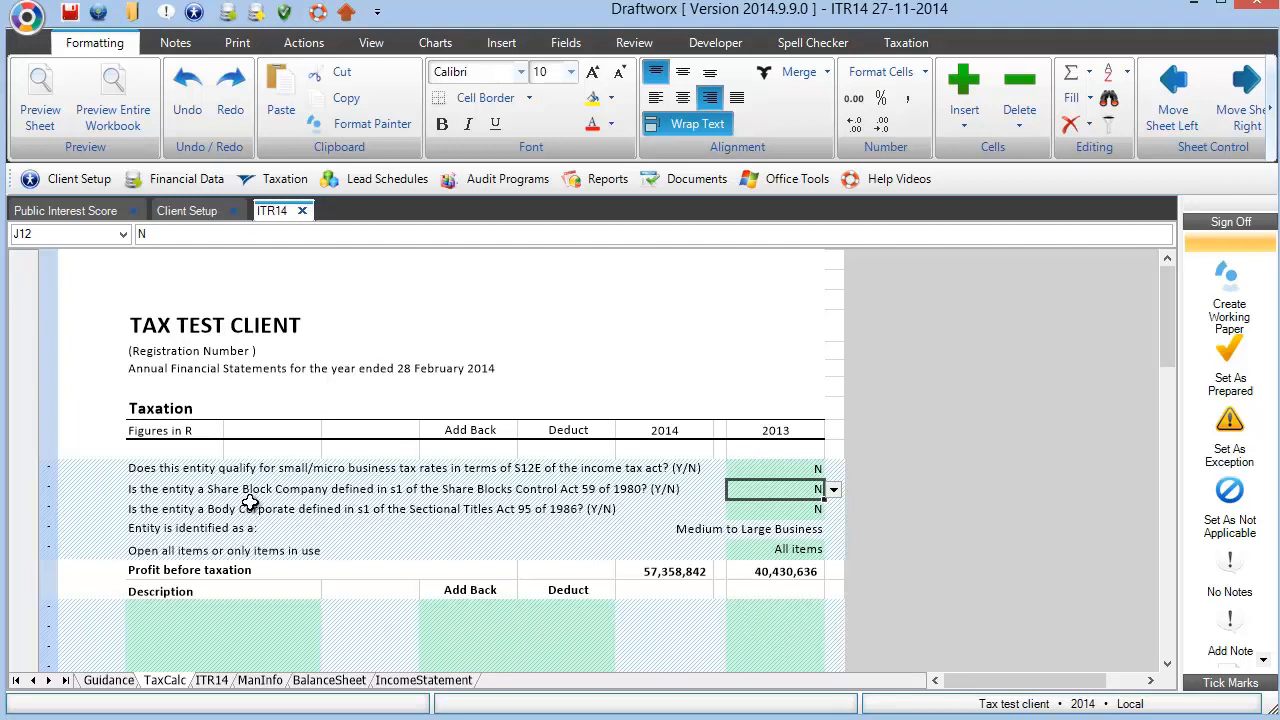
pyautogui.moveTo(547, 525)
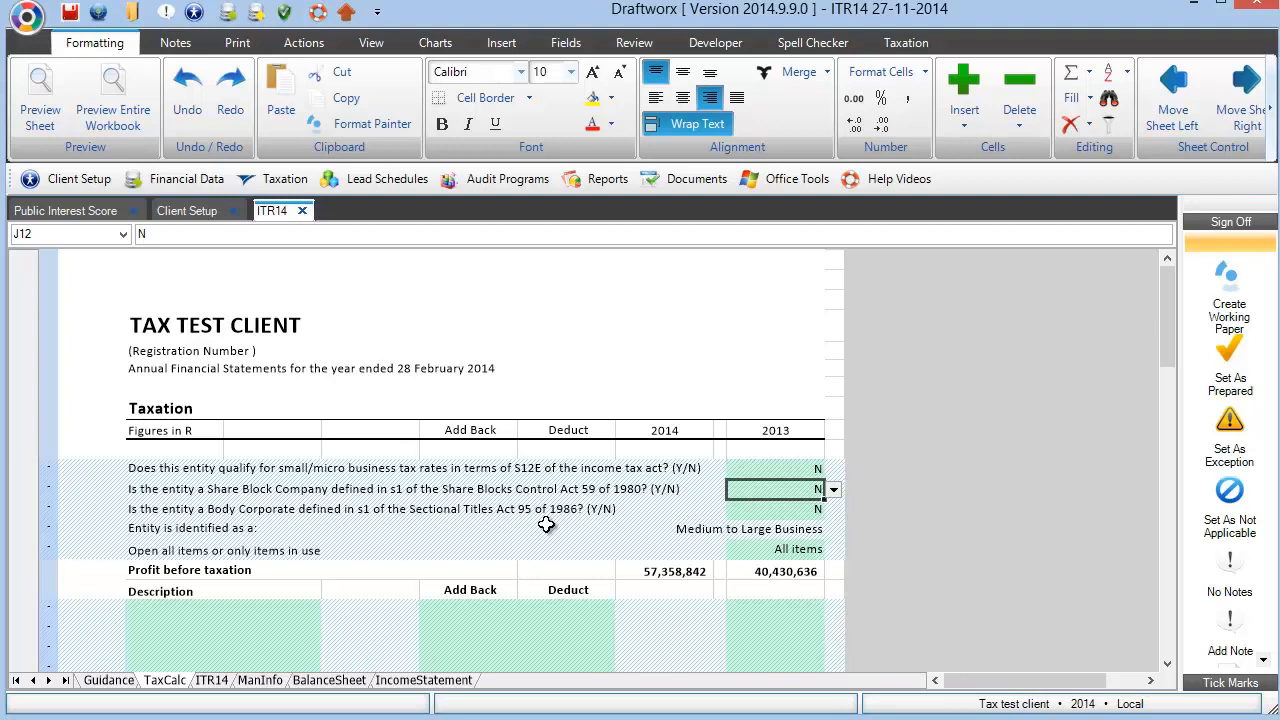
pyautogui.moveTo(663, 531)
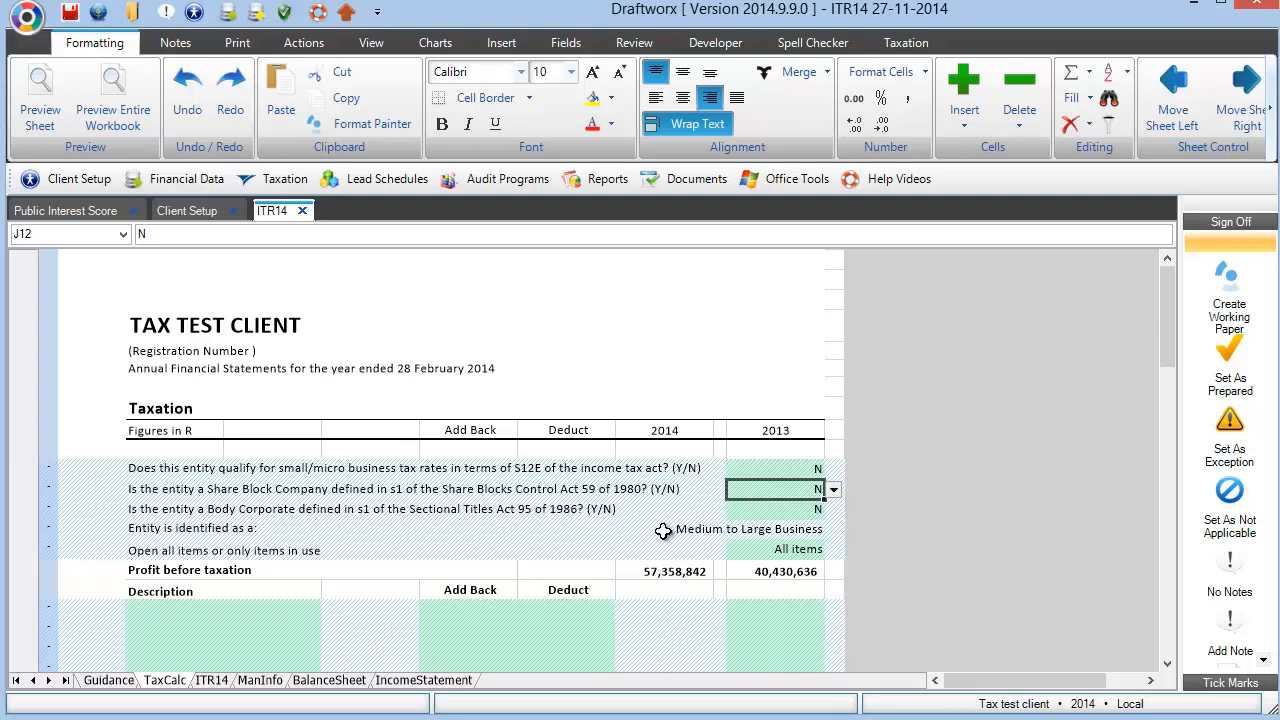
# Answer Y to the share block question, check the Share Block Companies classification, then revert to N
pyautogui.click(832, 489)
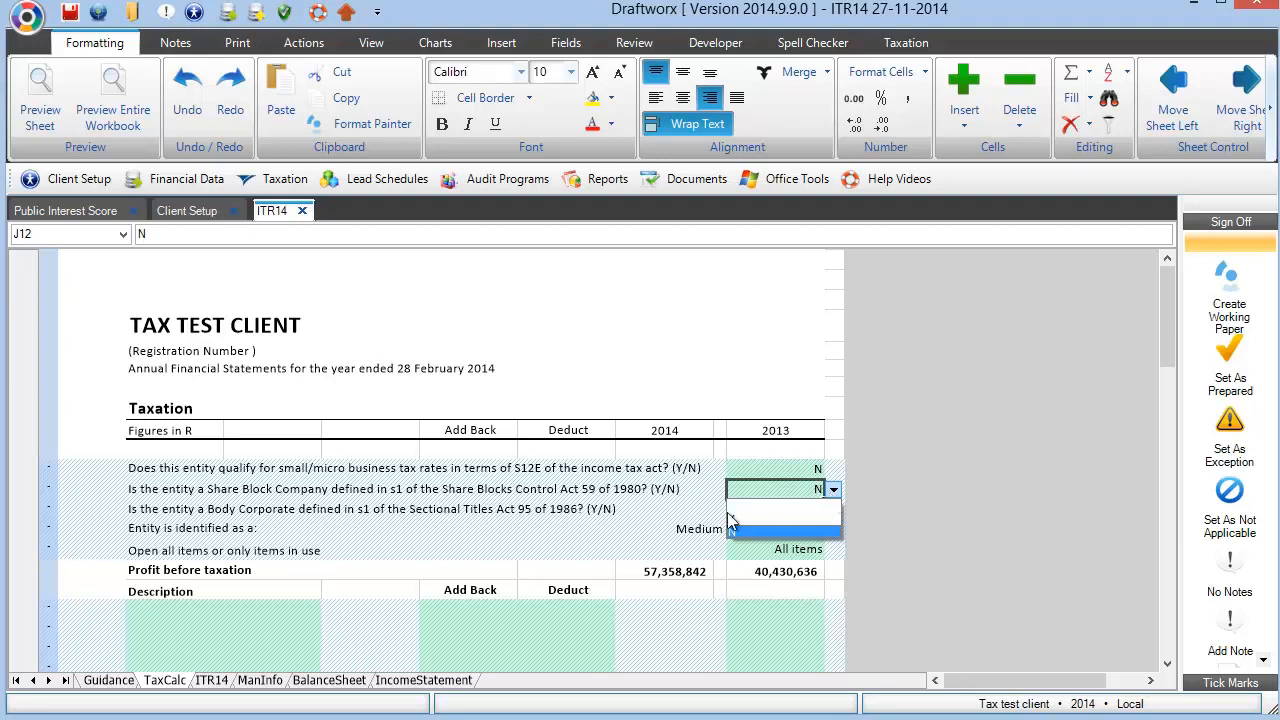
pyautogui.click(785, 510)
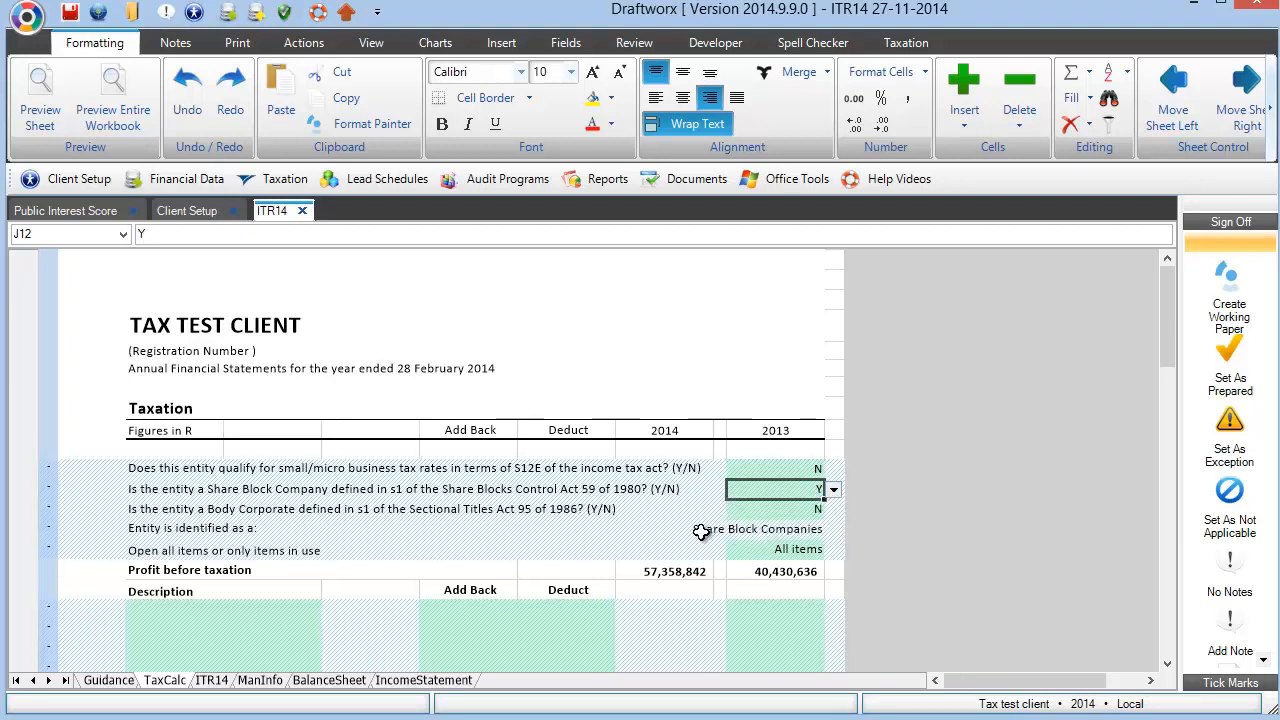
pyautogui.moveTo(712, 535)
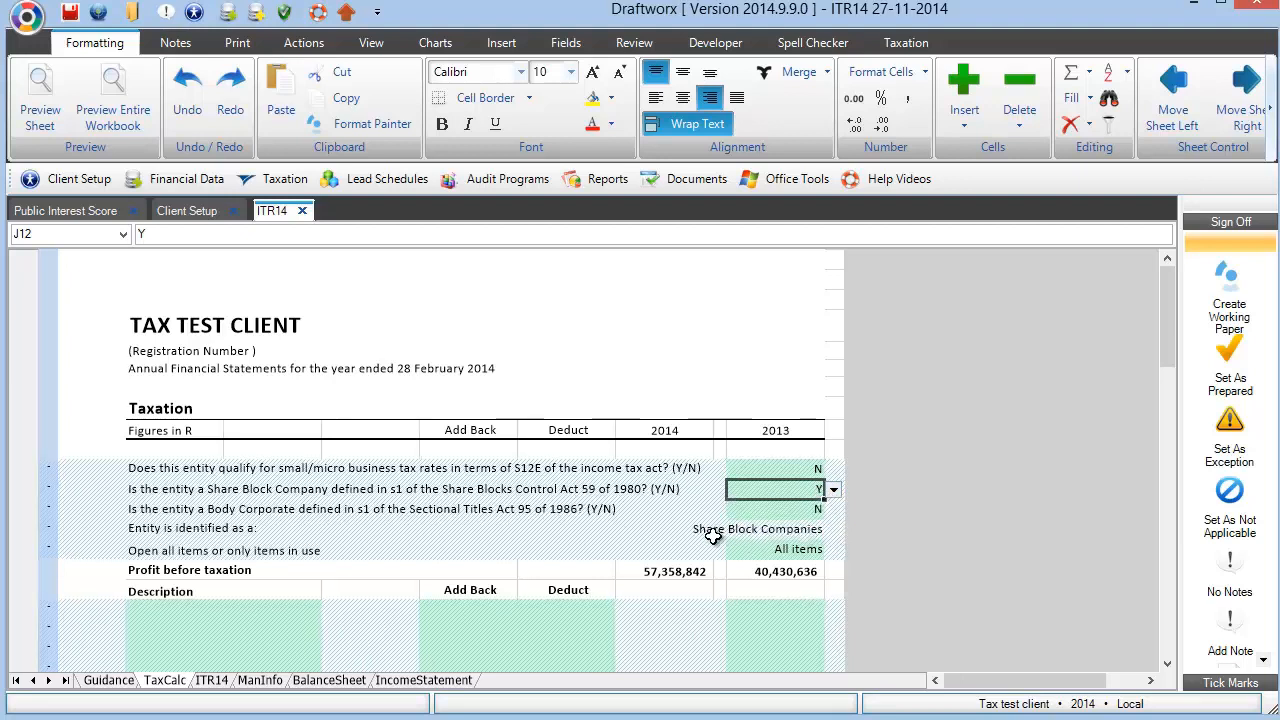
pyautogui.moveTo(675, 515)
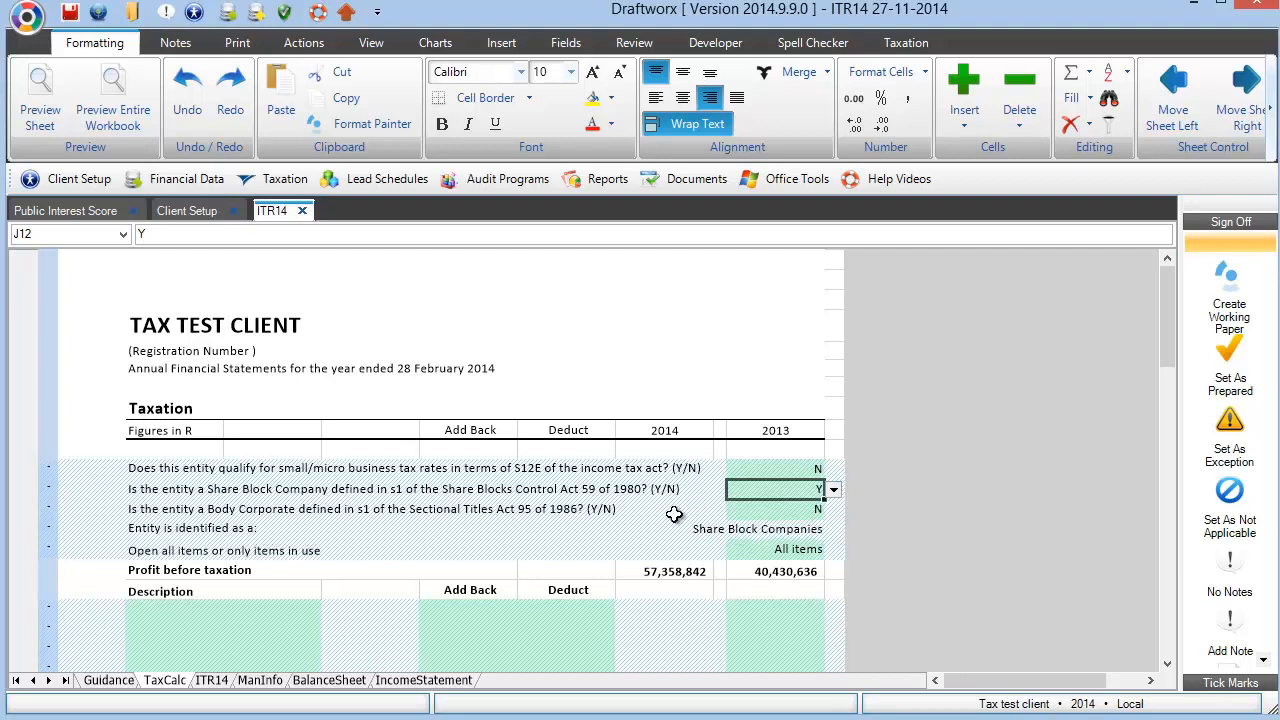
pyautogui.moveTo(720, 530)
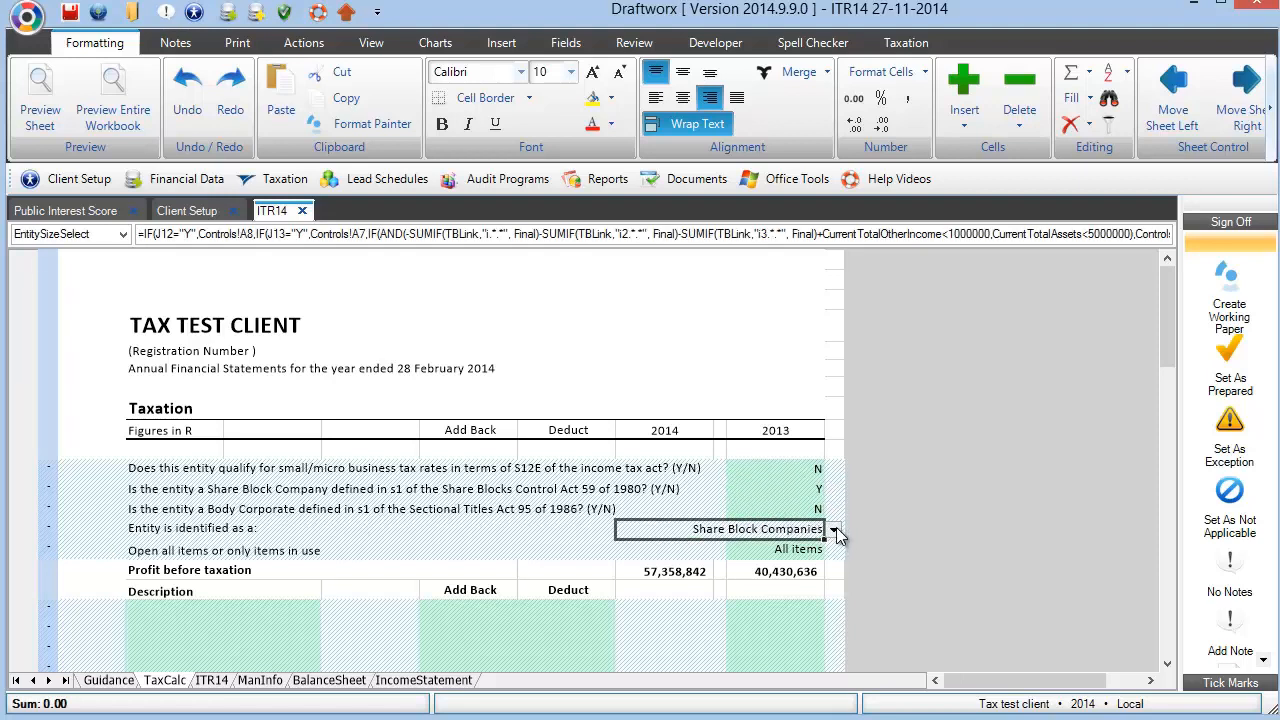
pyautogui.click(833, 528)
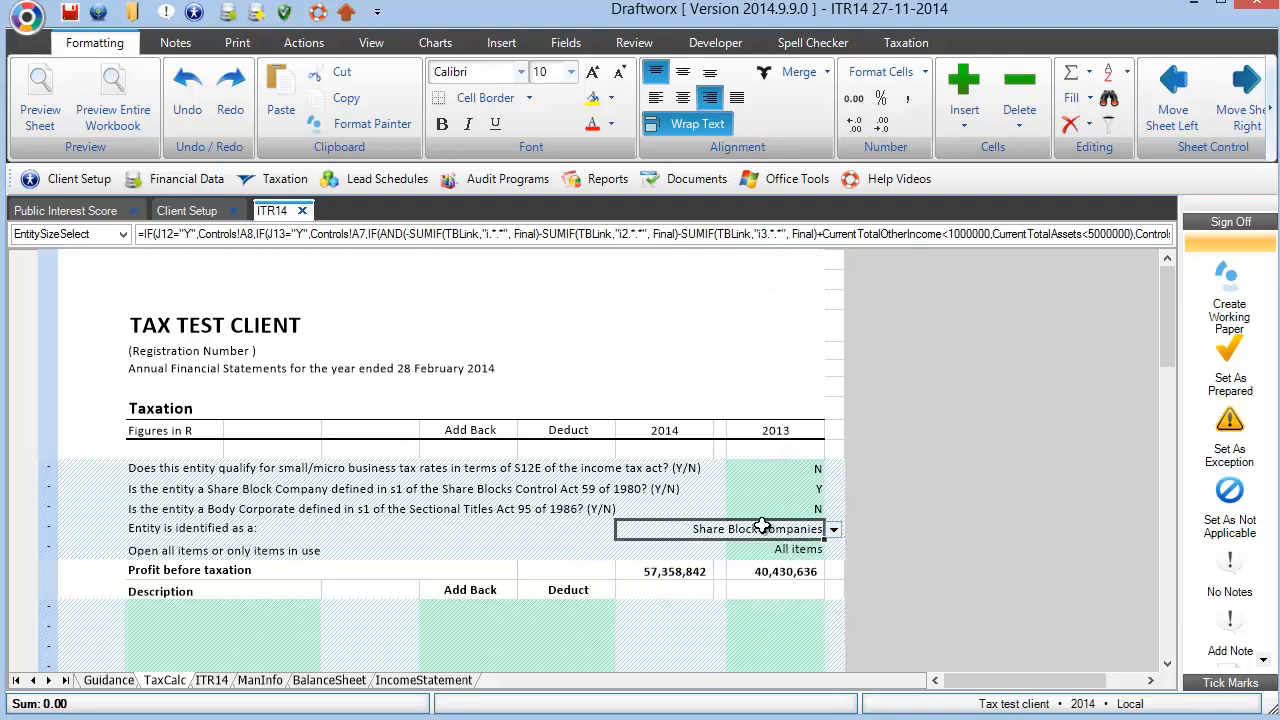
pyautogui.click(832, 528)
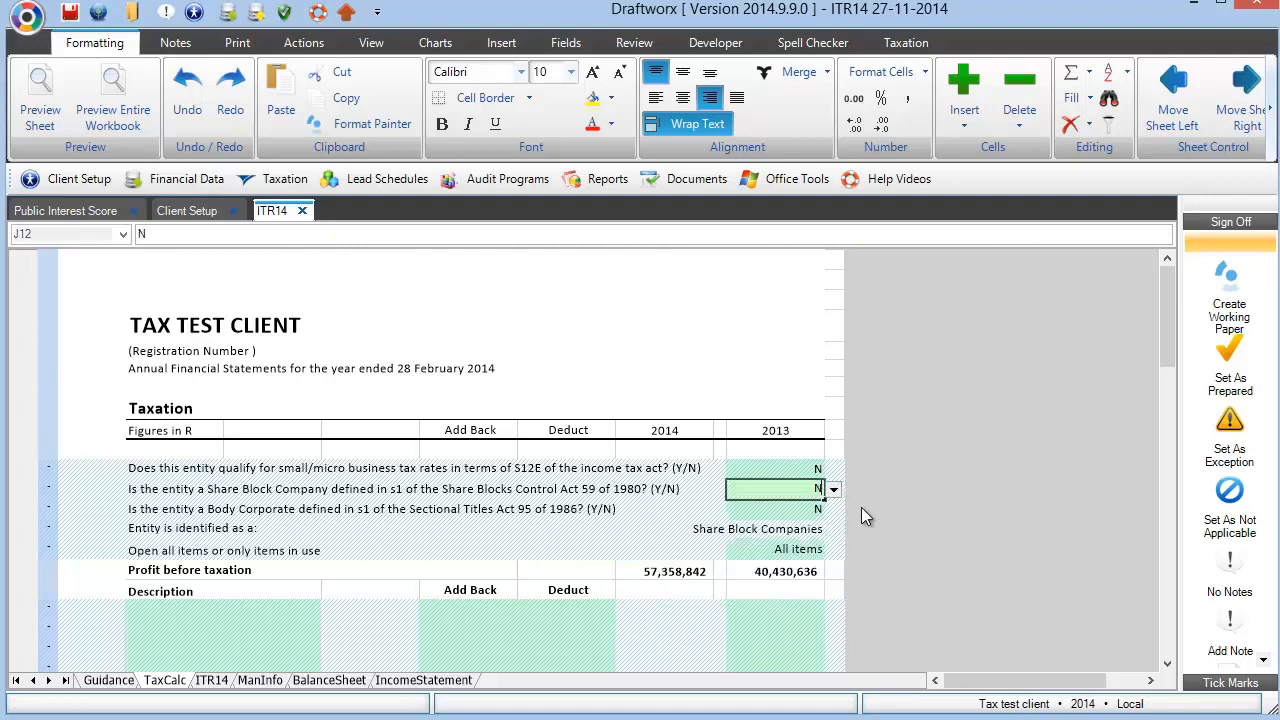
pyautogui.click(775, 509)
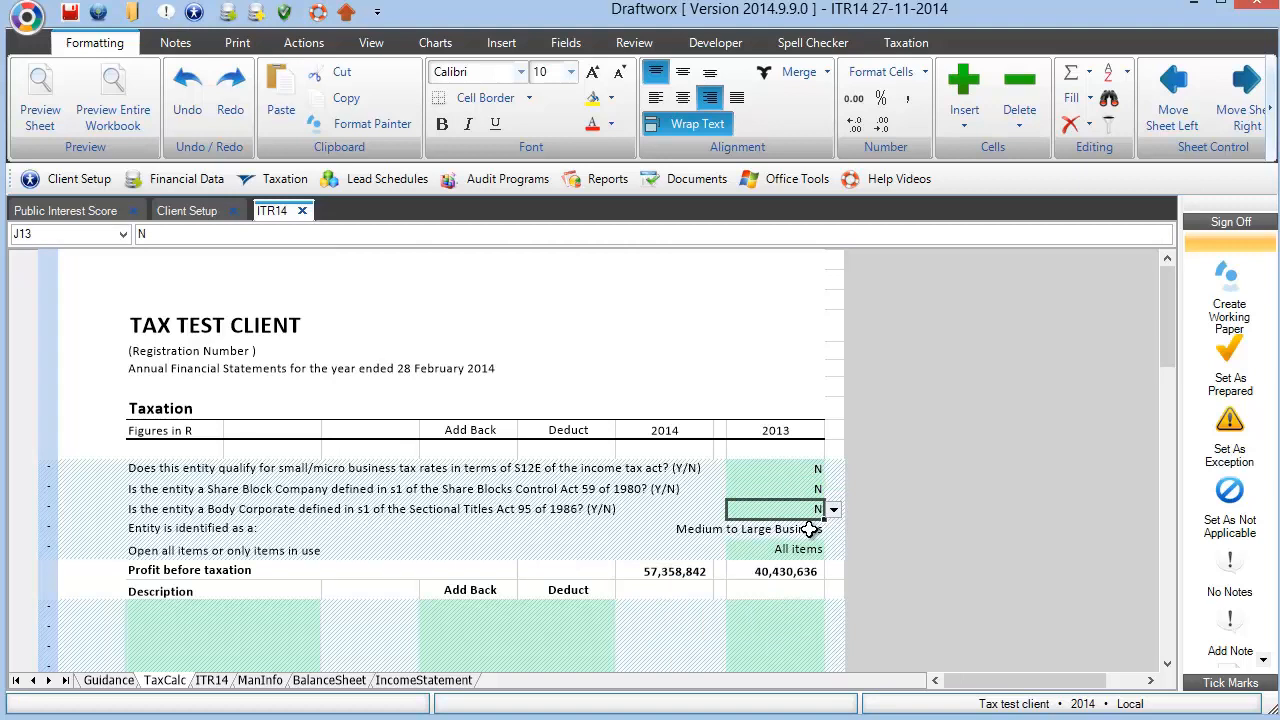
# Review the 'Entity is identified as' options and close them, keeping Medium to Large Business
pyautogui.click(833, 528)
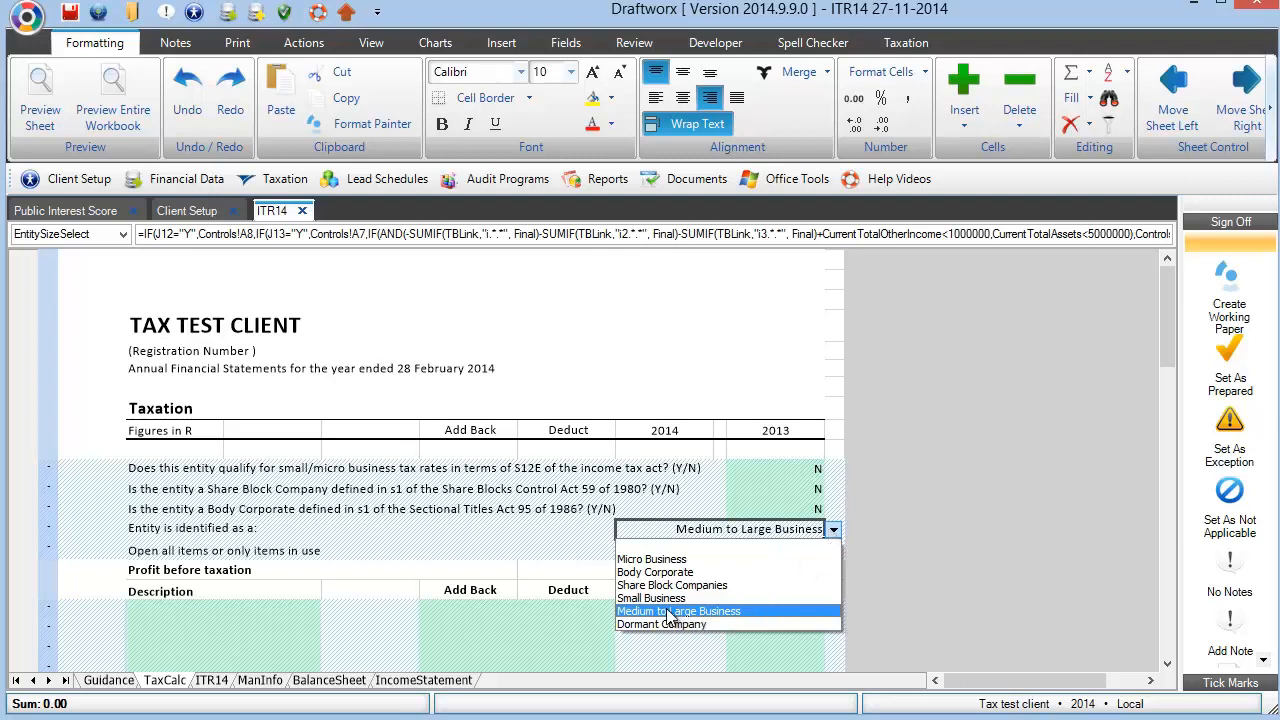
pyautogui.moveTo(738, 535)
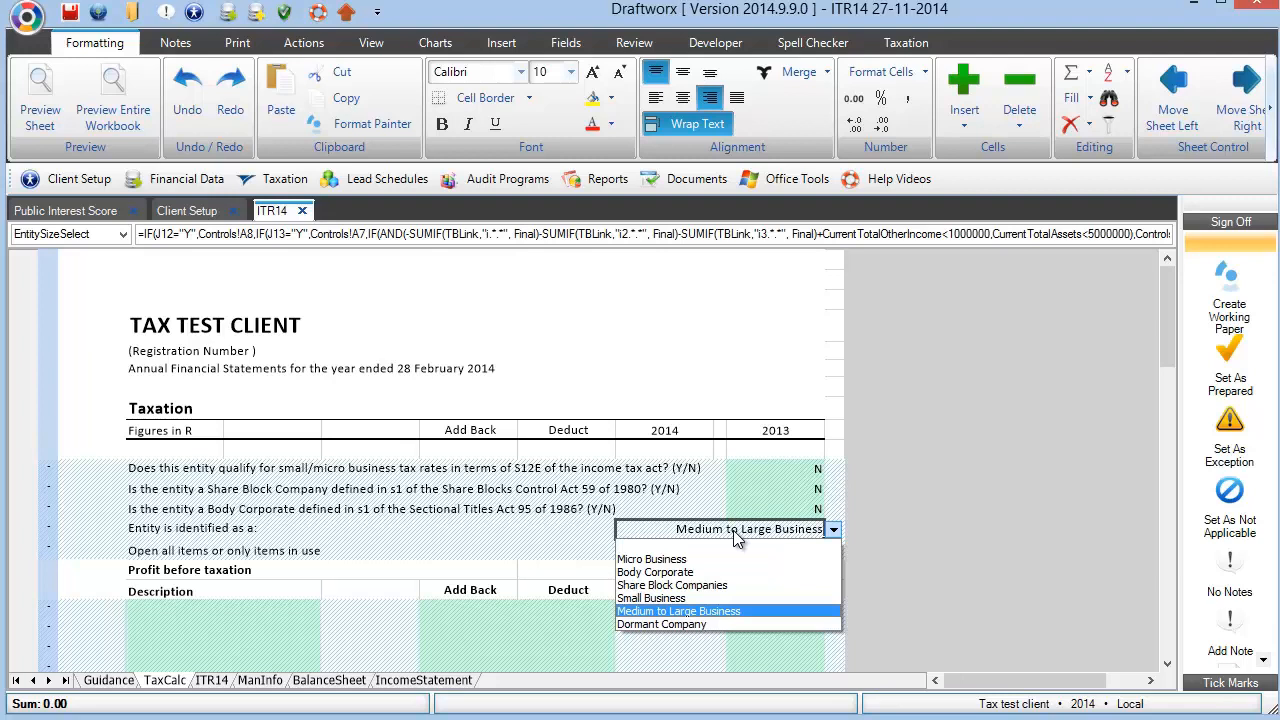
pyautogui.moveTo(655, 608)
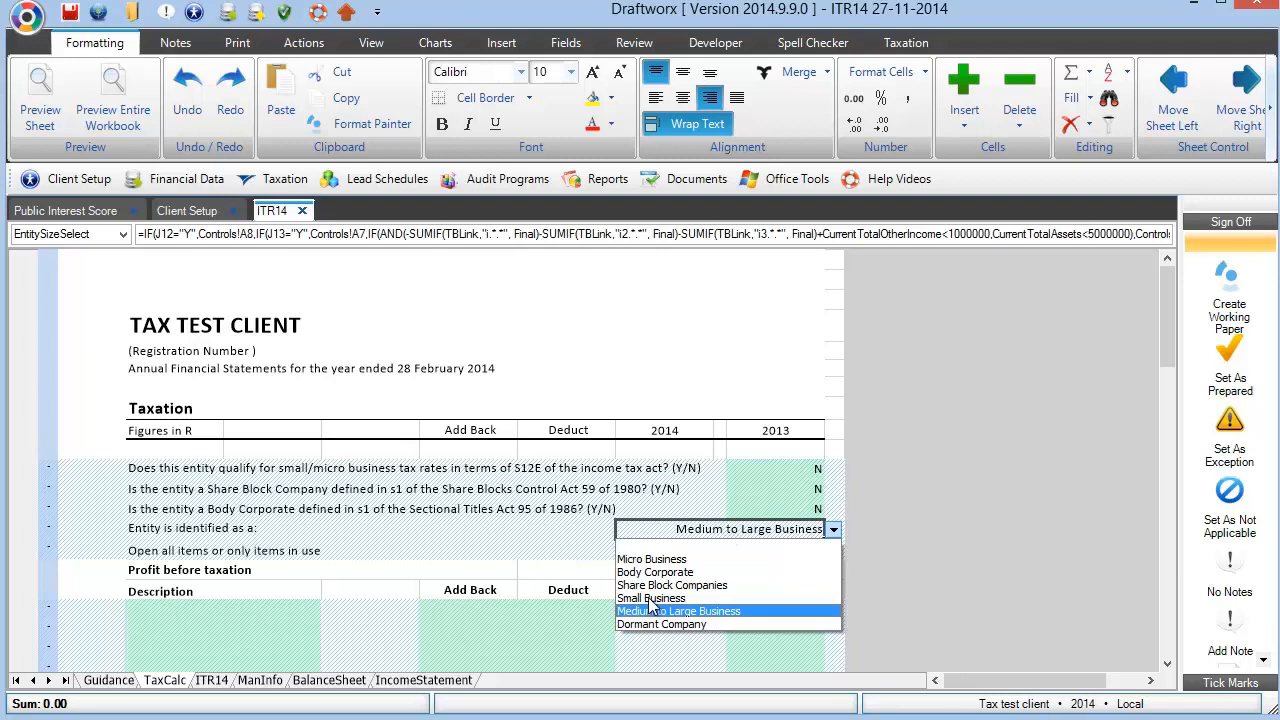
pyautogui.click(678, 610)
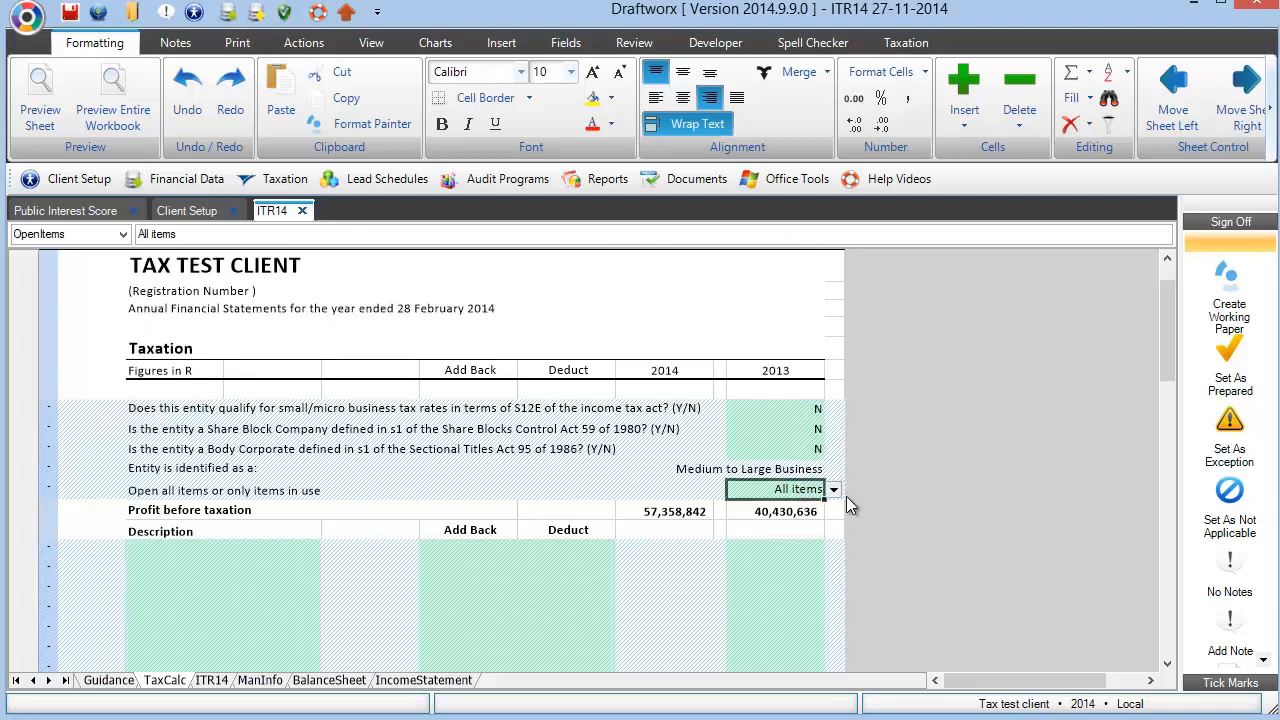
pyautogui.moveTo(838, 507)
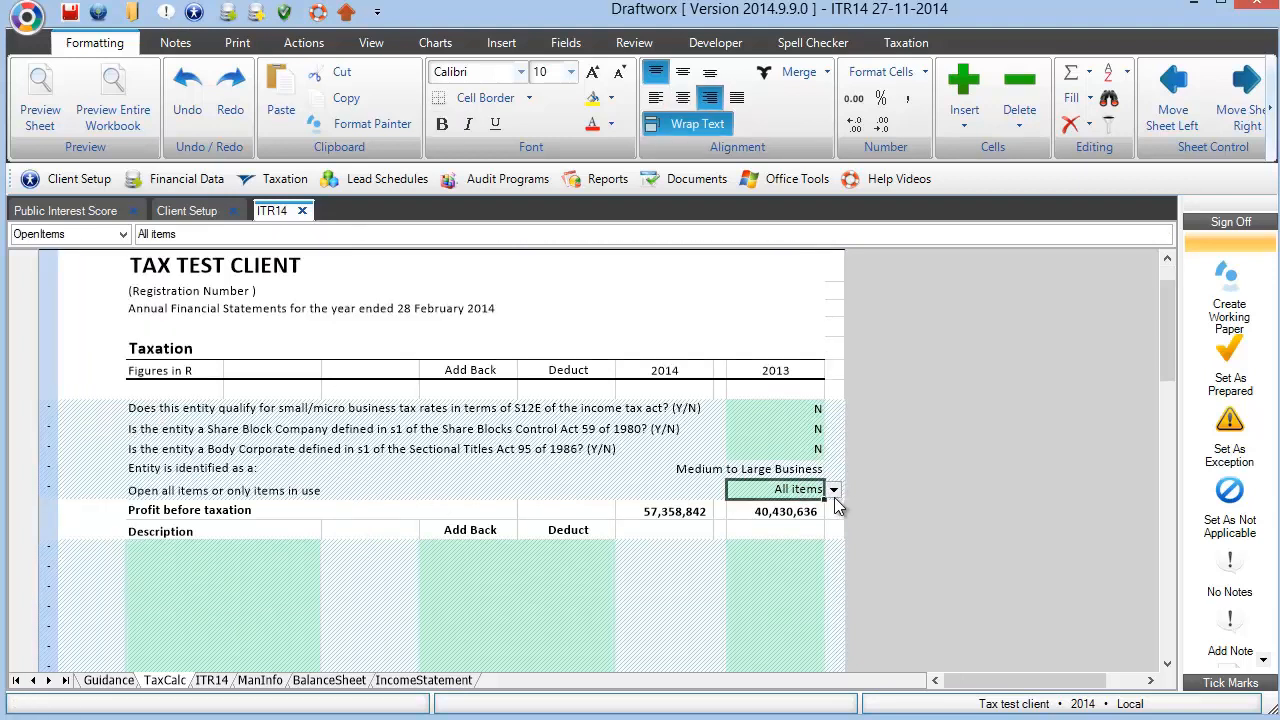
pyautogui.moveTo(800, 490)
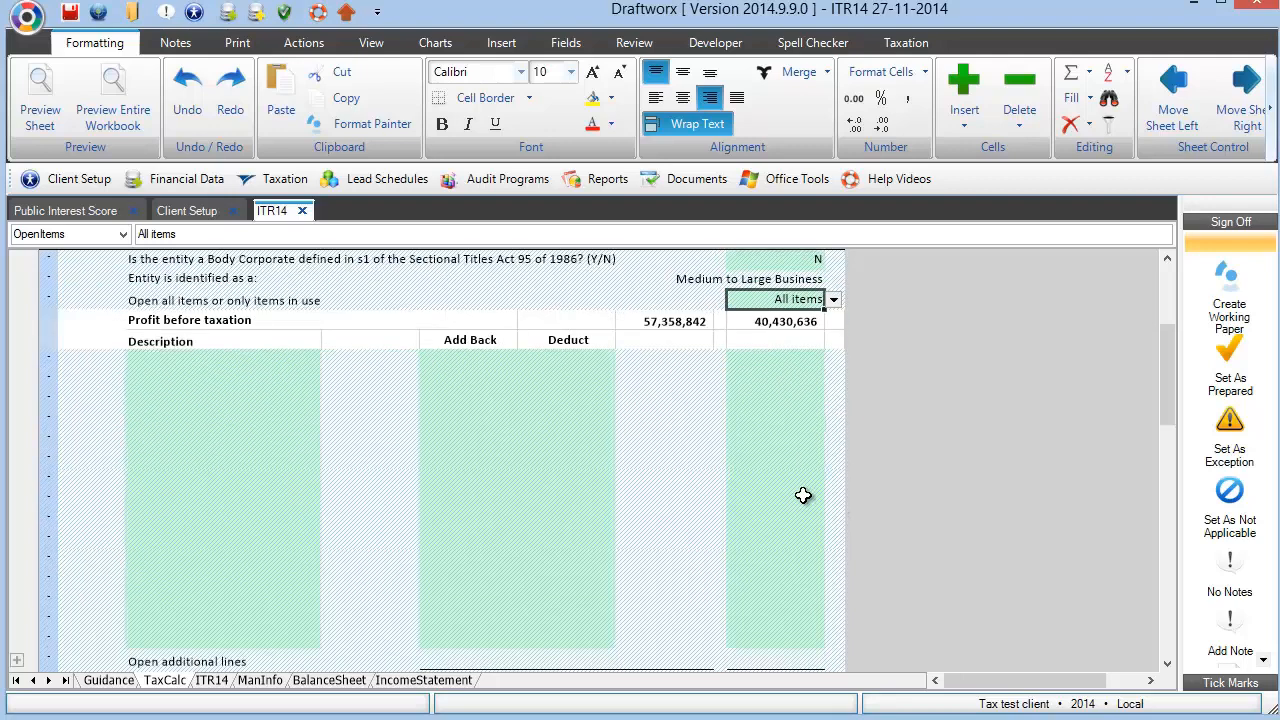
pyautogui.moveTo(191, 369)
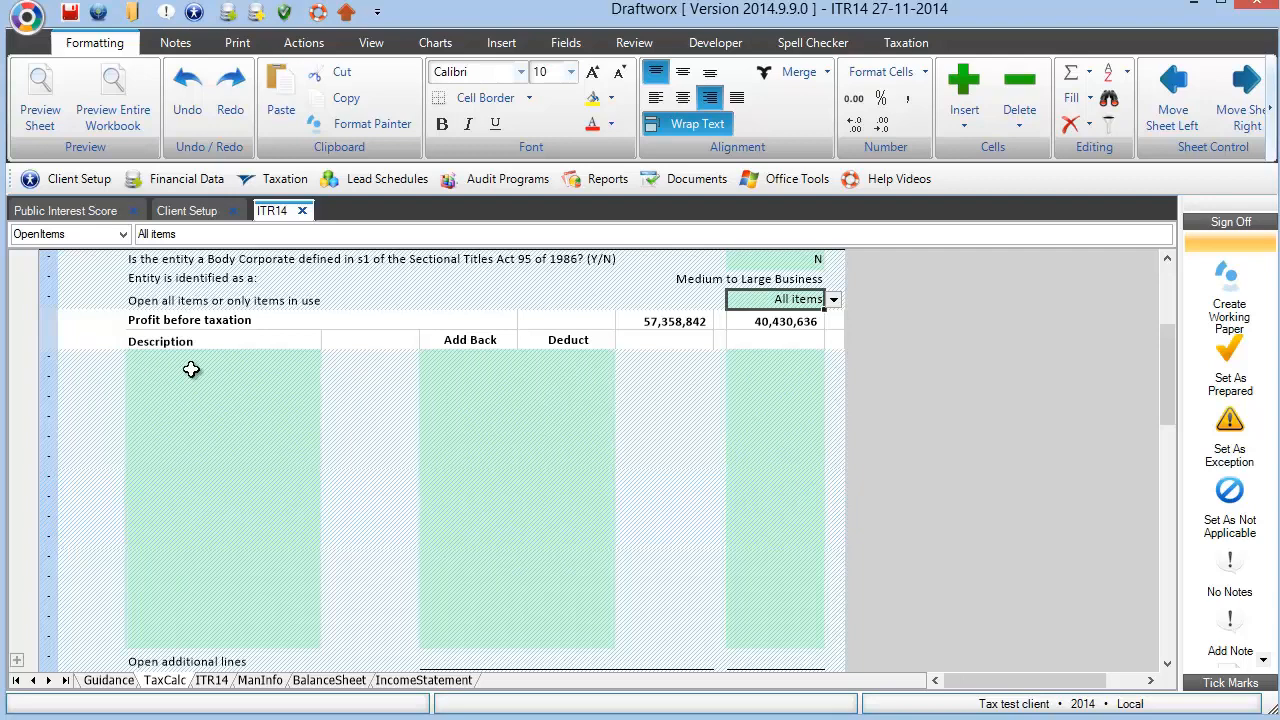
pyautogui.moveTo(504, 380)
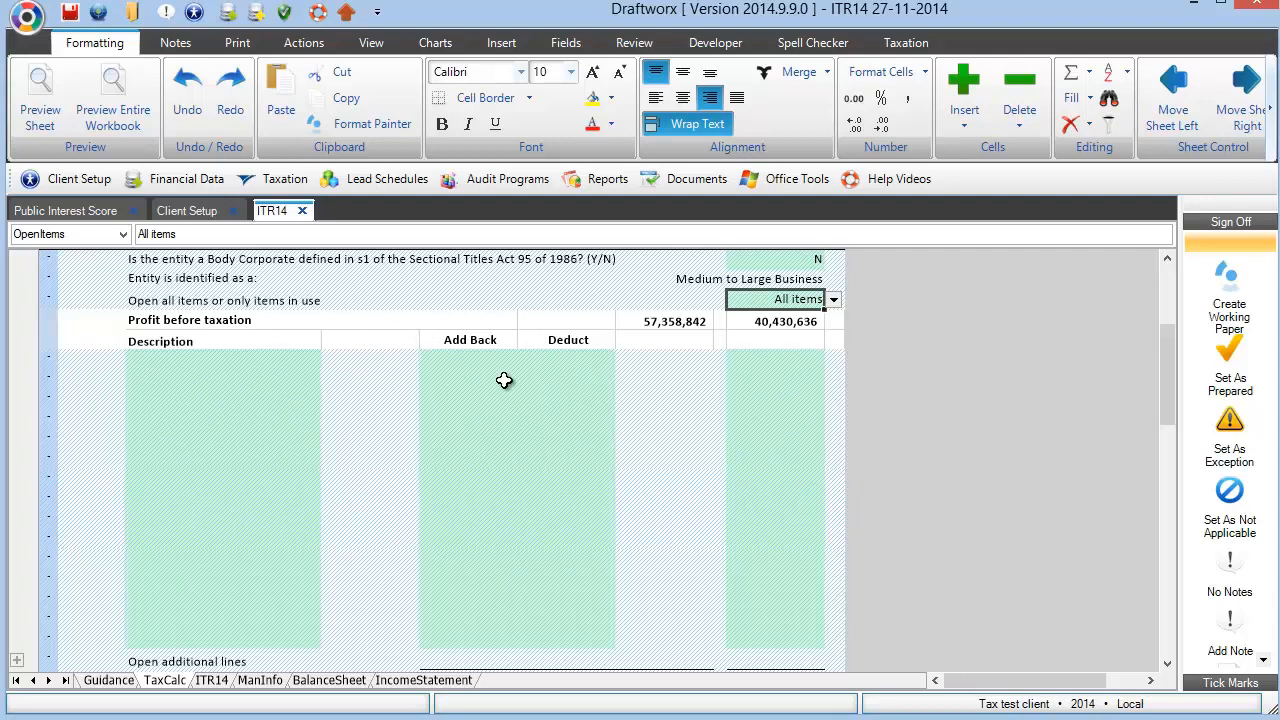
pyautogui.moveTo(561, 410)
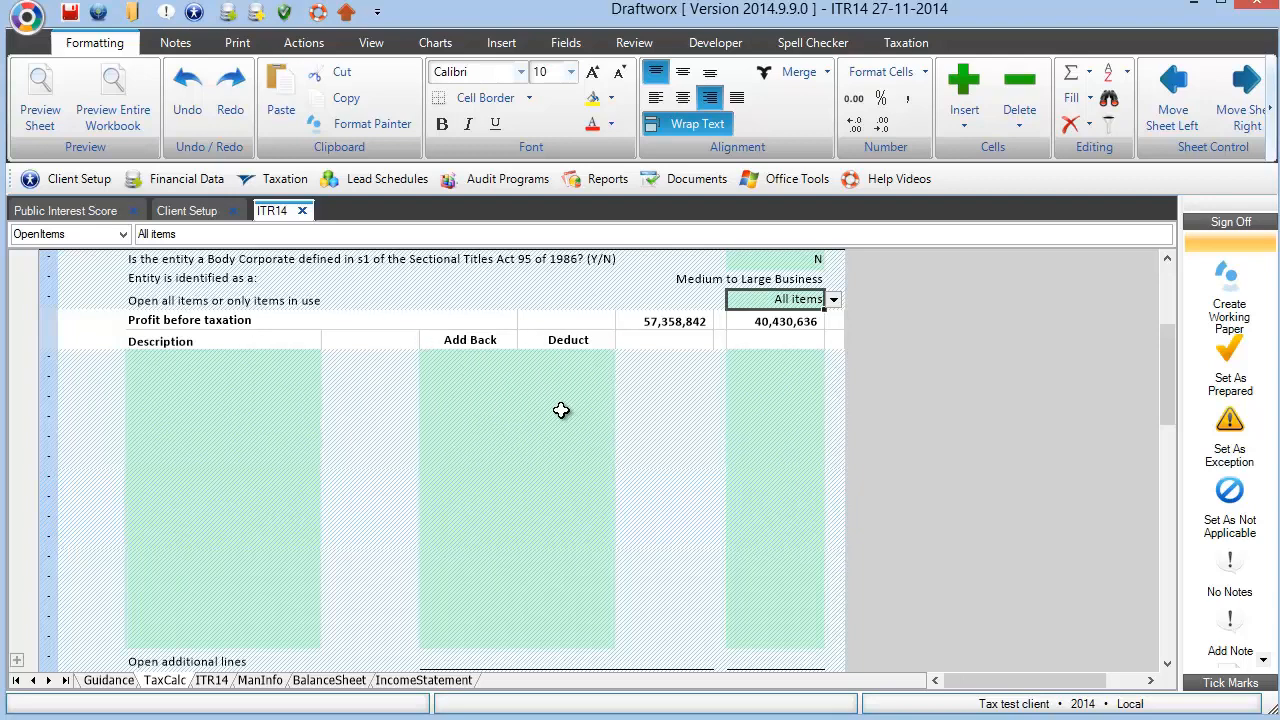
pyautogui.click(470, 360)
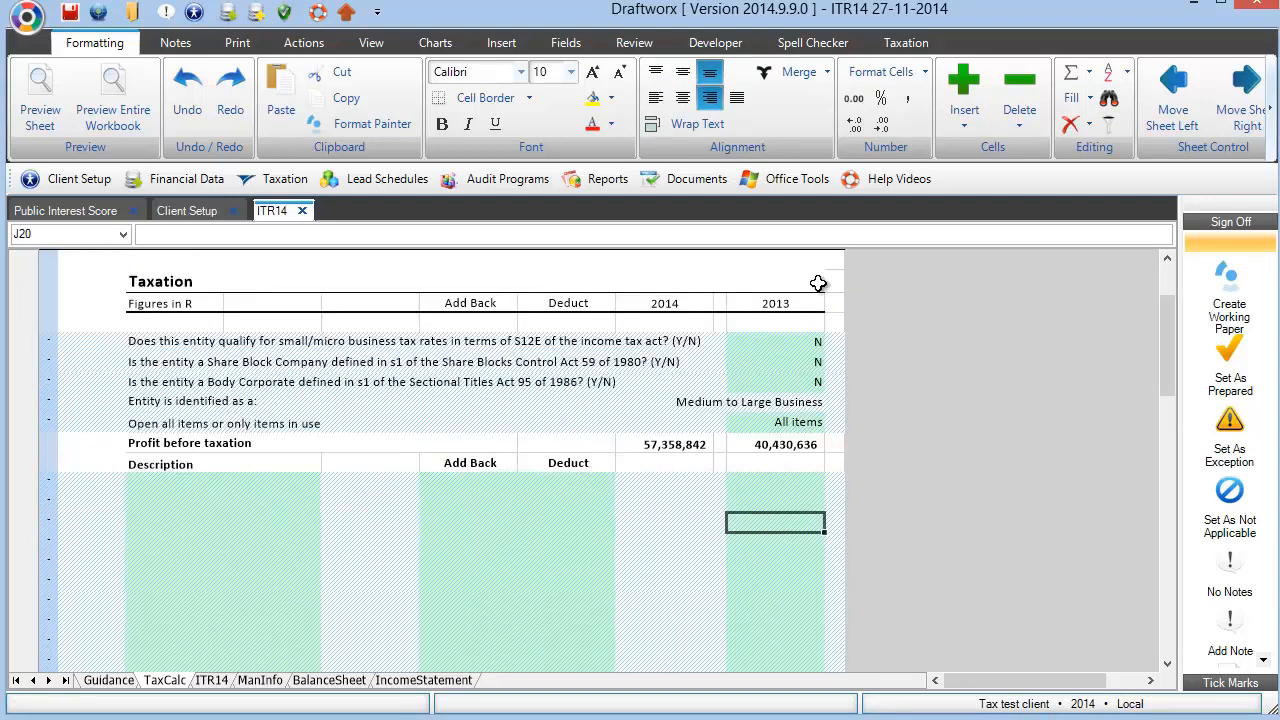
pyautogui.click(775, 483)
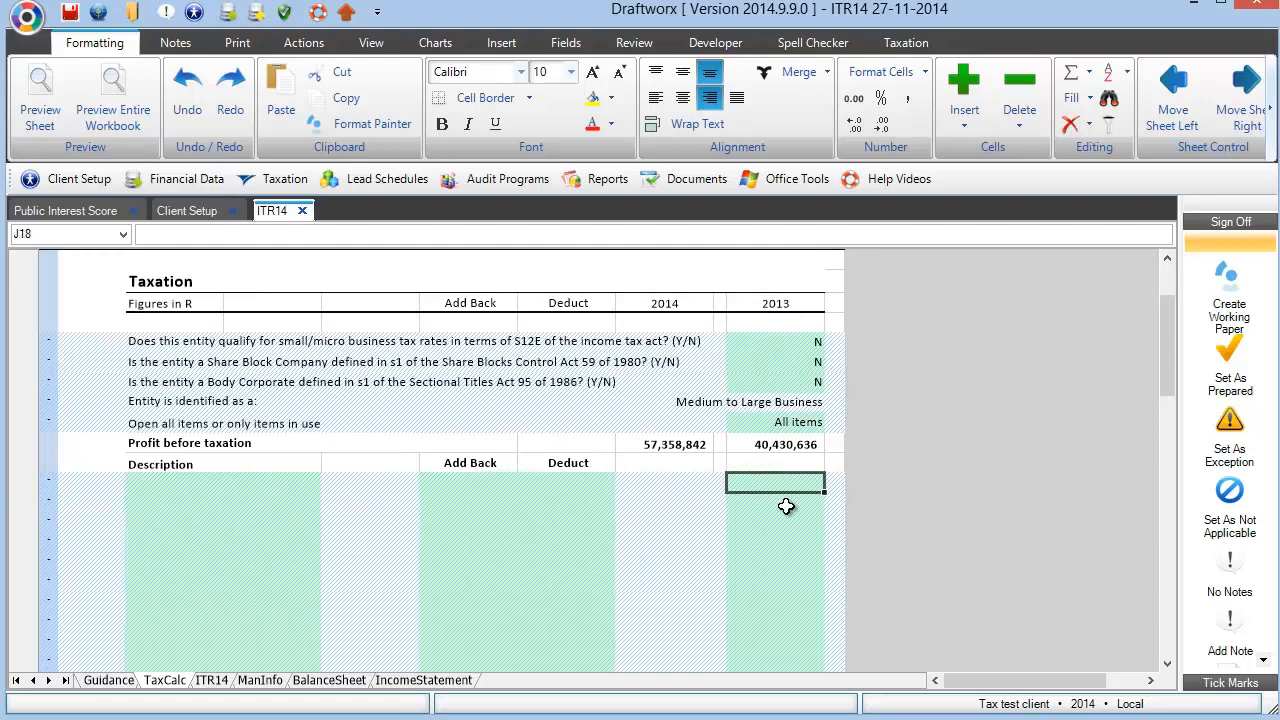
pyautogui.moveTo(661, 492)
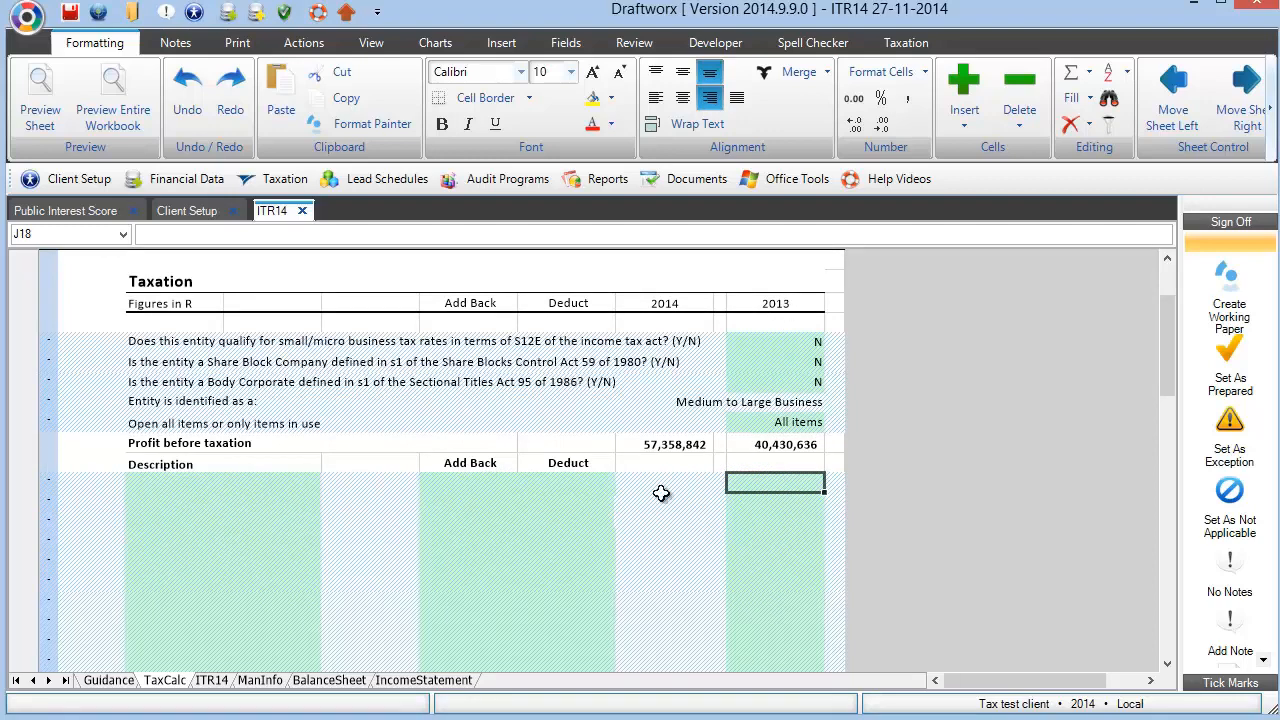
pyautogui.moveTo(651, 515)
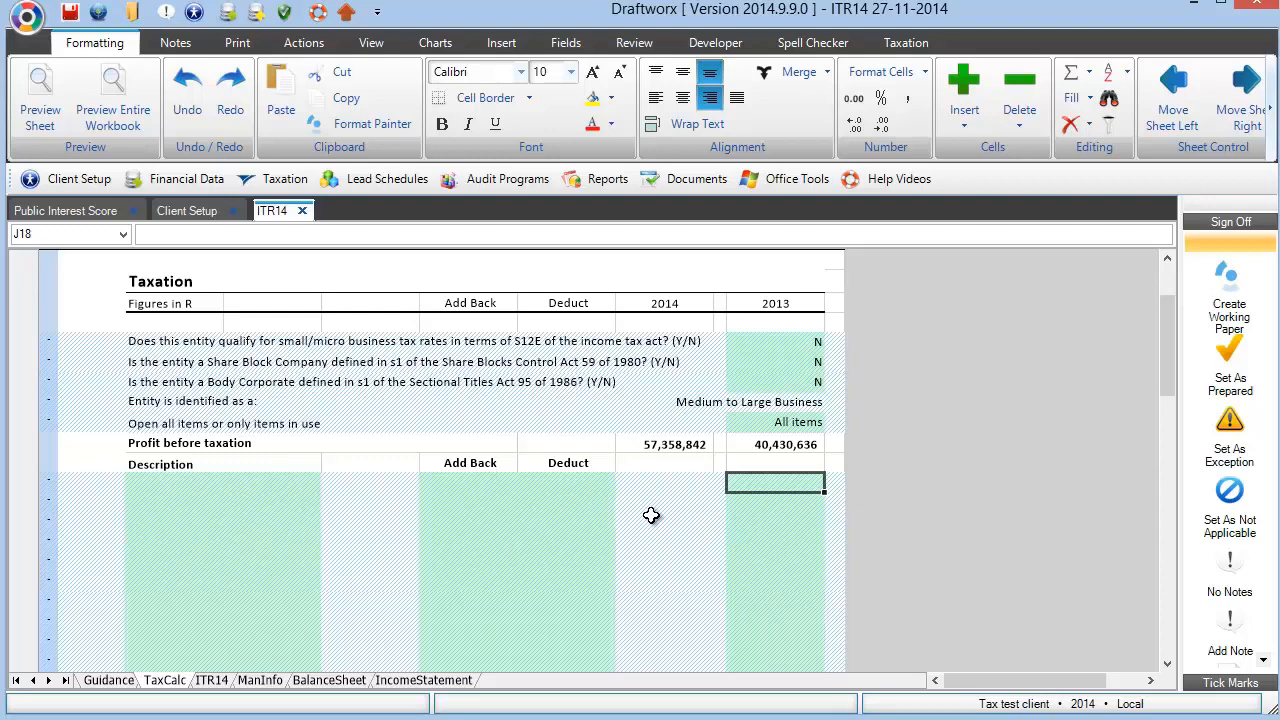
pyautogui.click(222, 482)
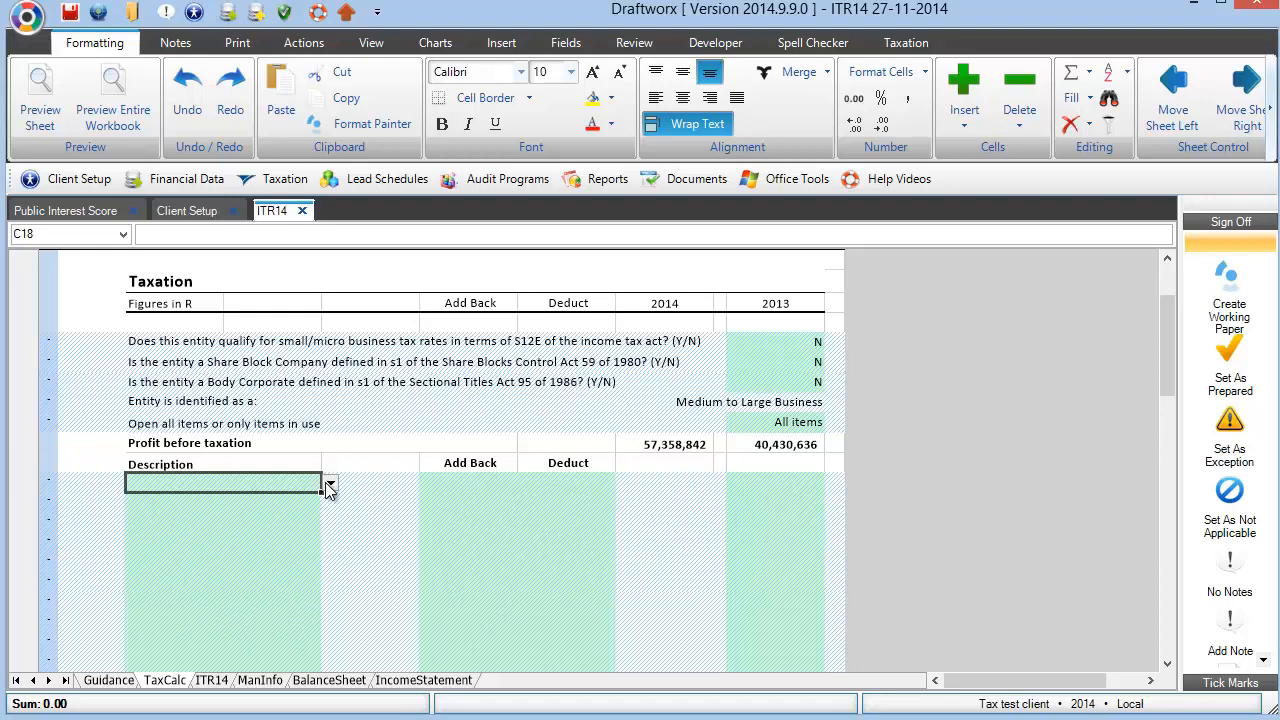
# Describe the adjustments as accounting interest received / receivable and profit on disposal of fixed and/or other assets
pyautogui.click(329, 483)
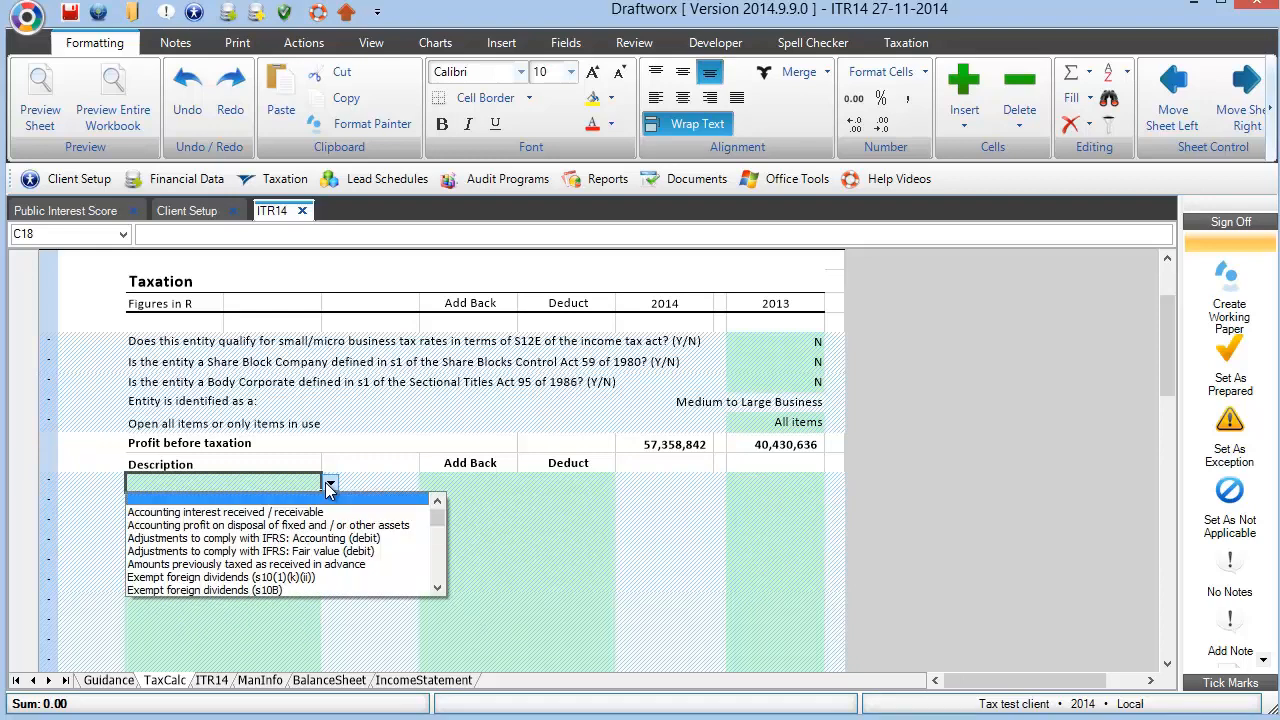
pyautogui.scroll(-3)
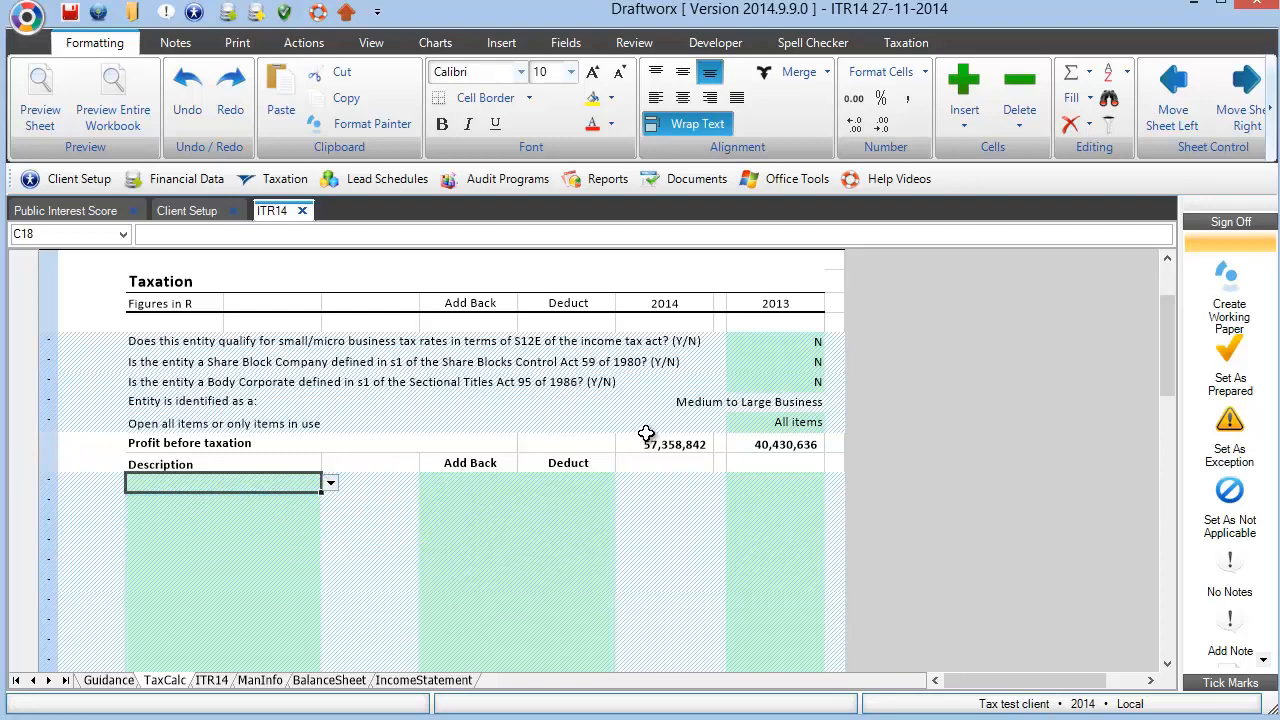
pyautogui.moveTo(762, 405)
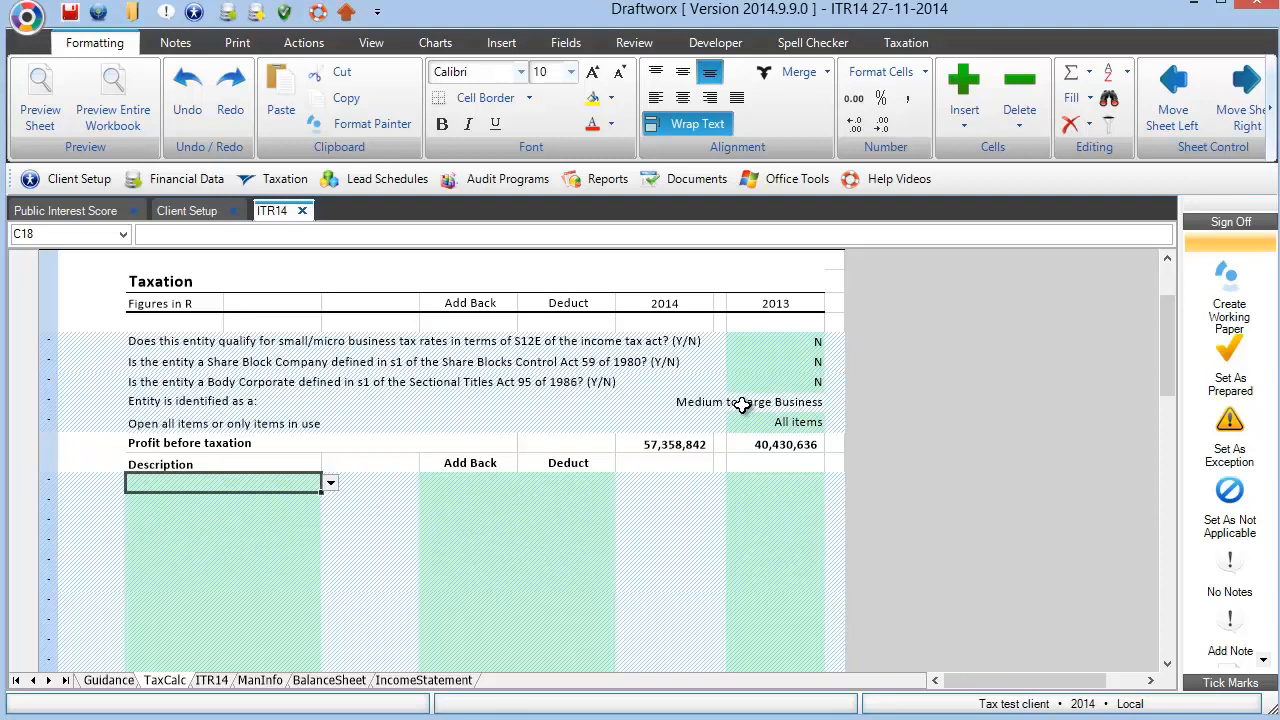
pyautogui.moveTo(340, 498)
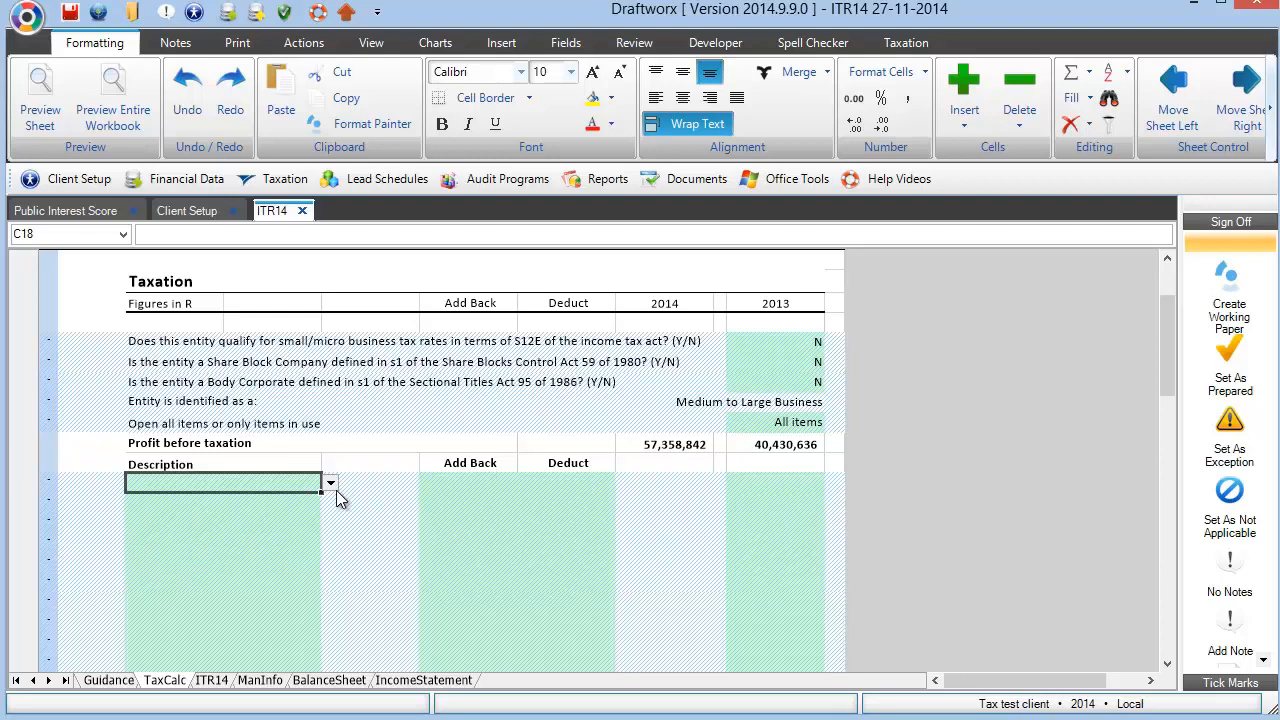
pyautogui.click(330, 482)
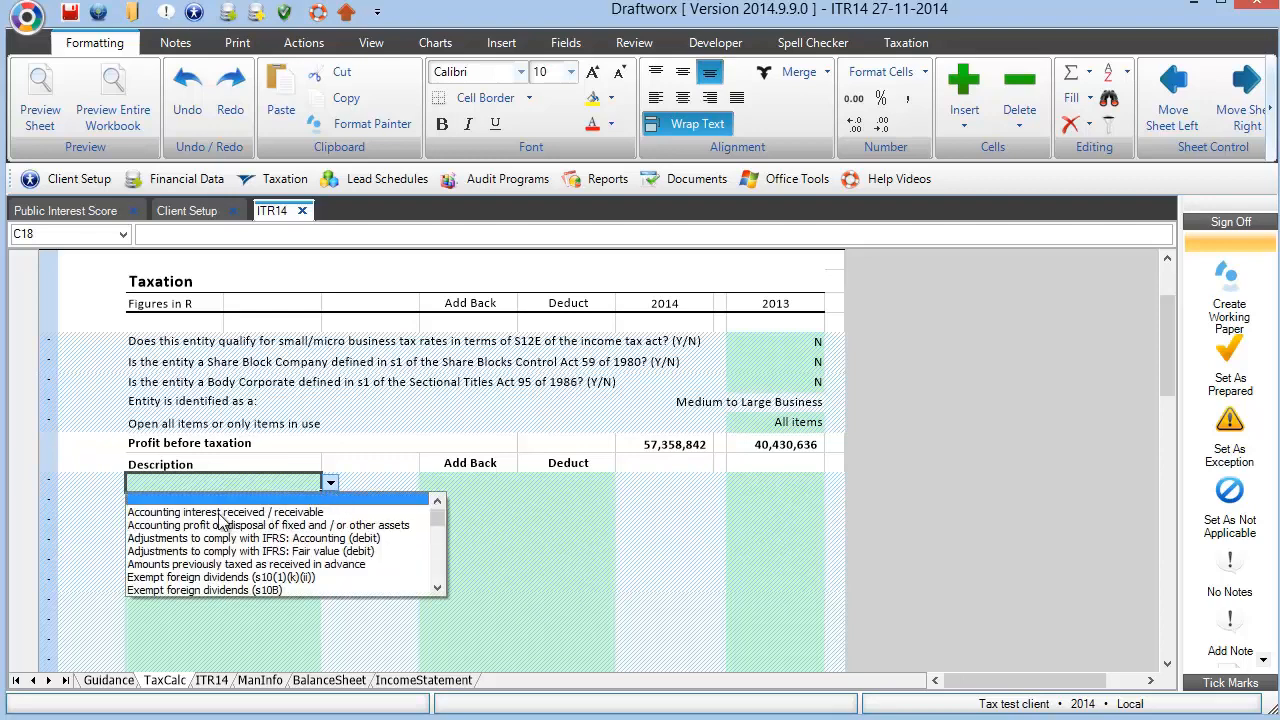
pyautogui.click(225, 511)
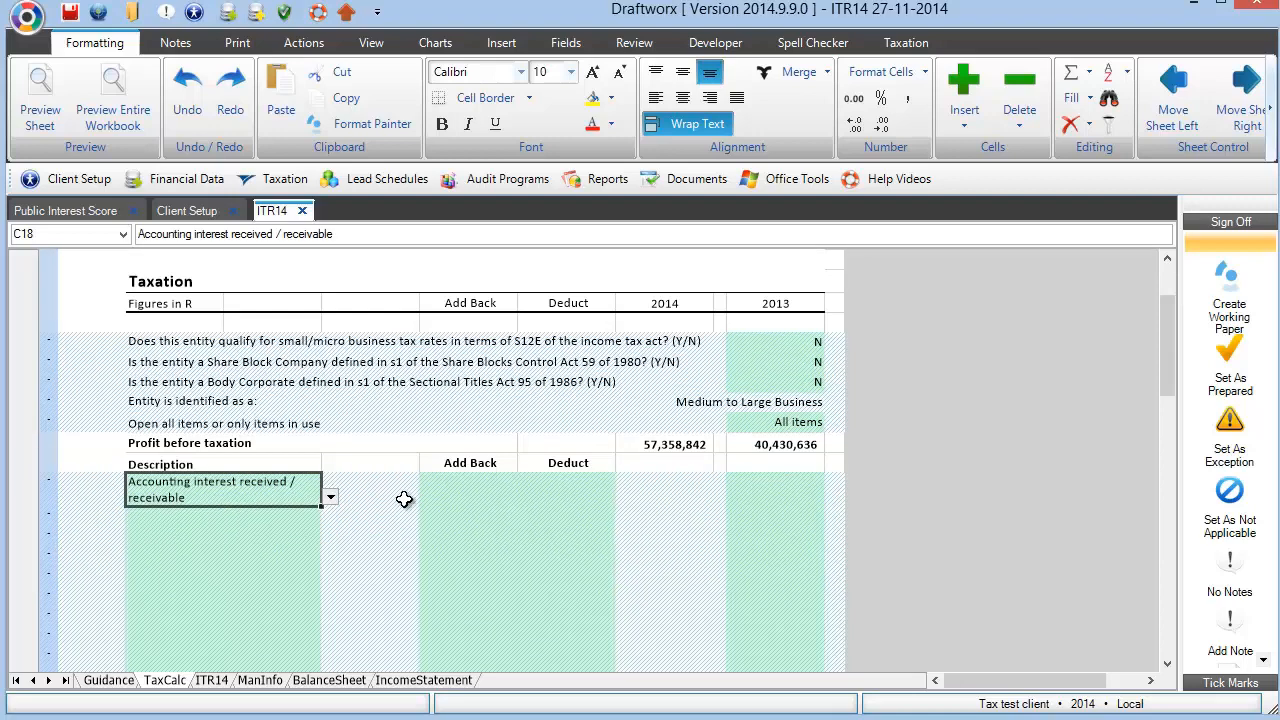
pyautogui.click(329, 517)
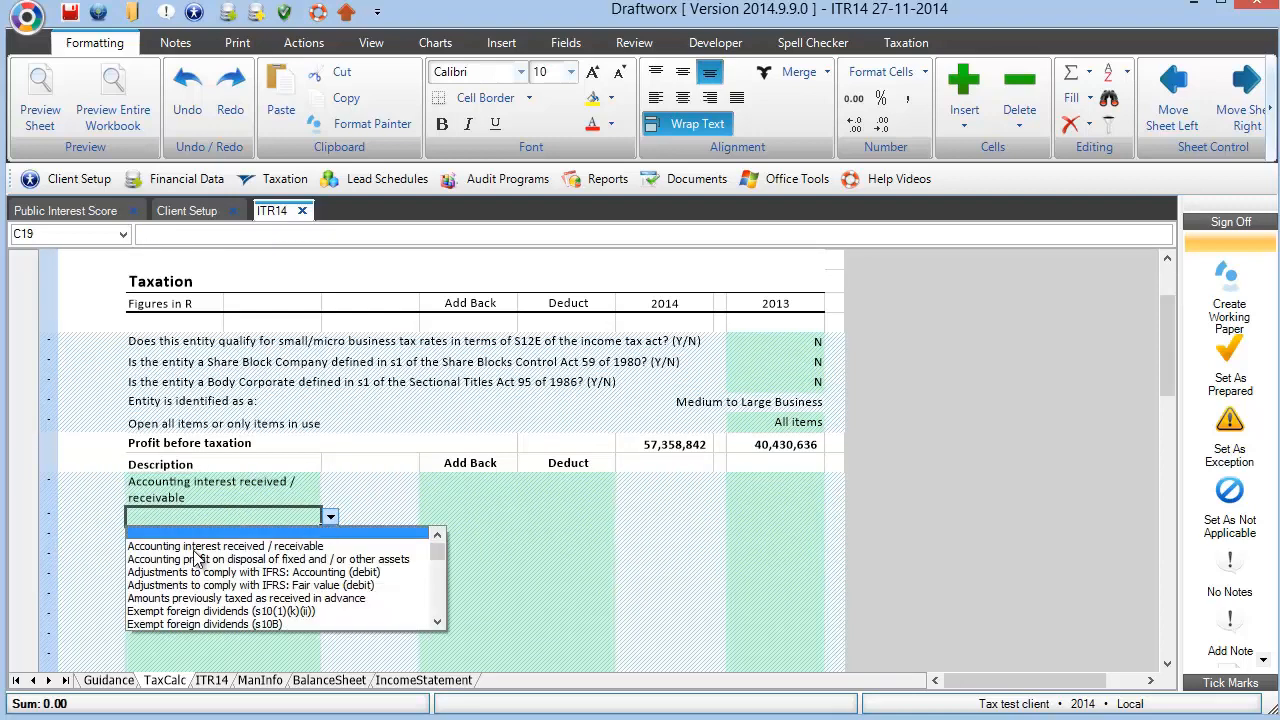
pyautogui.moveTo(185, 570)
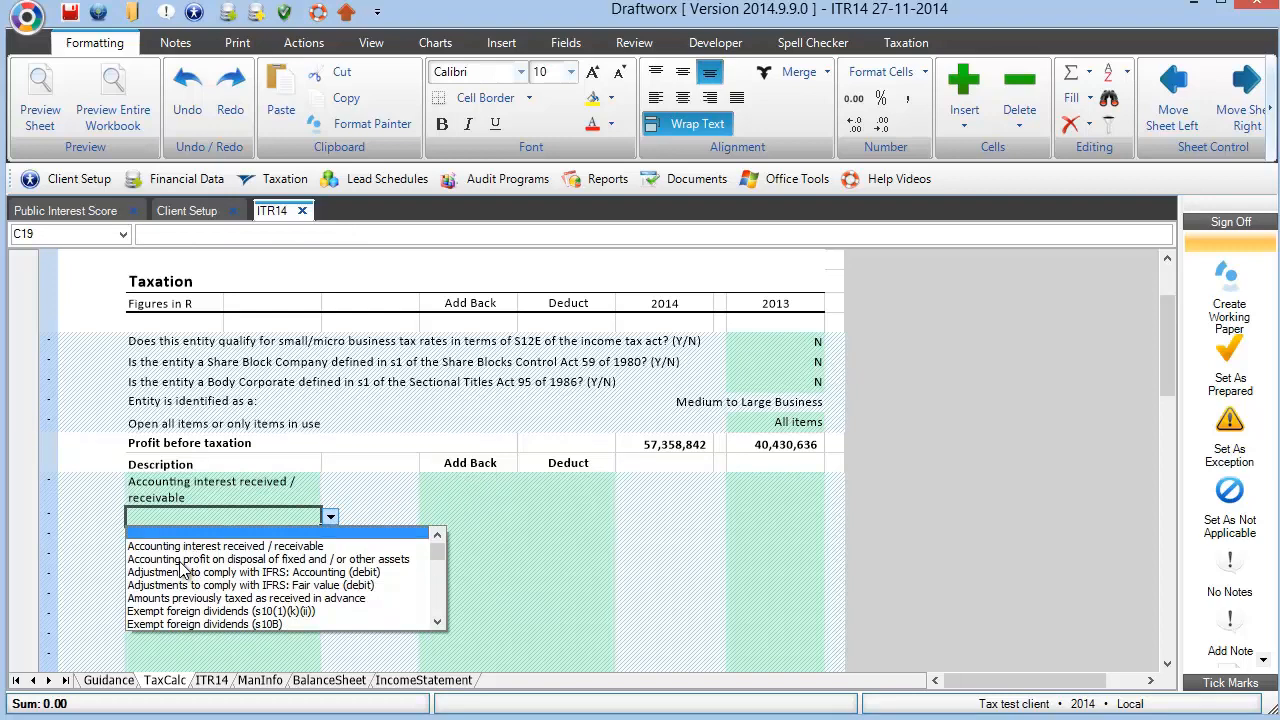
pyautogui.click(267, 558)
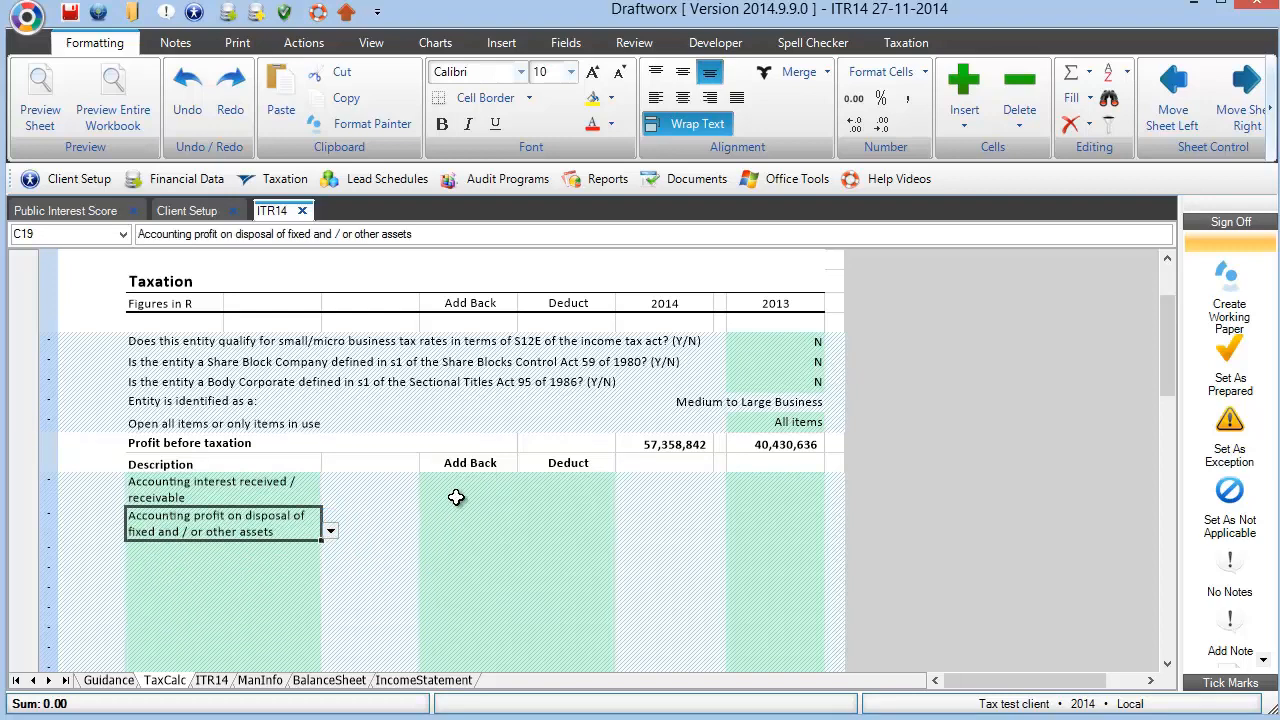
# Enter 10,000 amounts on the three TaxCalc adjustment lines: add back, deduct, add back
pyautogui.write('100000')
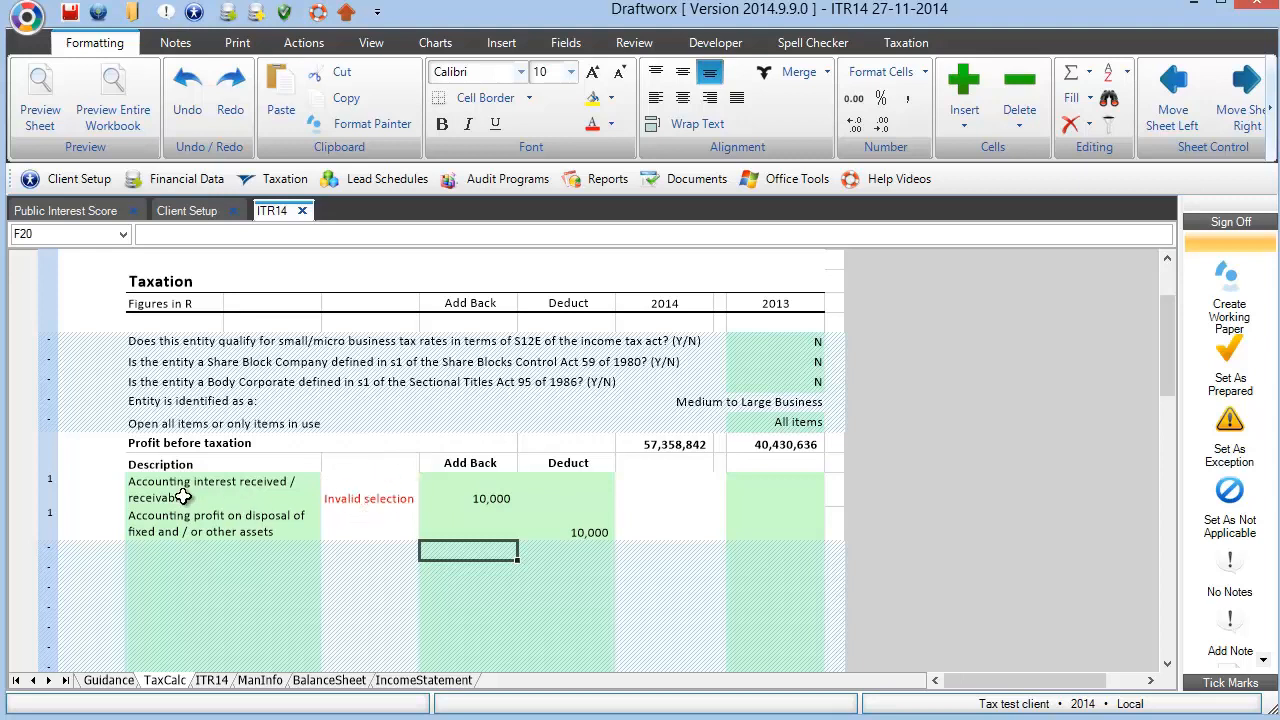
pyautogui.click(220, 489)
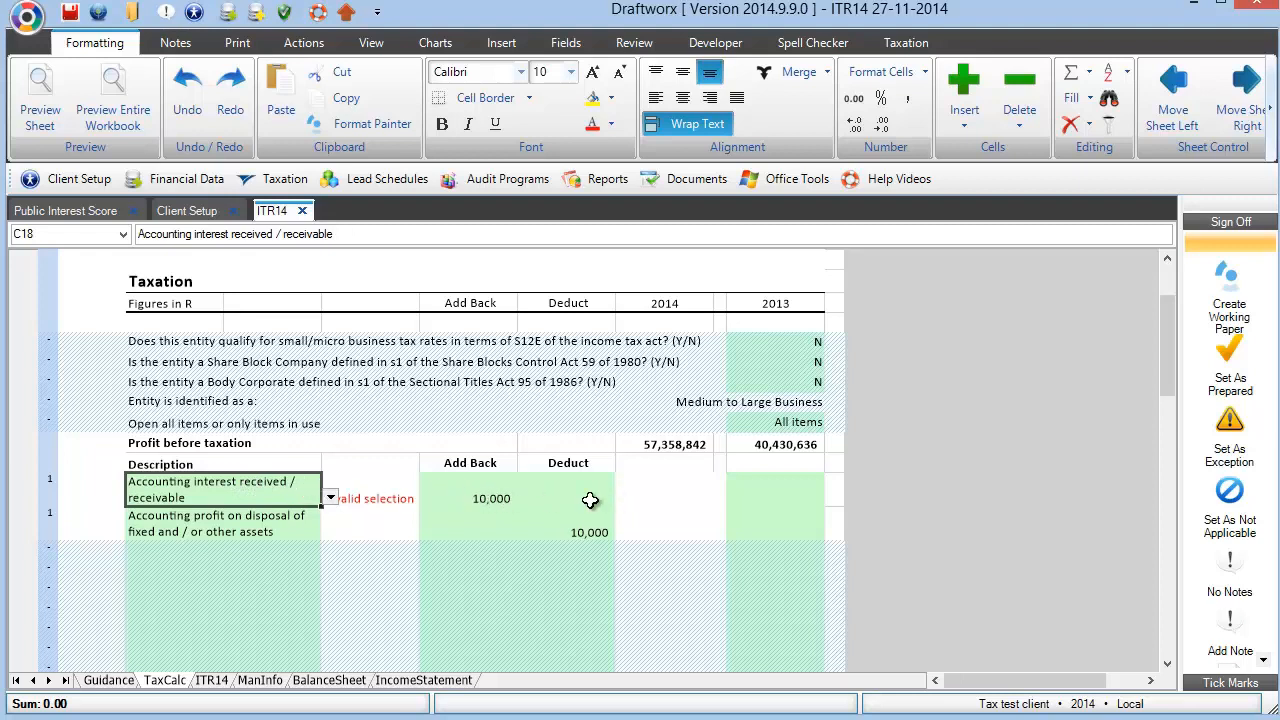
pyautogui.moveTo(530, 505)
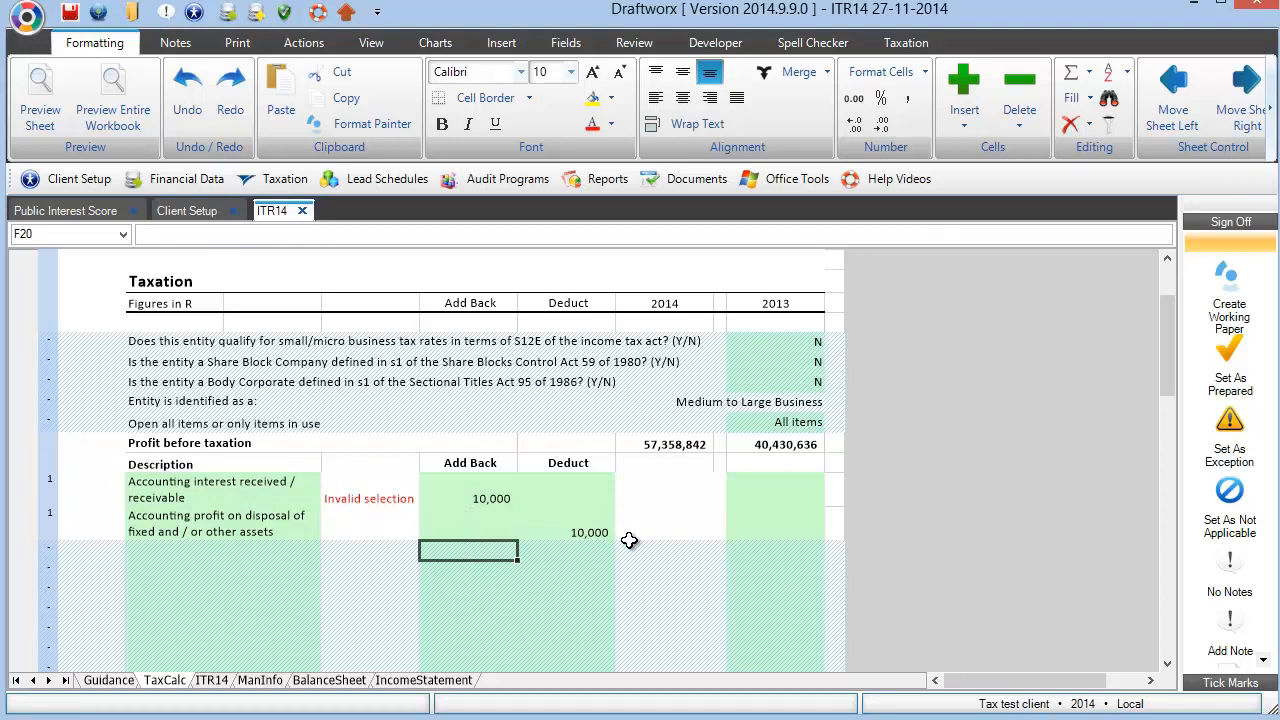
pyautogui.write('100000')
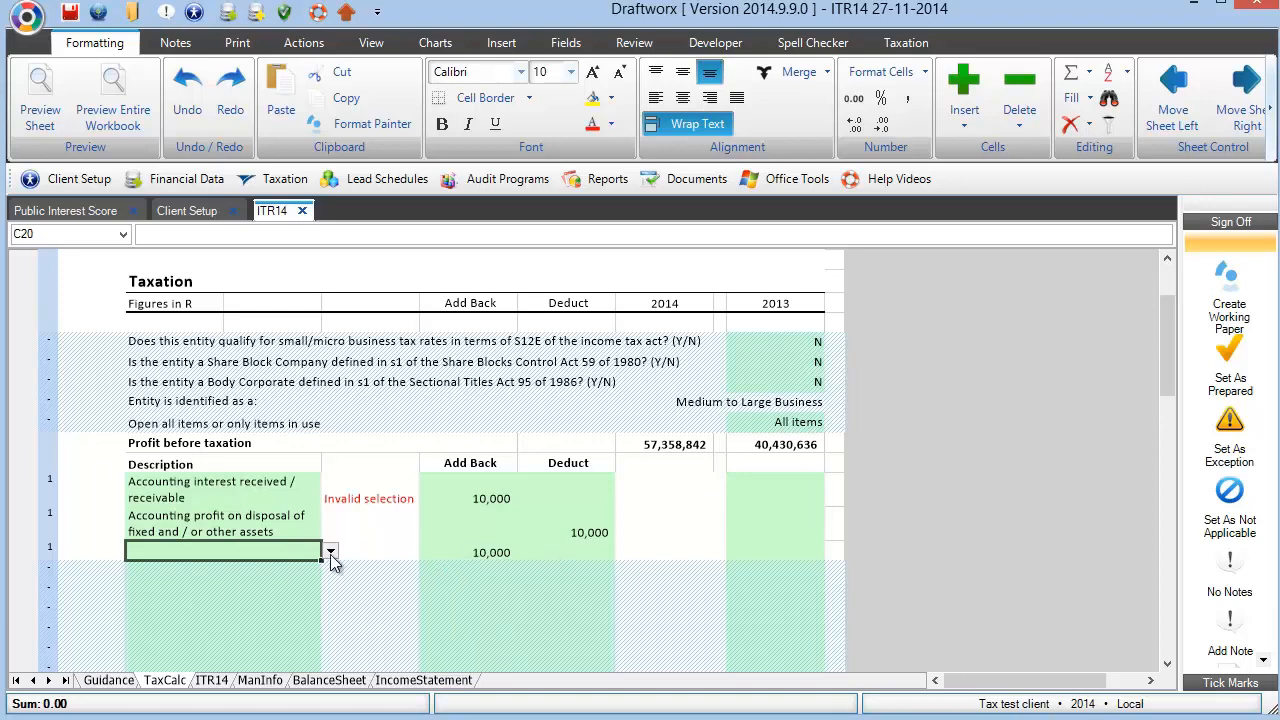
# Describe line three as accounting interest paid / payable and change interest received to a 1,000 deduction
pyautogui.click(330, 551)
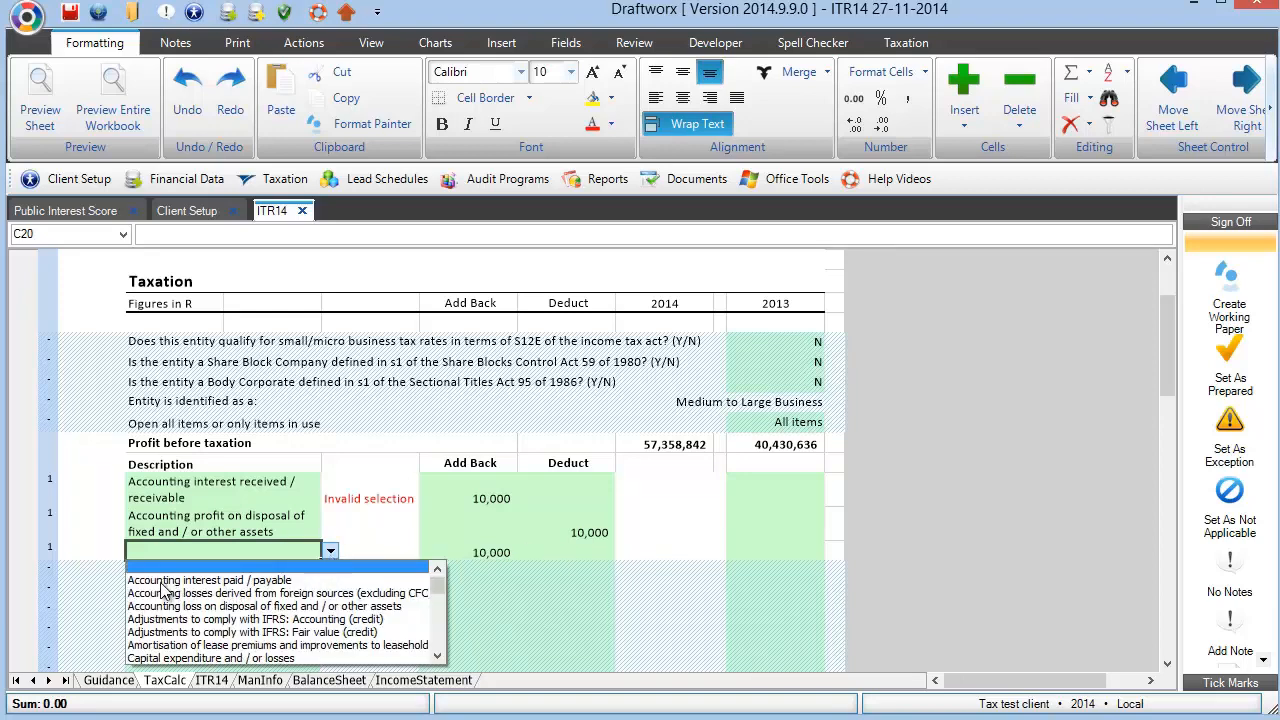
pyautogui.moveTo(224, 592)
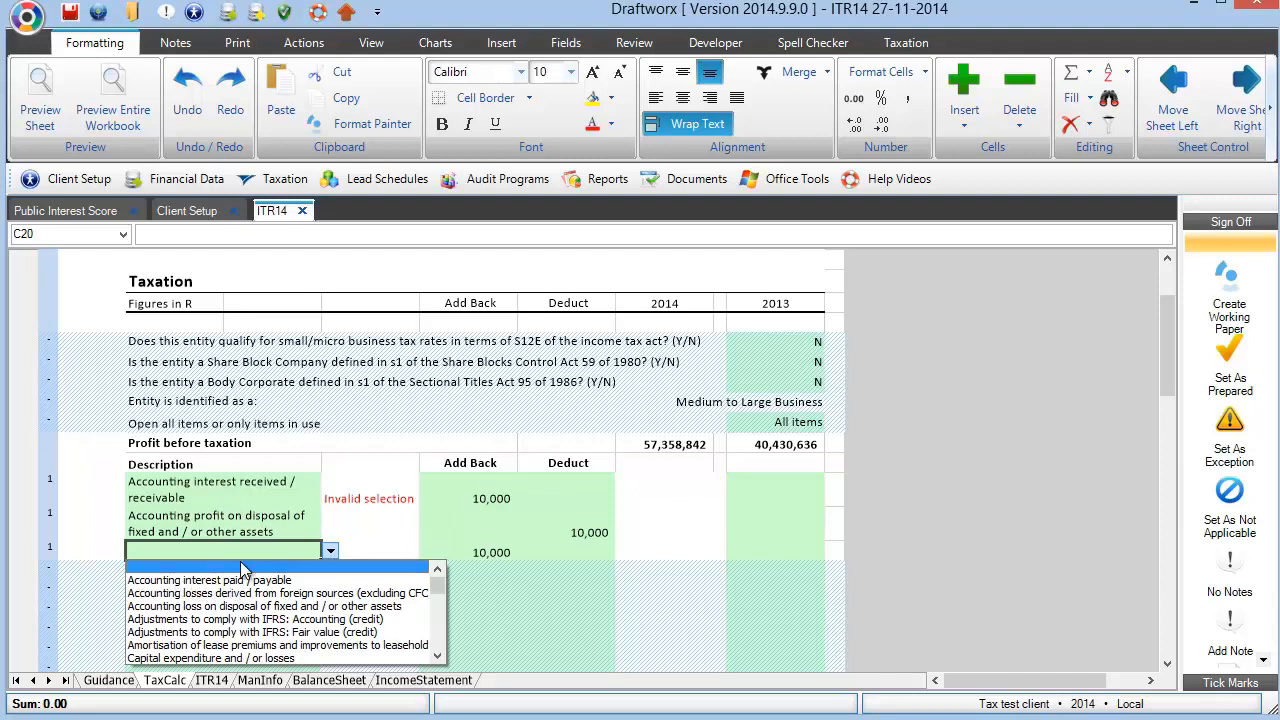
pyautogui.click(209, 580)
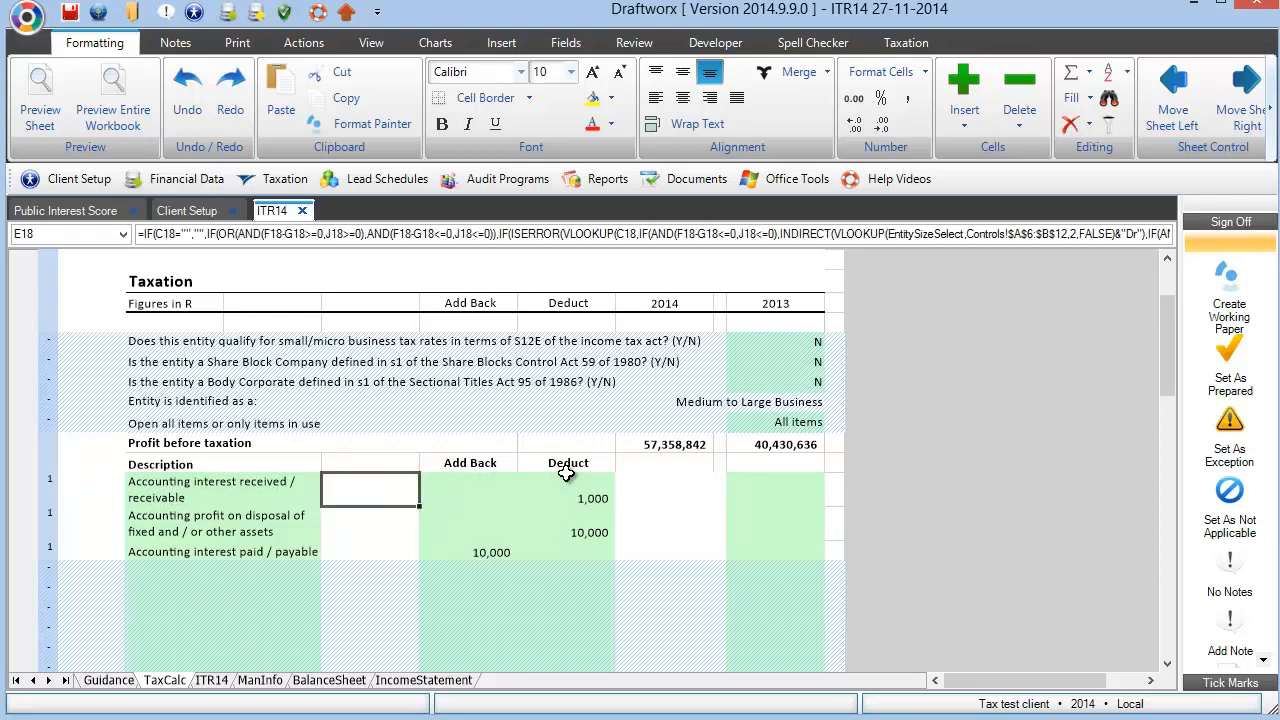
pyautogui.click(720, 489)
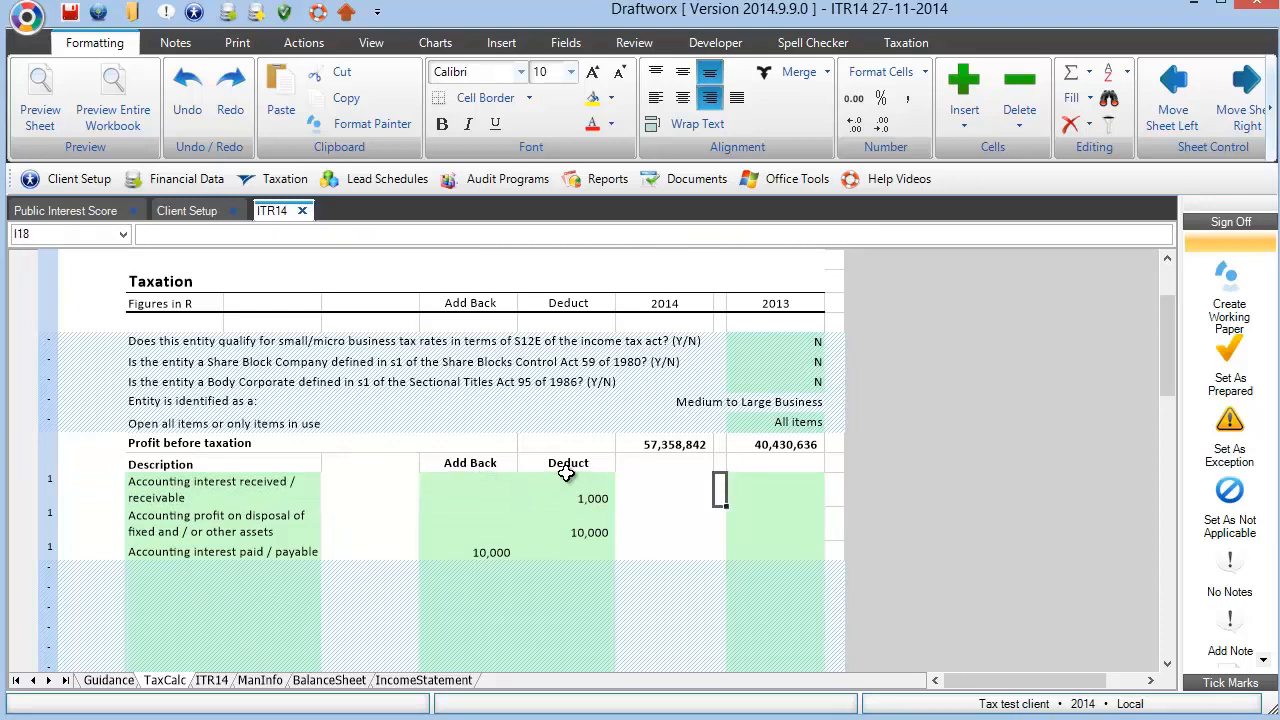
# Enter the 2013 comparatives (10,000), (1,000) and 2,000, correcting the Value Error entry
pyautogui.write('1000')
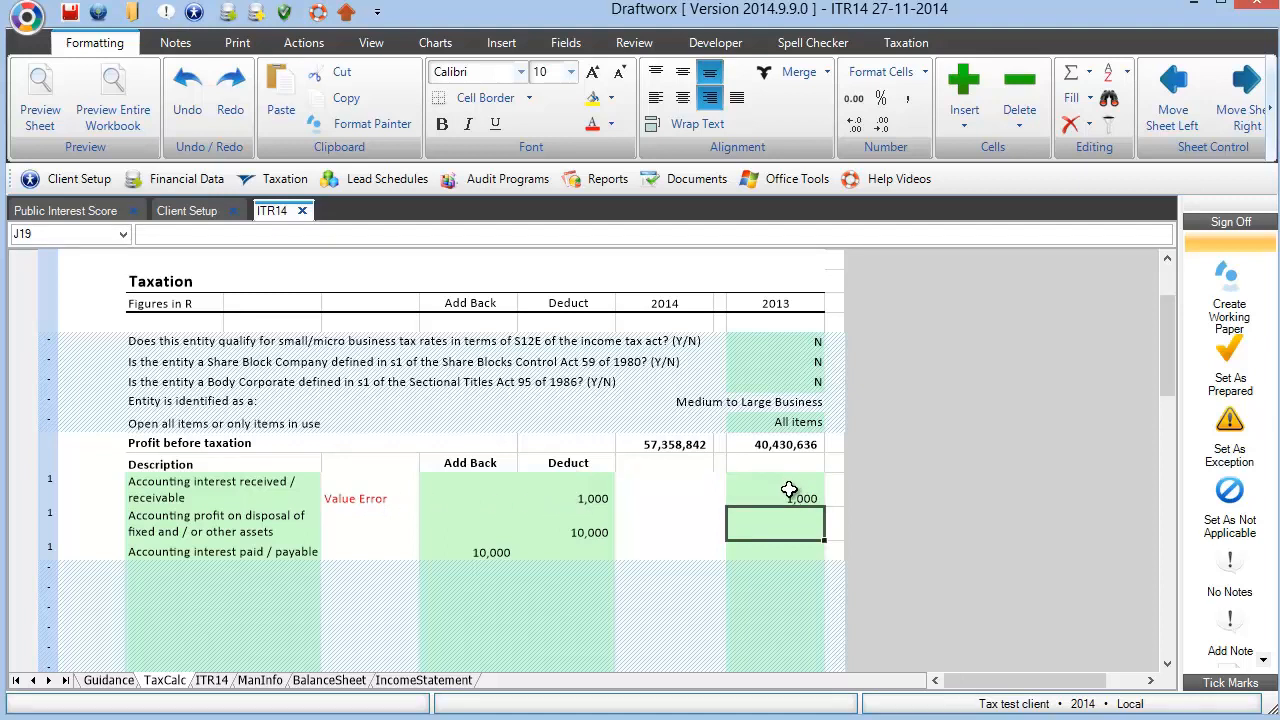
pyautogui.click(775, 498)
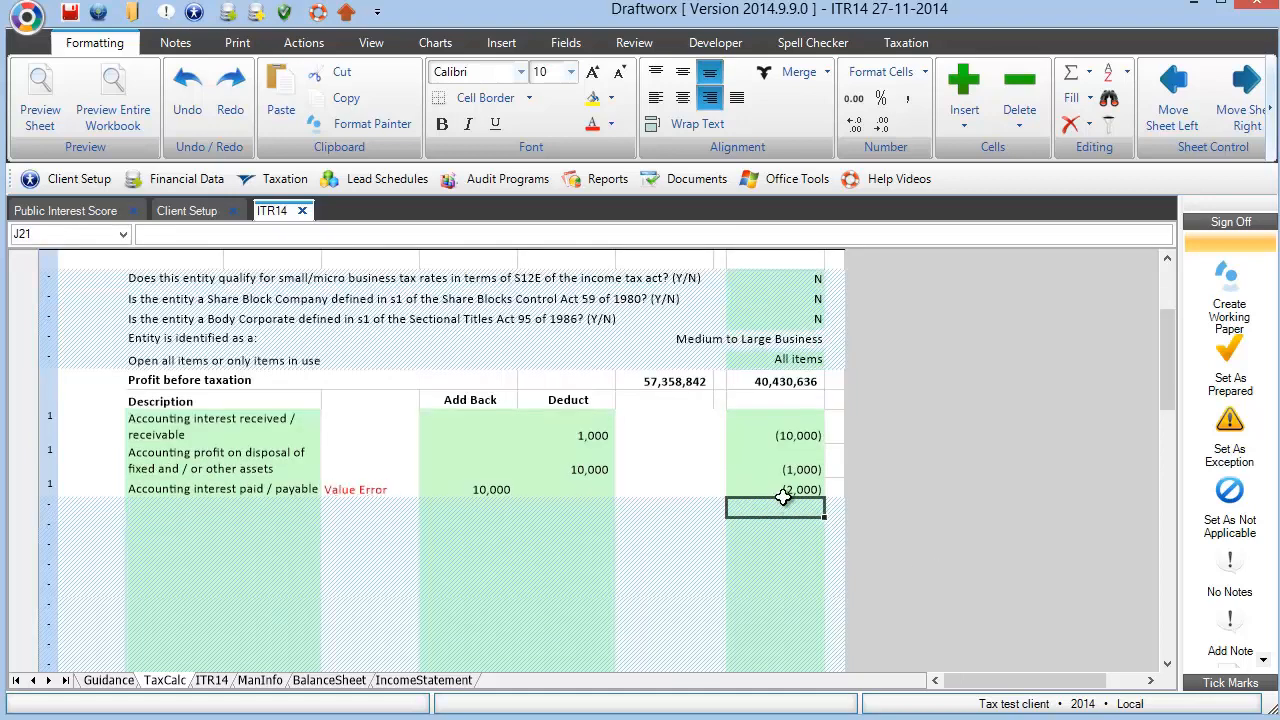
pyautogui.write('20')
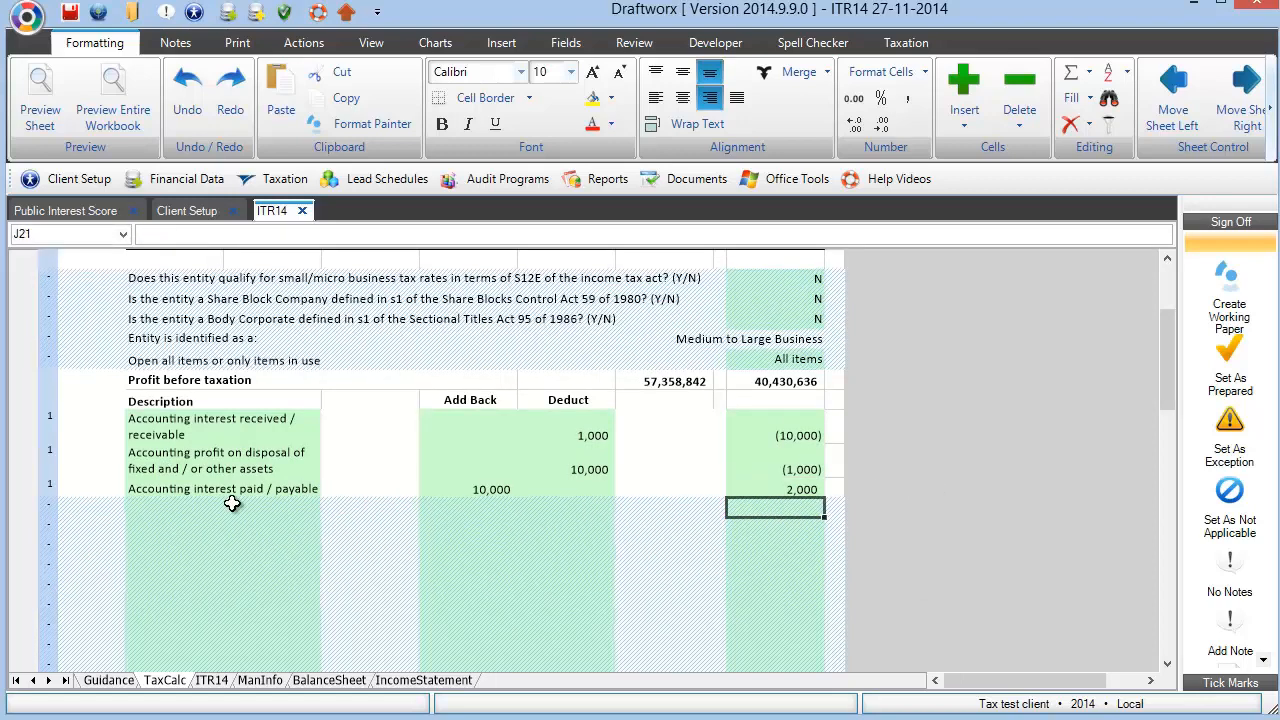
pyautogui.click(225, 507)
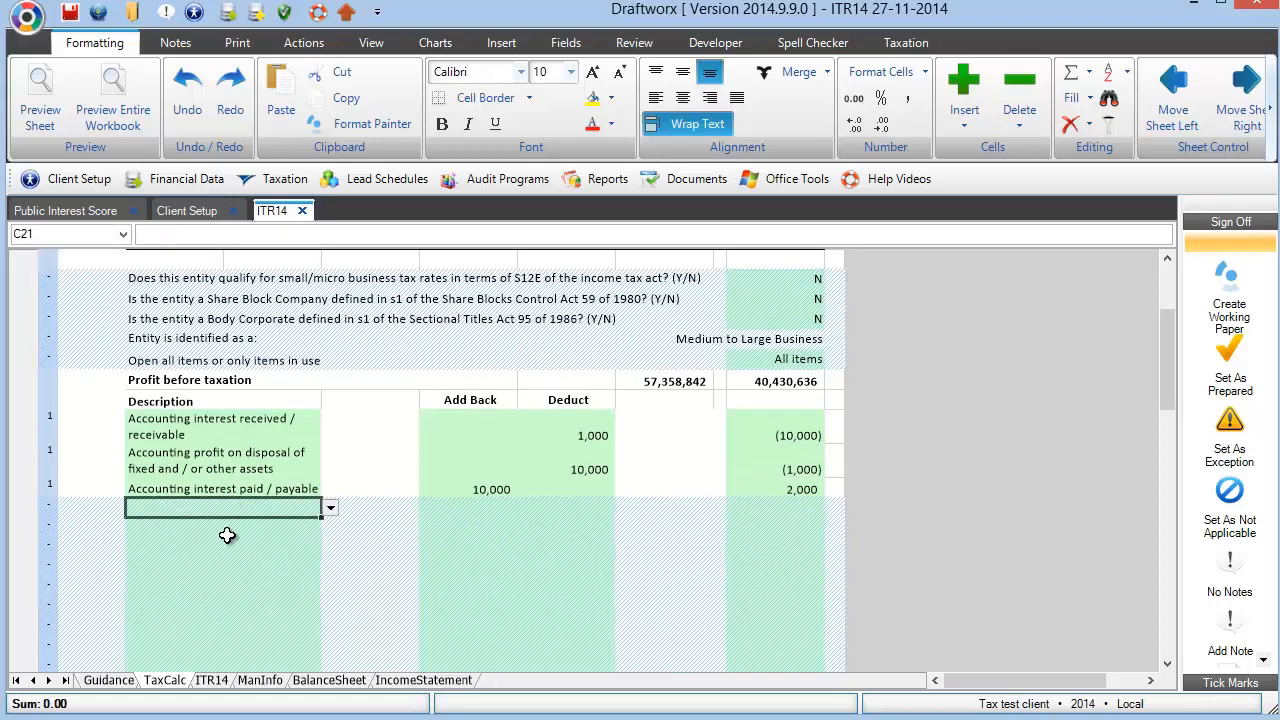
pyautogui.moveTo(497, 527)
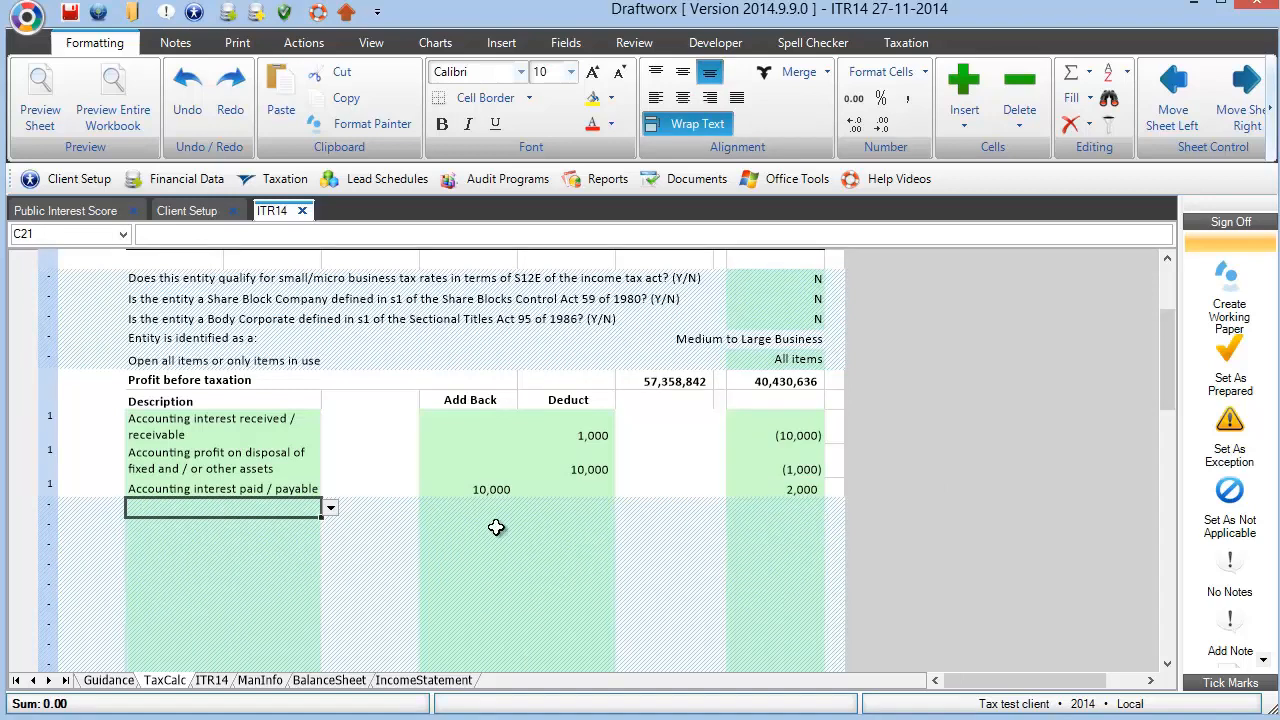
pyautogui.click(467, 507)
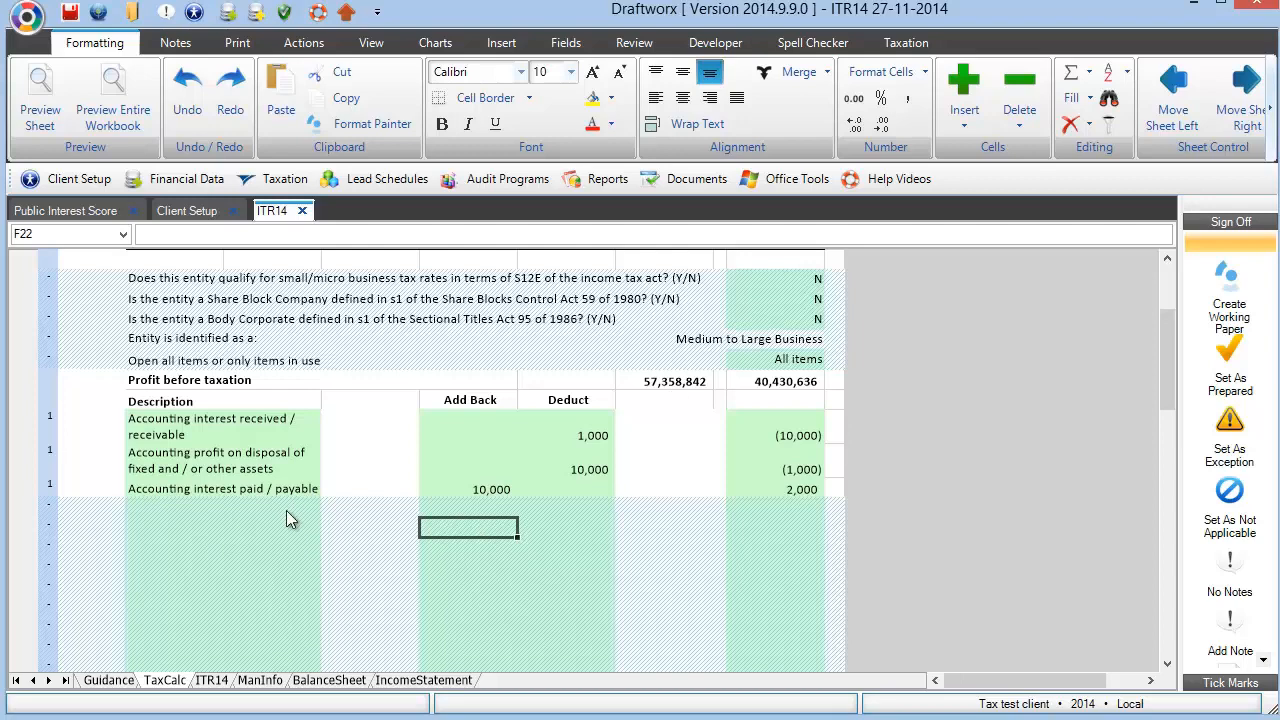
pyautogui.click(330, 507)
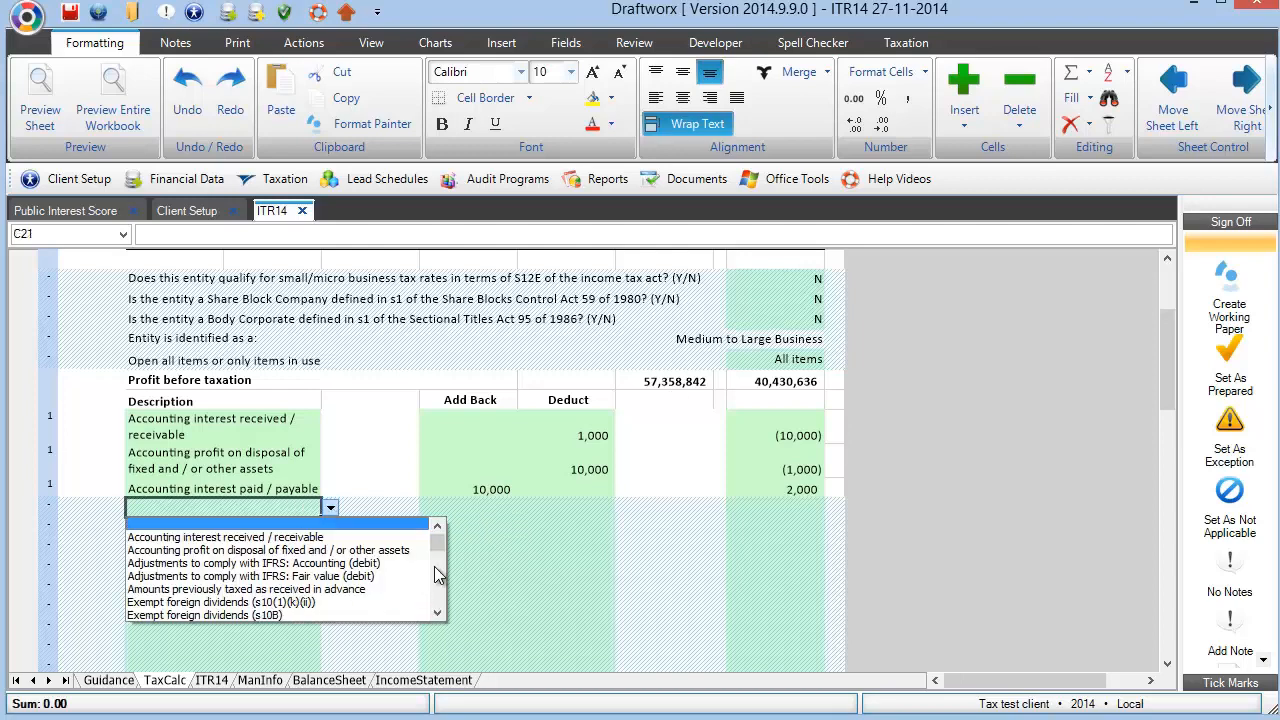
pyautogui.click(437, 614)
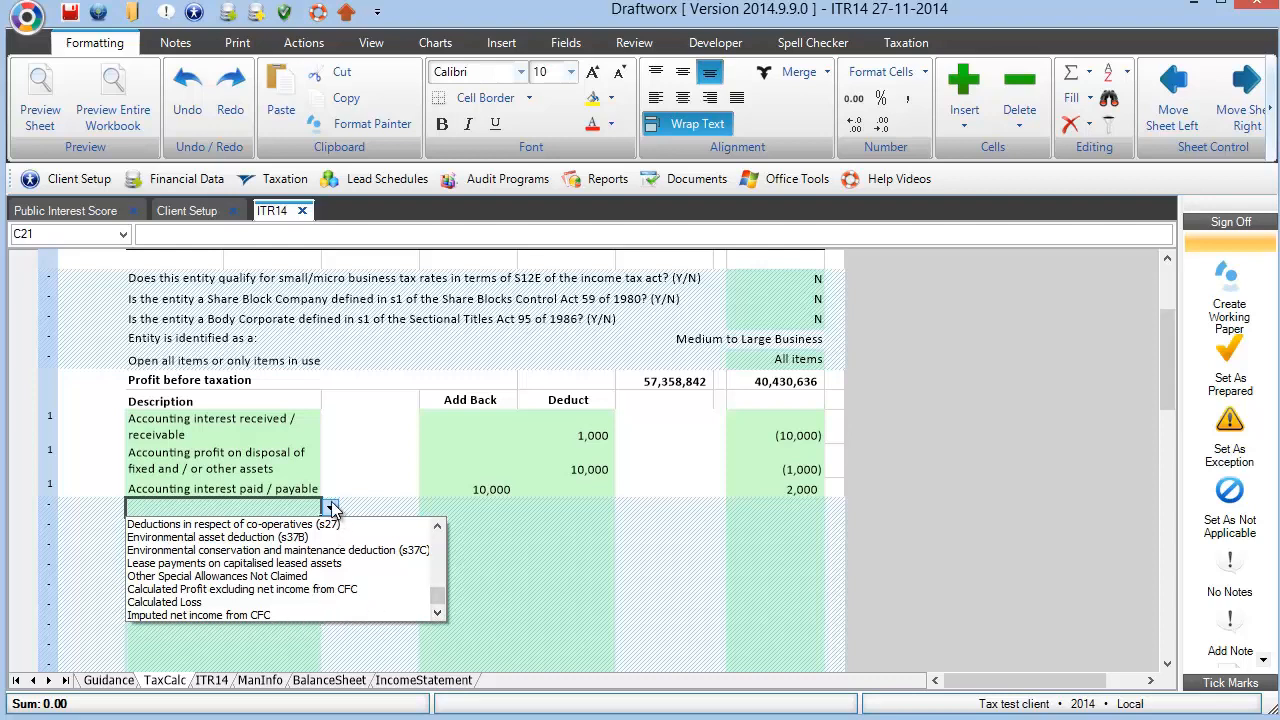
pyautogui.moveTo(352, 514)
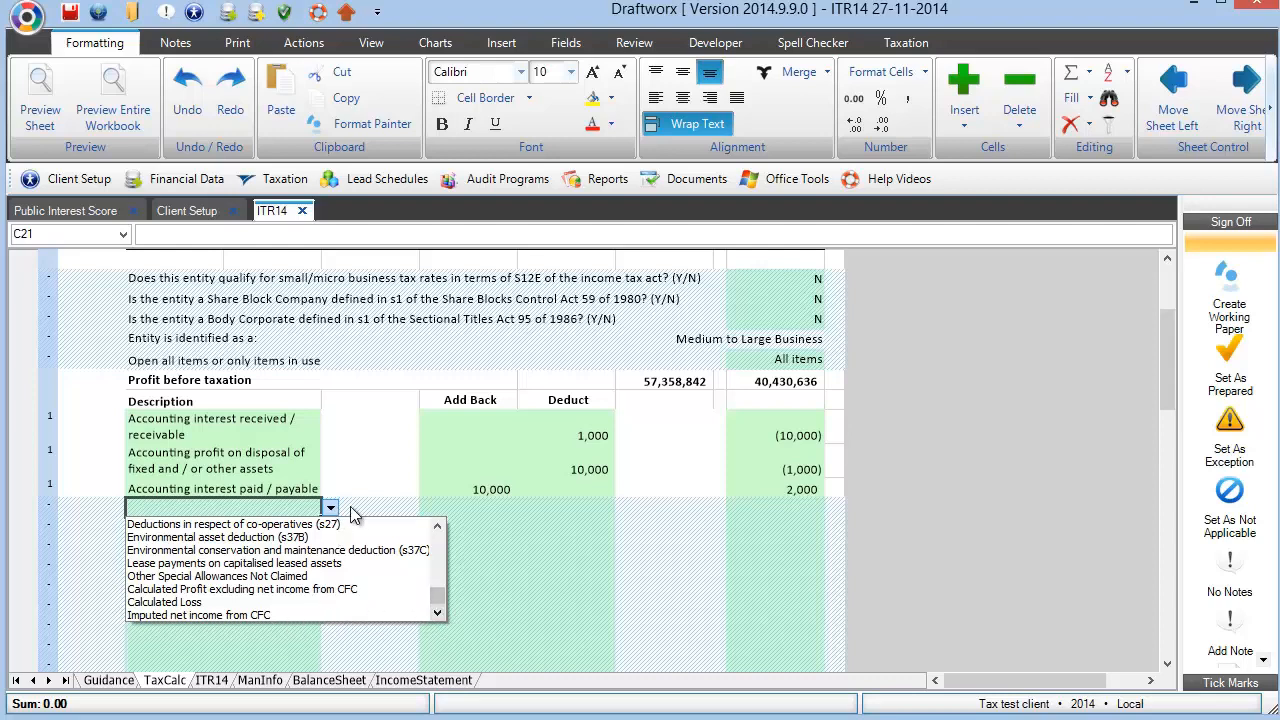
pyautogui.click(330, 508)
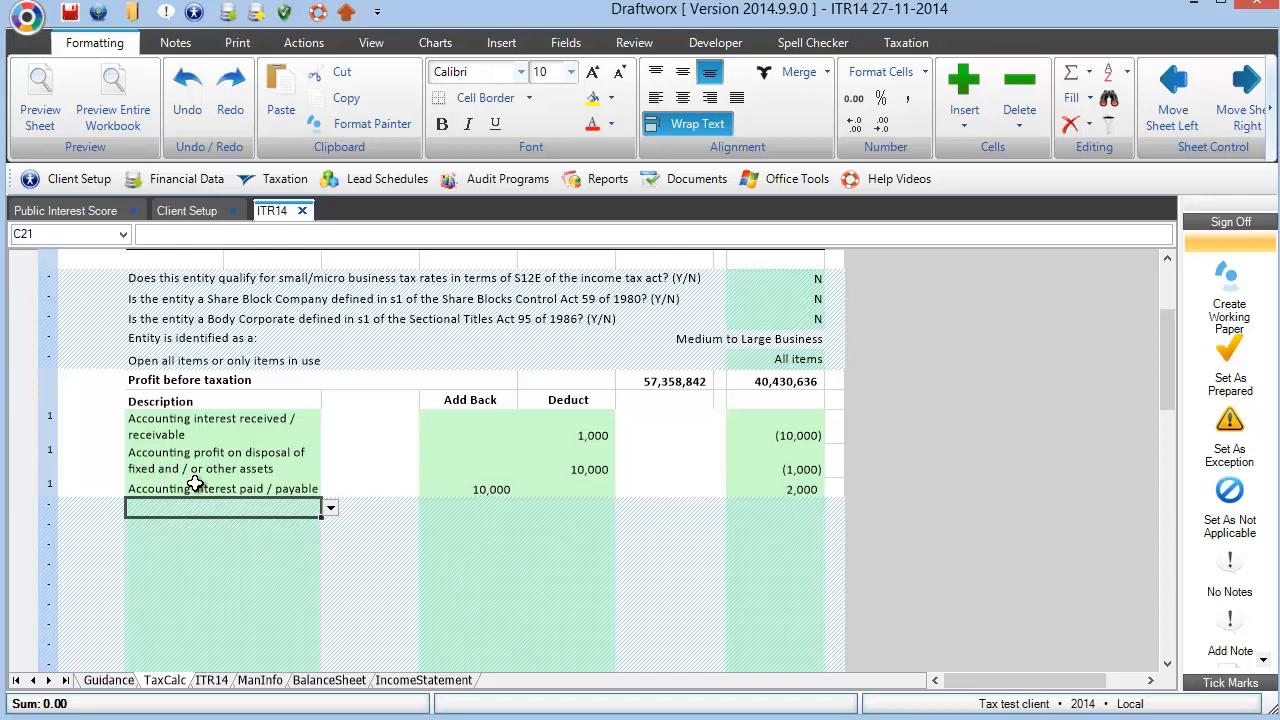
pyautogui.moveTo(218, 488)
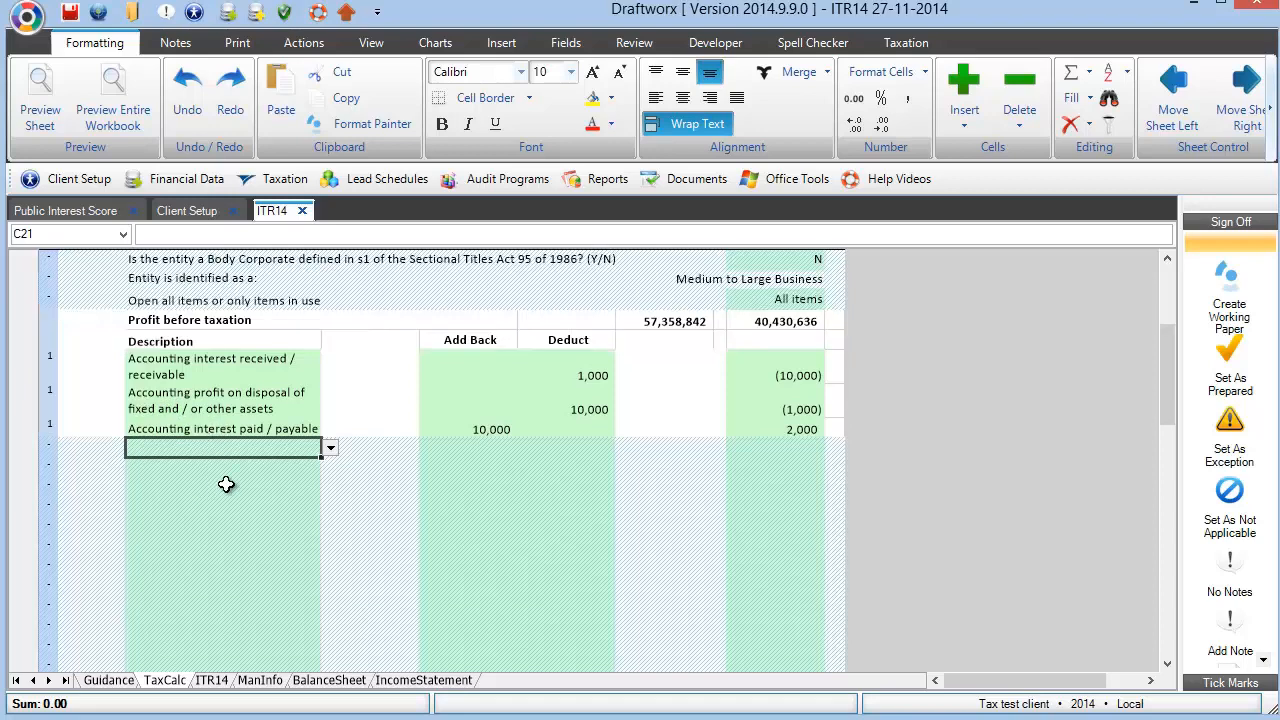
pyautogui.scroll(-3)
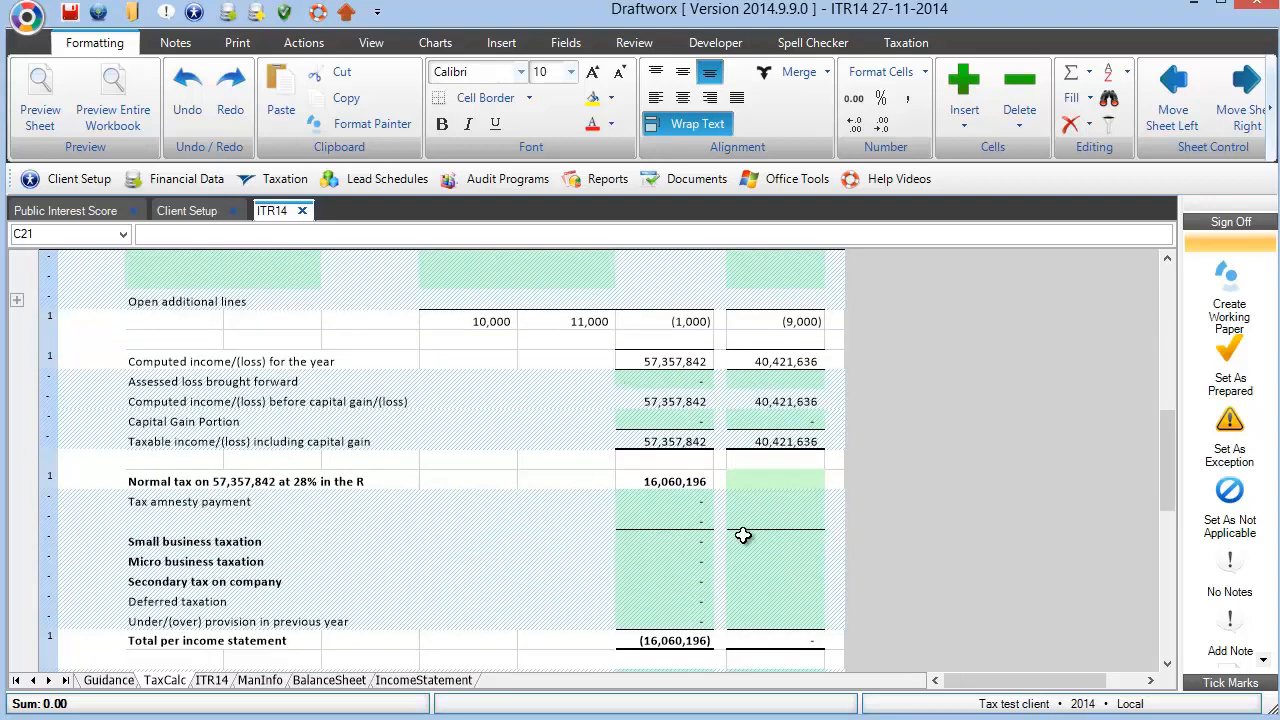
pyautogui.moveTo(616, 616)
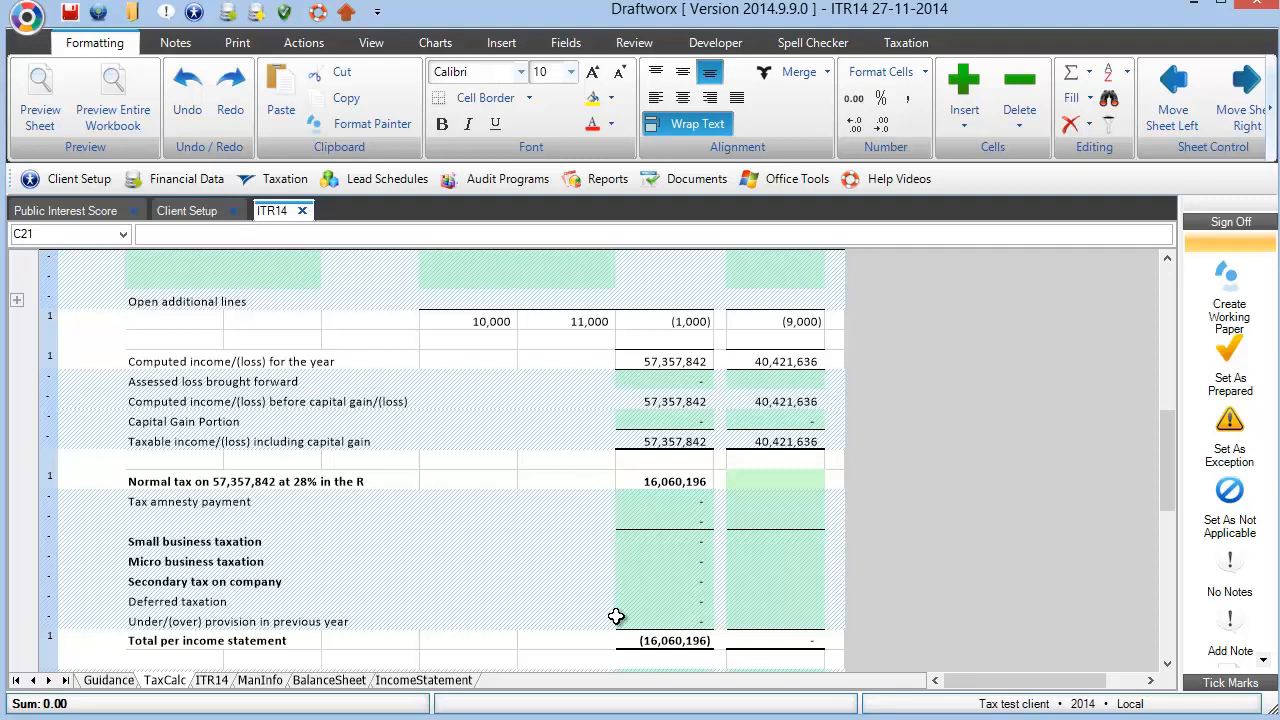
pyautogui.moveTo(551, 567)
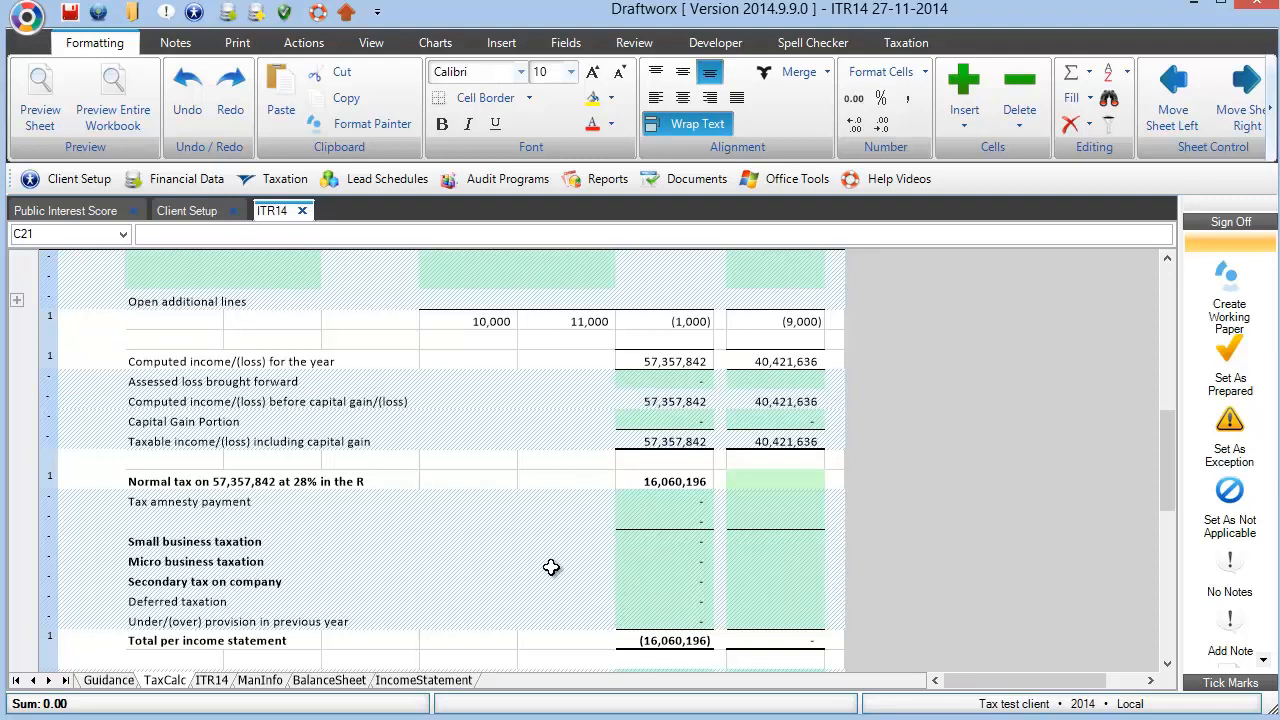
pyautogui.scroll(-3)
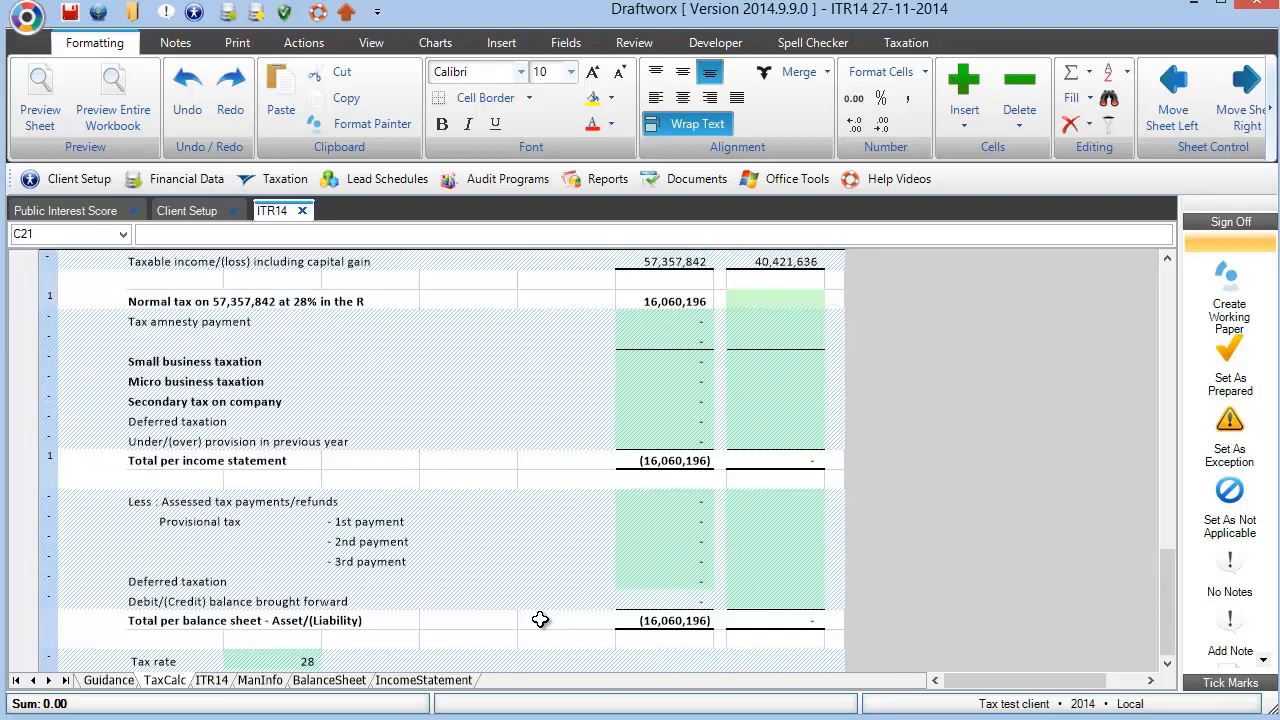
pyautogui.scroll(-3)
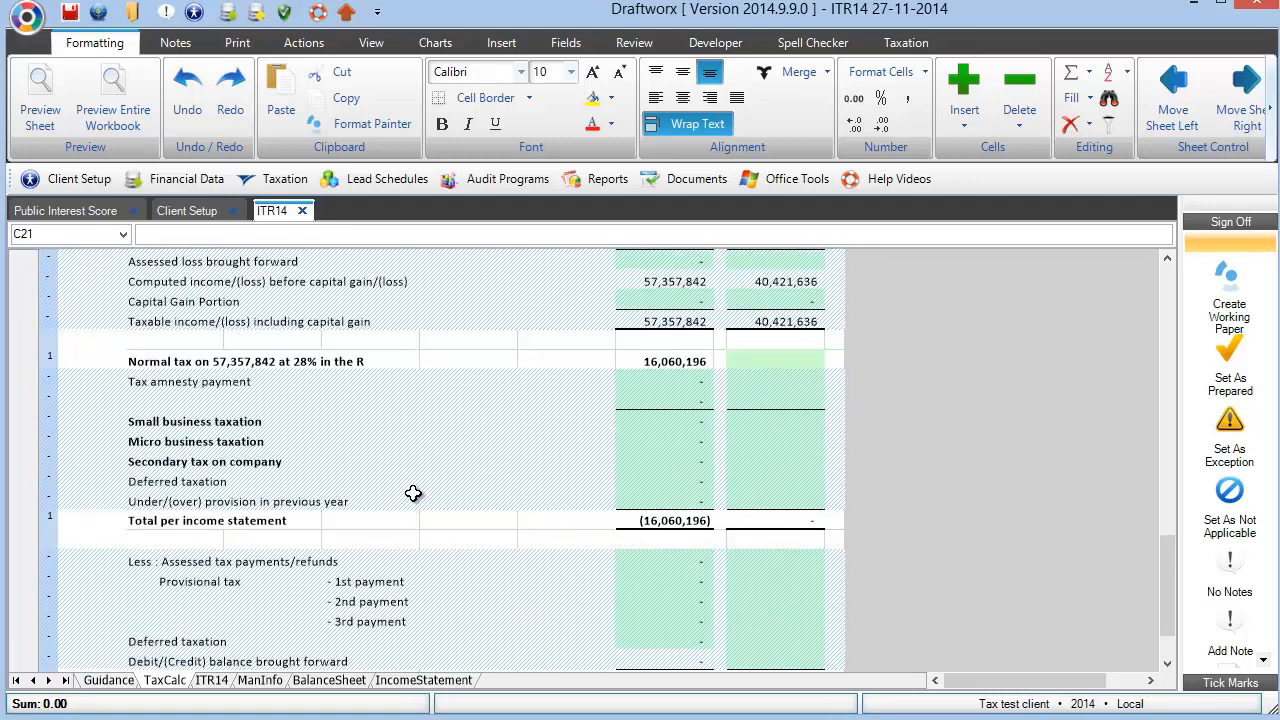
pyautogui.scroll(-3)
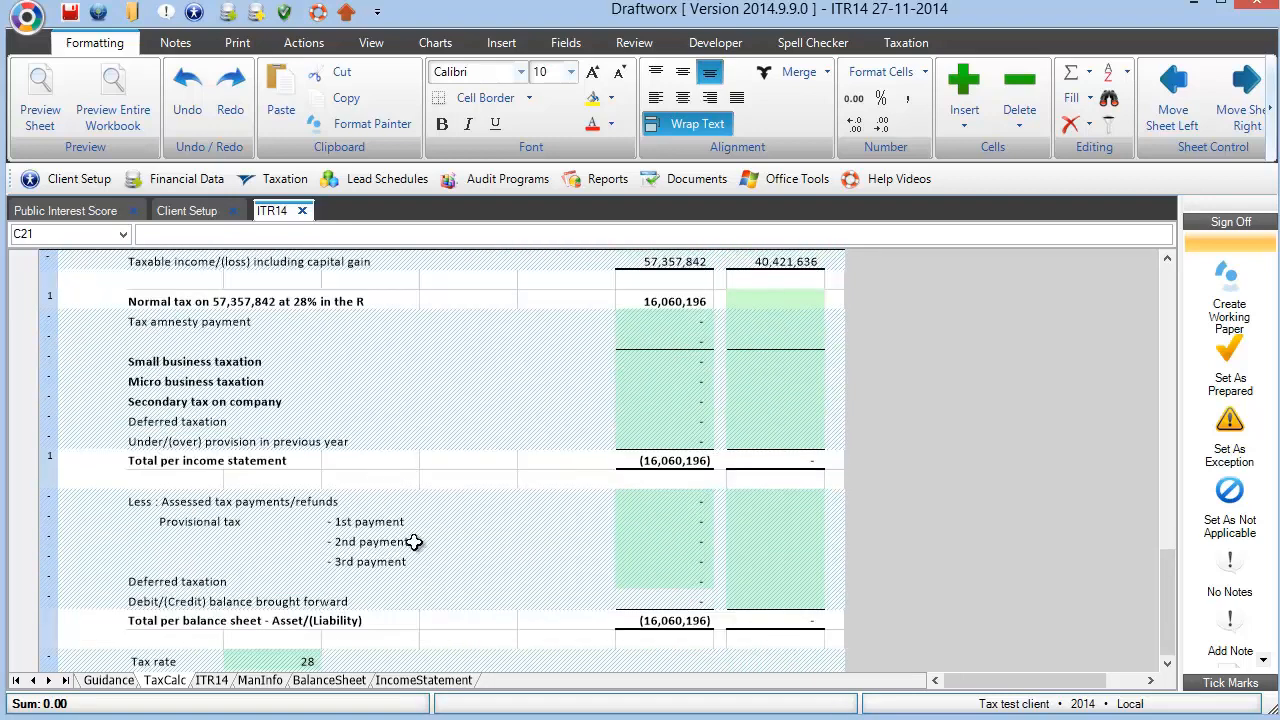
pyautogui.moveTo(483, 557)
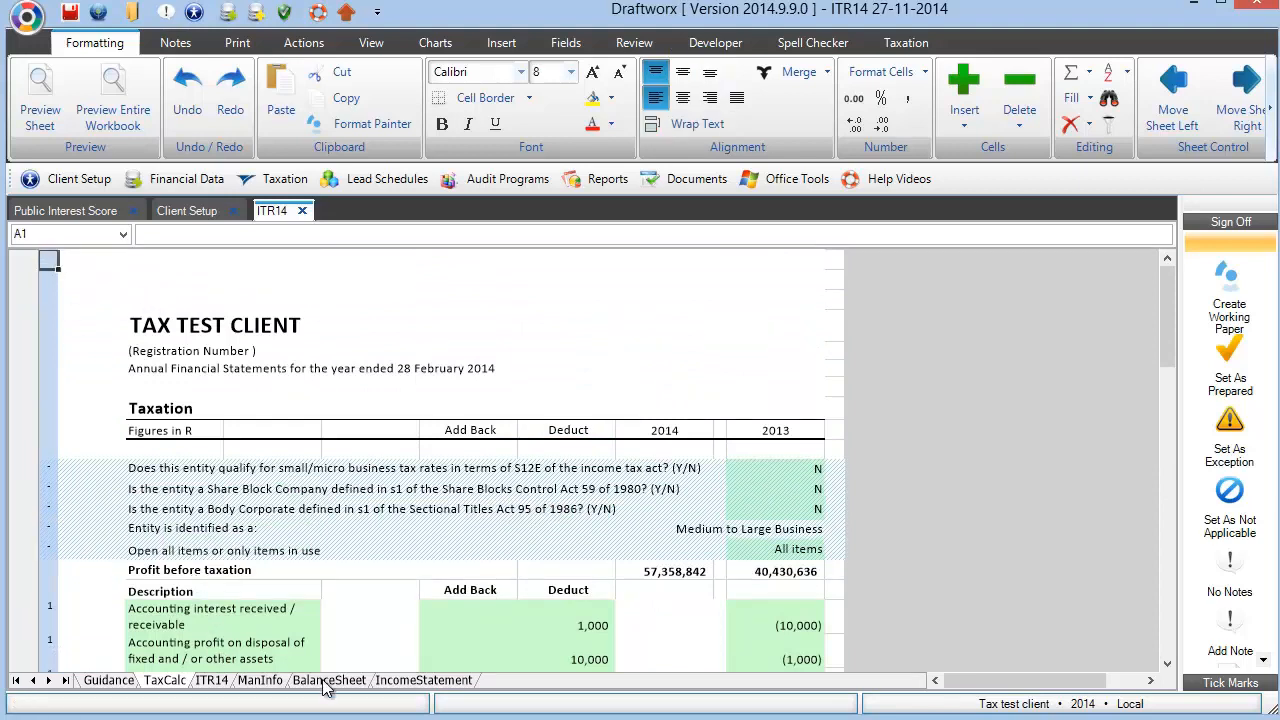
# Browse the ManInfo, BalanceSheet and IncomeStatement sheets and check the current assets total formula
pyautogui.click(259, 680)
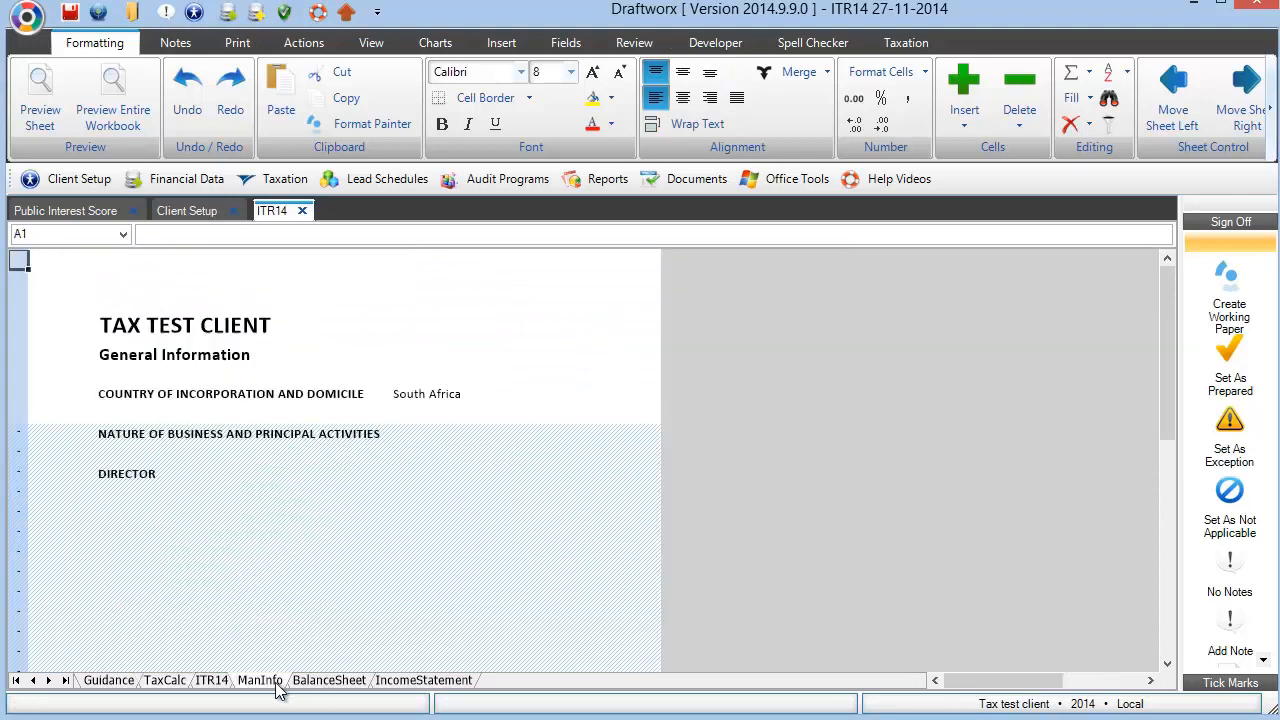
pyautogui.click(697, 123)
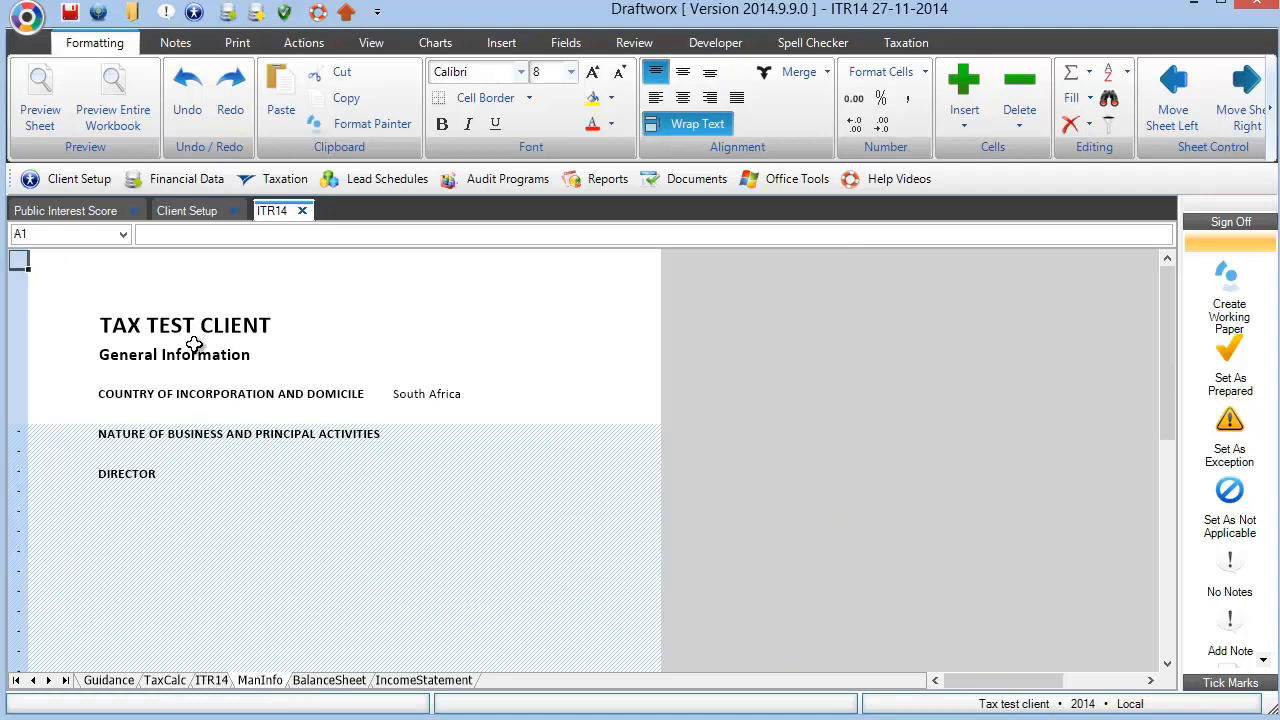
pyautogui.moveTo(260, 641)
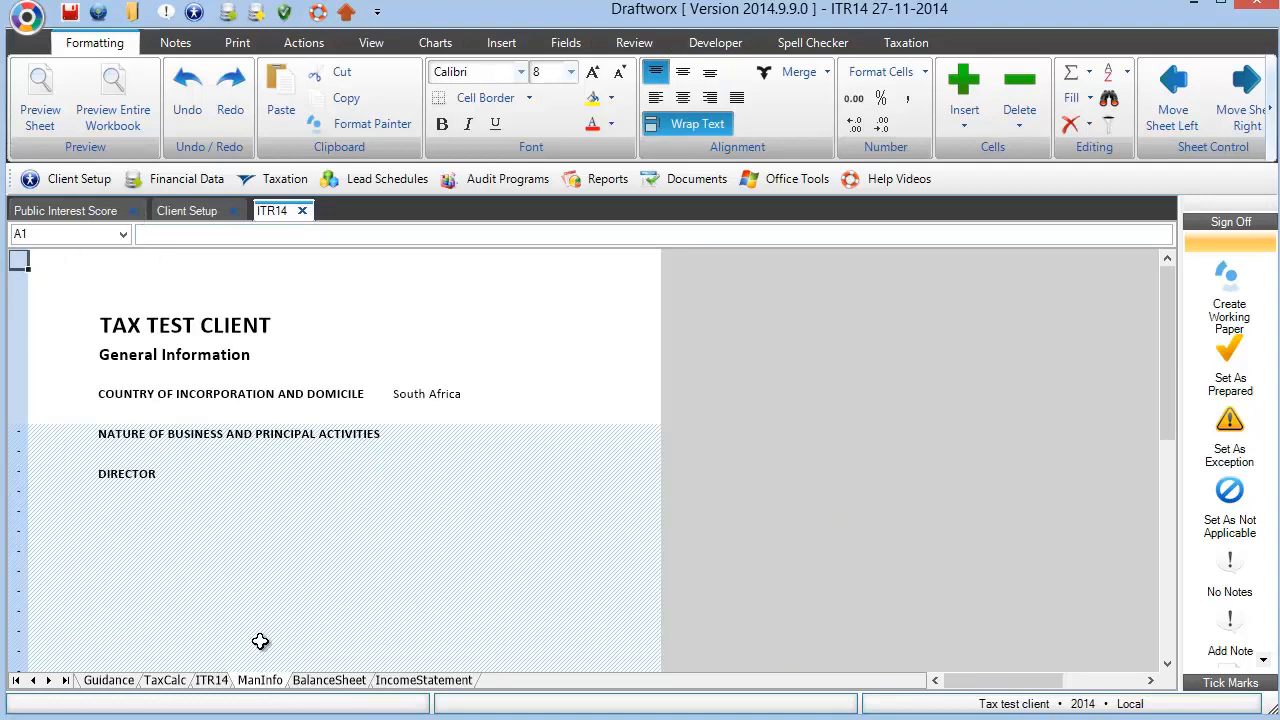
pyautogui.scroll(-3)
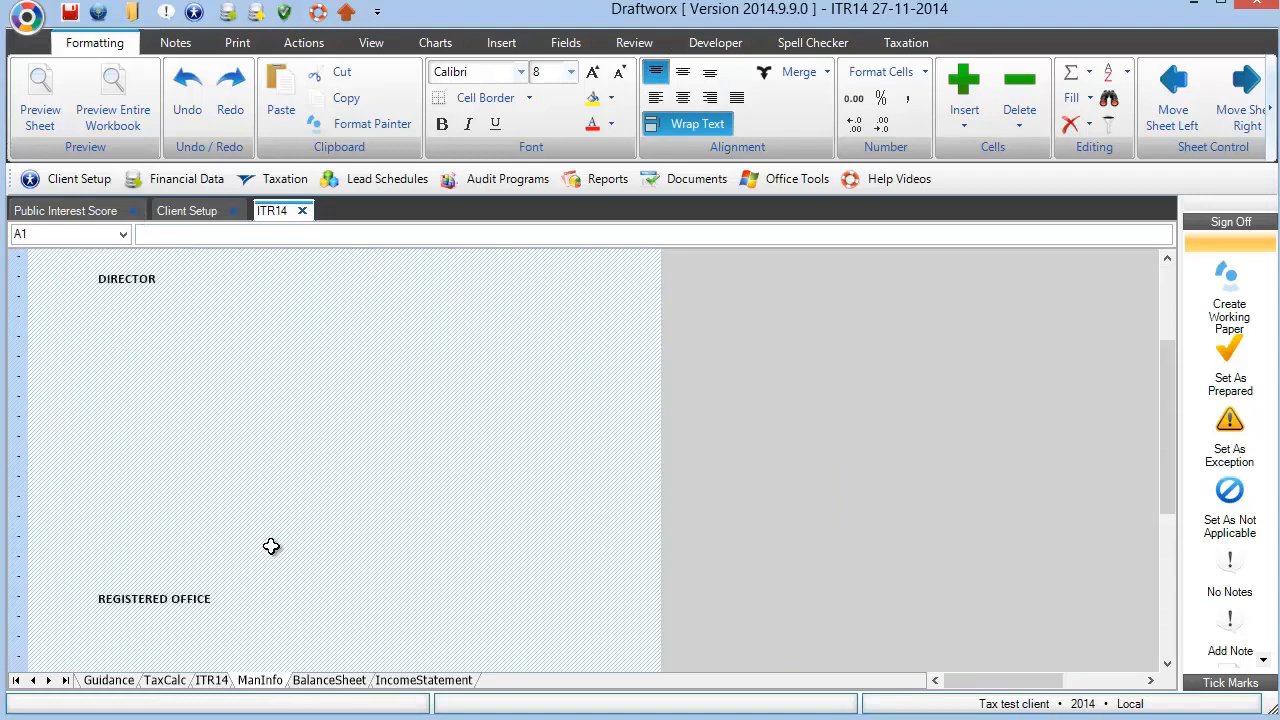
pyautogui.click(328, 680)
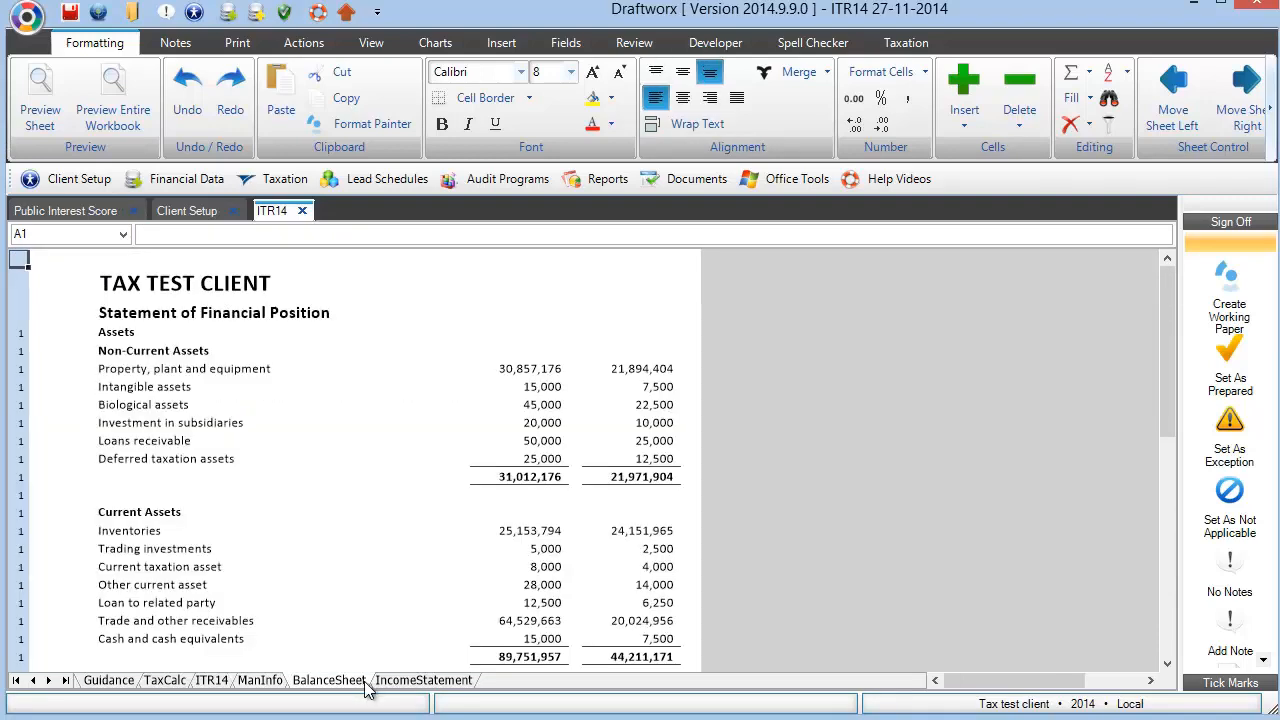
pyautogui.click(422, 680)
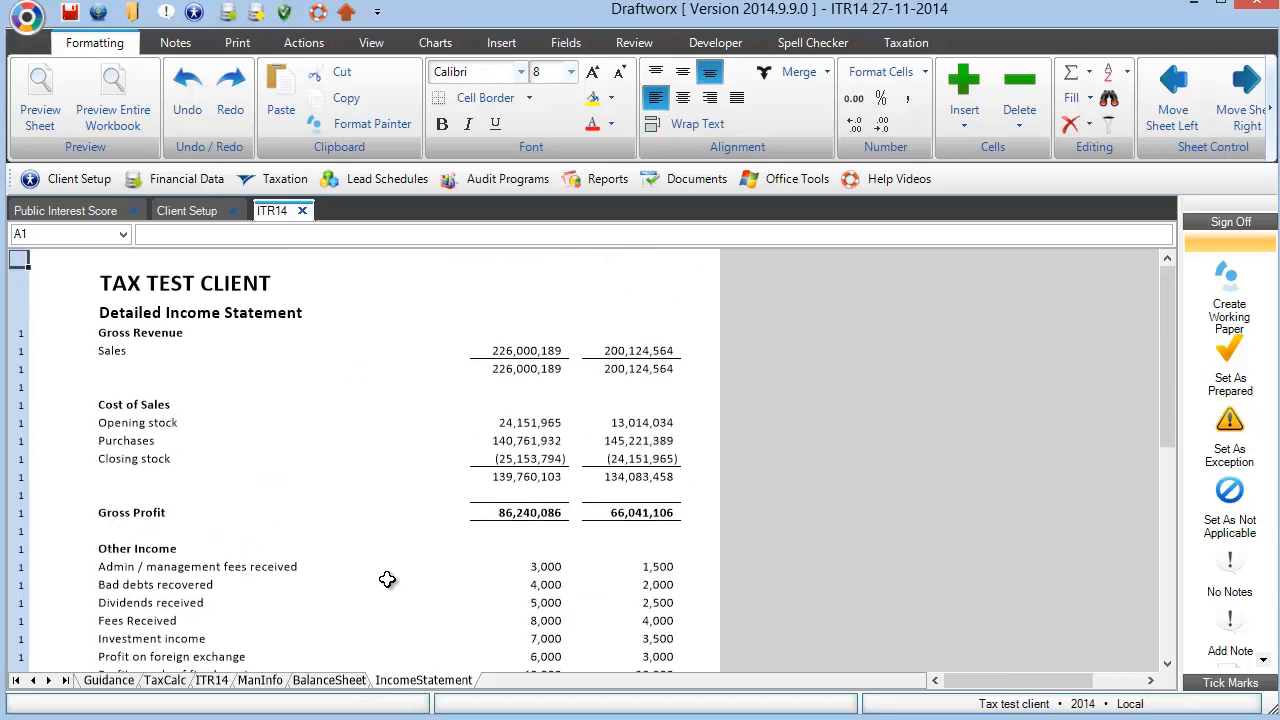
pyautogui.moveTo(280, 661)
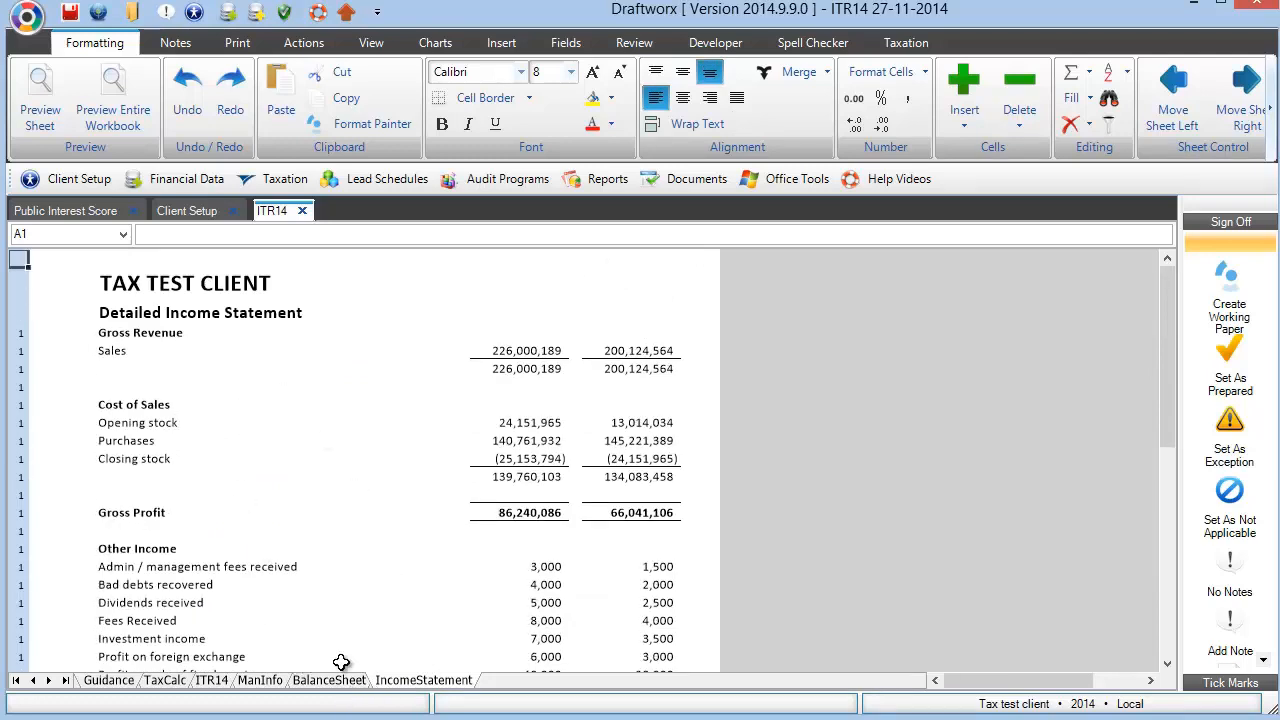
pyautogui.moveTo(446, 555)
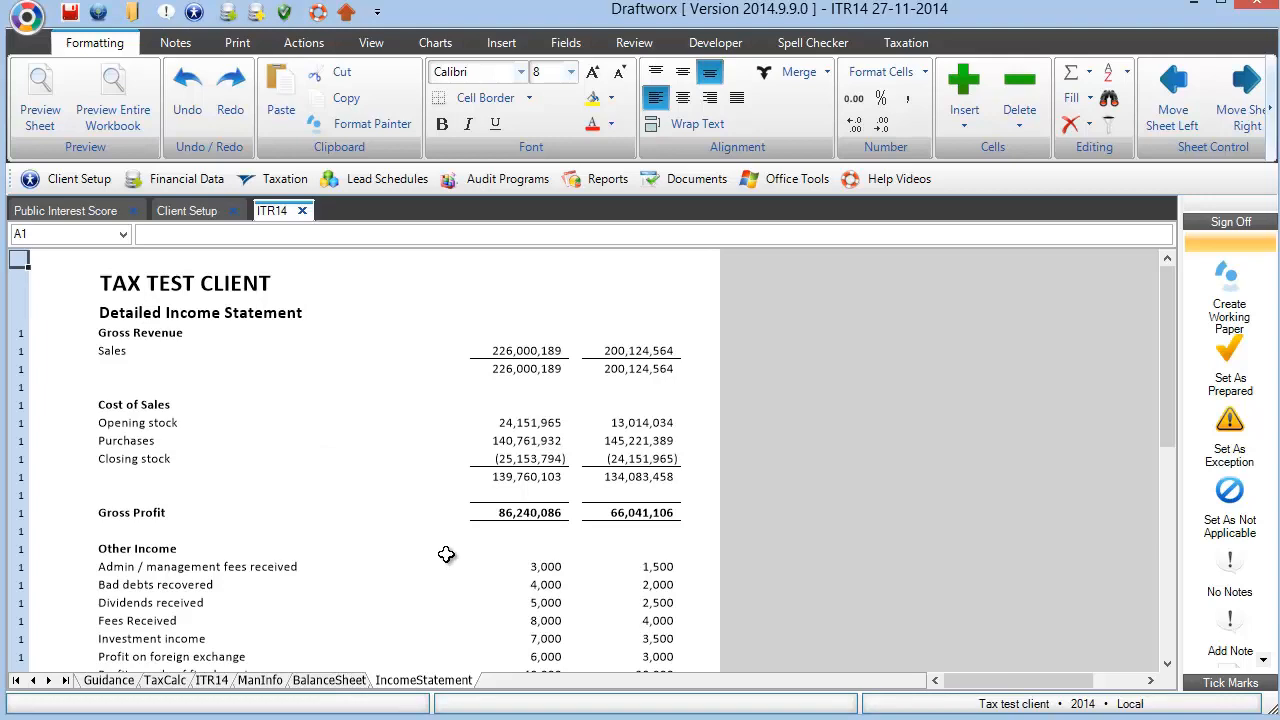
pyautogui.scroll(-3)
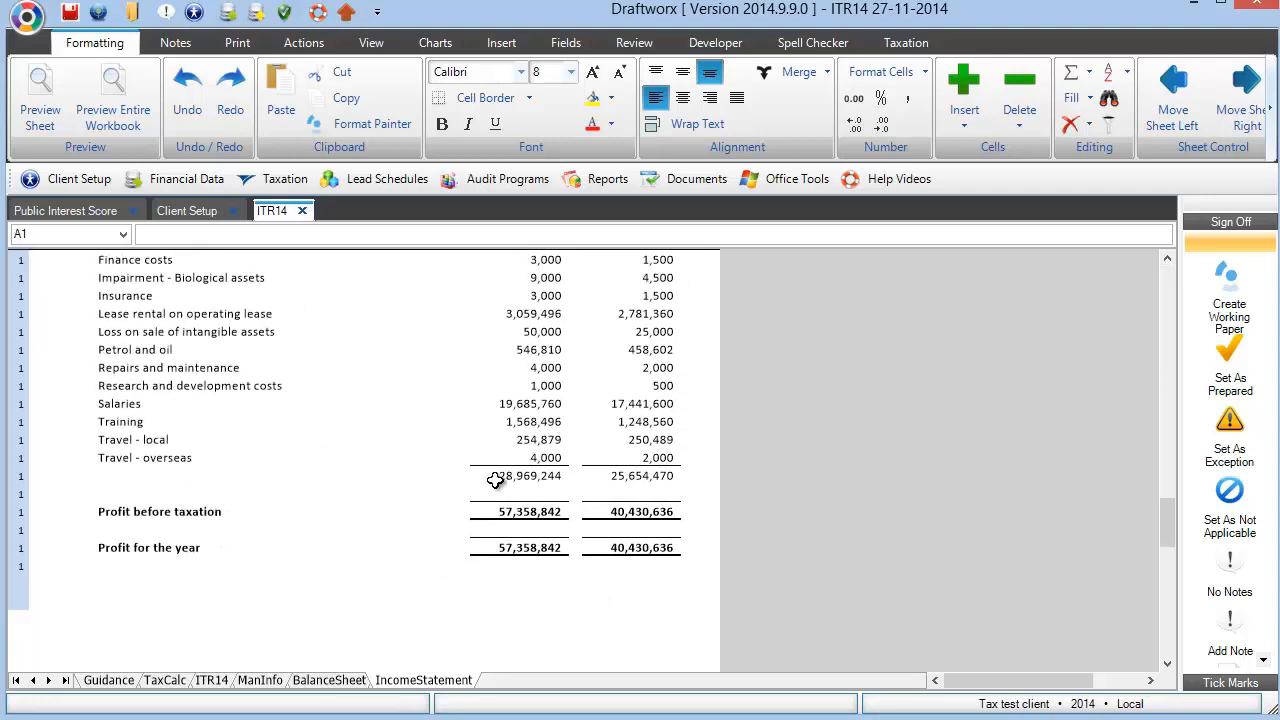
pyautogui.moveTo(524, 574)
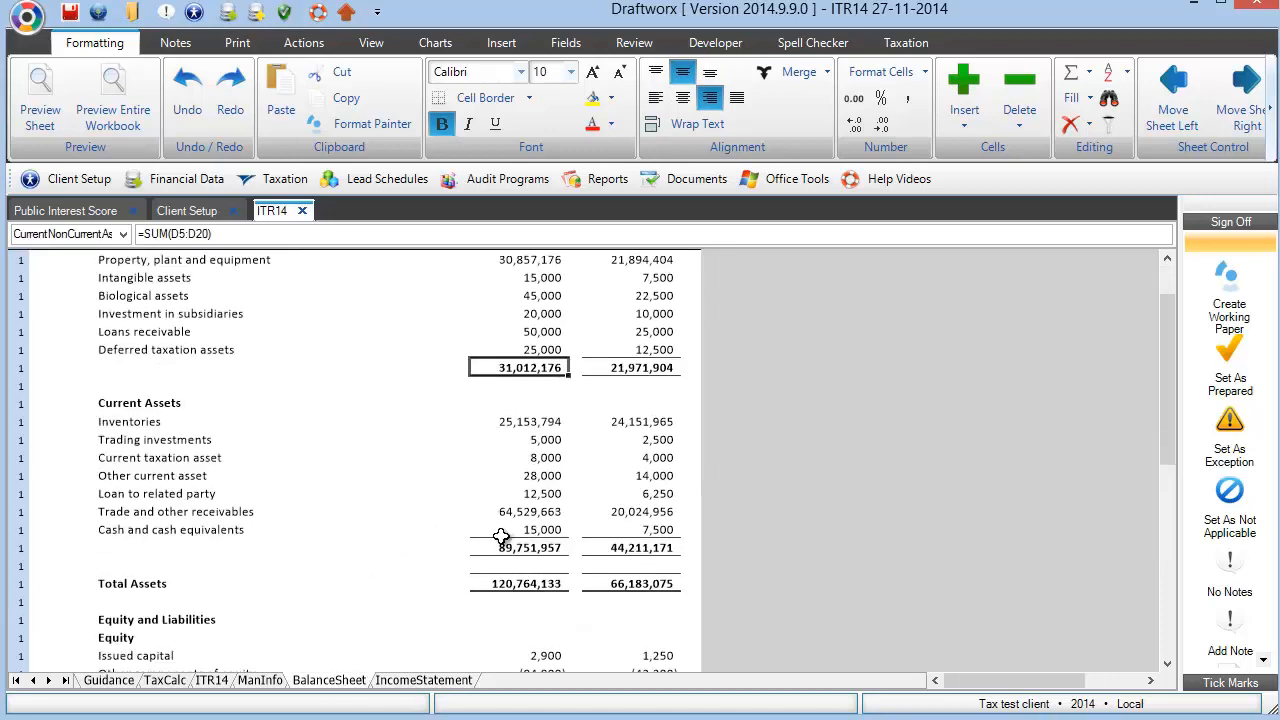
pyautogui.click(518, 547)
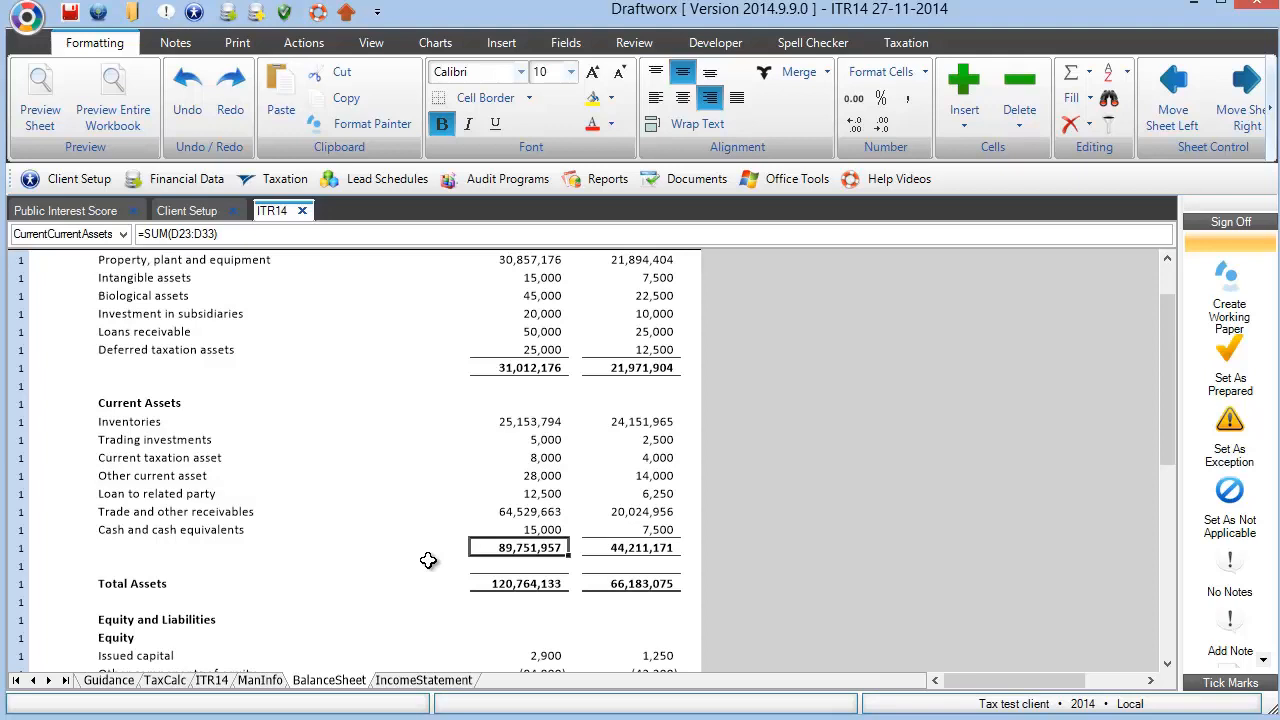
pyautogui.moveTo(352, 429)
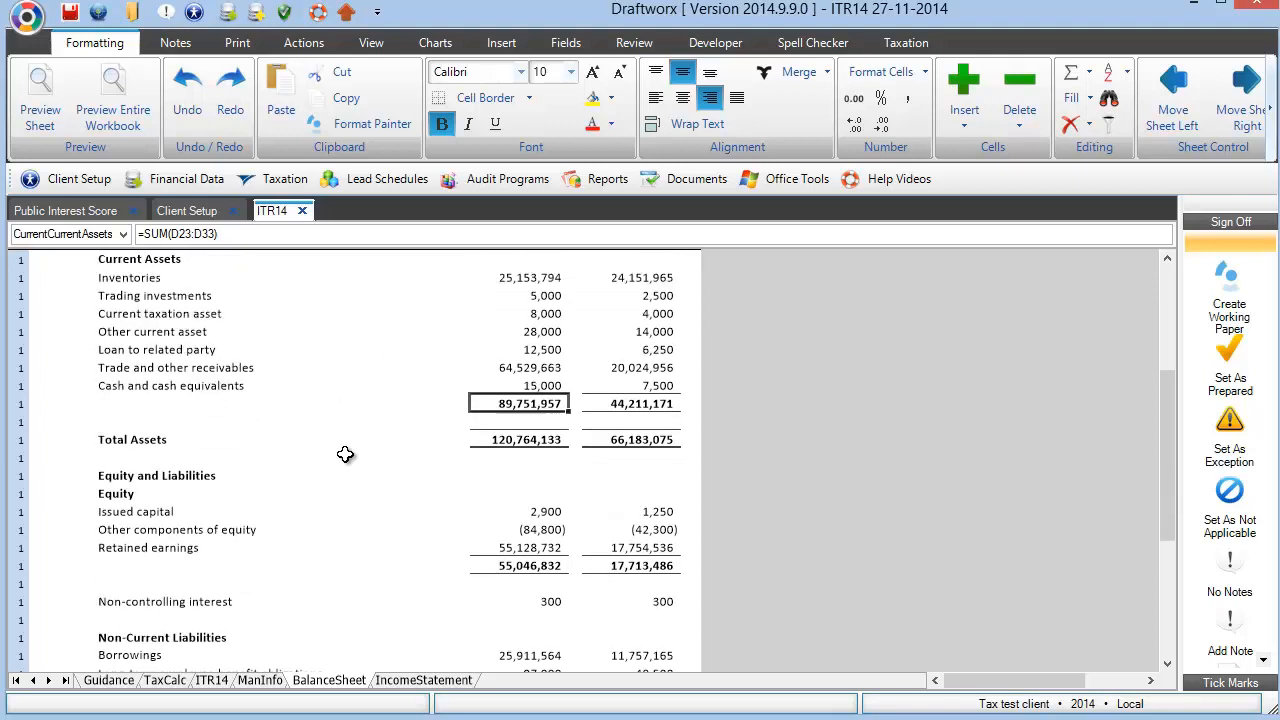
pyautogui.scroll(-3)
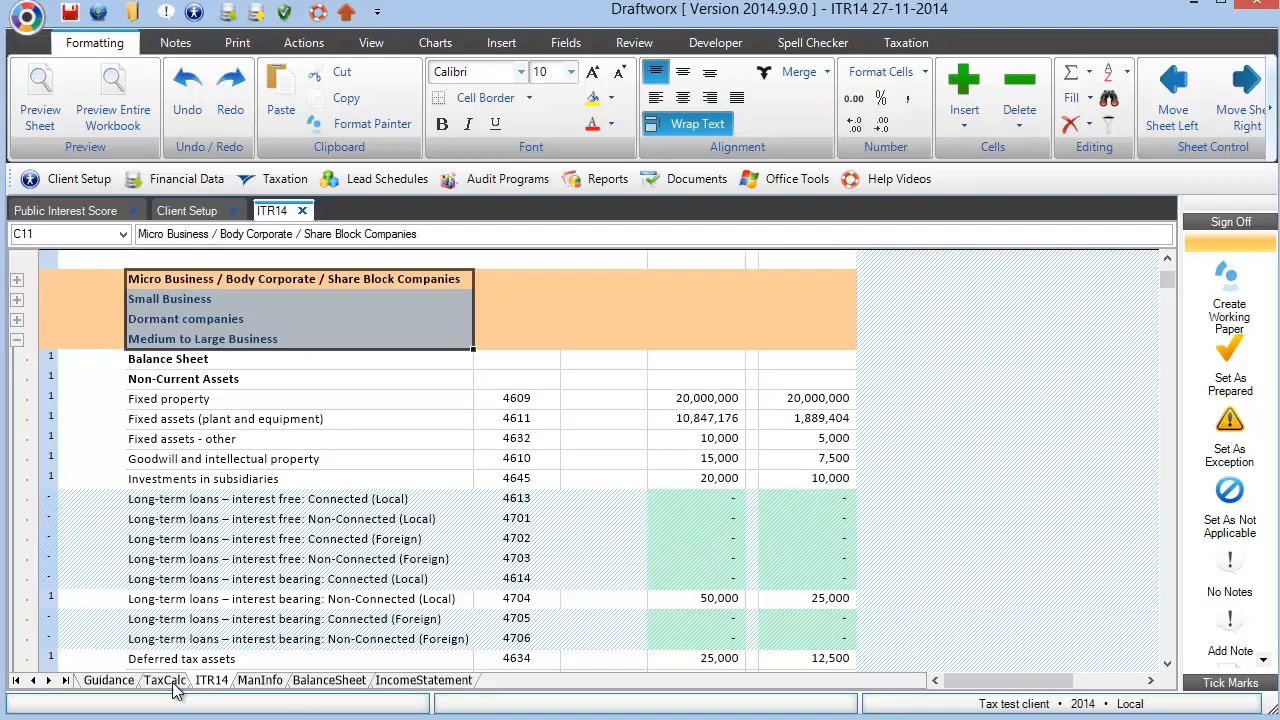
# Switch to the TaxCalc sheet and scroll to the Non-Current Assets long-term loan categories
pyautogui.click(164, 680)
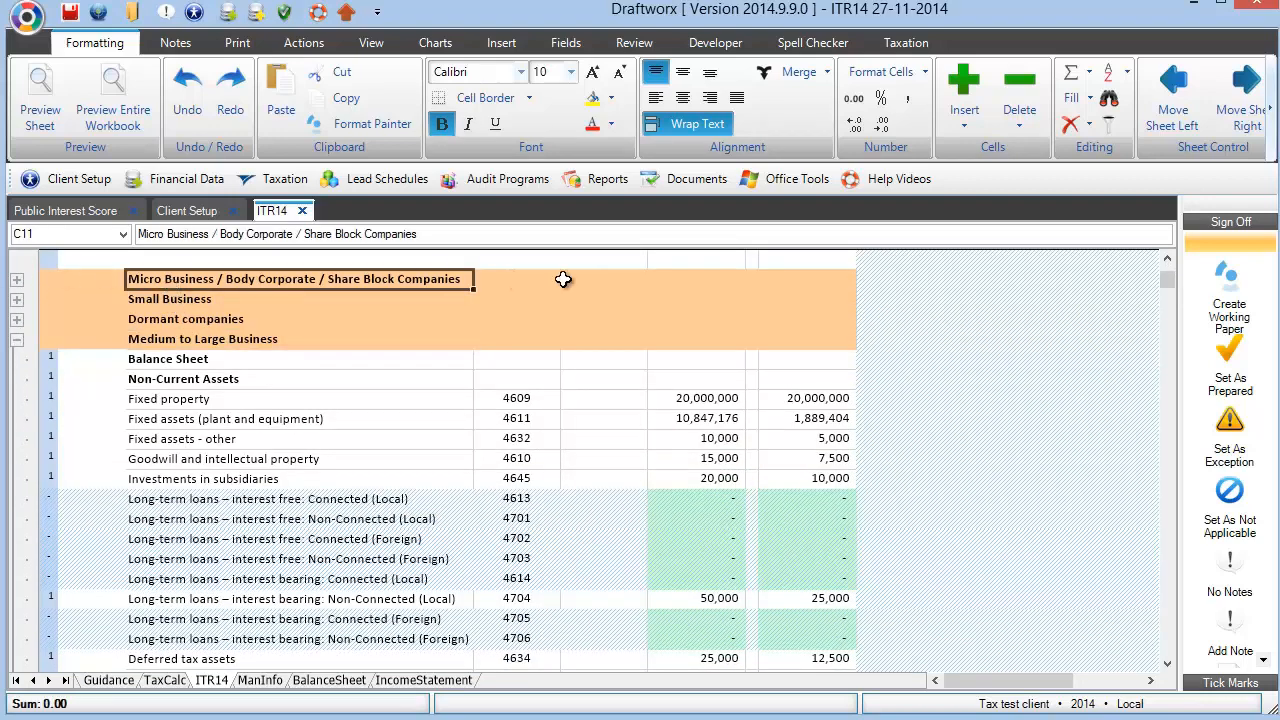
pyautogui.moveTo(423, 290)
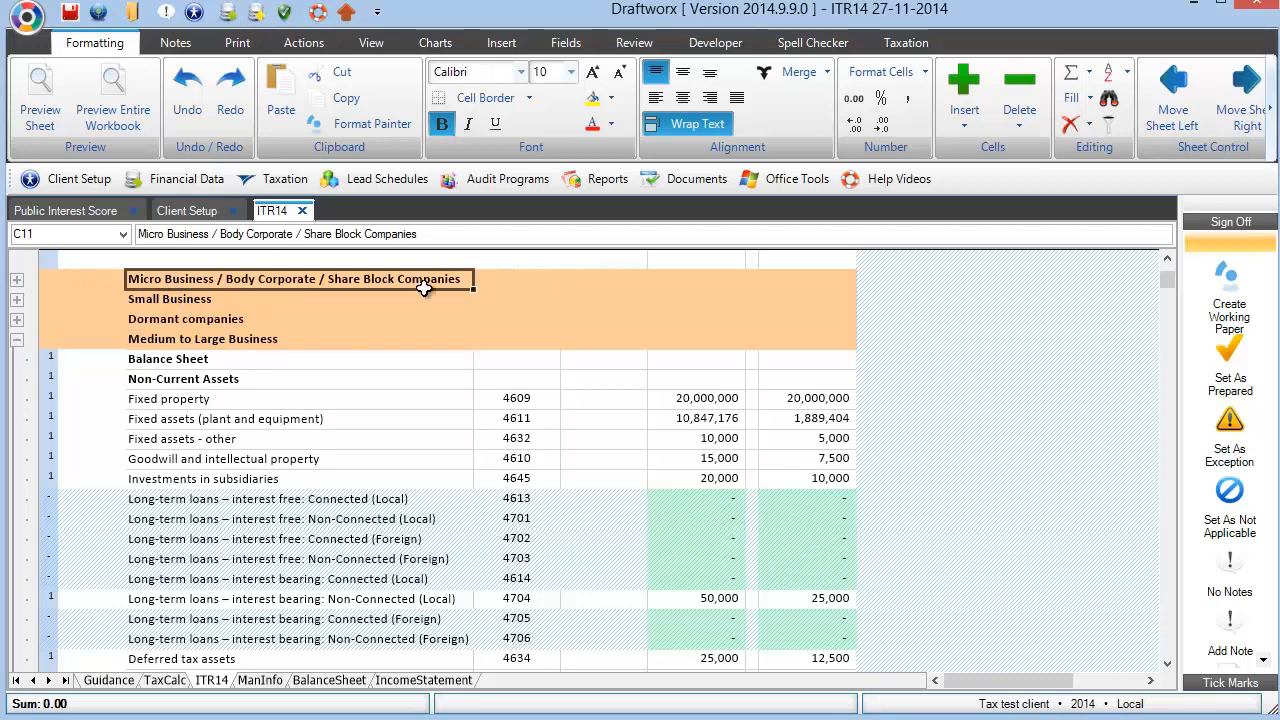
pyautogui.moveTo(175, 470)
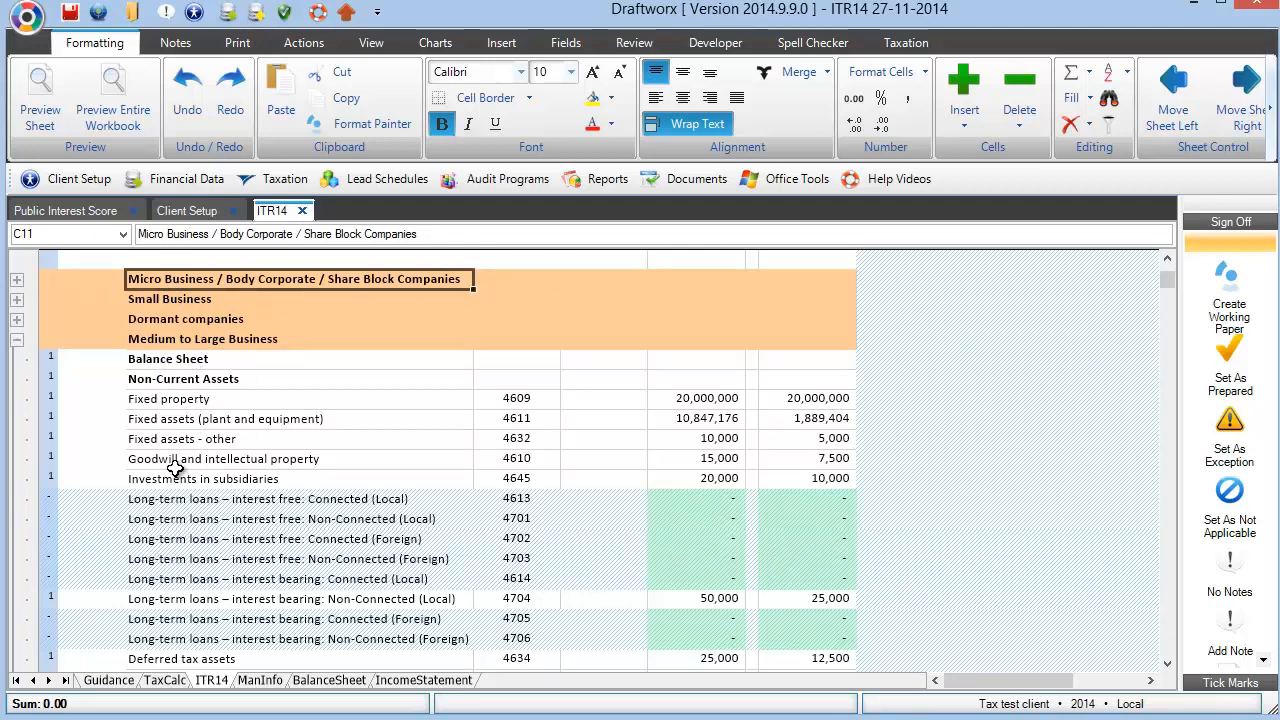
pyautogui.scroll(-3)
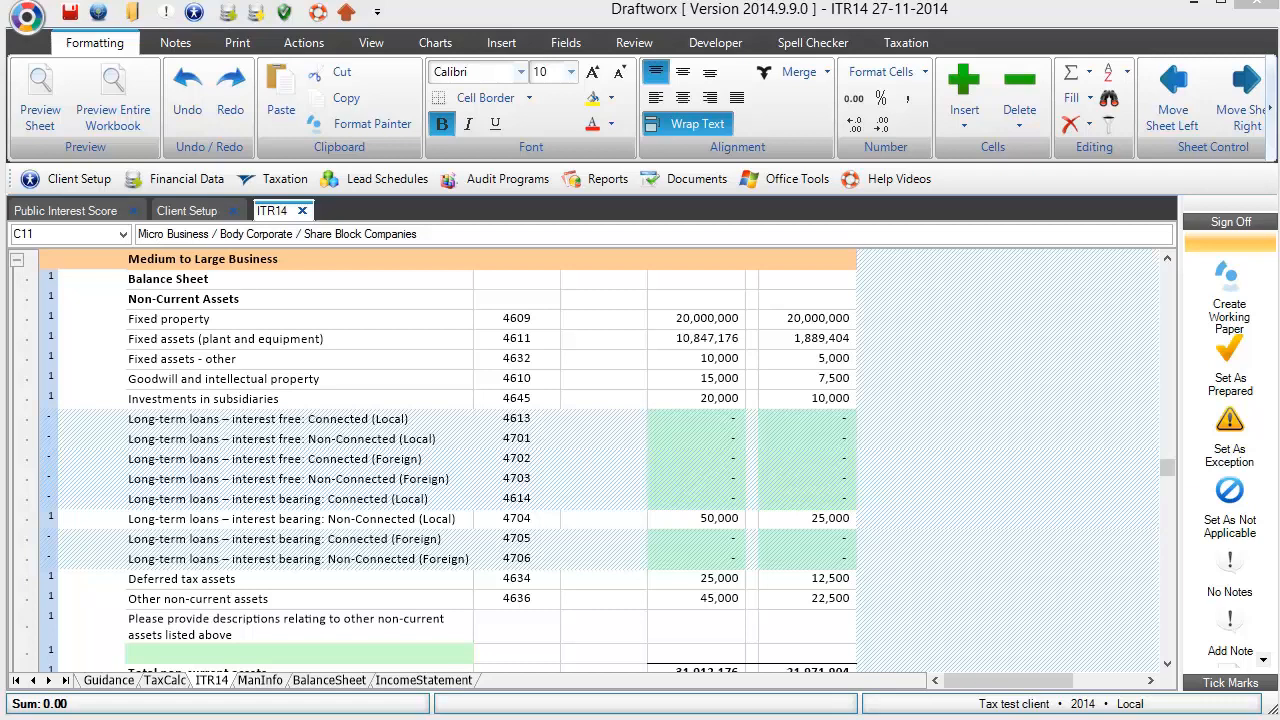
pyautogui.moveTo(817, 631)
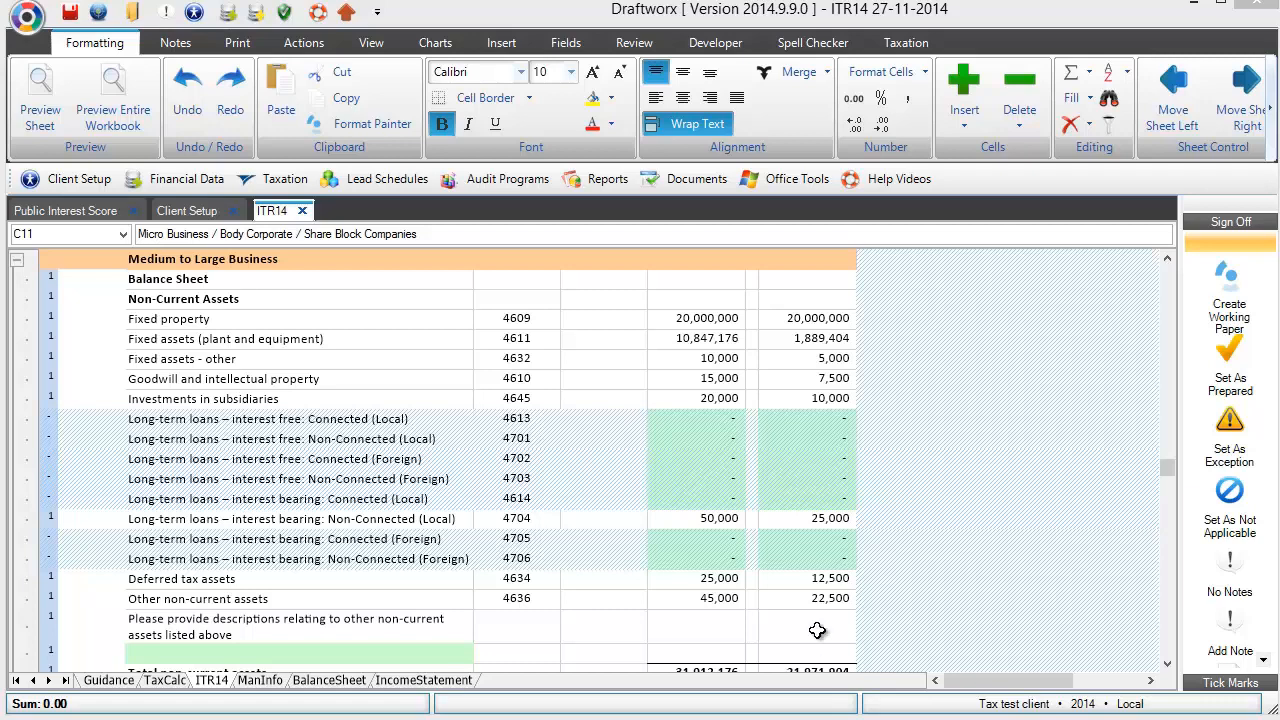
pyautogui.moveTo(399, 499)
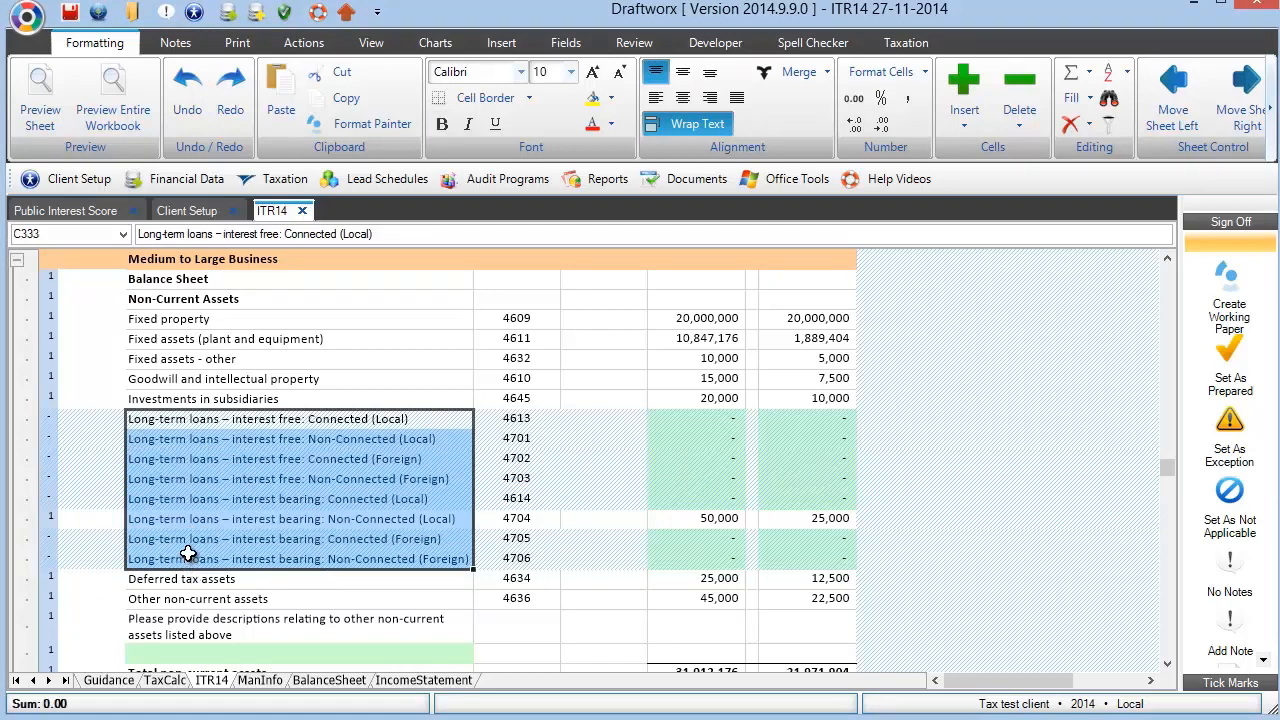
pyautogui.moveTo(188, 497)
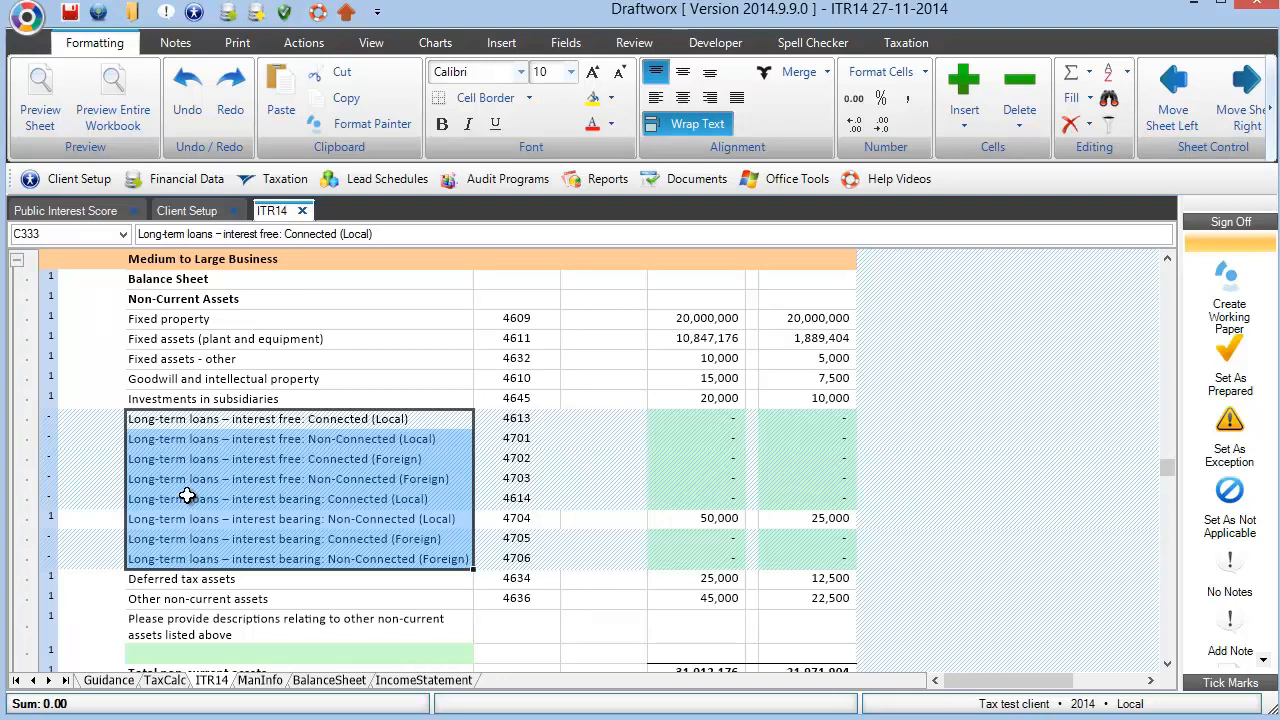
pyautogui.moveTo(243, 418)
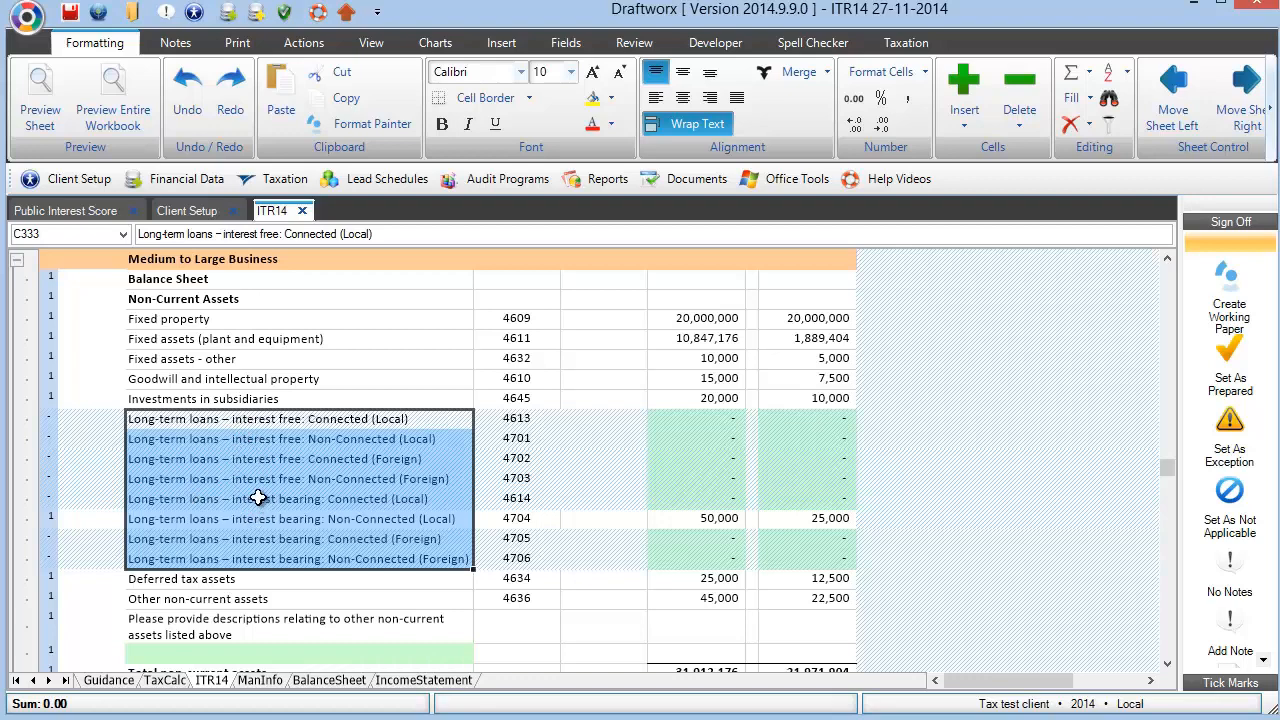
pyautogui.moveTo(337, 459)
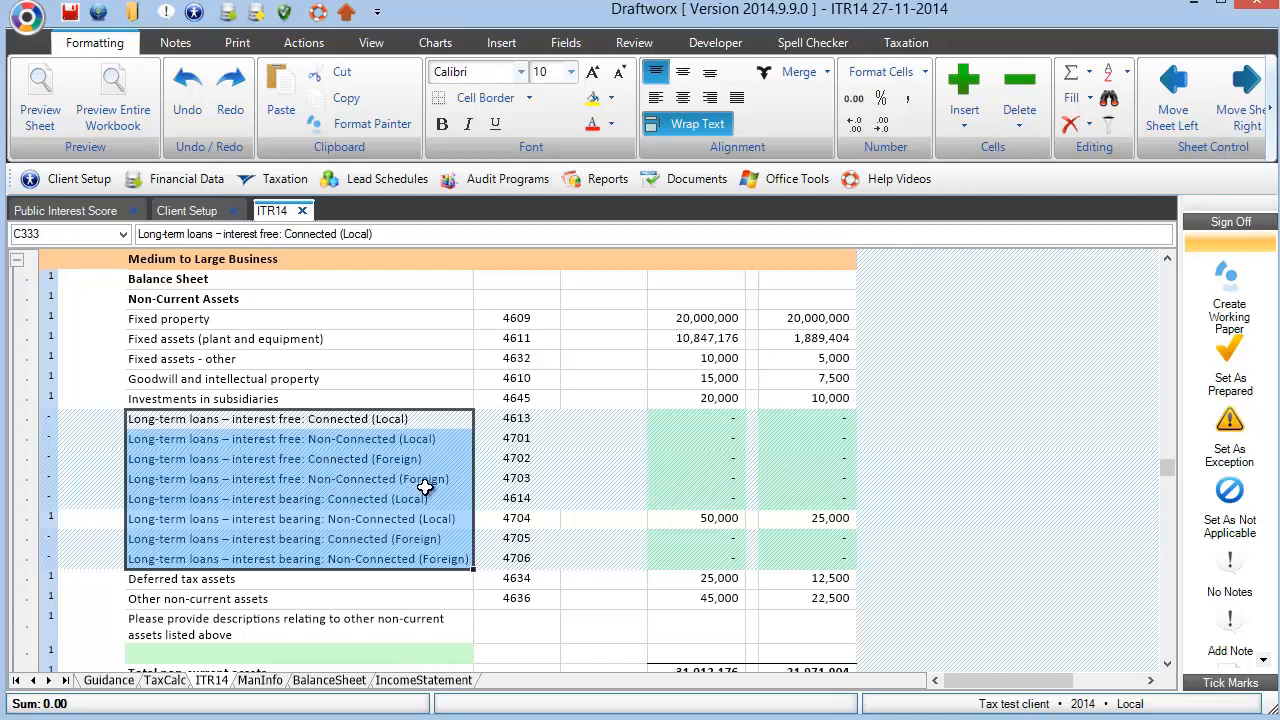
pyautogui.moveTo(426, 500)
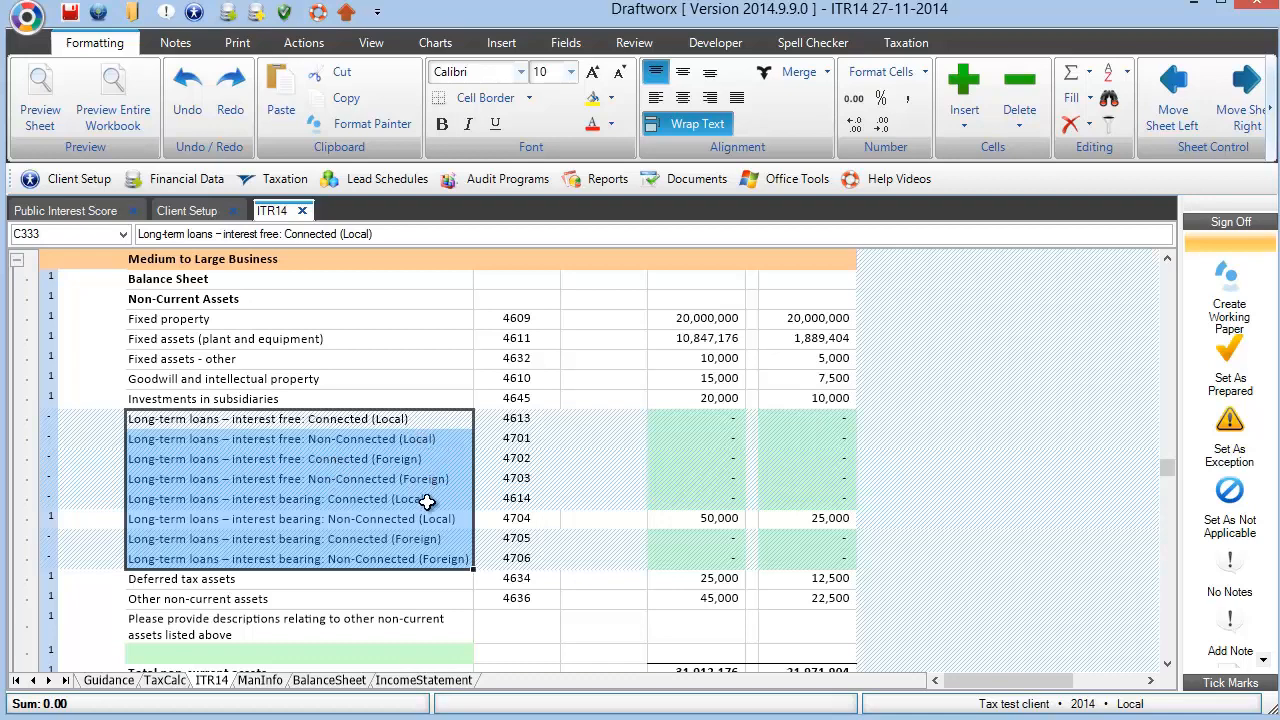
pyautogui.click(697, 518)
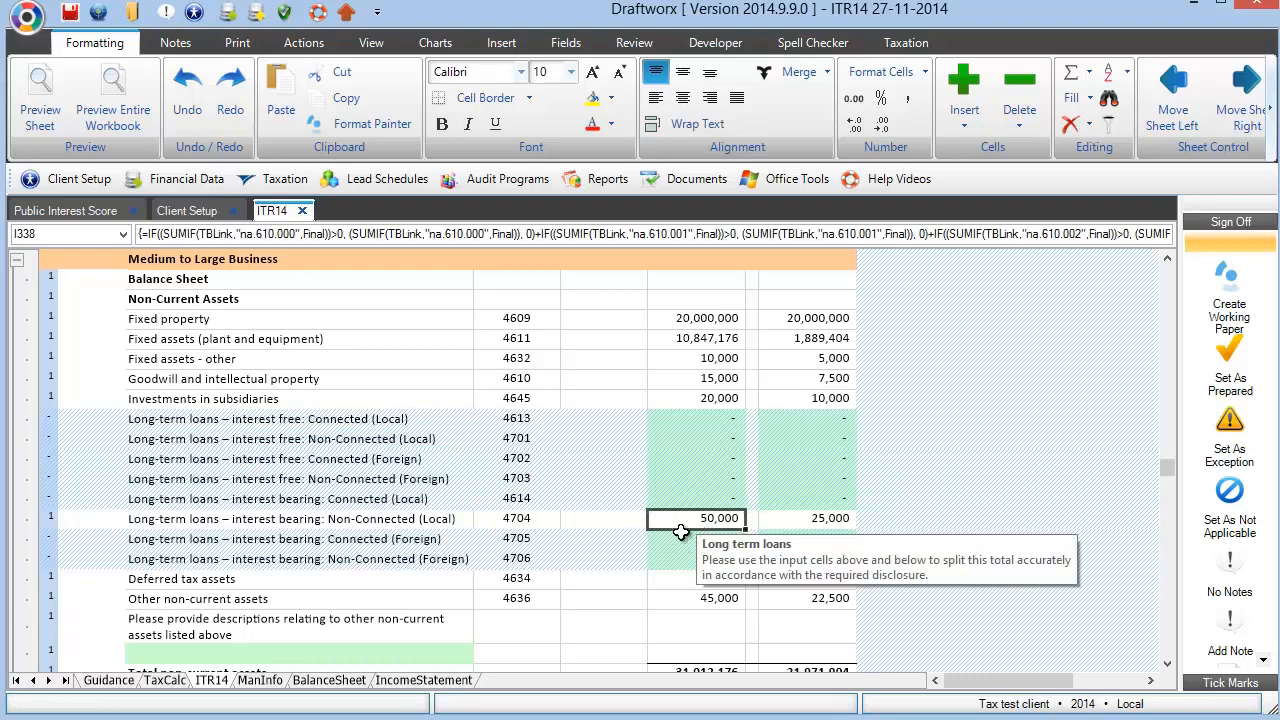
pyautogui.moveTo(475, 527)
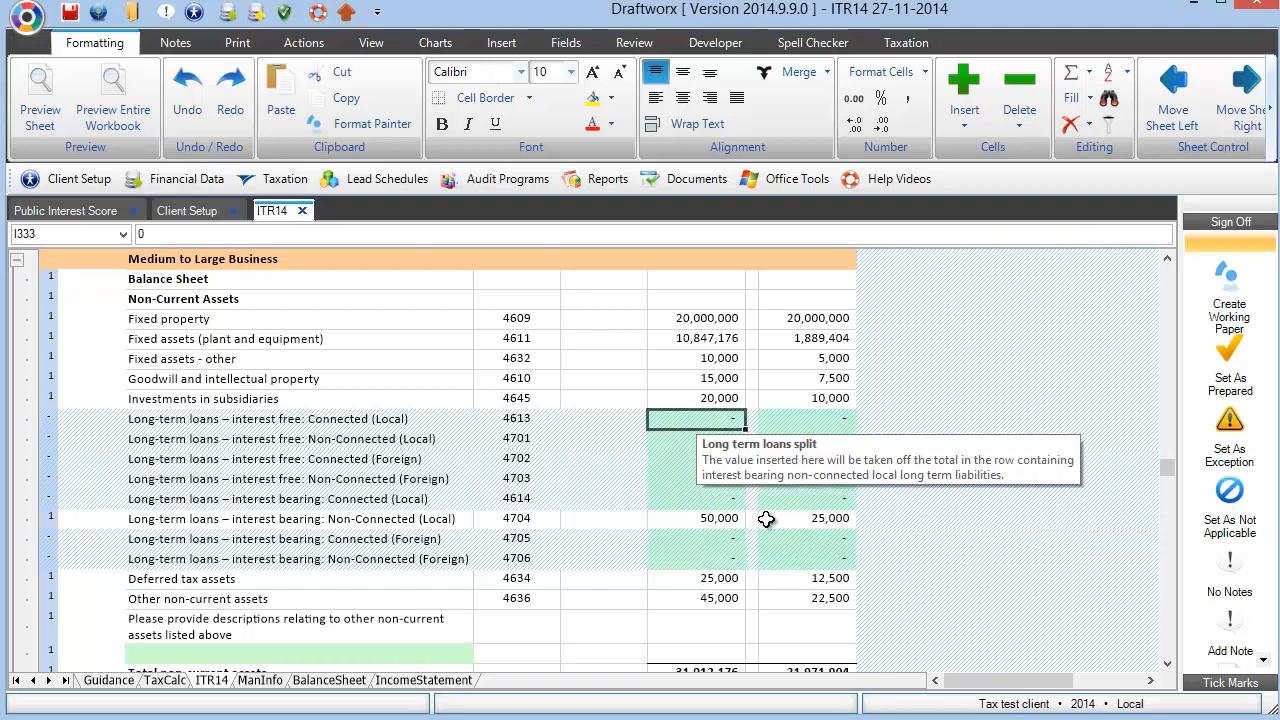
pyautogui.write('50000')
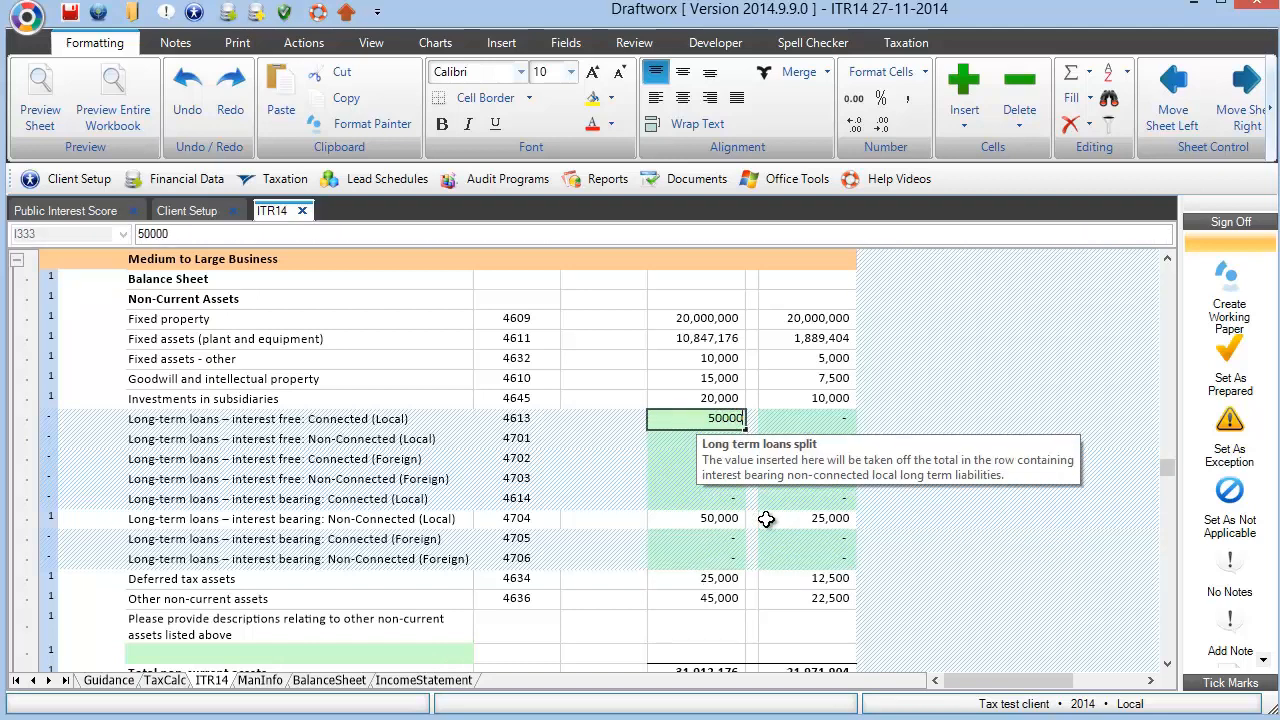
pyautogui.press('enter')
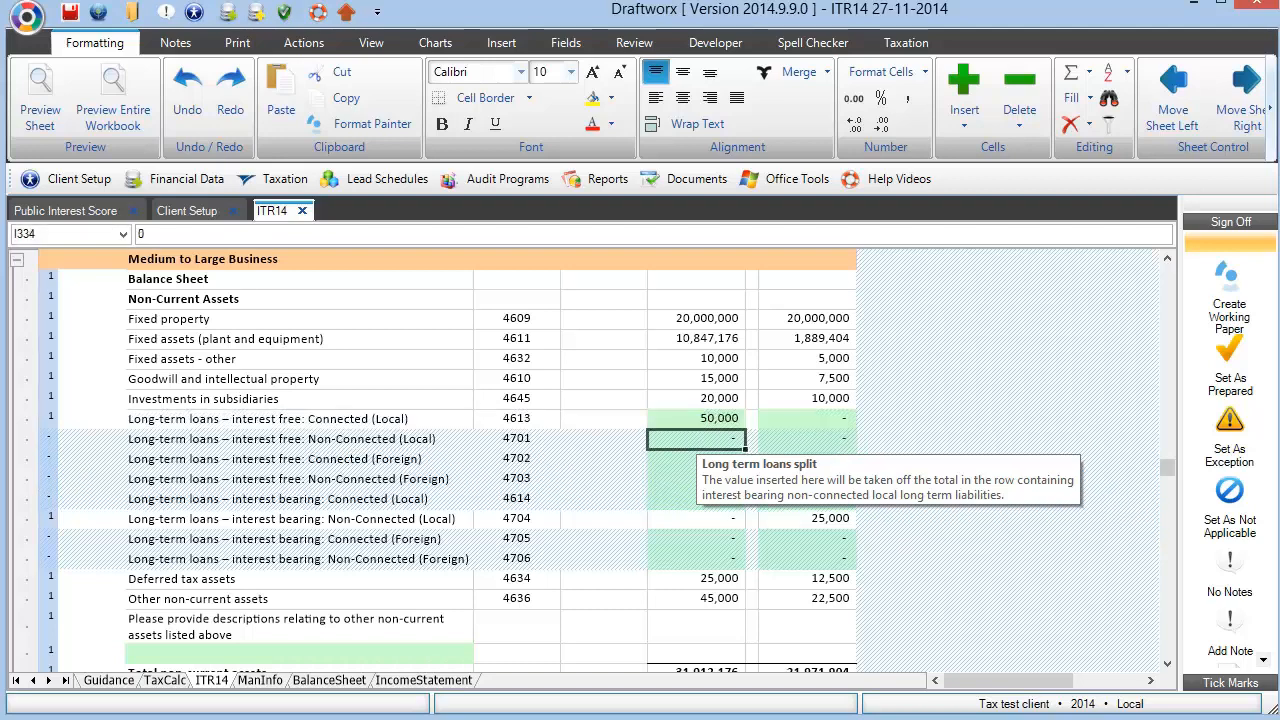
pyautogui.write('500')
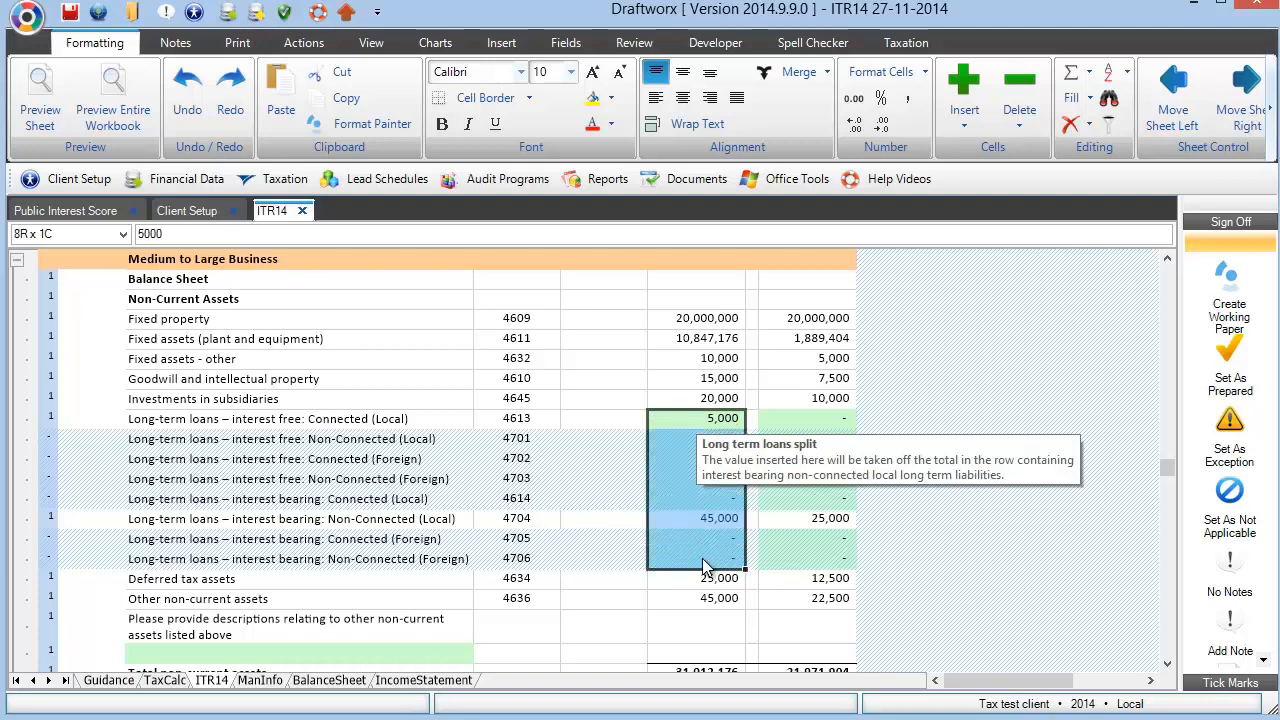
pyautogui.click(700, 418)
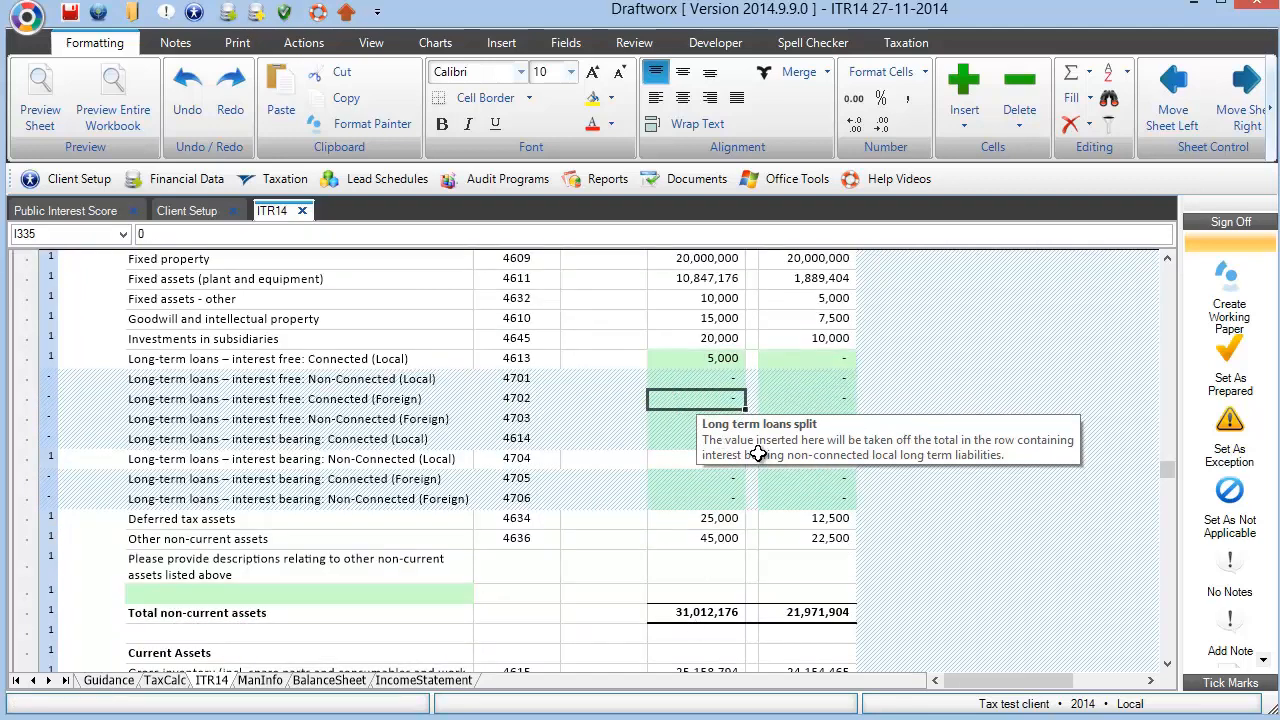
pyautogui.moveTo(687, 423)
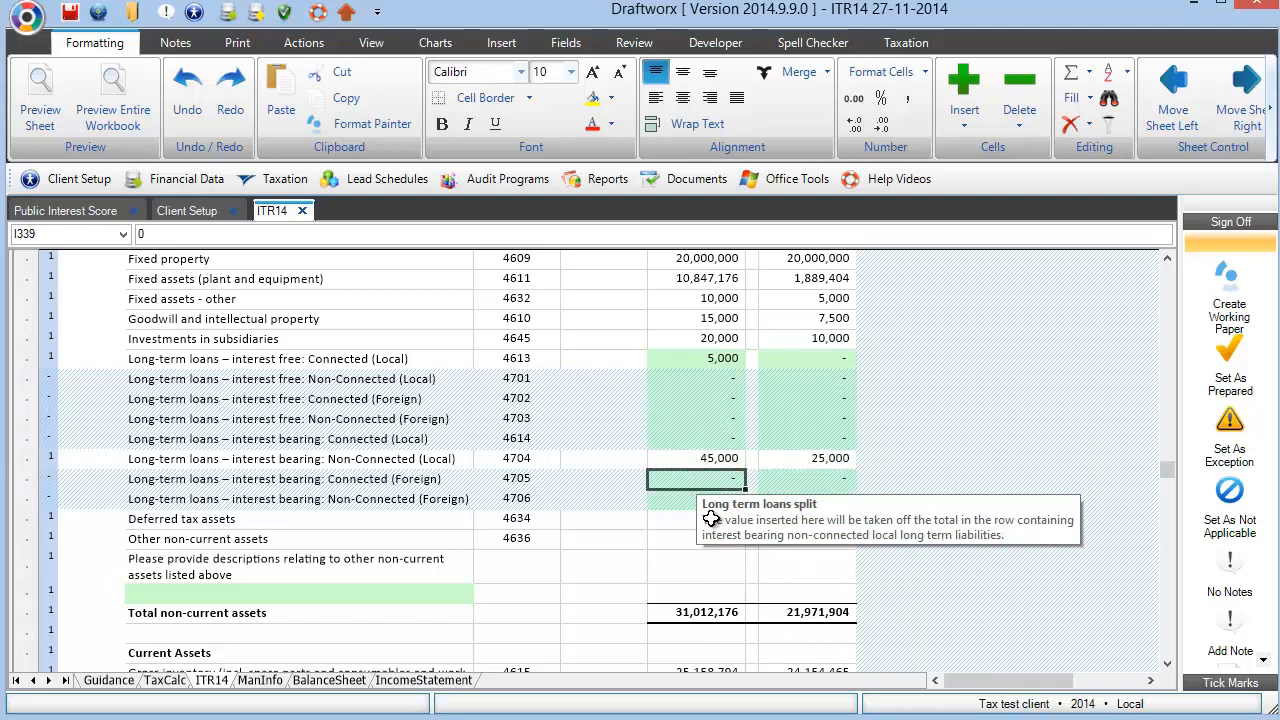
pyautogui.moveTo(750, 480)
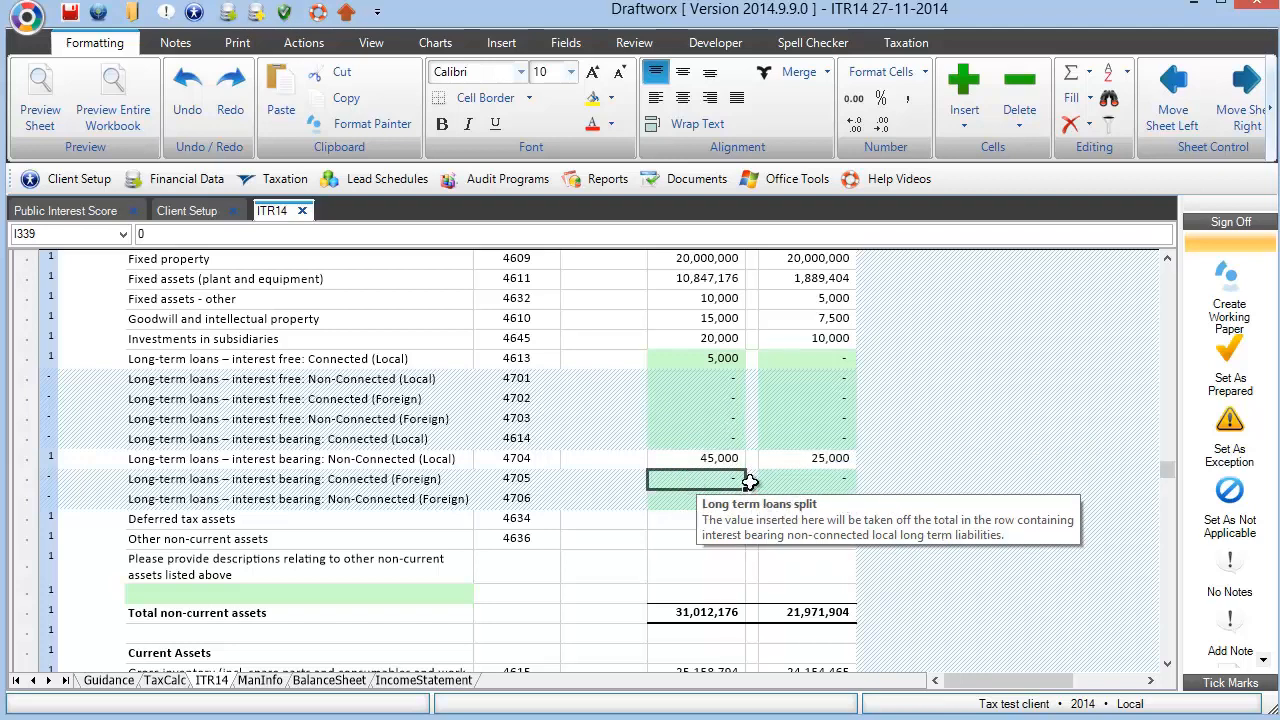
pyautogui.moveTo(715, 503)
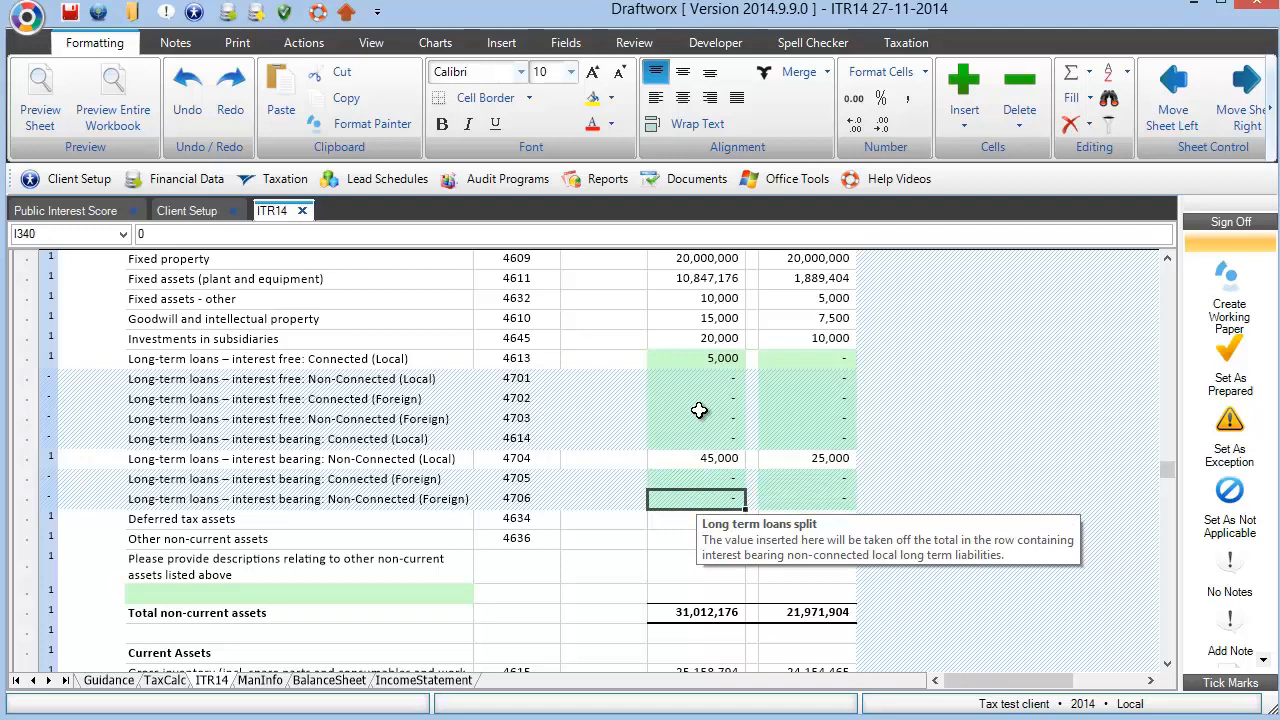
pyautogui.moveTo(643, 442)
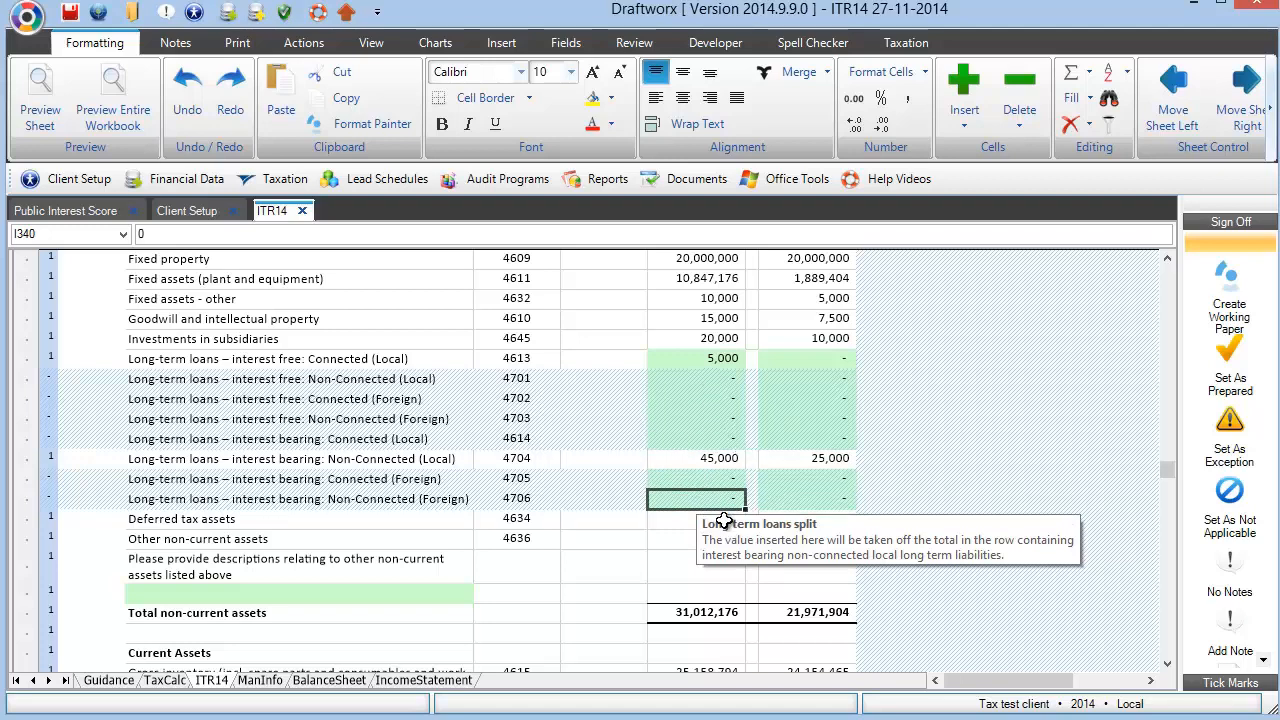
pyautogui.moveTo(587, 485)
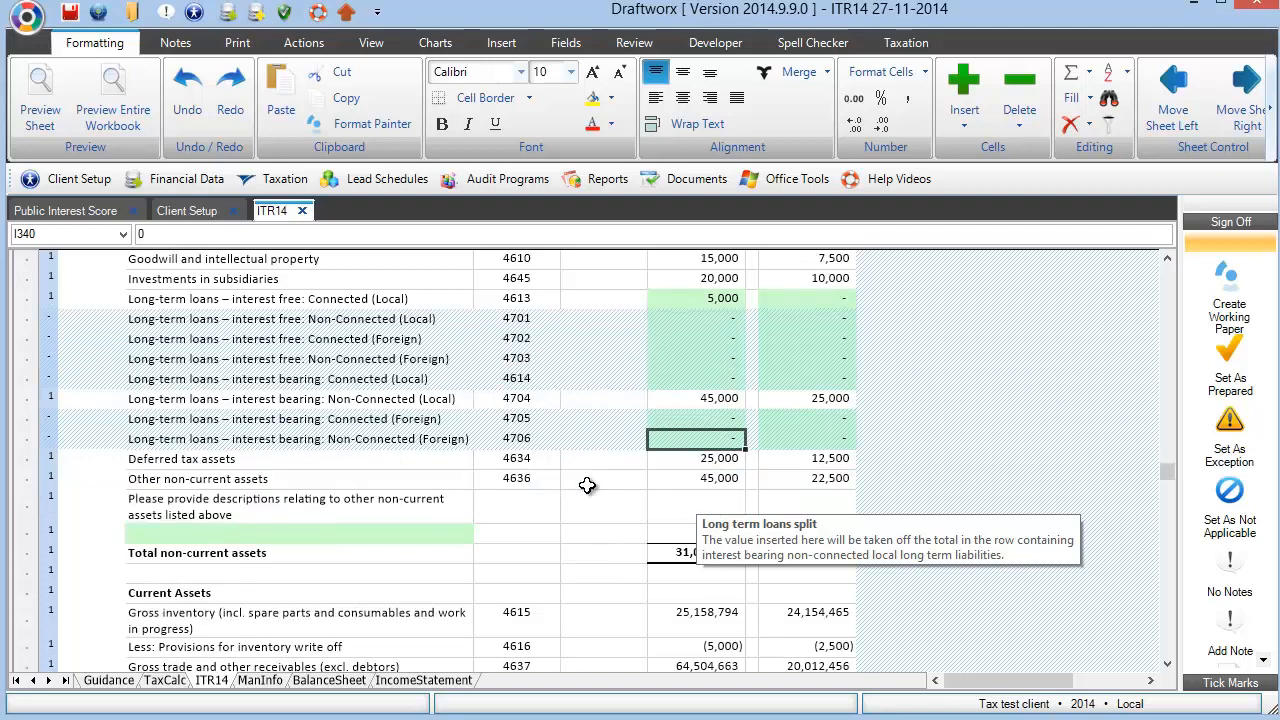
pyautogui.click(283, 533)
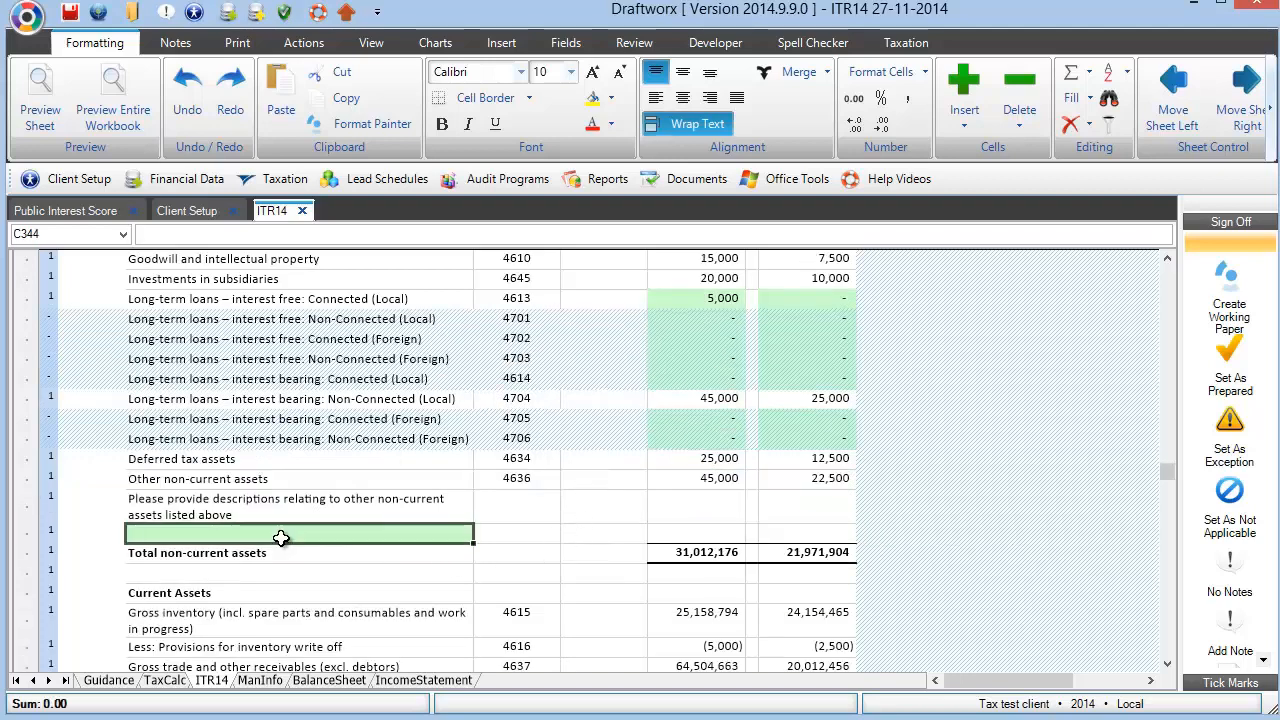
pyautogui.moveTo(275, 517)
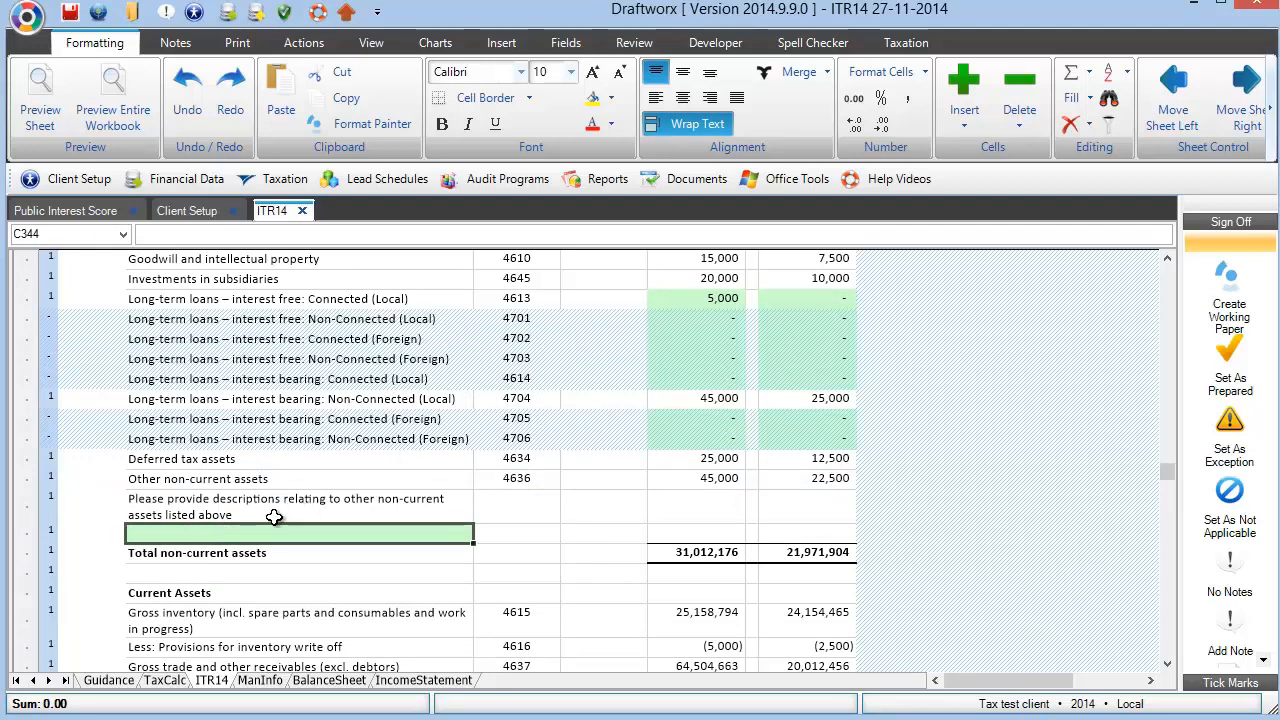
pyautogui.moveTo(418, 516)
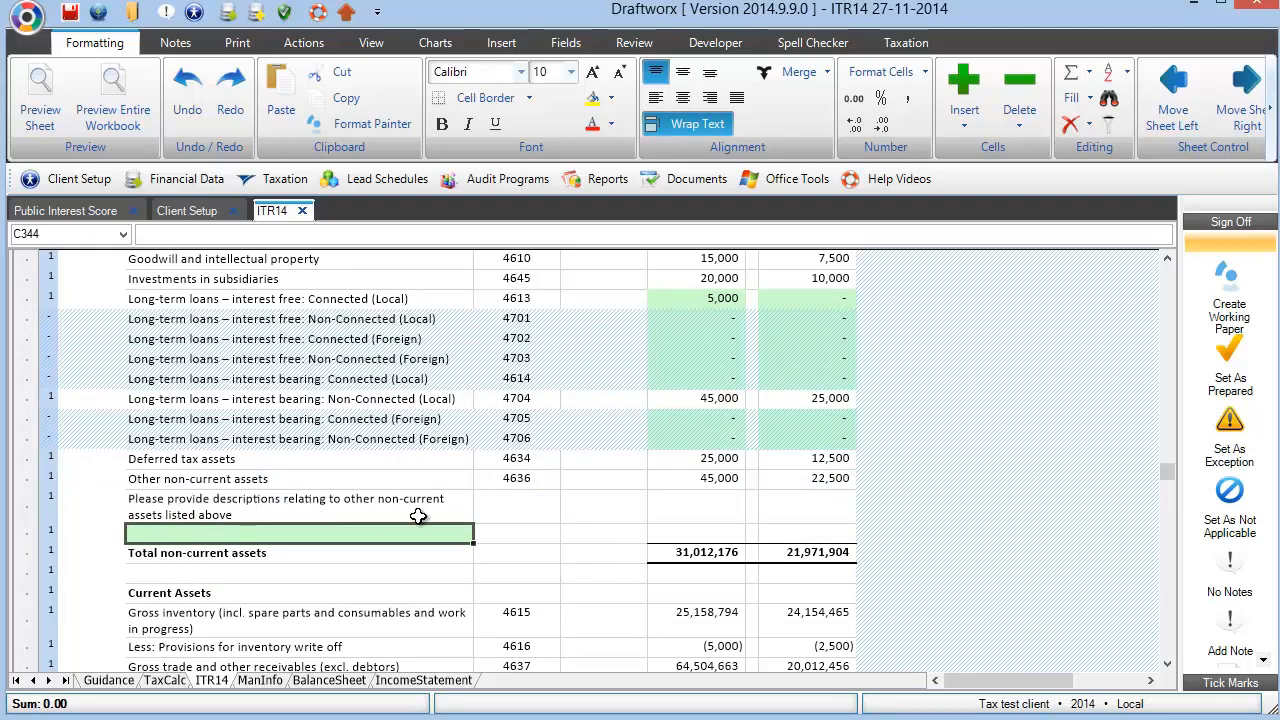
pyautogui.moveTo(270, 498)
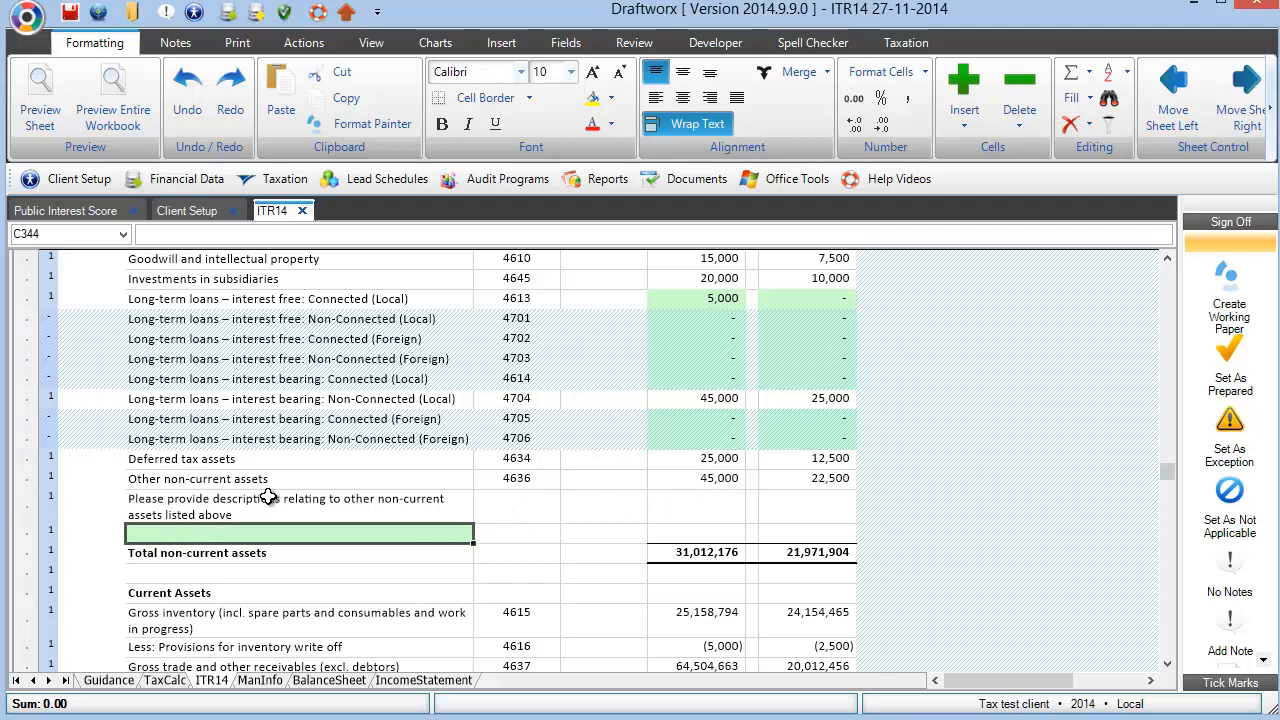
pyautogui.moveTo(883, 514)
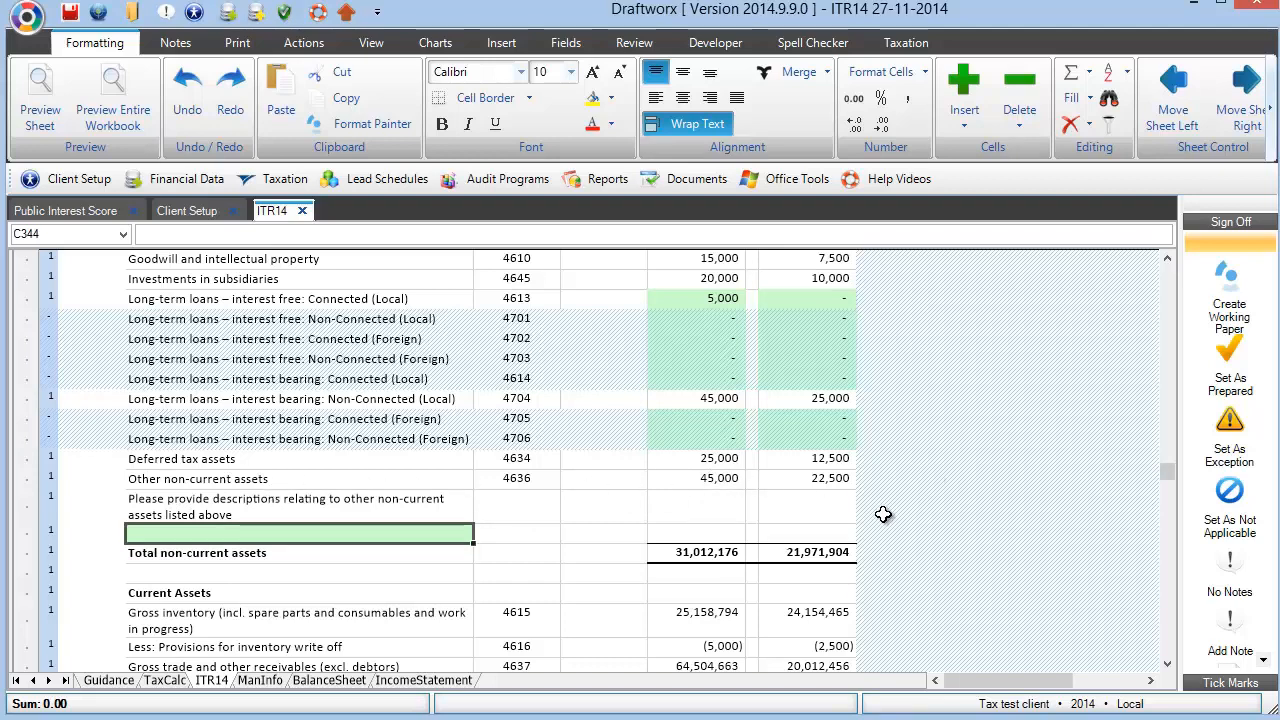
pyautogui.moveTo(315, 537)
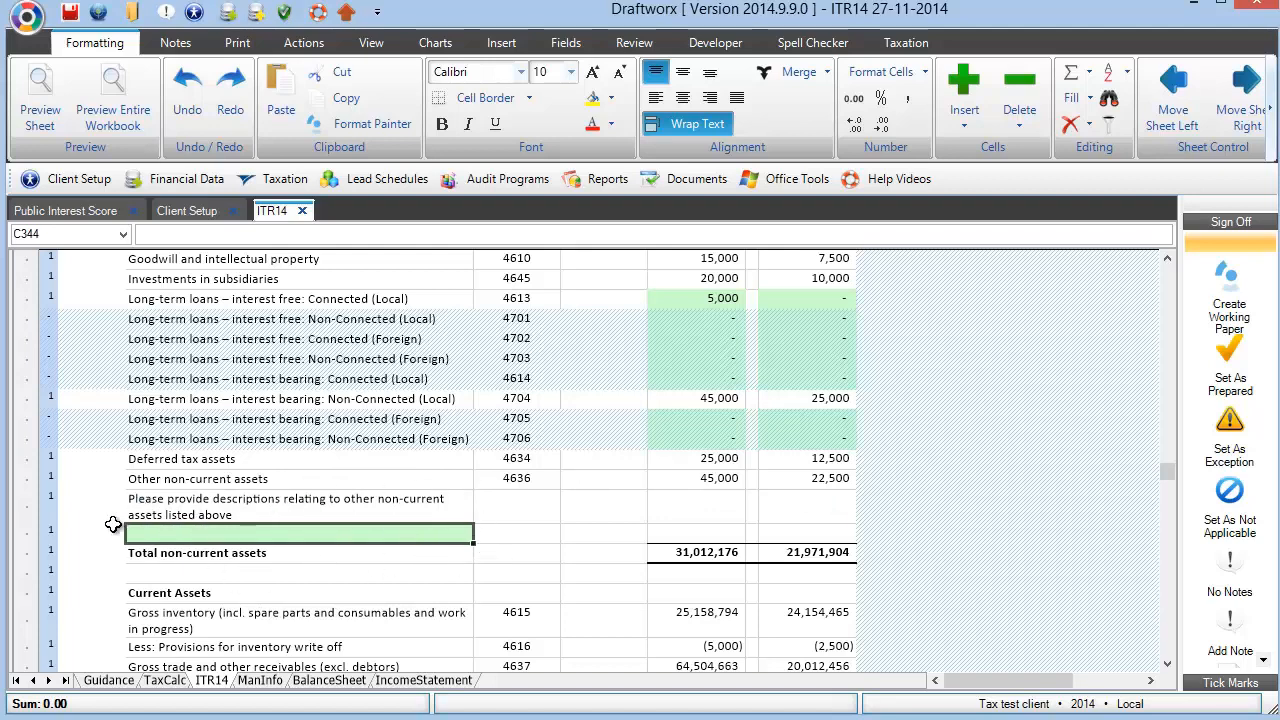
pyautogui.moveTo(725, 519)
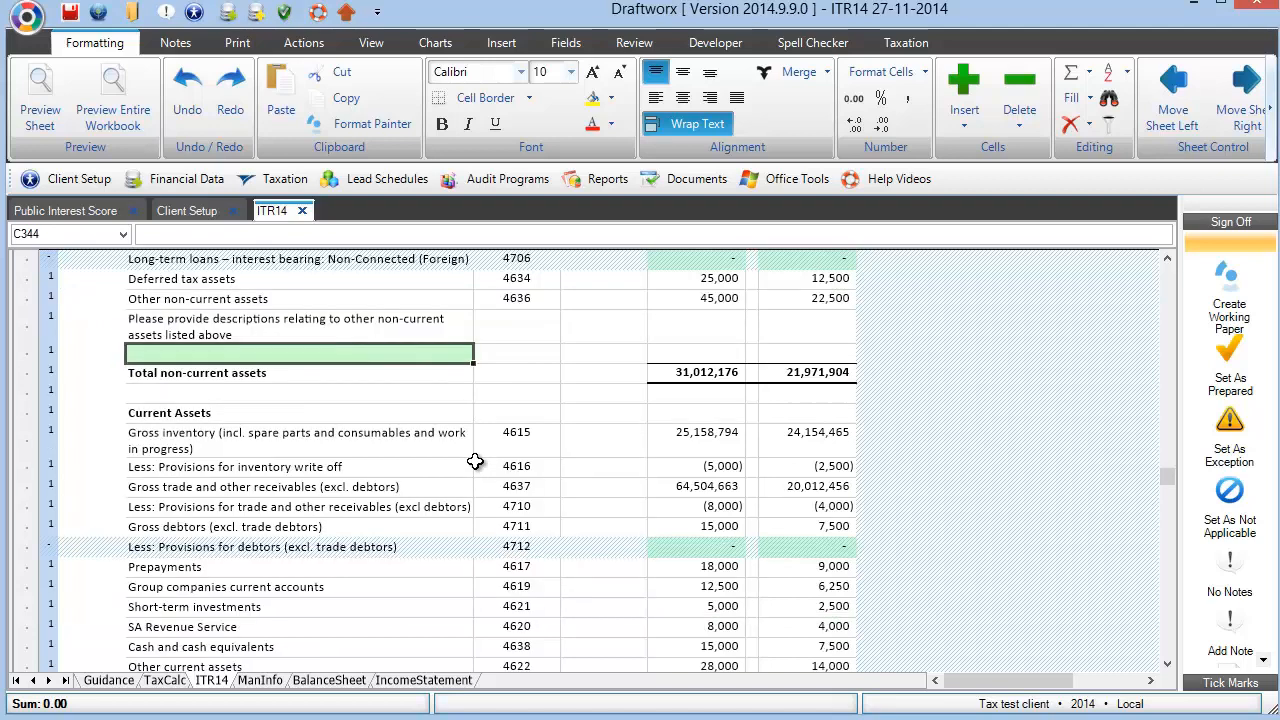
pyautogui.moveTo(483, 445)
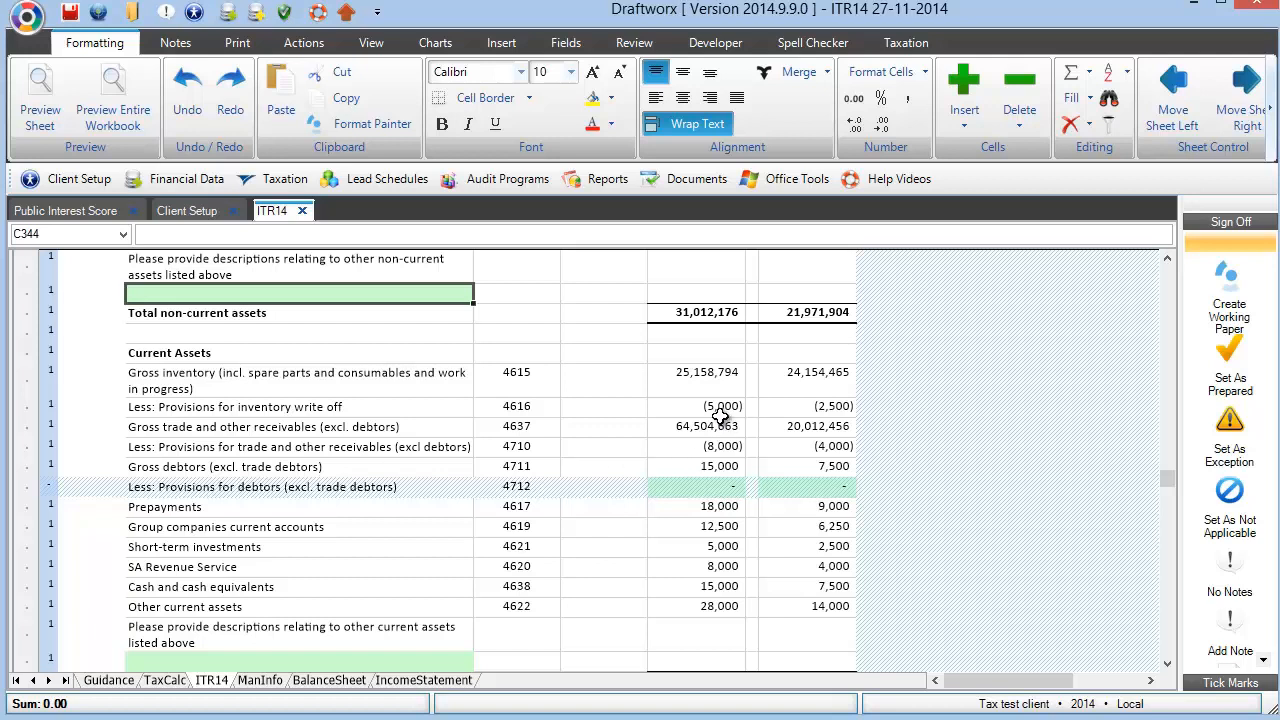
pyautogui.moveTo(675, 510)
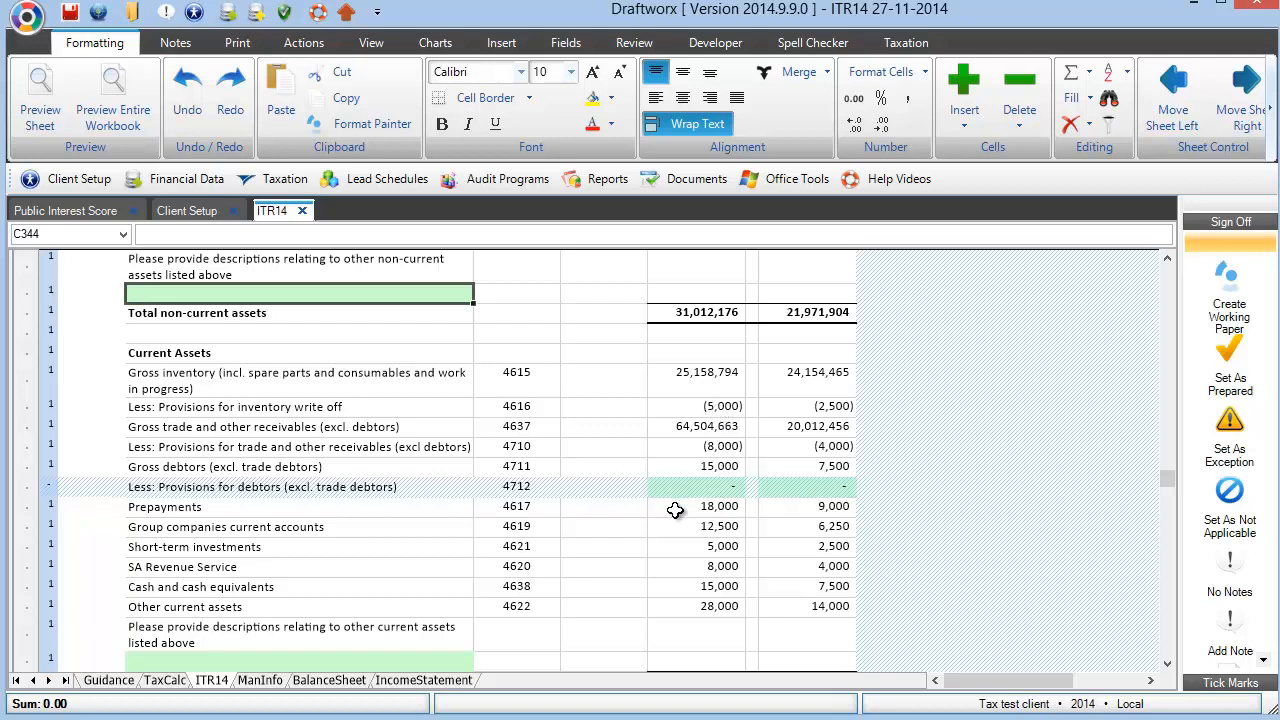
# Review the inventory write-off, debtors provision and gross debtors rows and their formulas
pyautogui.click(235, 406)
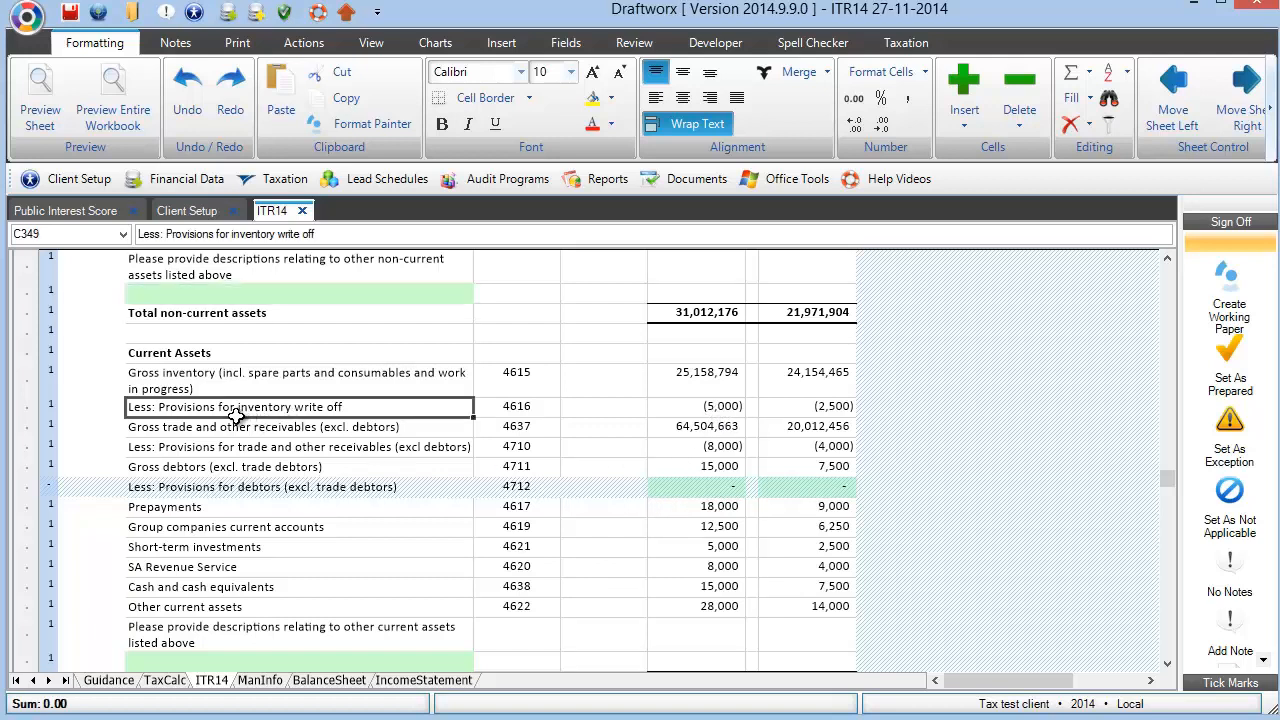
pyautogui.click(695, 406)
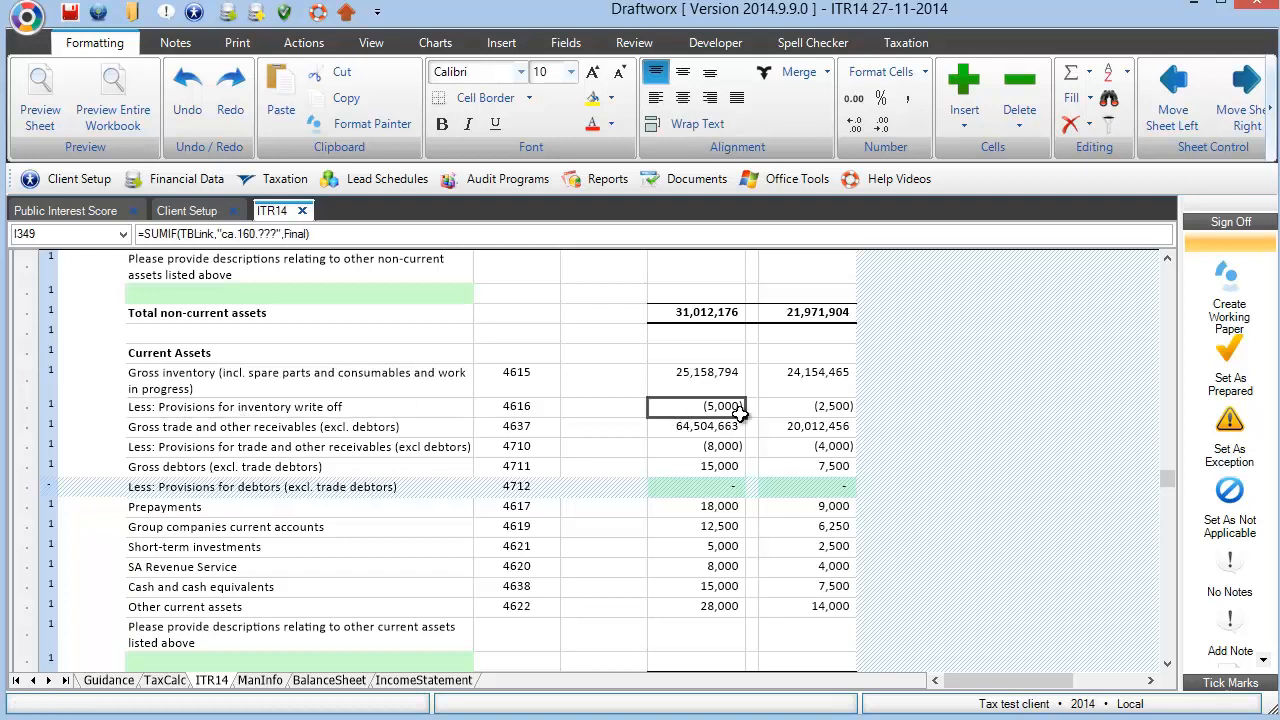
pyautogui.click(262, 487)
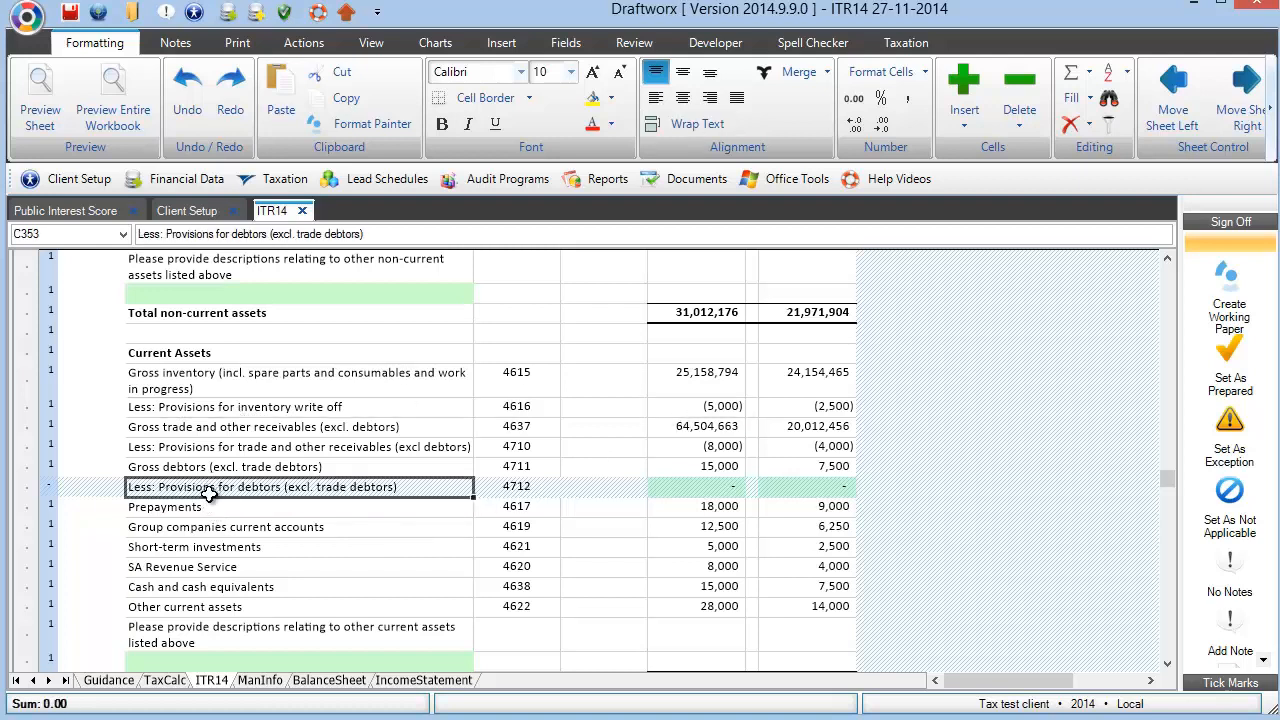
pyautogui.click(688, 123)
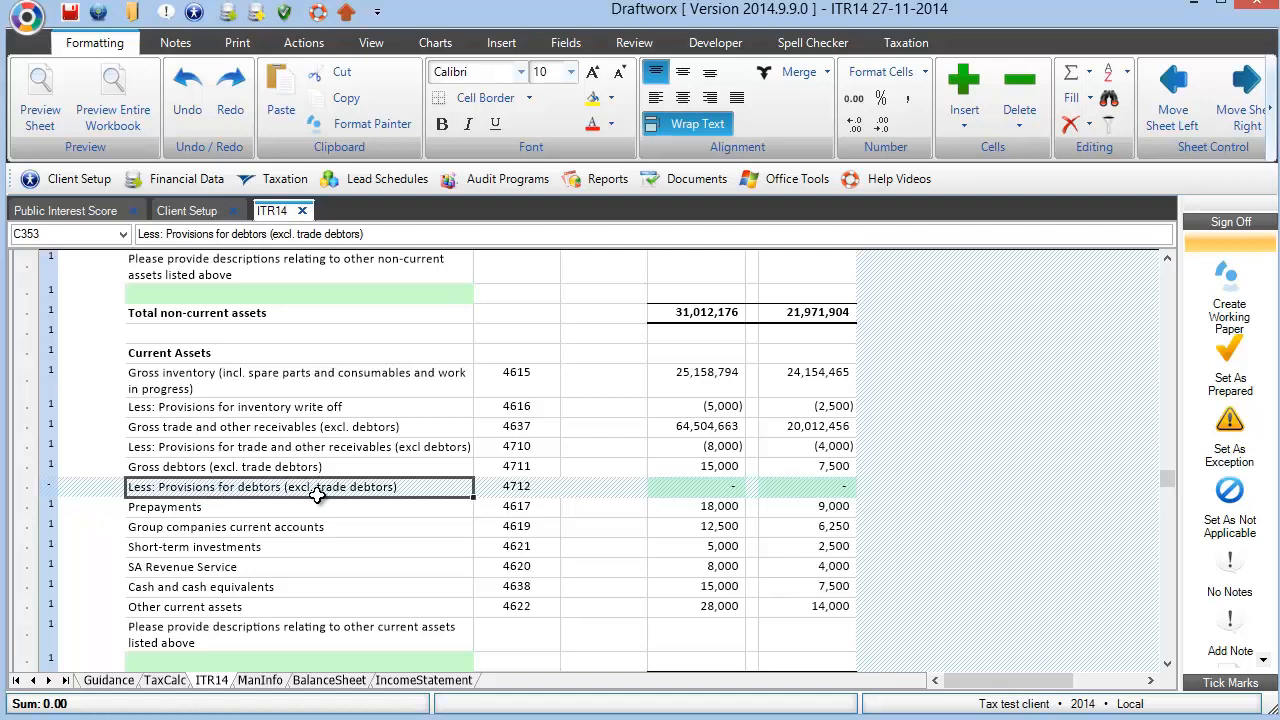
pyautogui.click(225, 467)
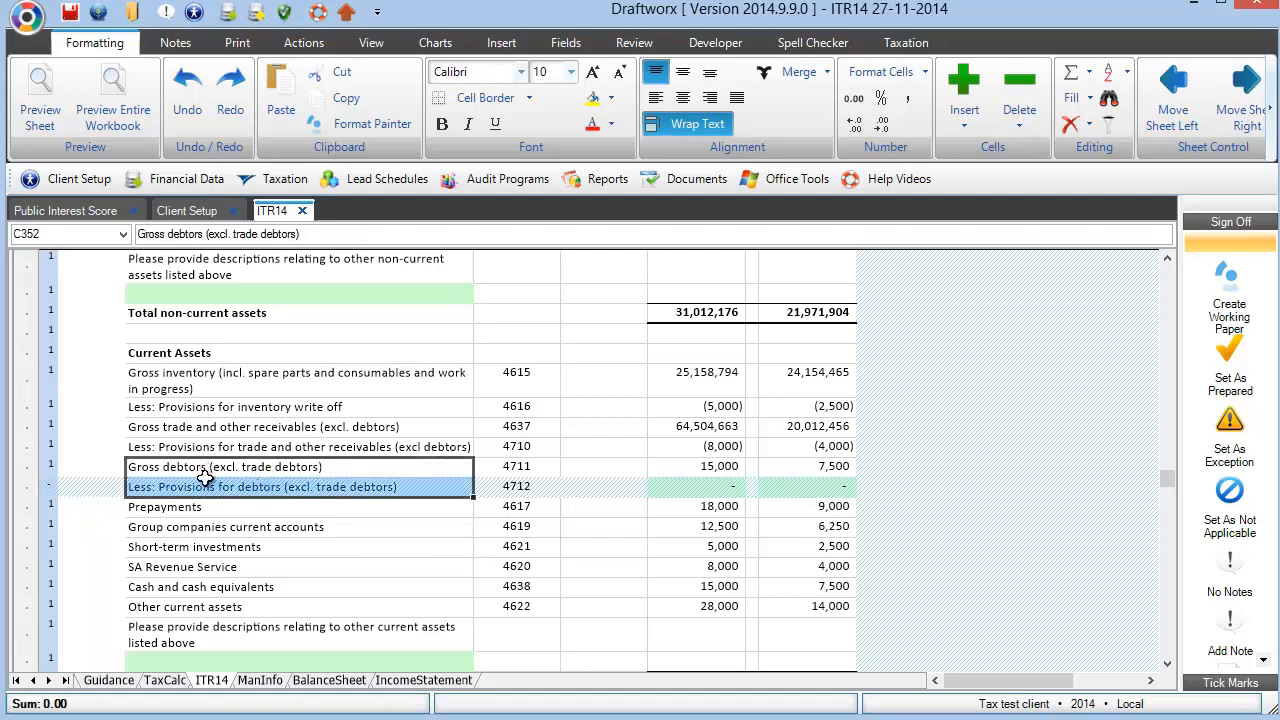
# Enter -5000 as the current-year provision for debtors and verify gross debtors totals 20,000
pyautogui.click(697, 486)
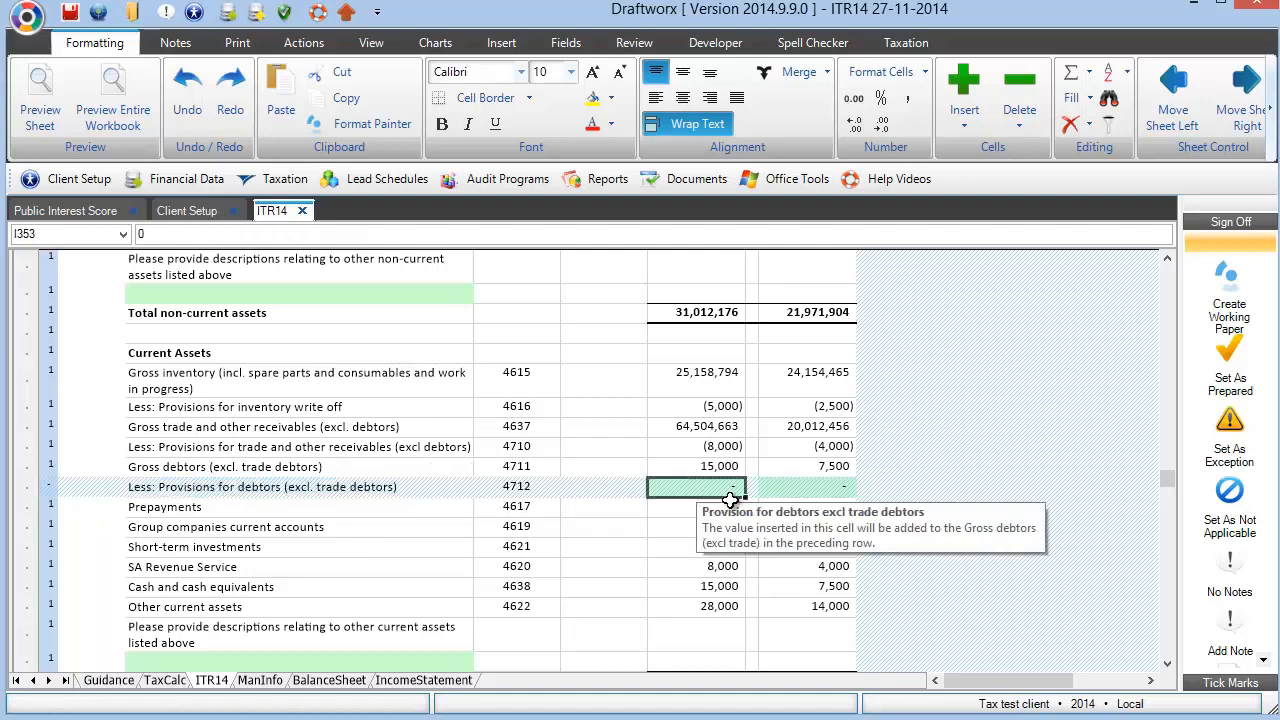
pyautogui.write('-5000')
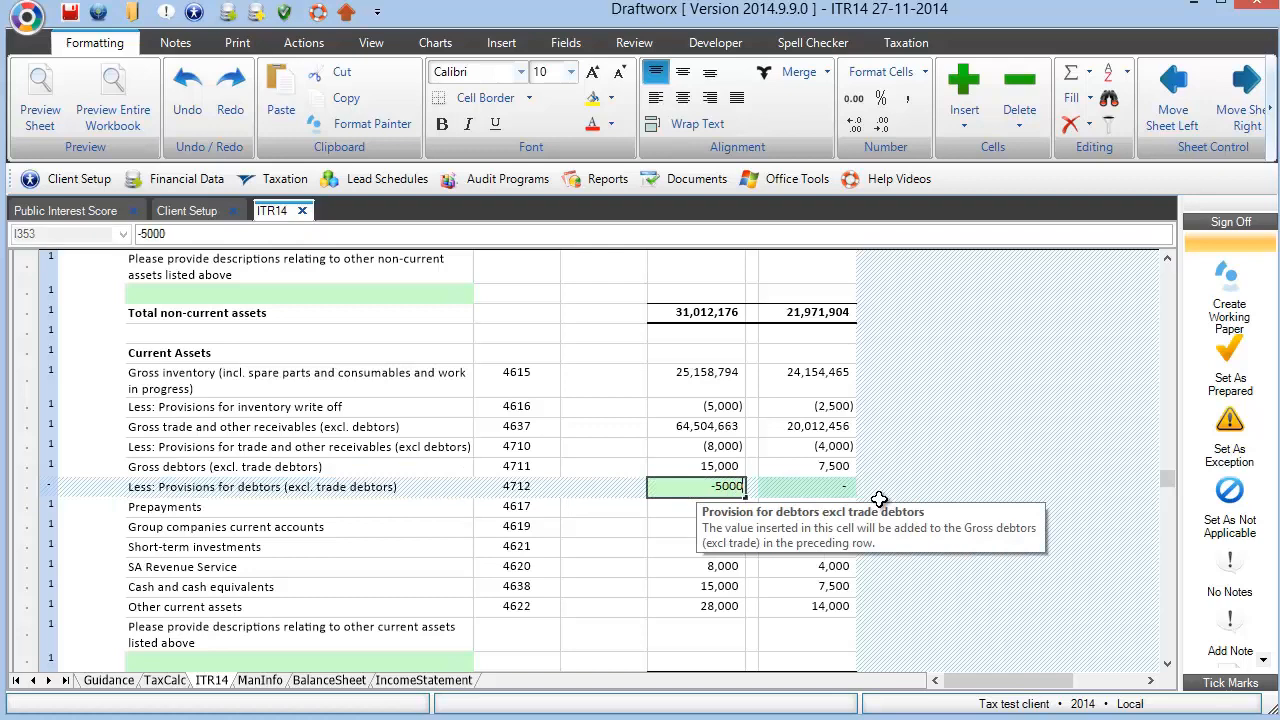
pyautogui.click(695, 466)
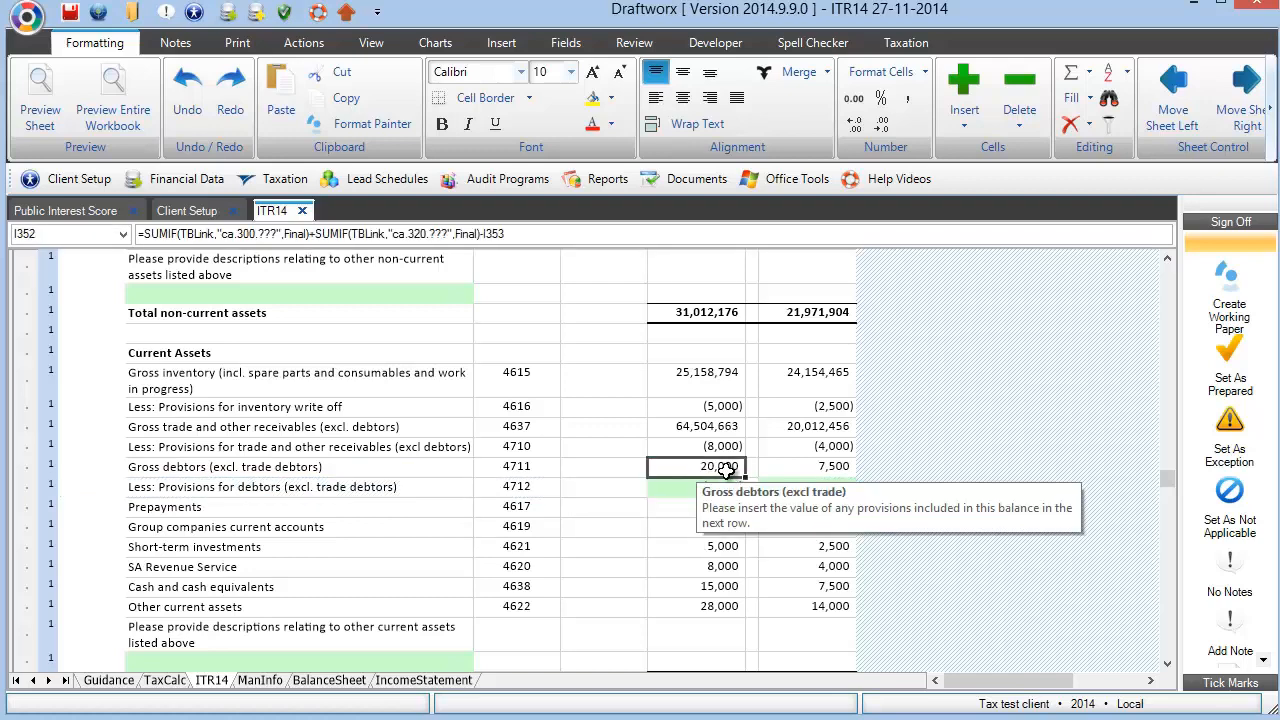
pyautogui.moveTo(697, 466); pyautogui.dragTo(697, 486)
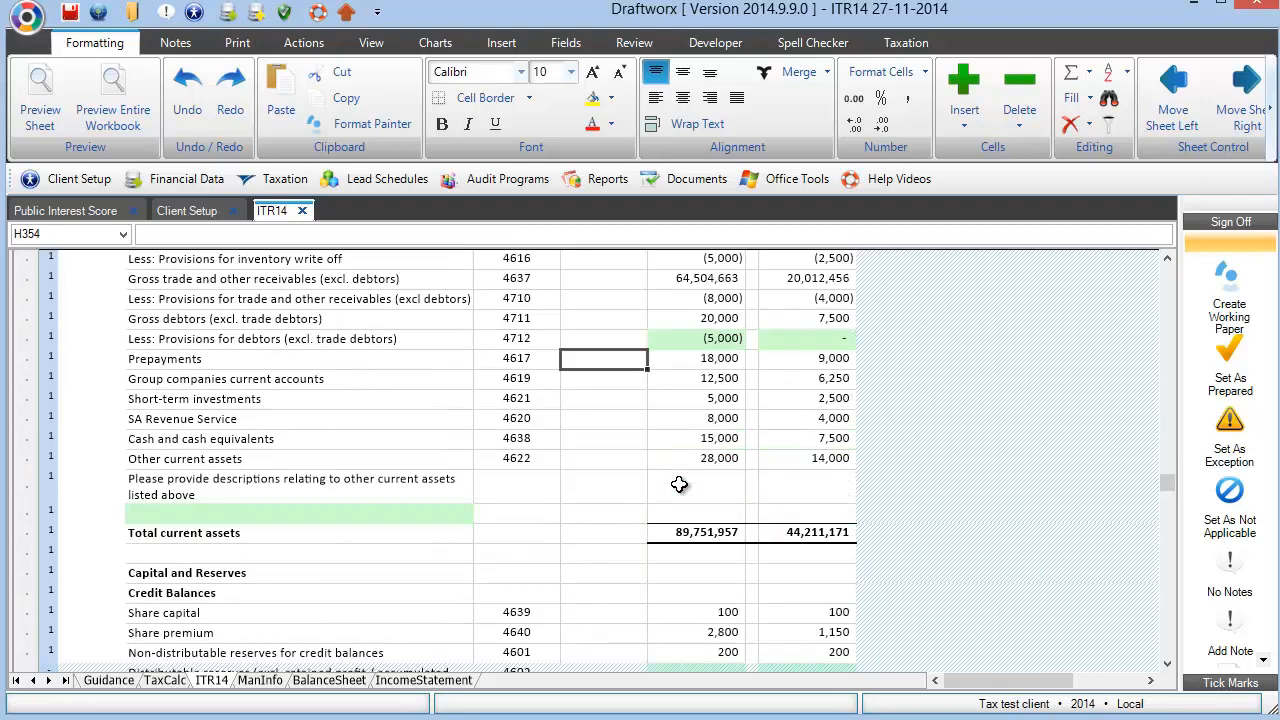
pyautogui.scroll(-3)
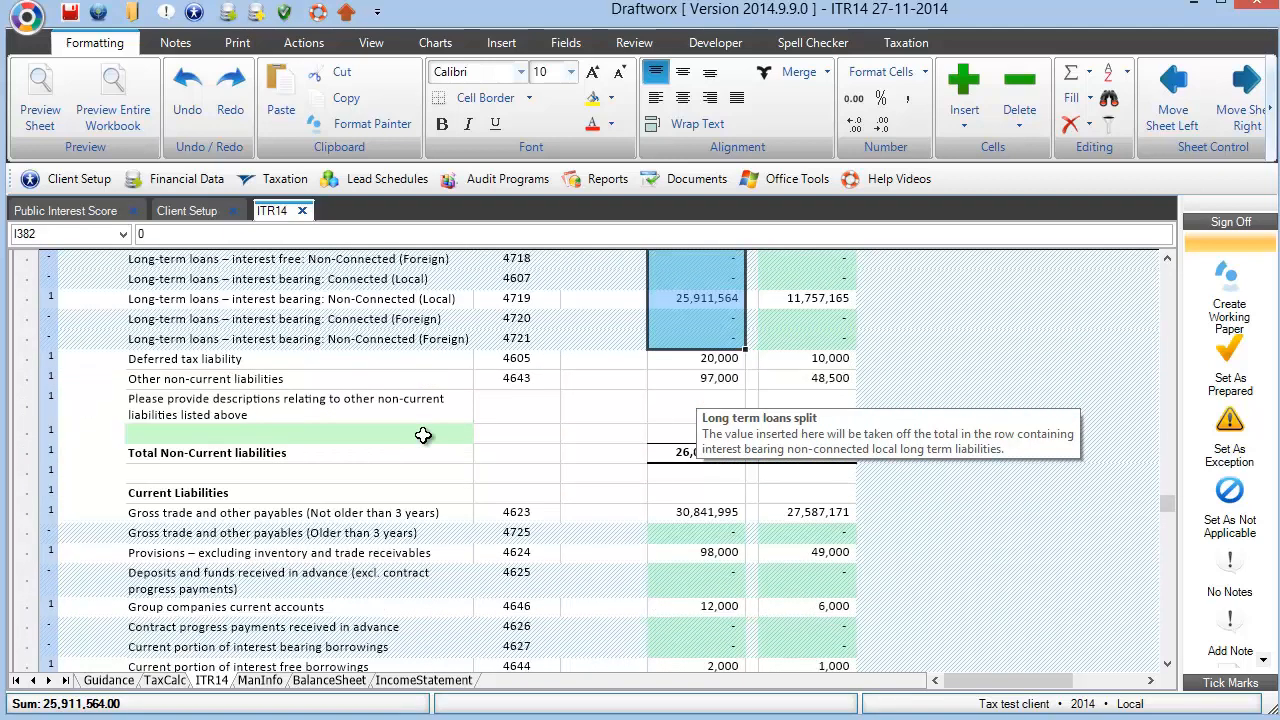
pyautogui.scroll(-3)
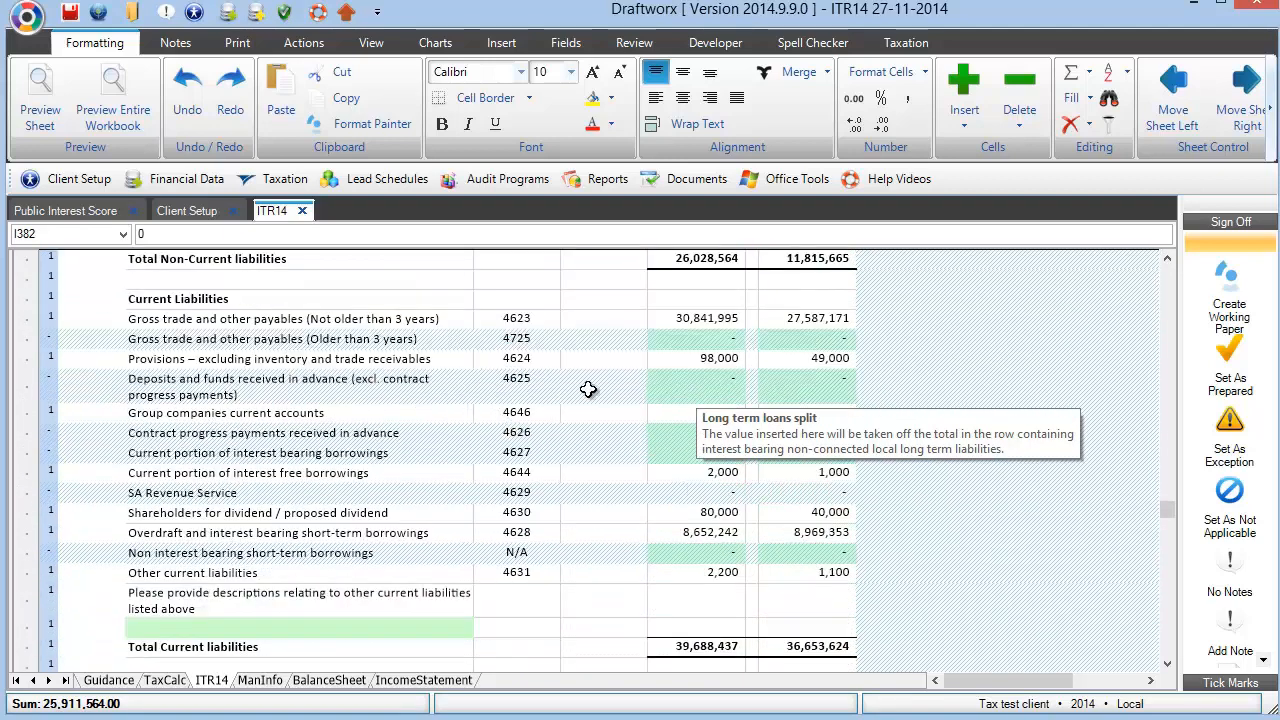
pyautogui.moveTo(672, 347)
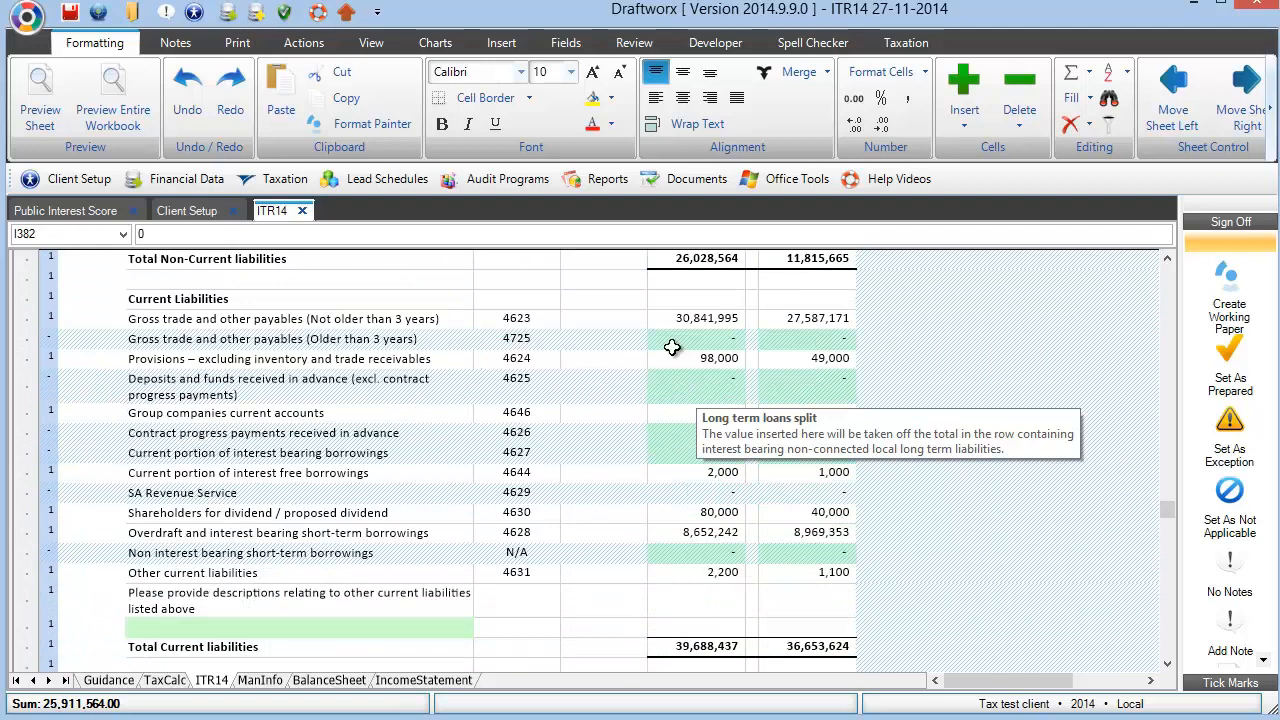
pyautogui.click(696, 338)
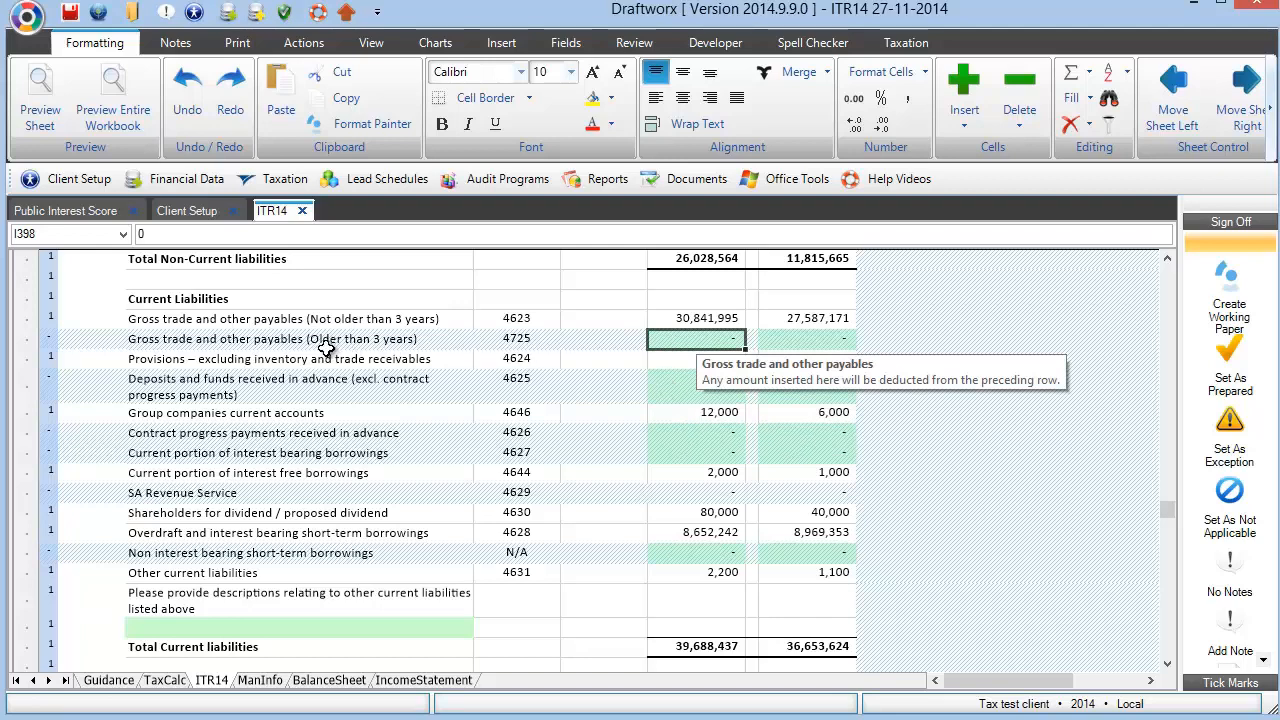
pyautogui.moveTo(340, 345)
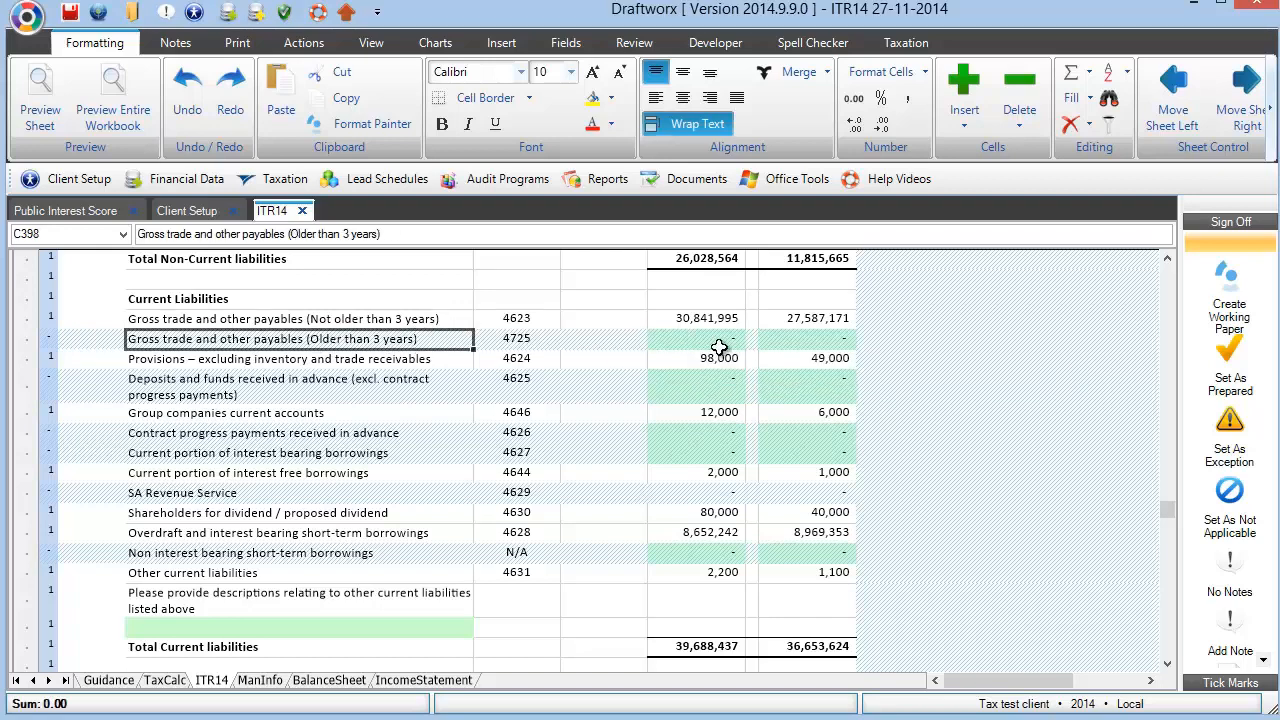
pyautogui.scroll(-3)
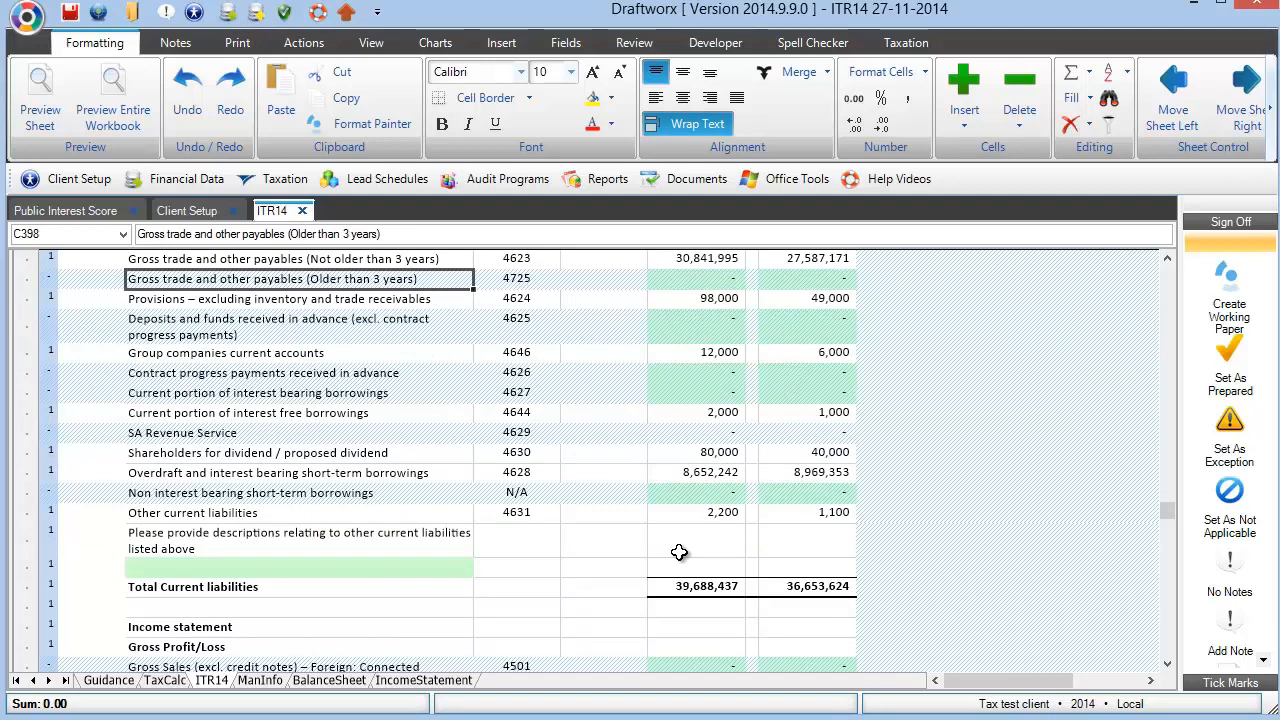
pyautogui.moveTo(663, 401)
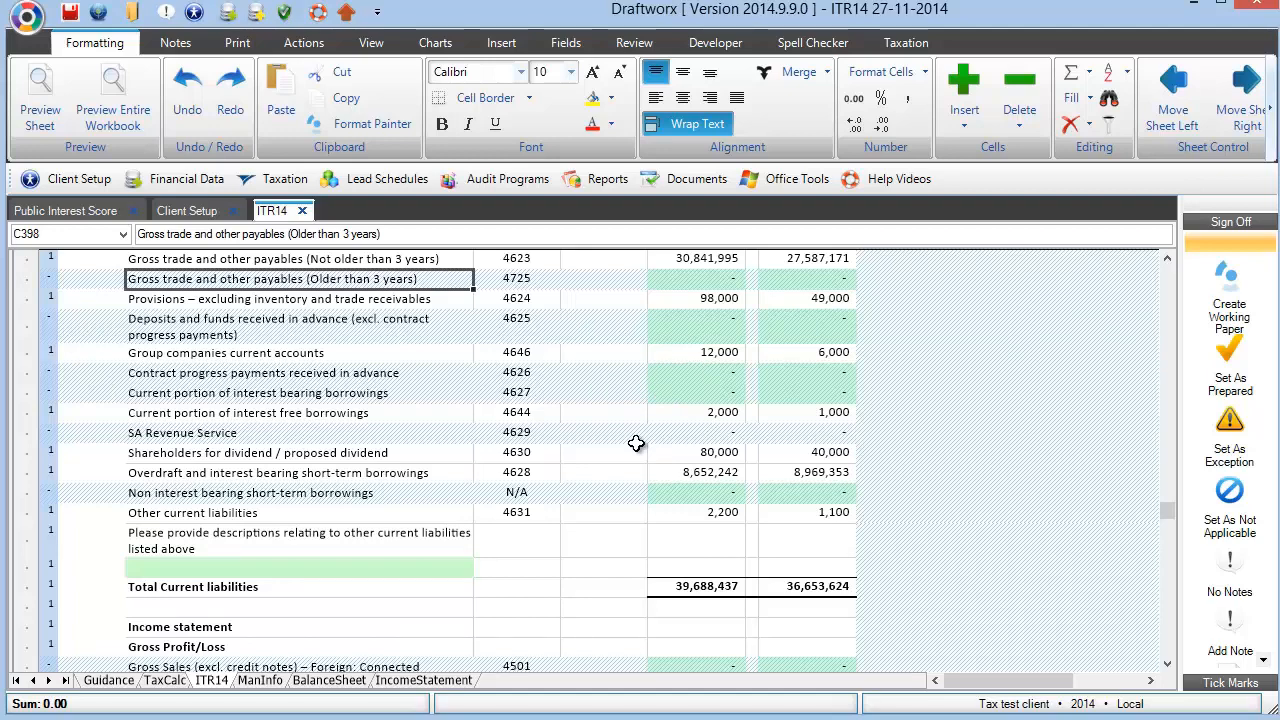
# Scroll the ITR14 sheet past net profit 57,358,842 to the tax computation non-taxable adjustments
pyautogui.scroll(-3)
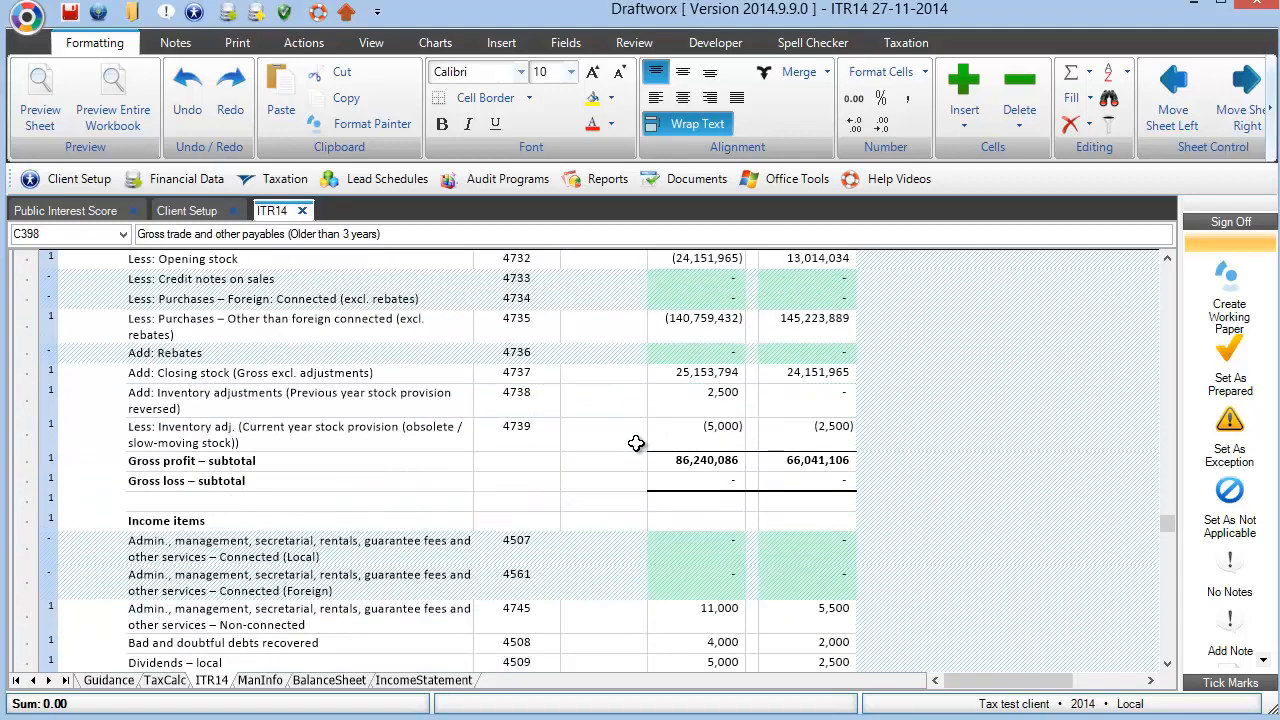
pyautogui.scroll(-3)
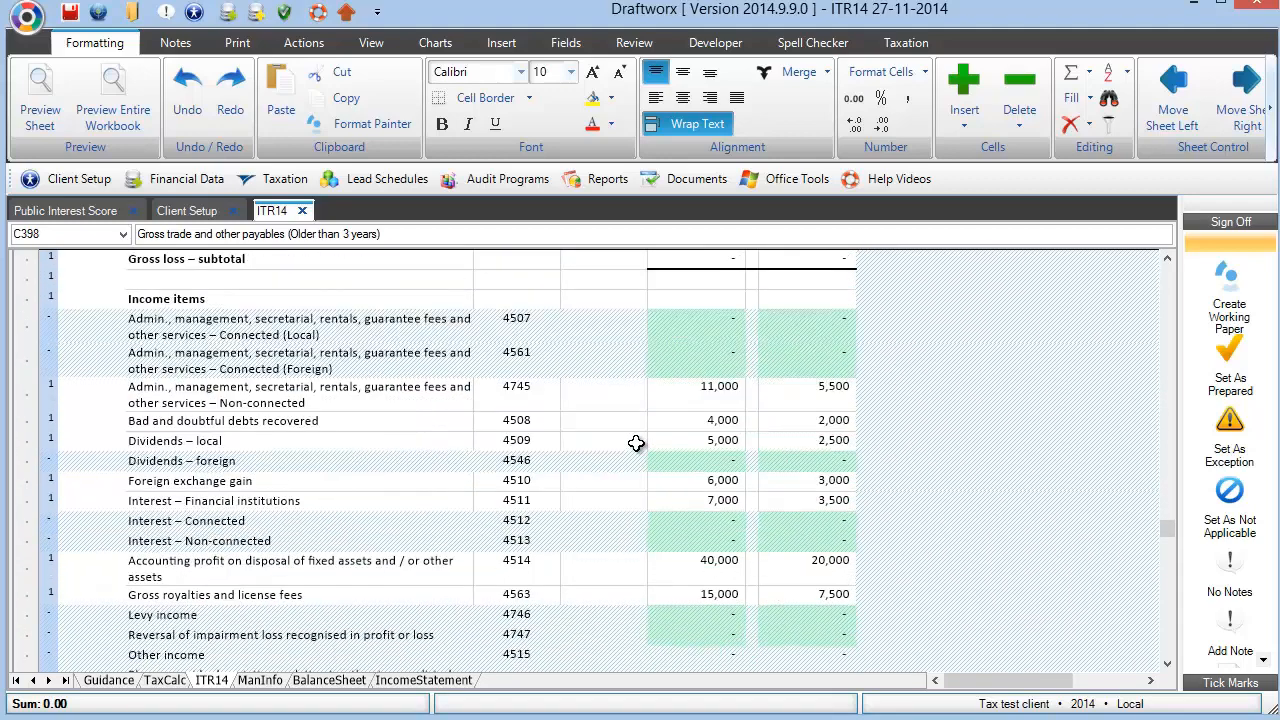
pyautogui.scroll(-3)
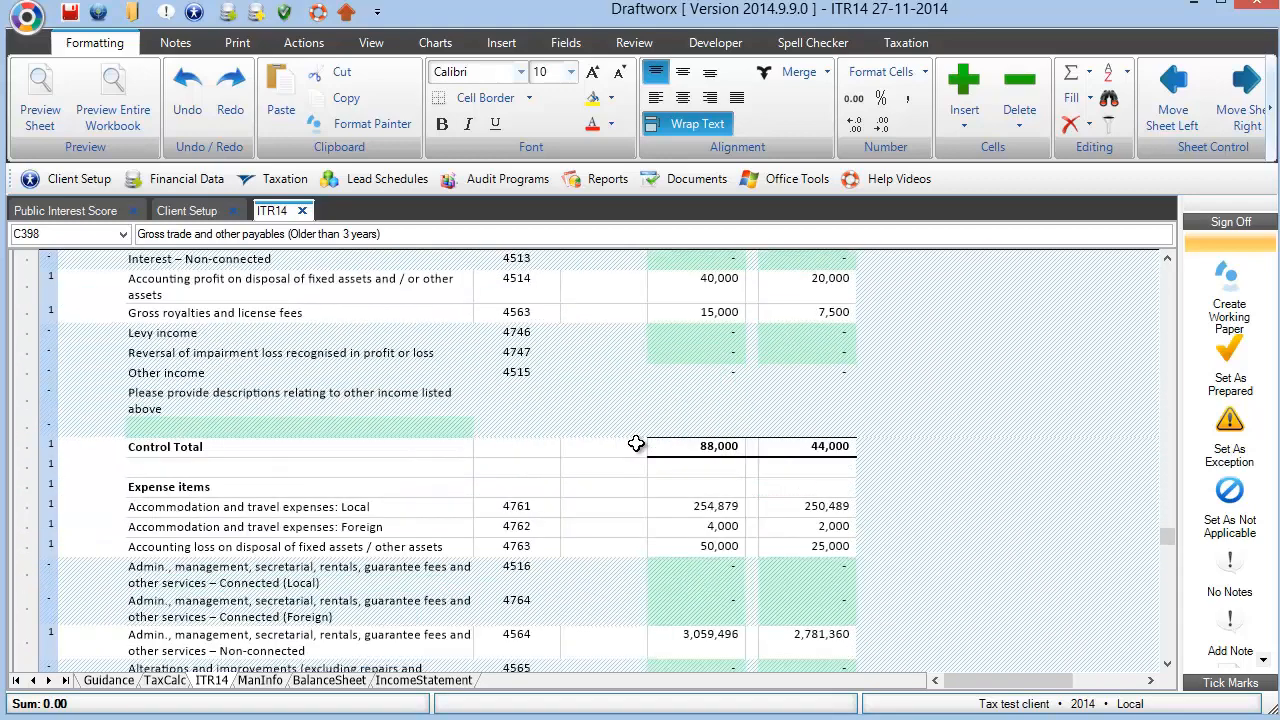
pyautogui.scroll(-3)
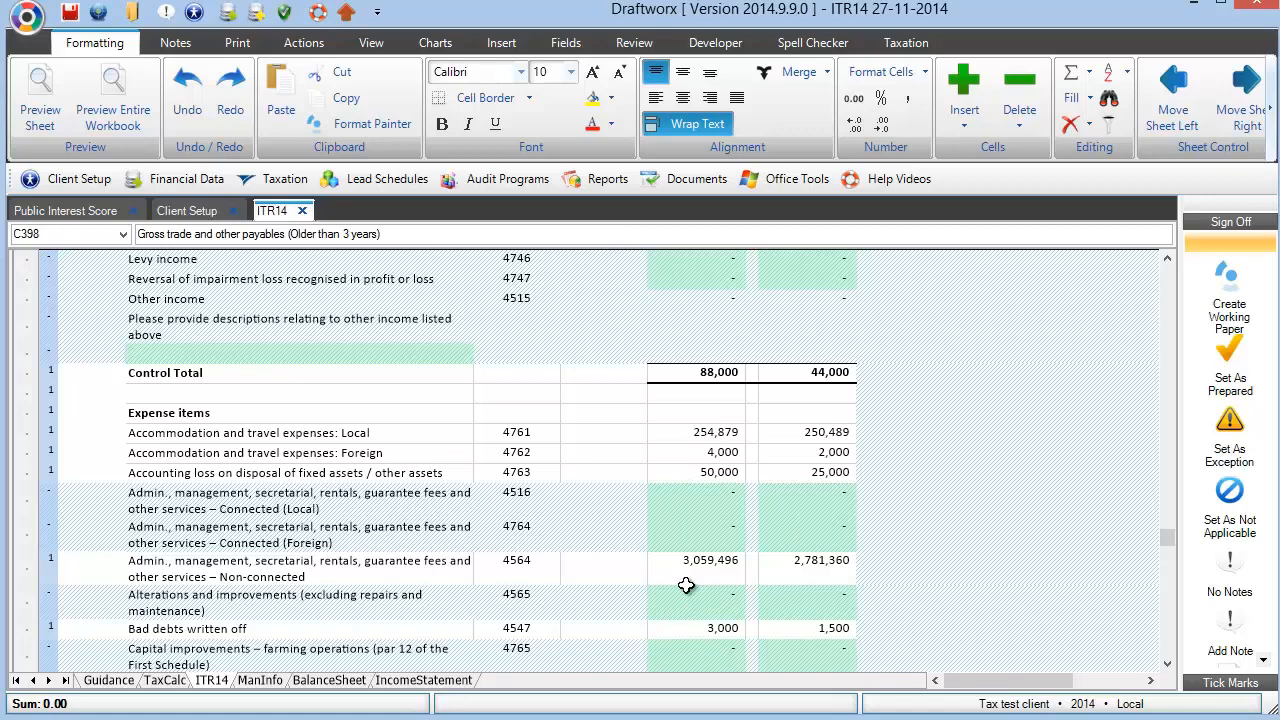
pyautogui.scroll(-3)
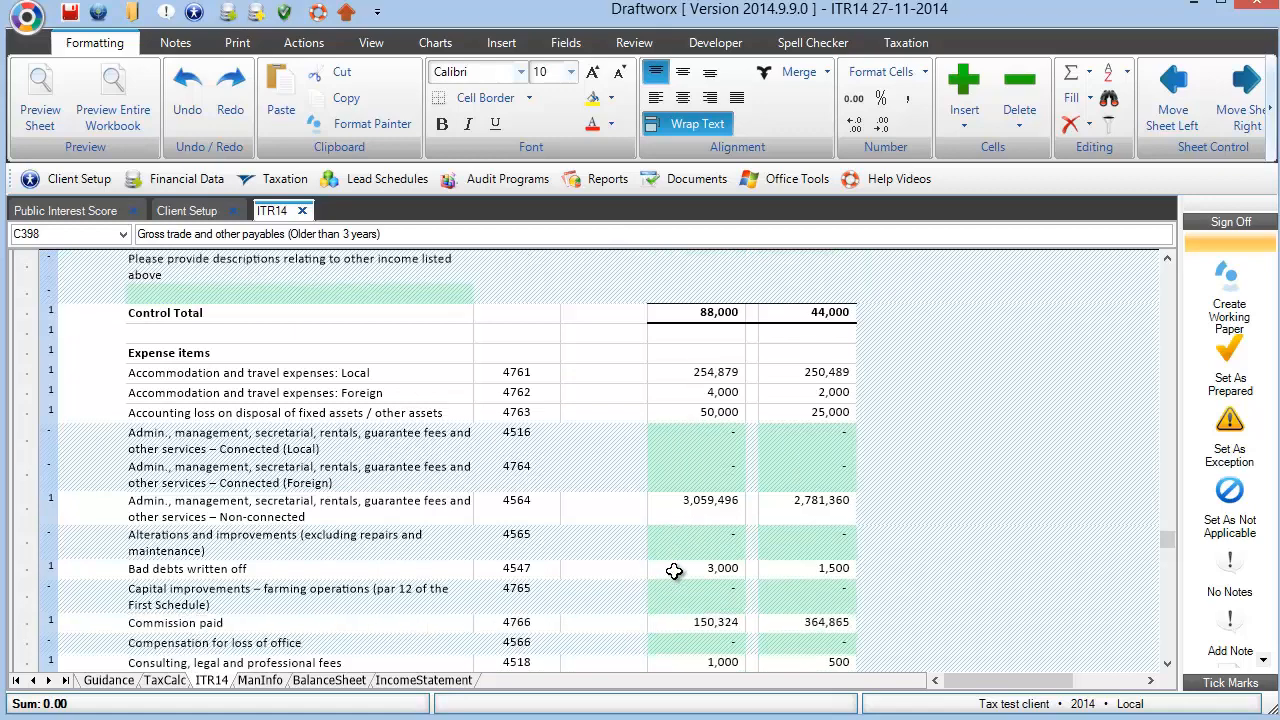
pyautogui.scroll(-3)
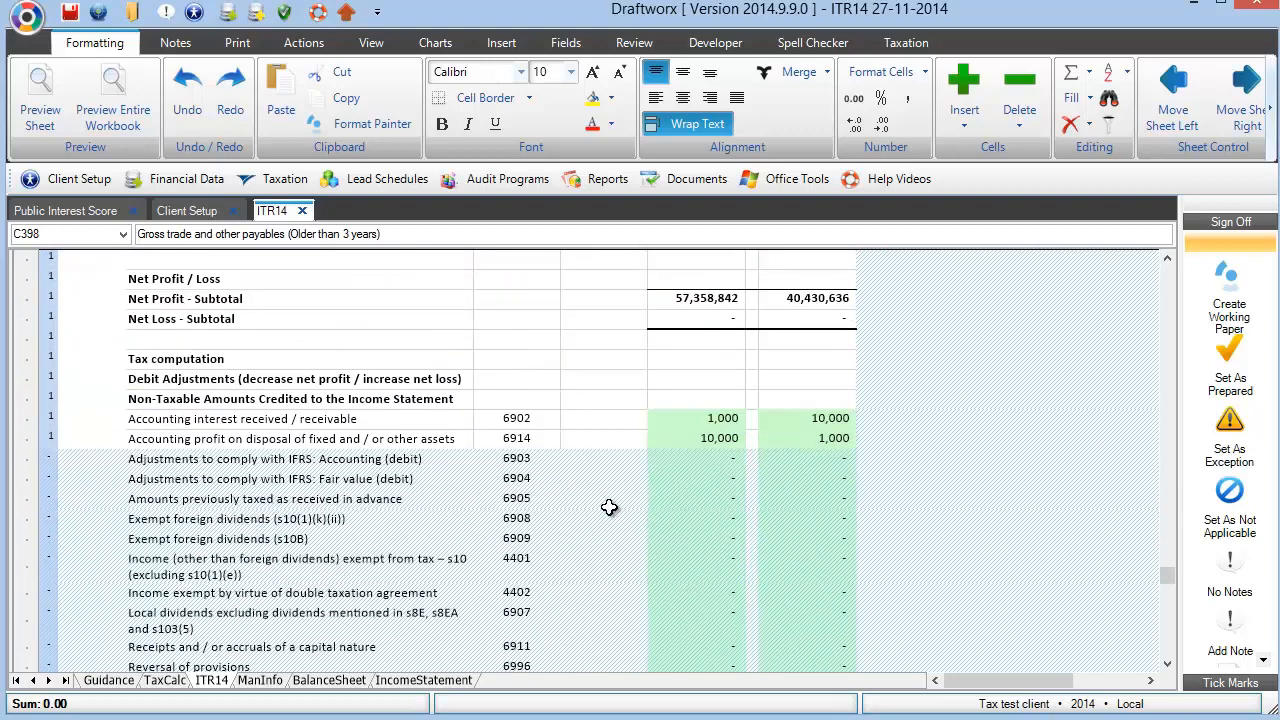
# Inspect the interest received, disposal profit and IFRS adjustment formulas, then scroll through adjustments
pyautogui.click(290, 398)
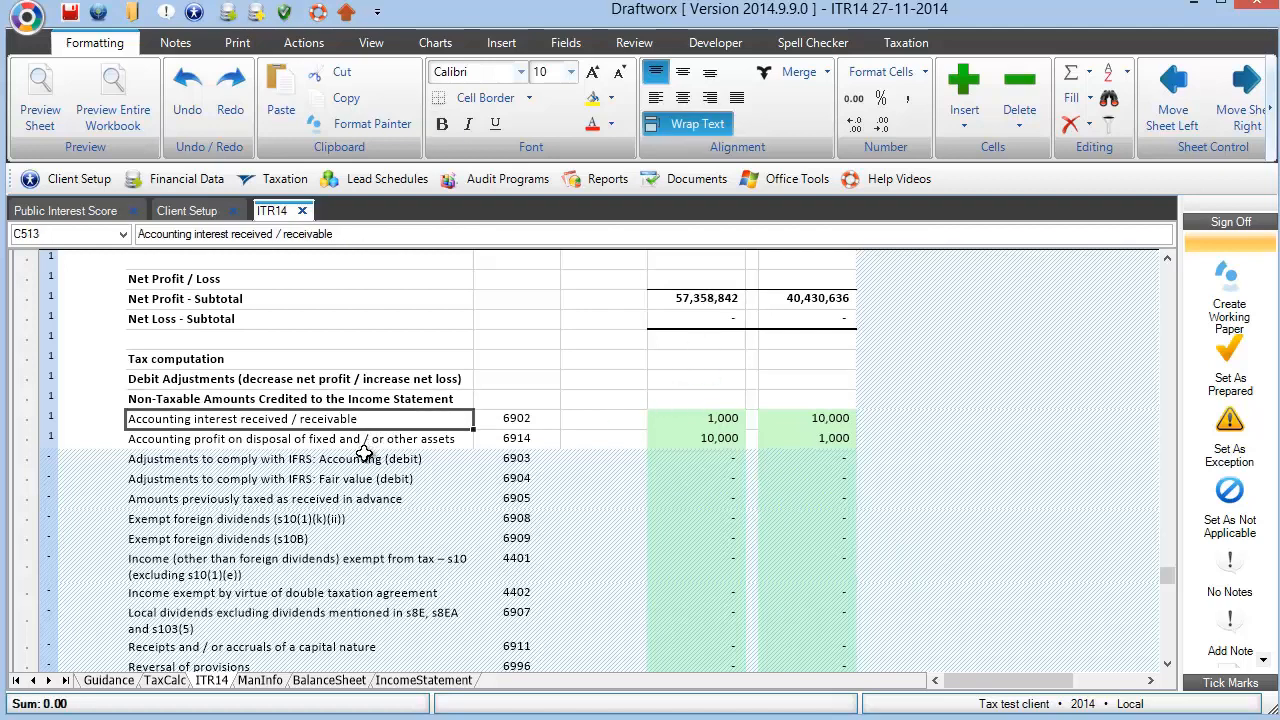
pyautogui.click(697, 438)
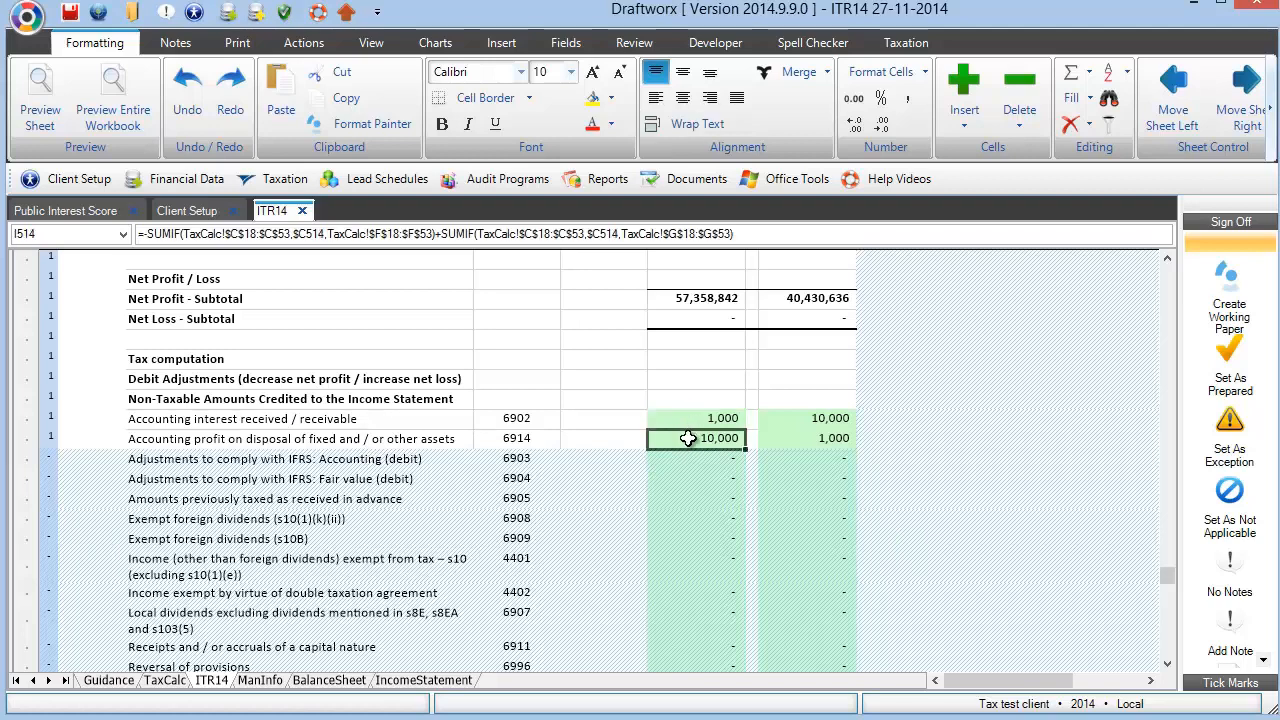
pyautogui.click(695, 458)
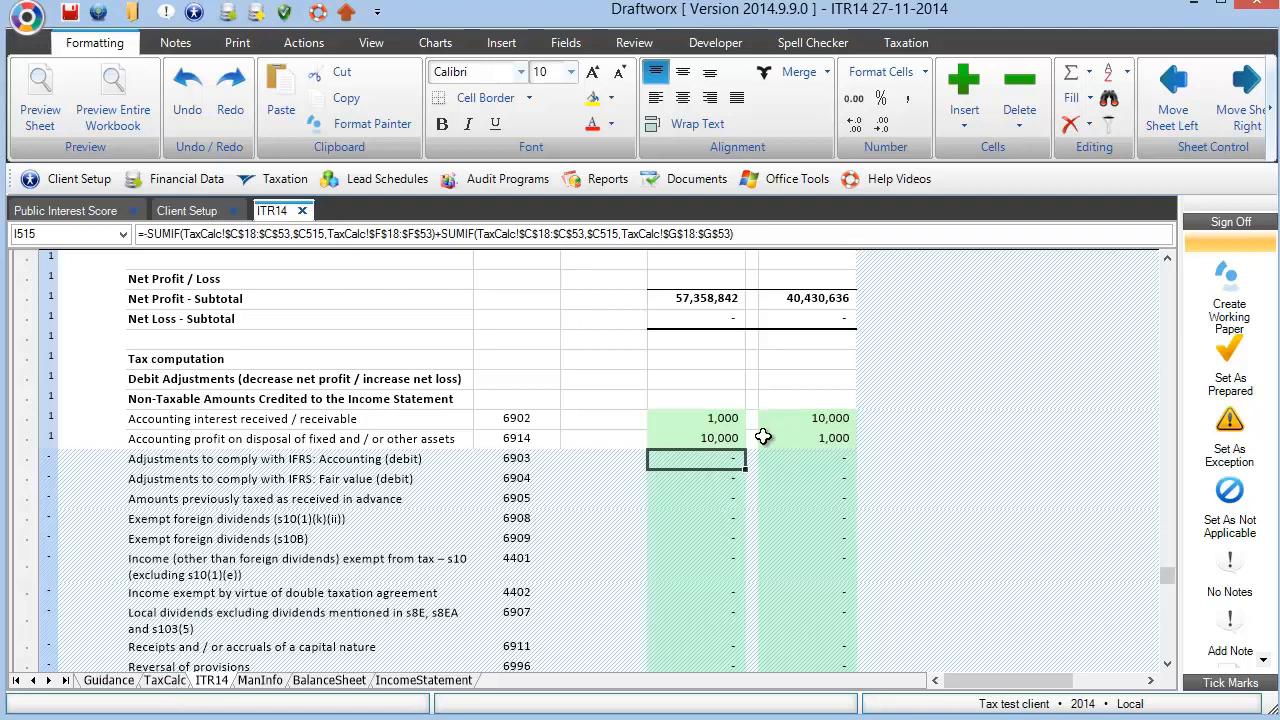
pyautogui.moveTo(359, 498)
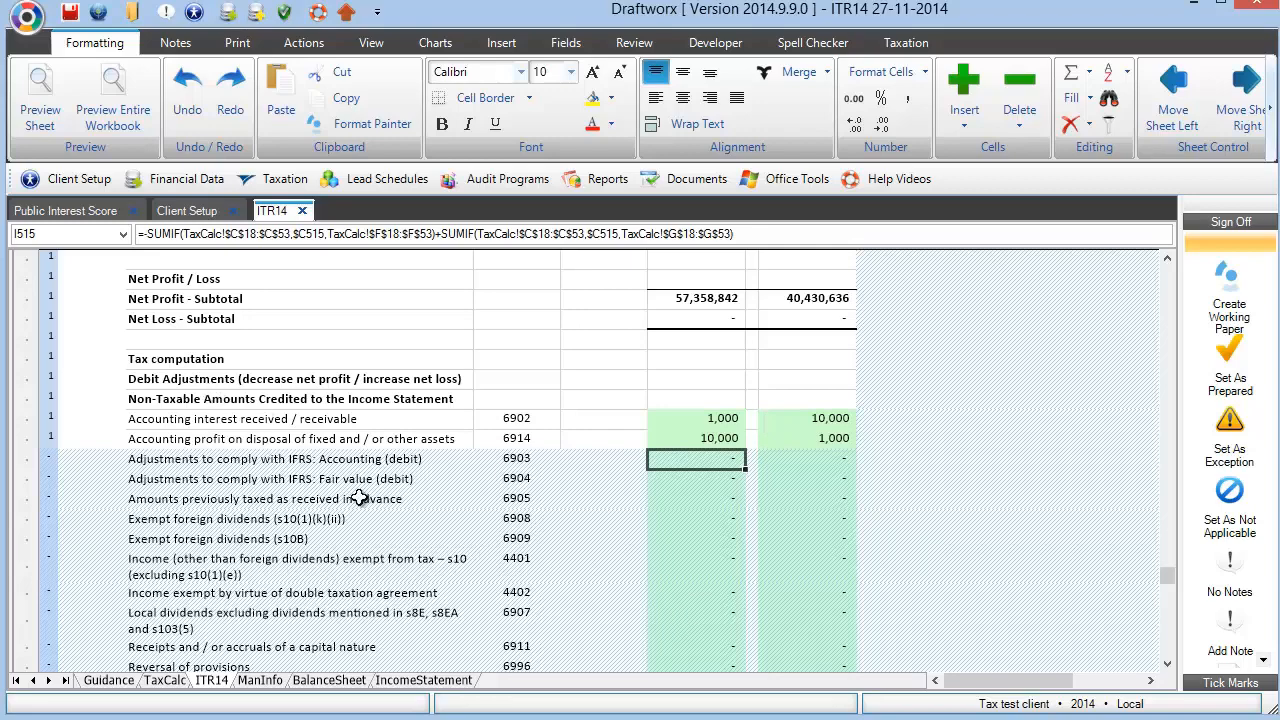
pyautogui.scroll(-3)
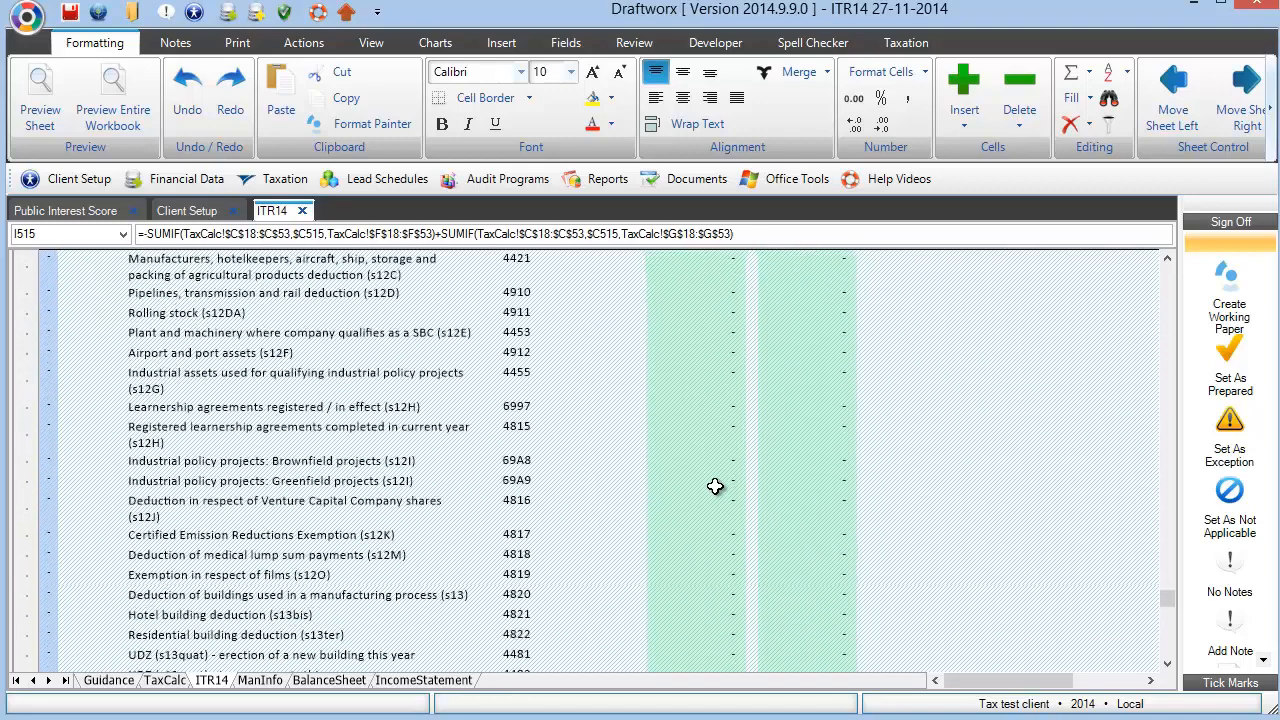
pyautogui.scroll(-3)
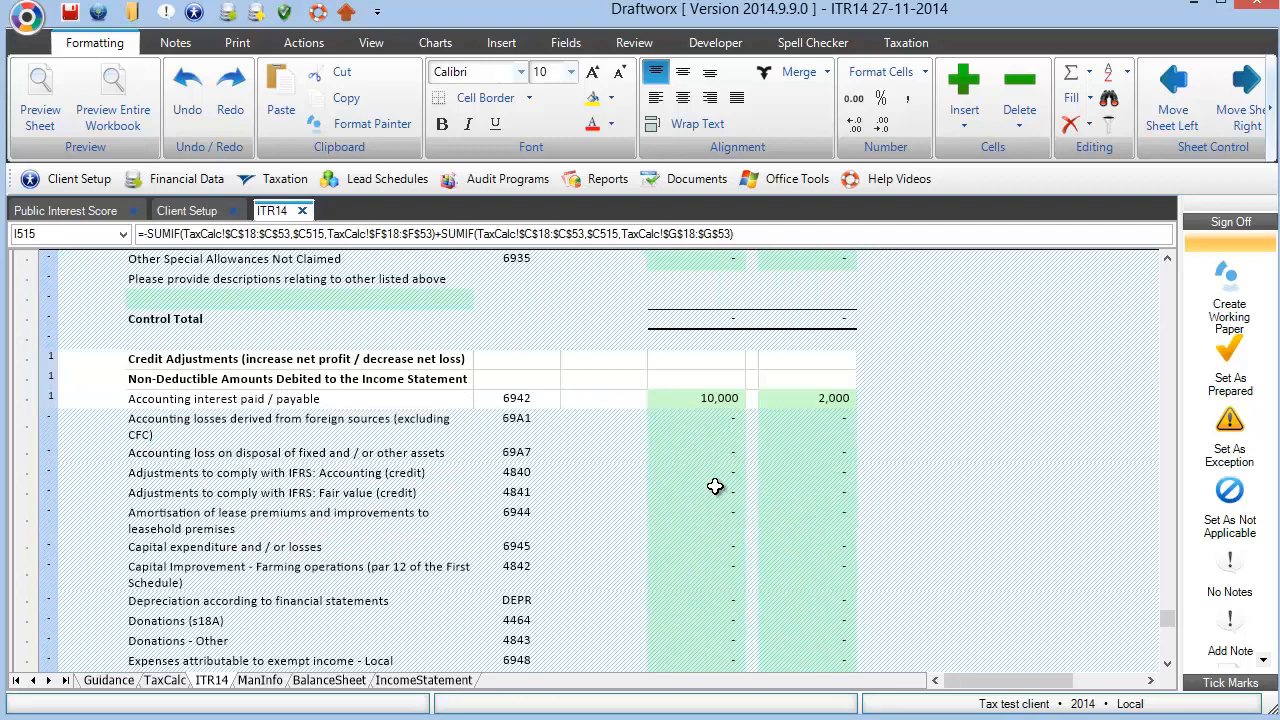
pyautogui.scroll(-3)
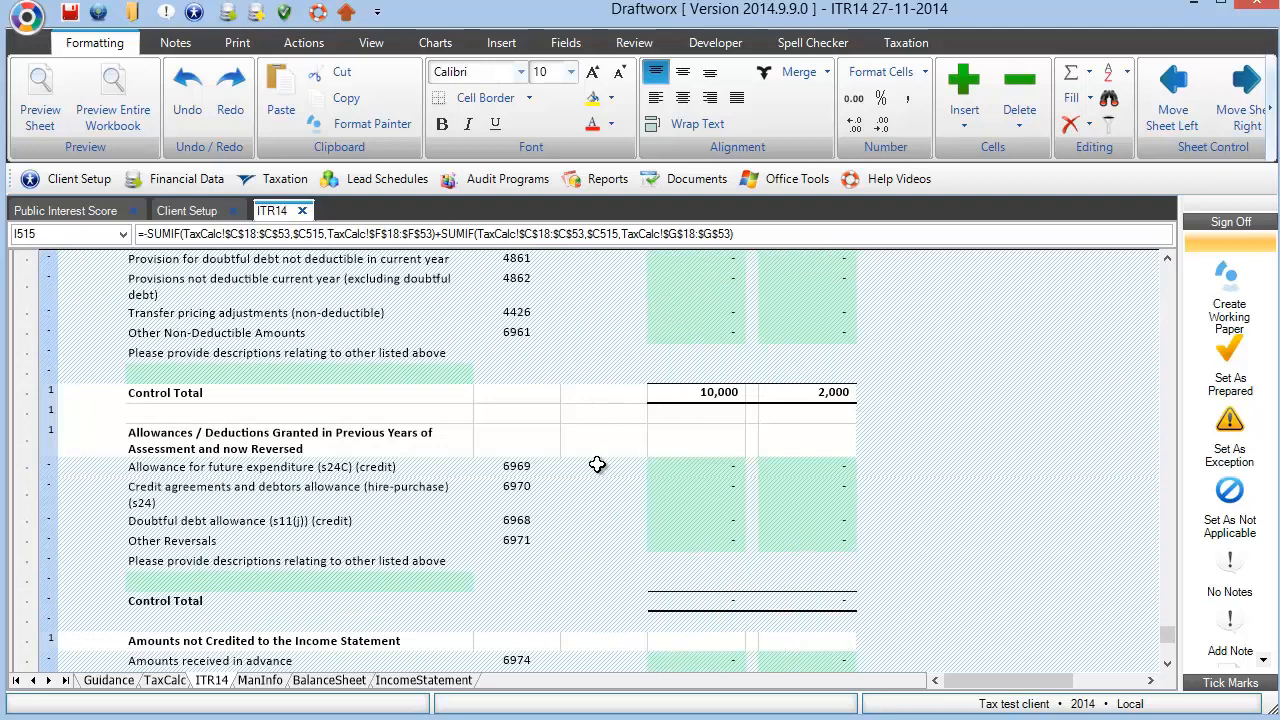
pyautogui.moveTo(501, 500)
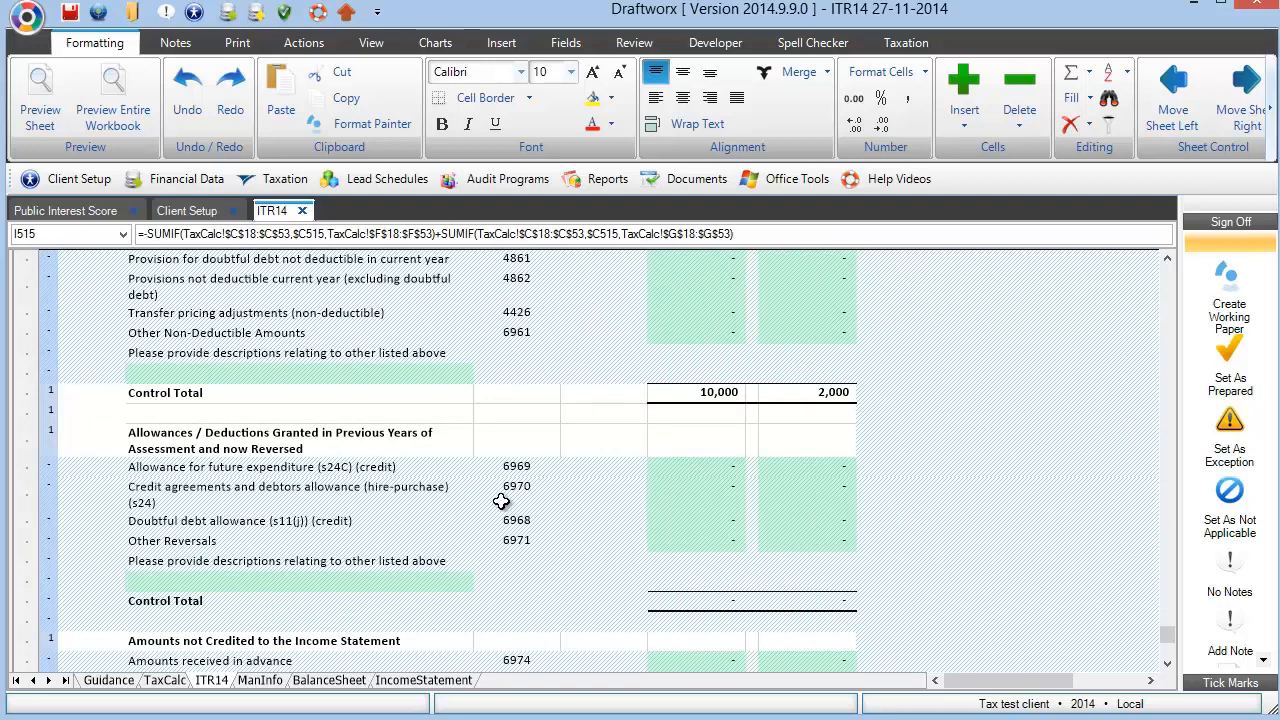
pyautogui.moveTo(110, 500)
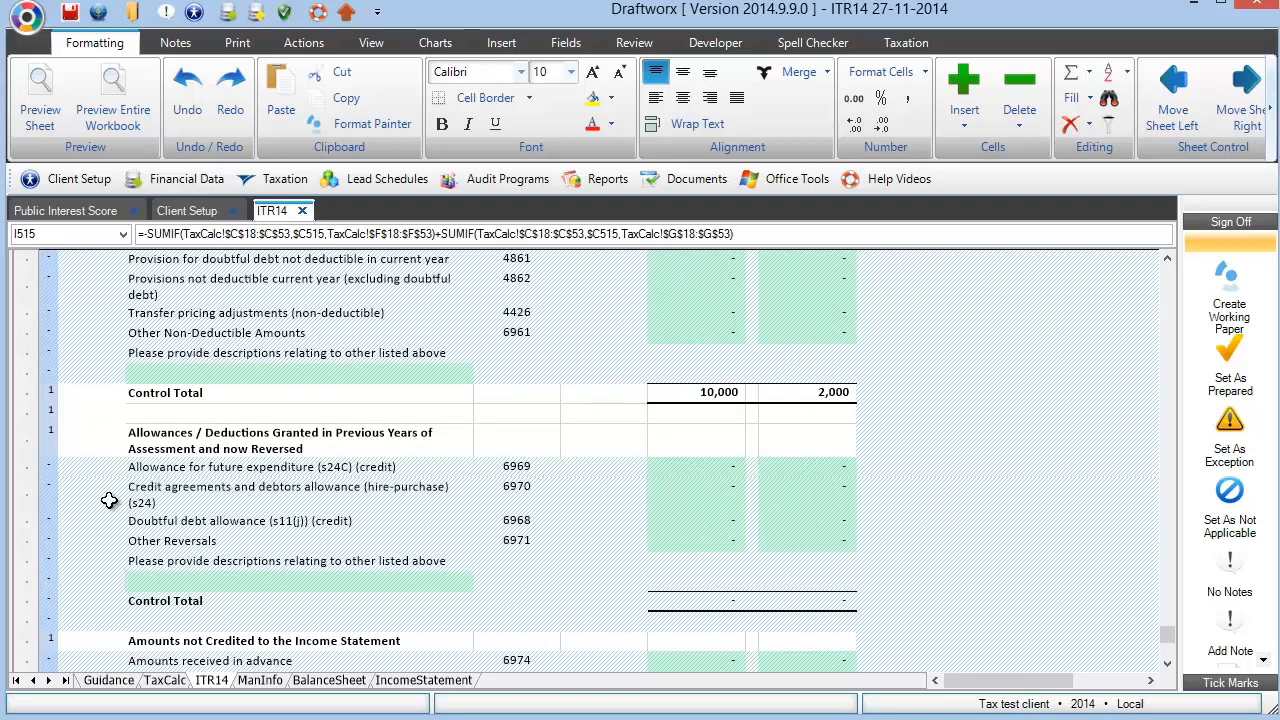
pyautogui.moveTo(291, 508)
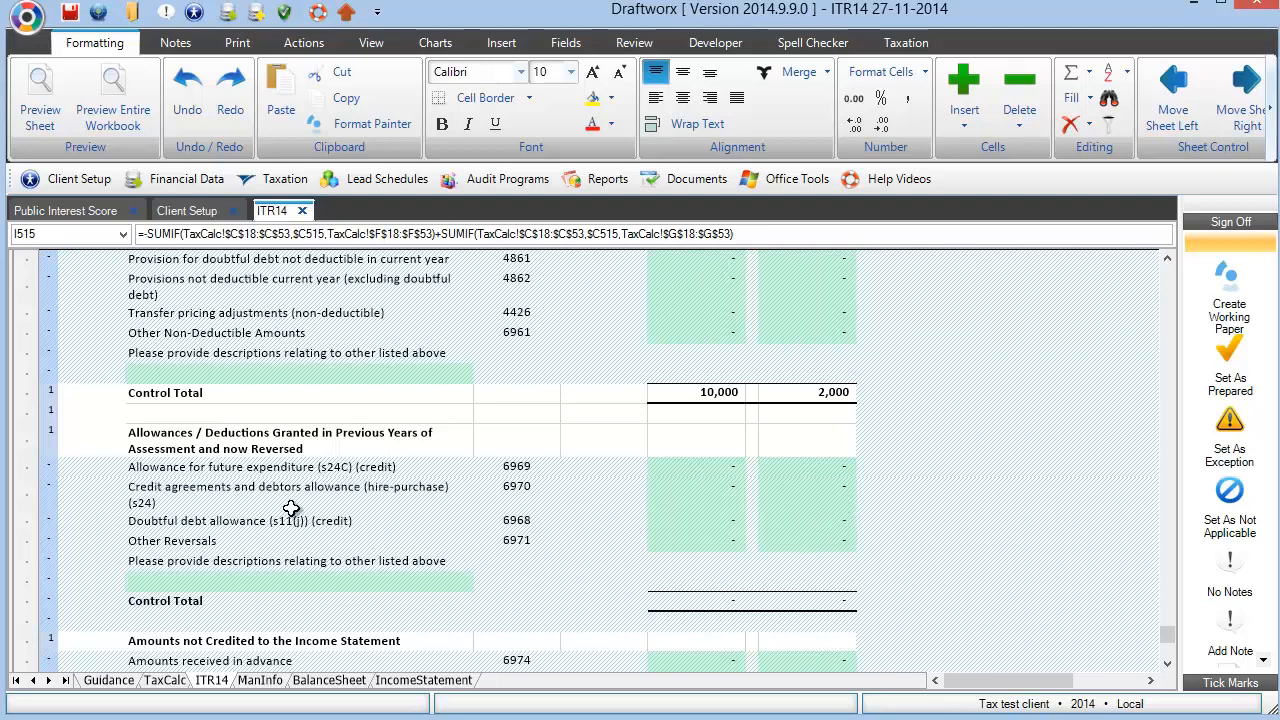
pyautogui.moveTo(428, 475)
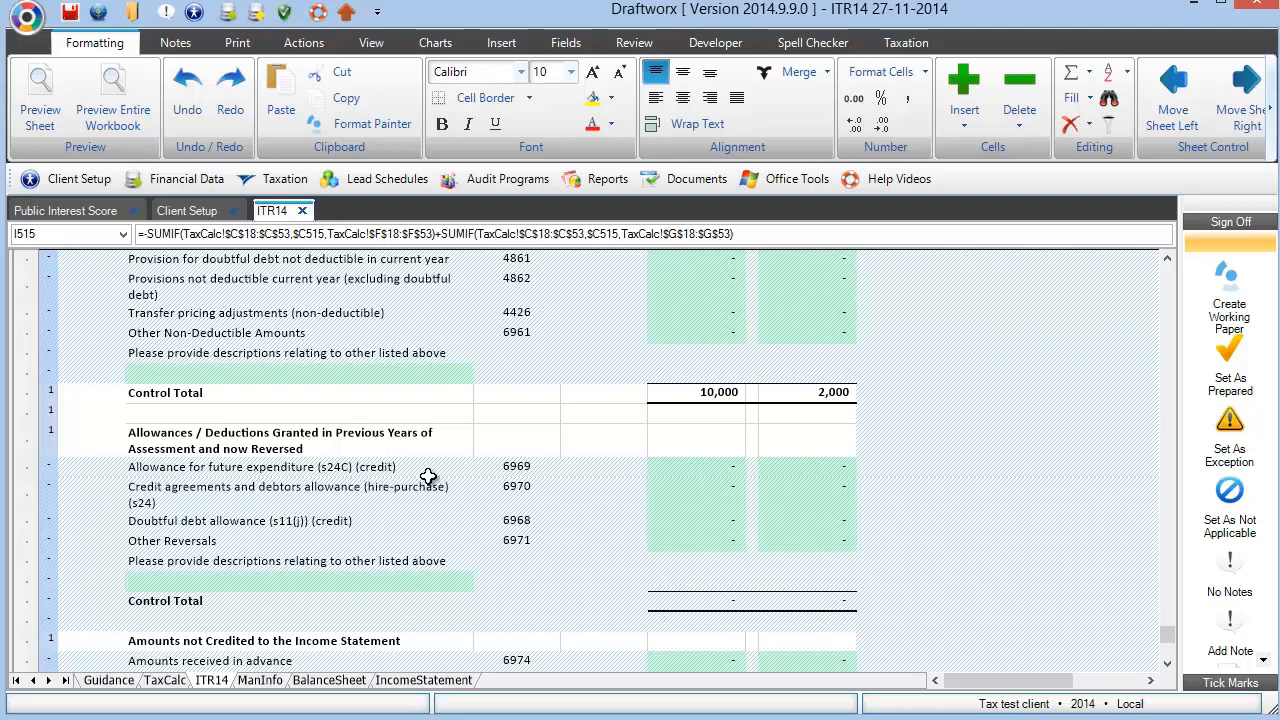
pyautogui.moveTo(568, 465)
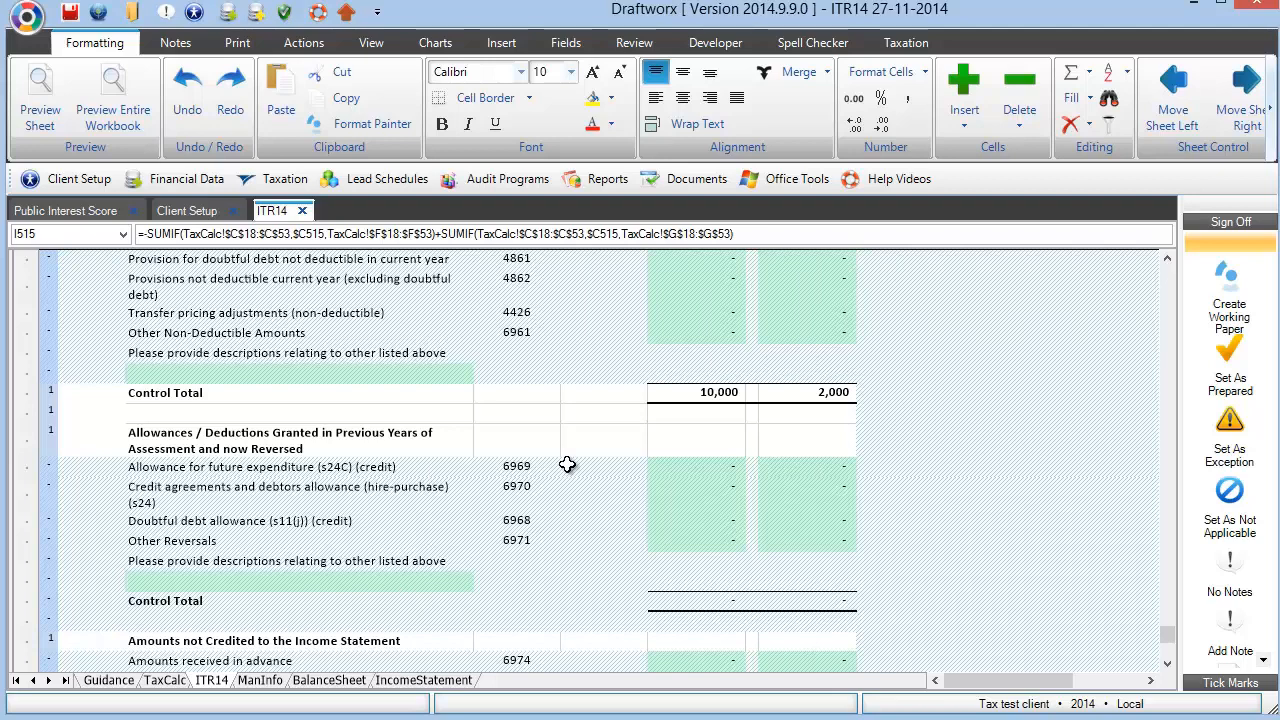
pyautogui.moveTo(190, 693)
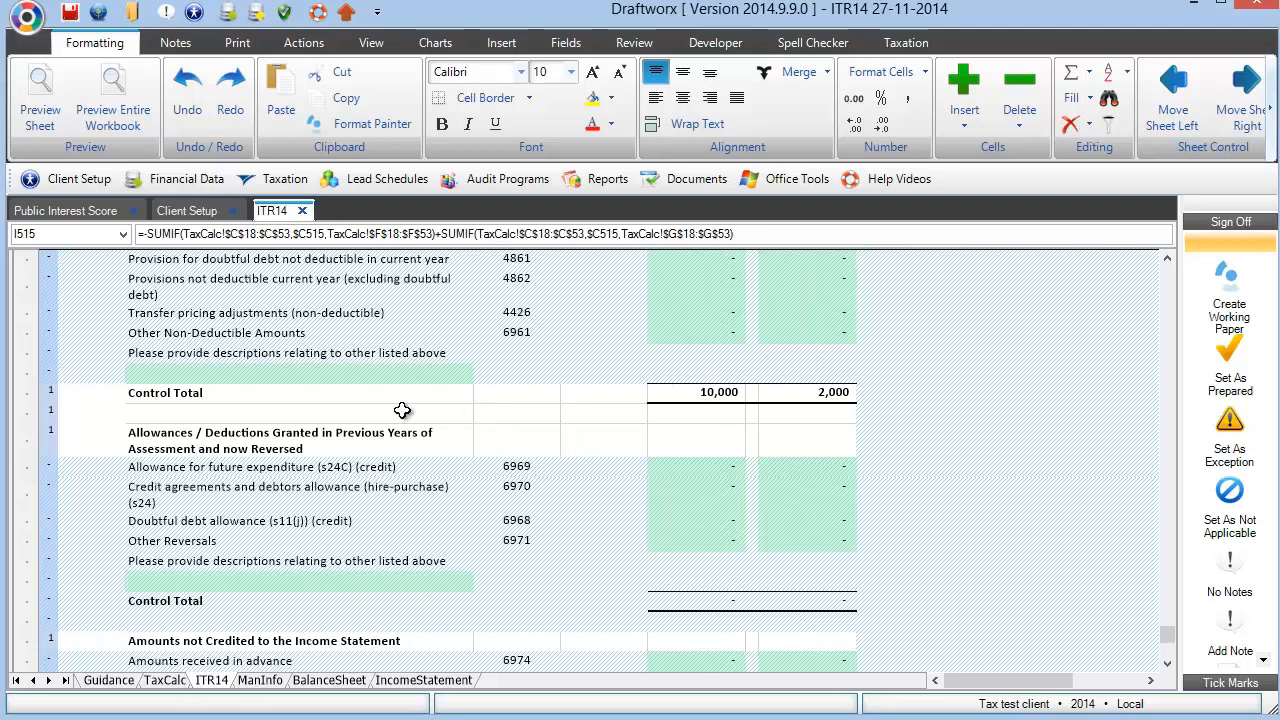
pyautogui.moveTo(448, 487)
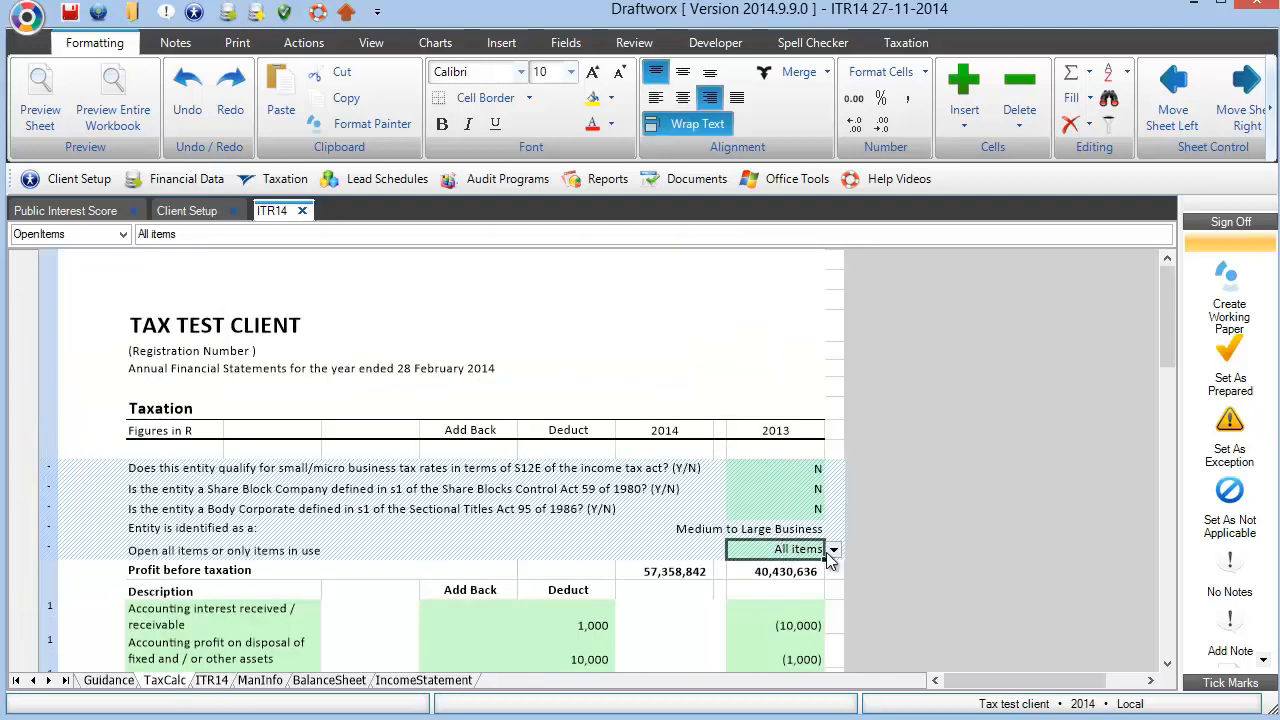
# Choose 'only items in use' on TaxCalc and view the condensed ITR14 tax adjustments
pyautogui.click(832, 549)
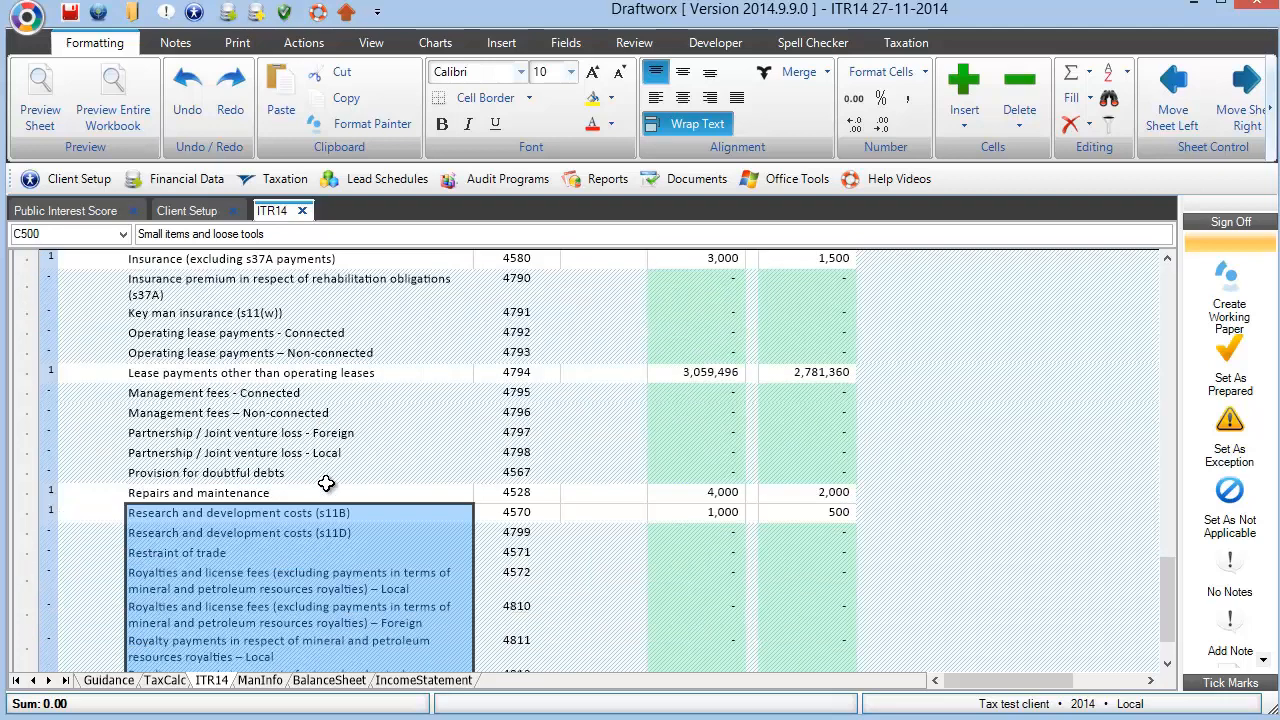
pyautogui.click(695, 413)
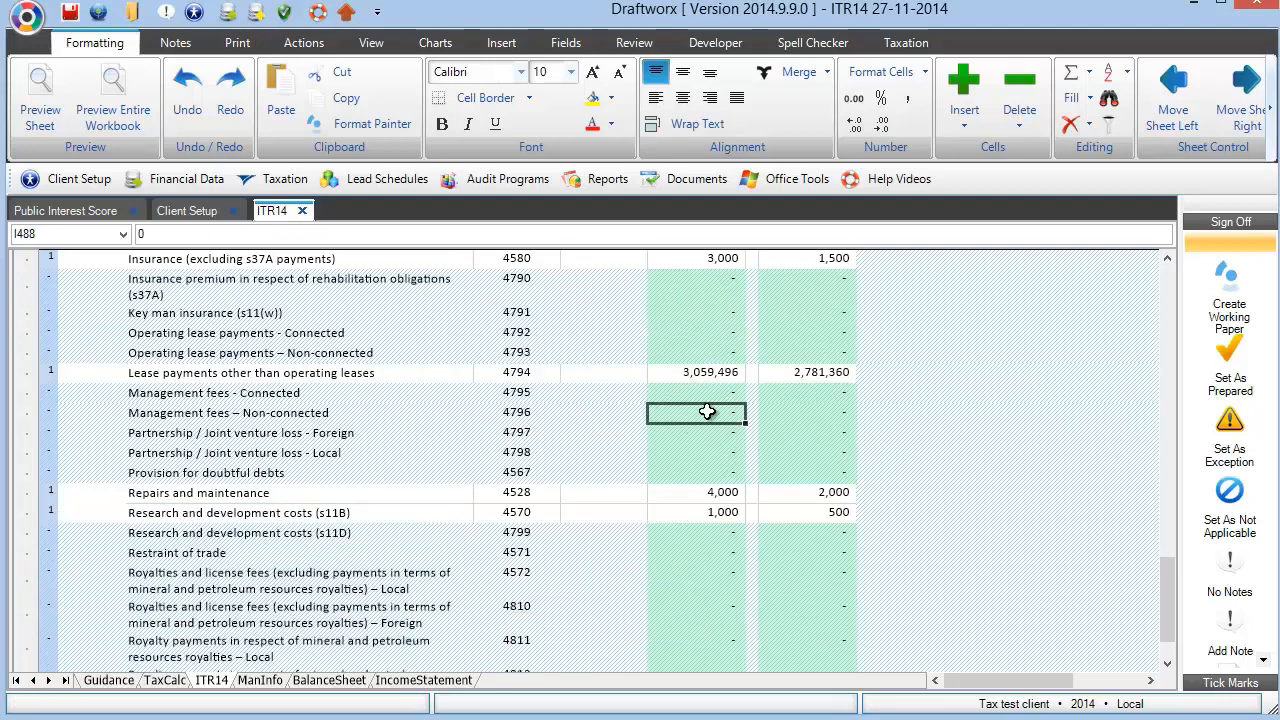
pyautogui.moveTo(677, 470)
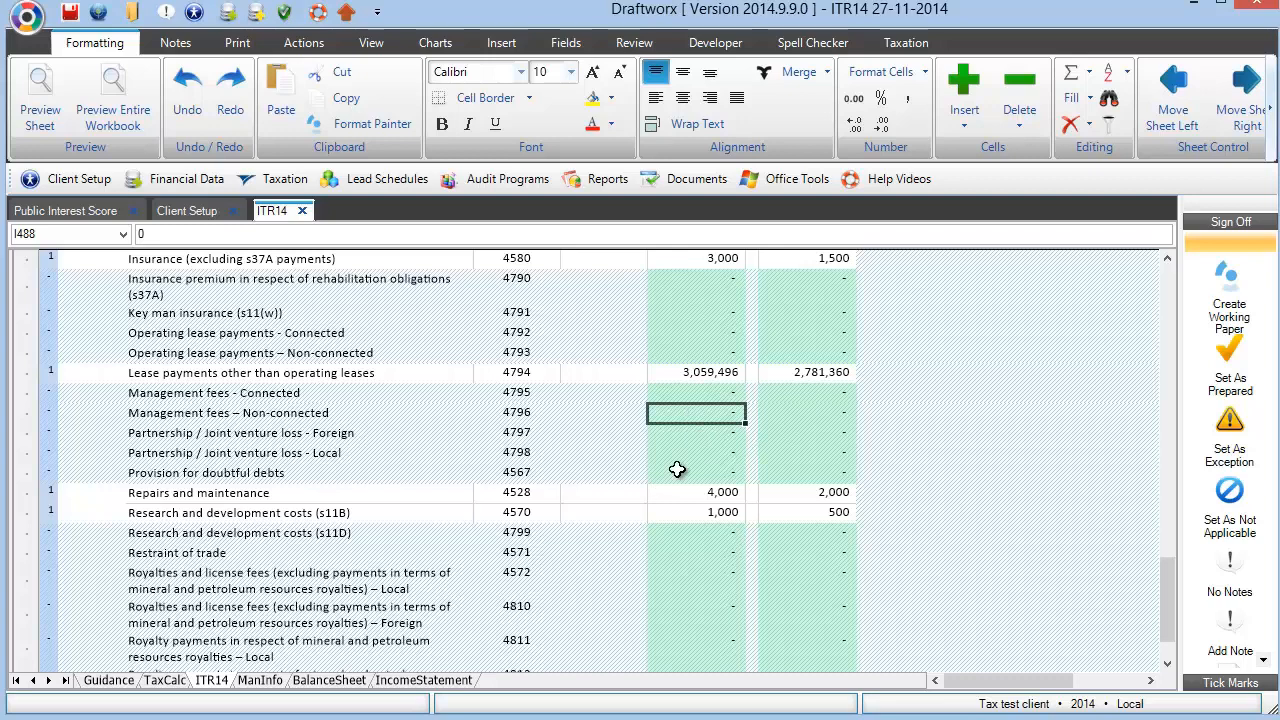
pyautogui.scroll(-3)
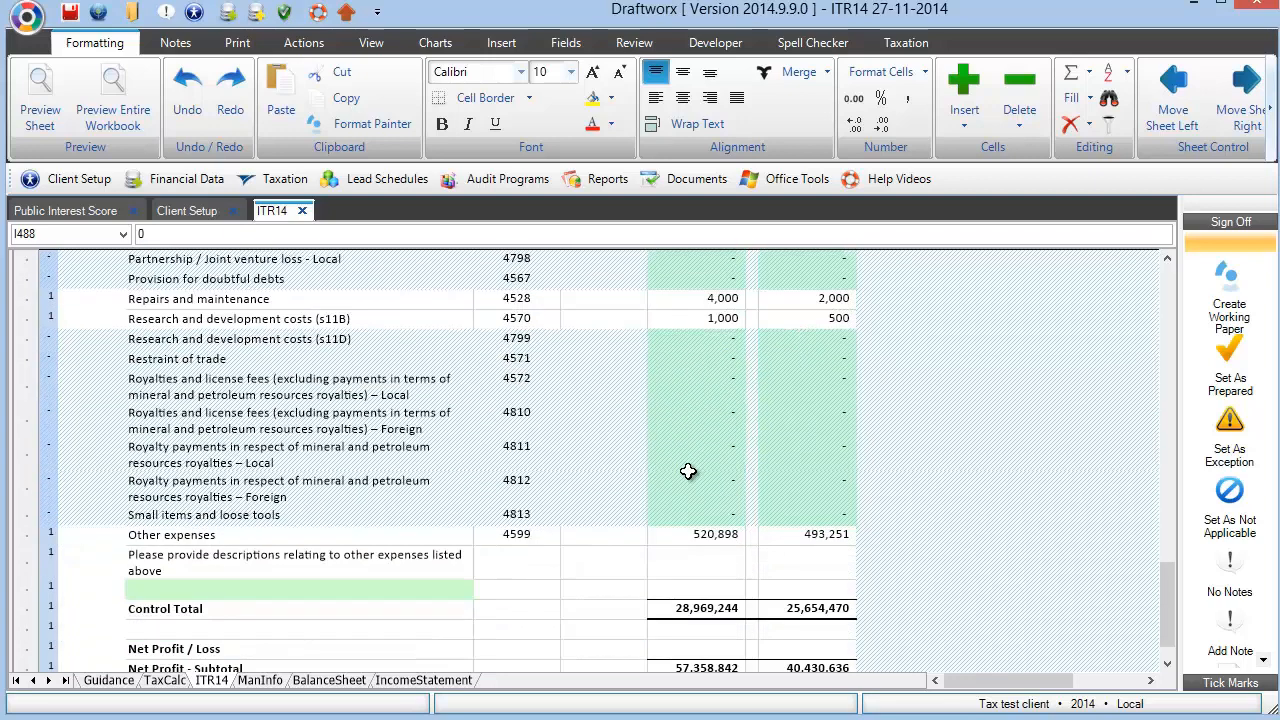
pyautogui.scroll(-3)
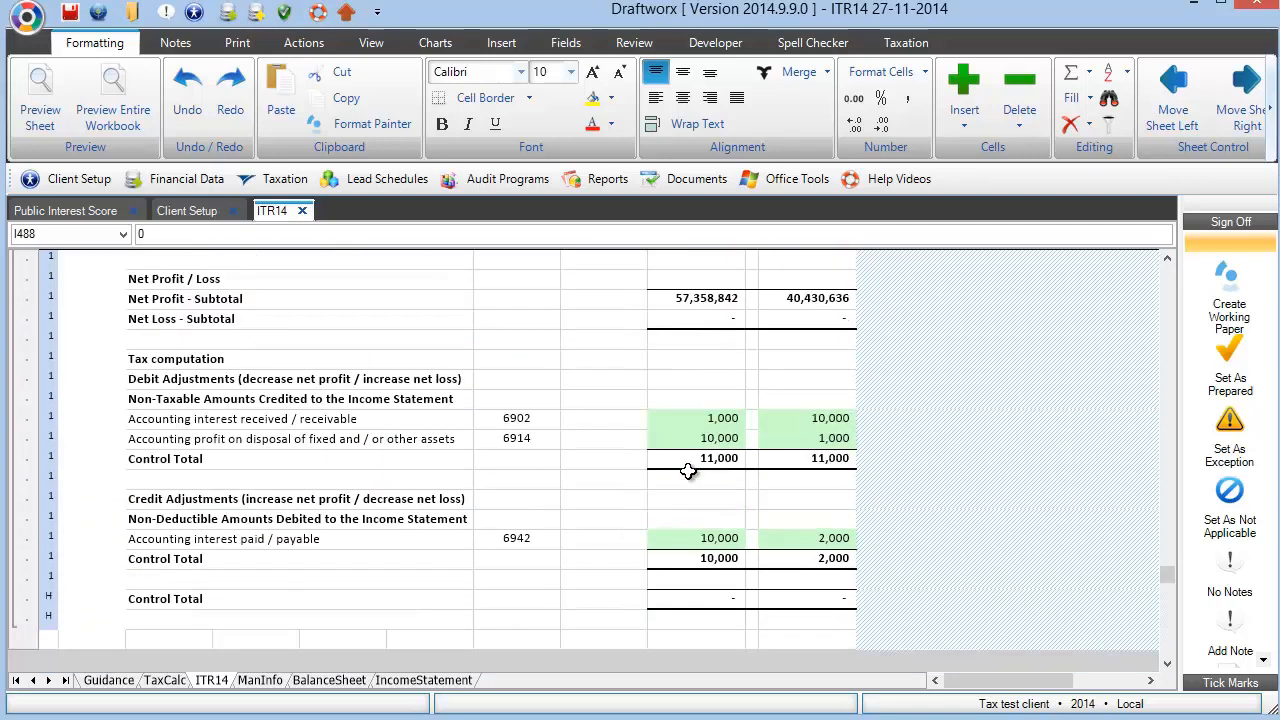
pyautogui.moveTo(150, 428)
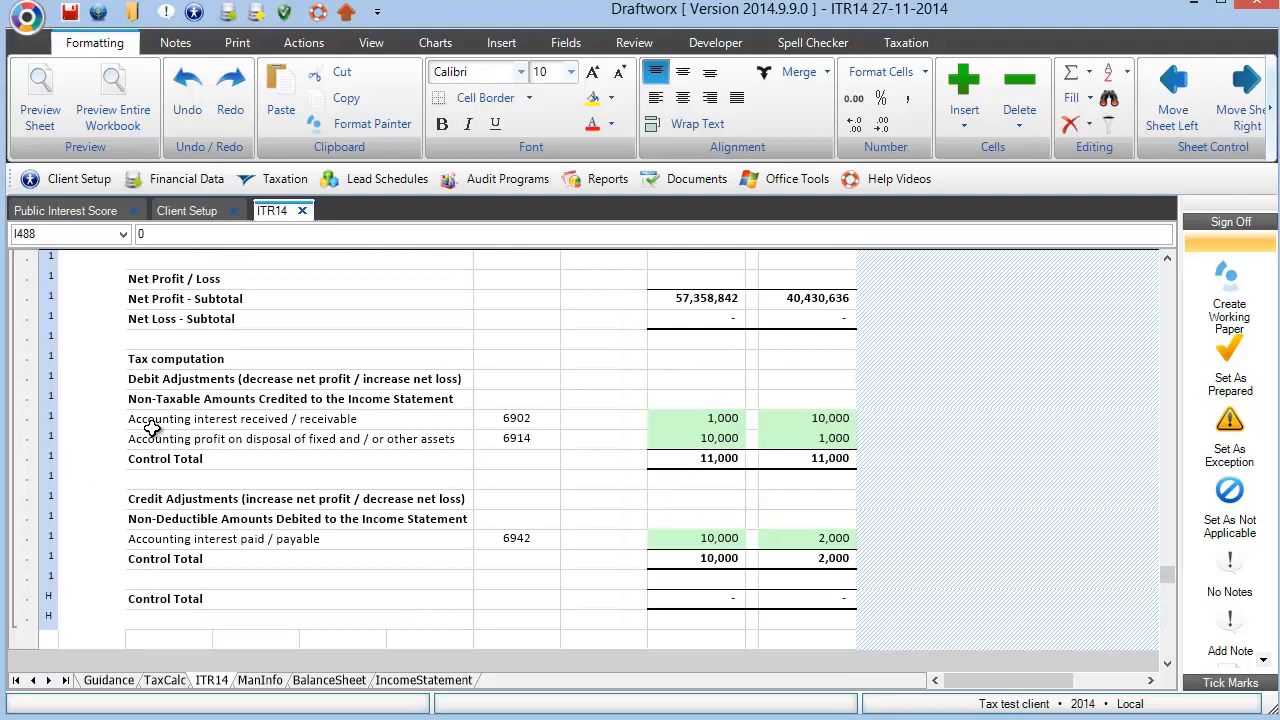
# Review the non-taxable amounts heading, disposal profit source code and accounting interest paid line
pyautogui.click(290, 398)
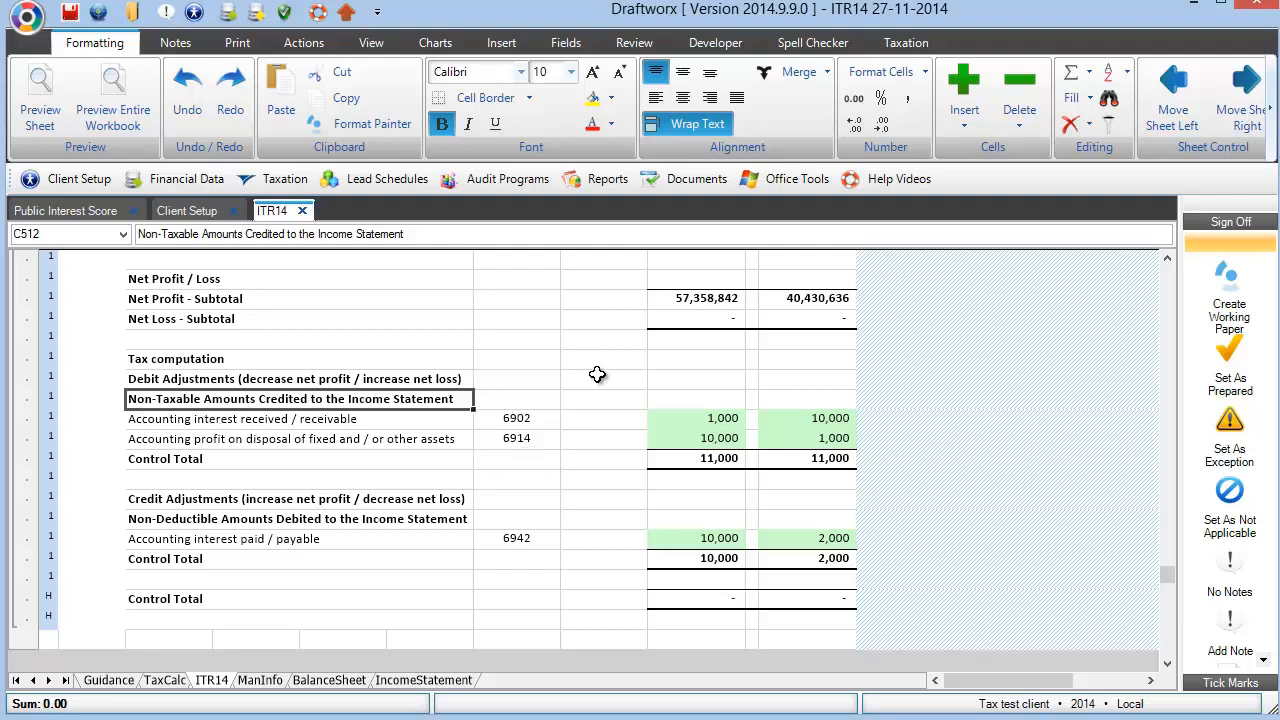
pyautogui.moveTo(586, 470)
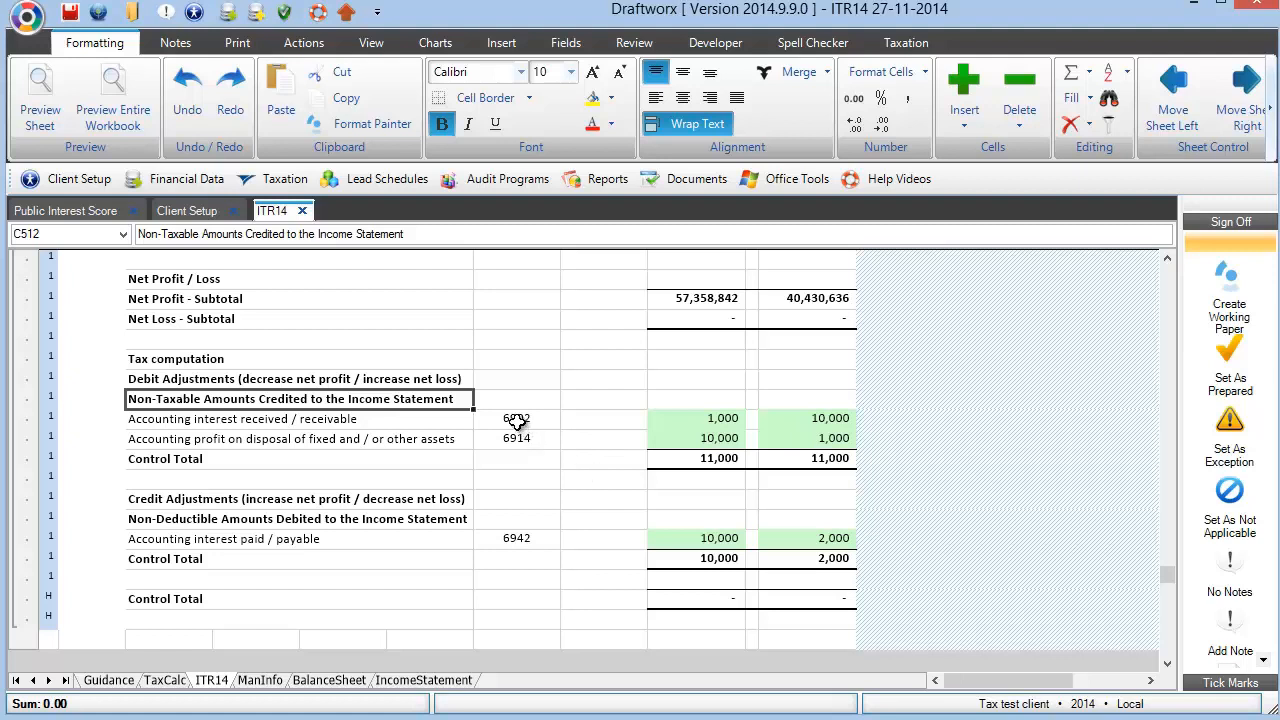
pyautogui.click(516, 438)
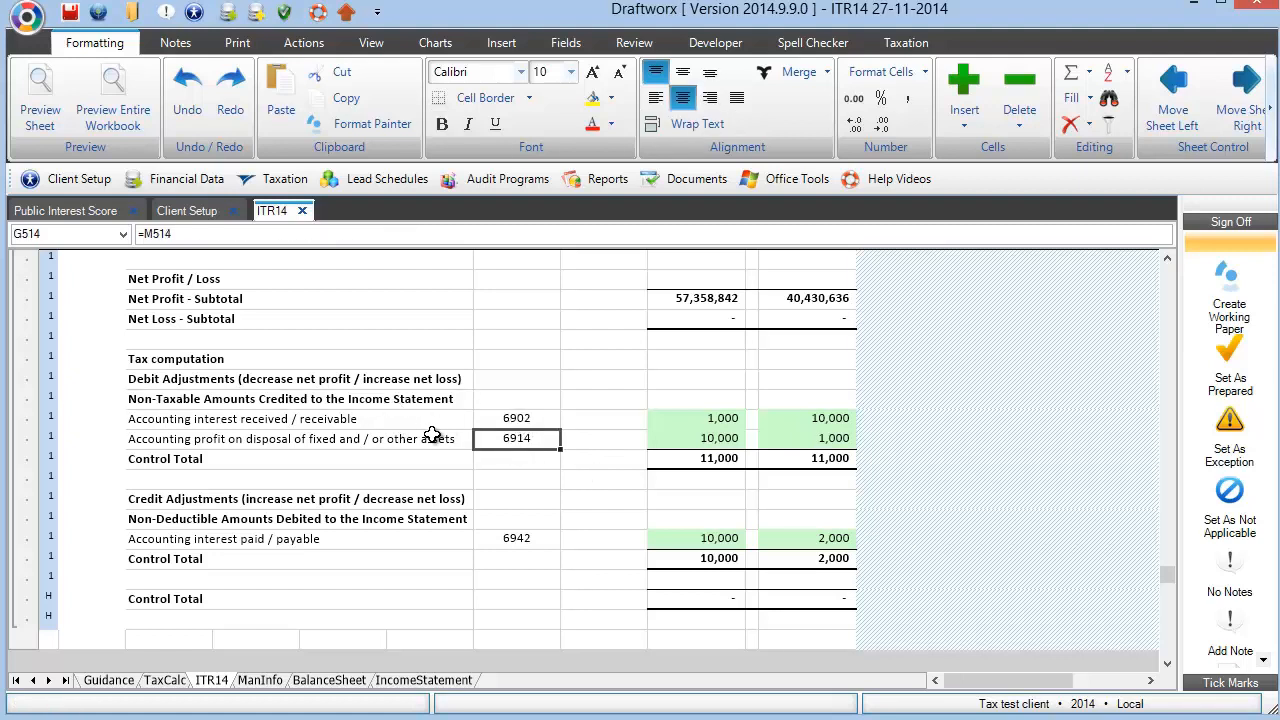
pyautogui.moveTo(448, 442)
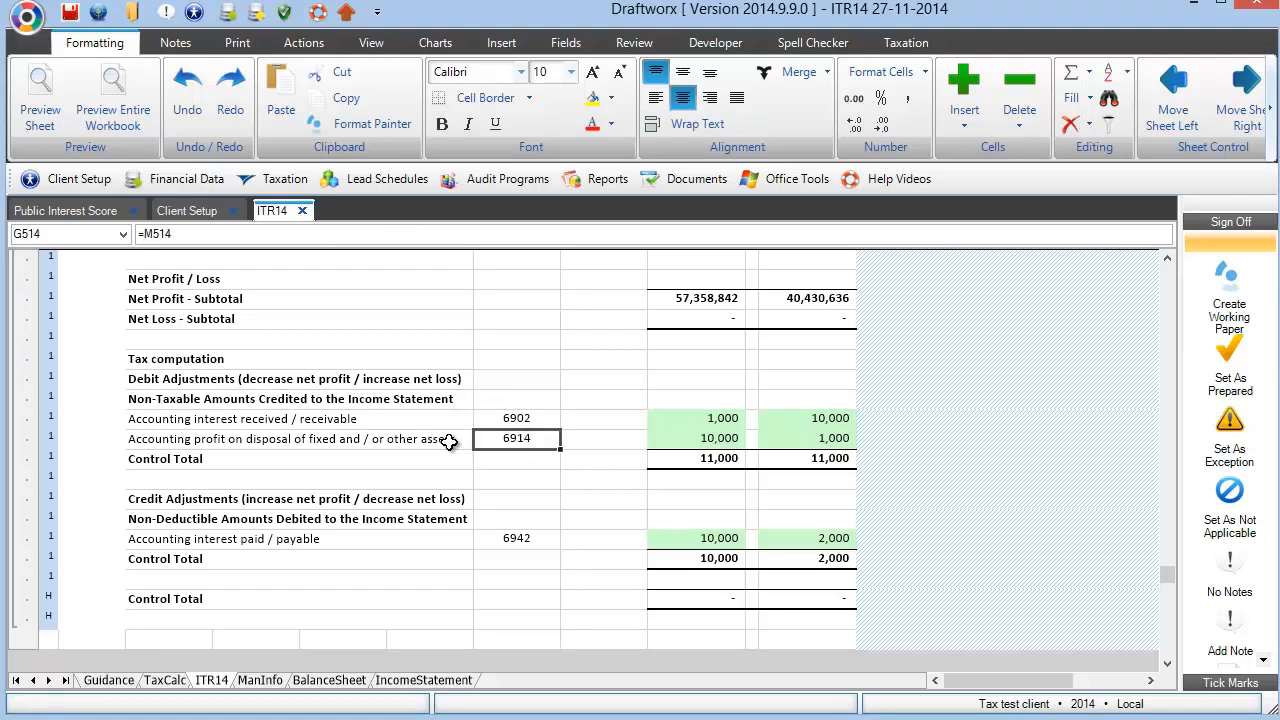
pyautogui.moveTo(348, 546)
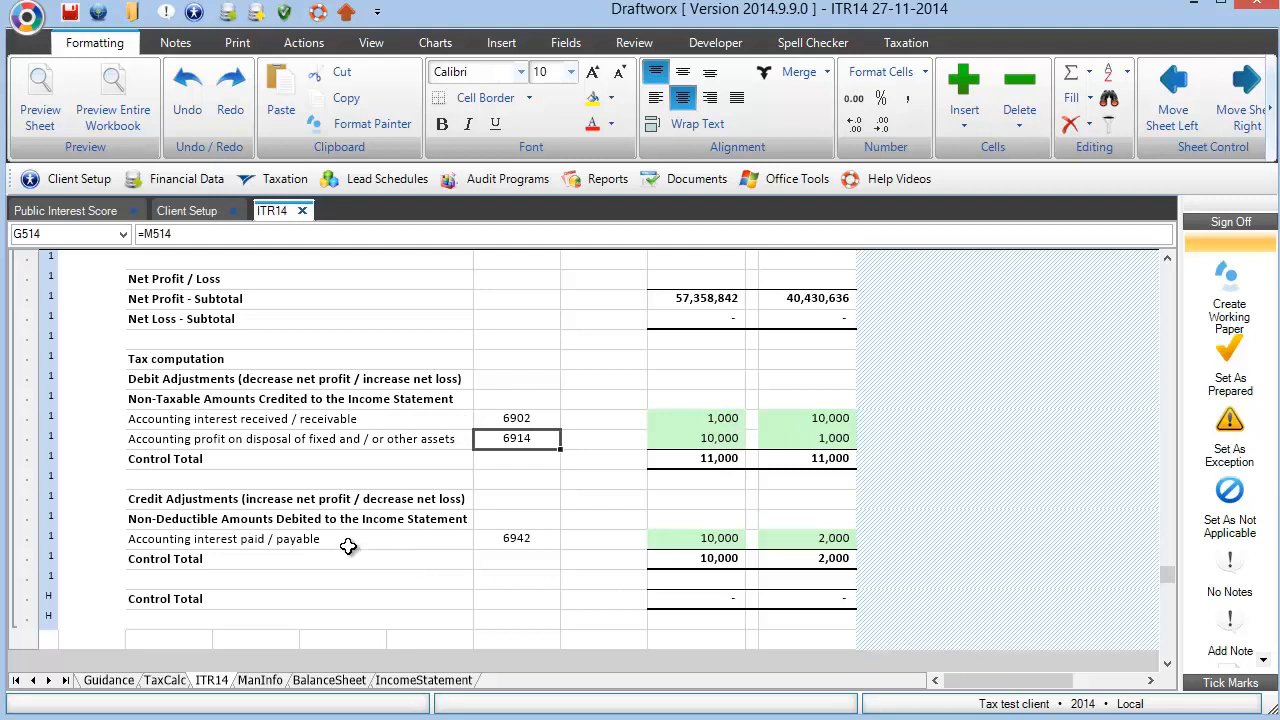
pyautogui.click(300, 539)
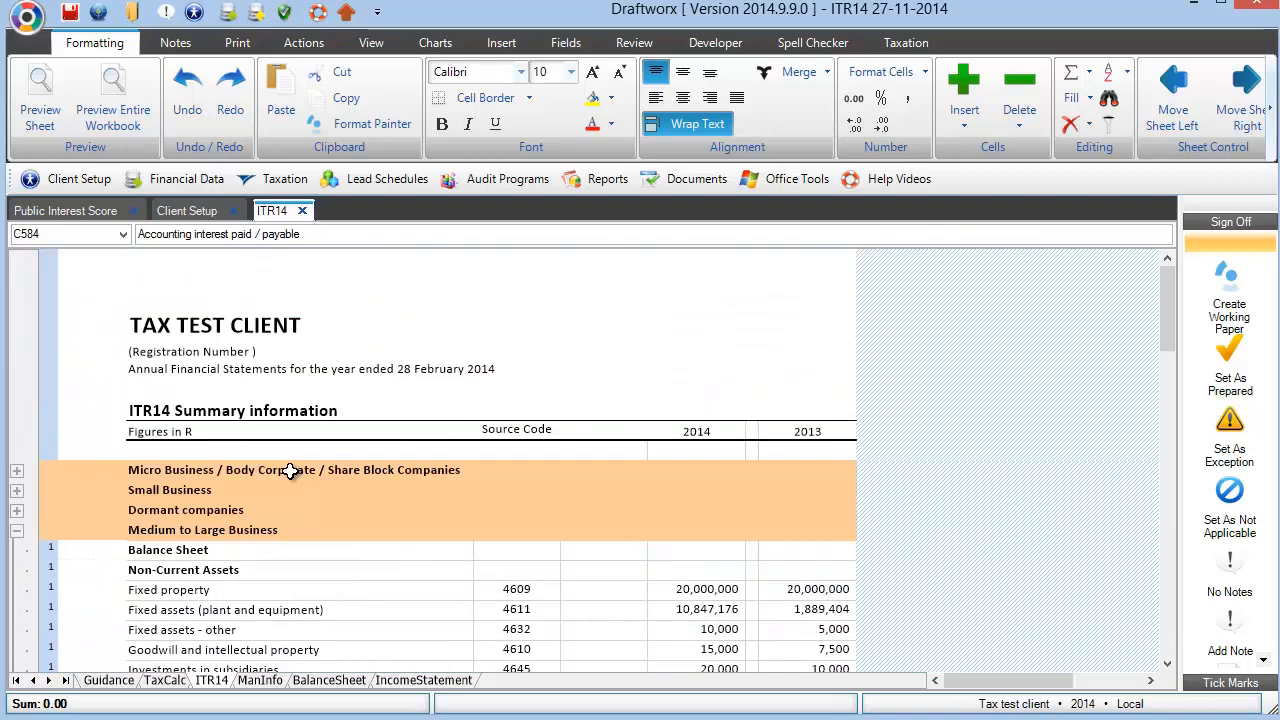
pyautogui.moveTo(273, 669)
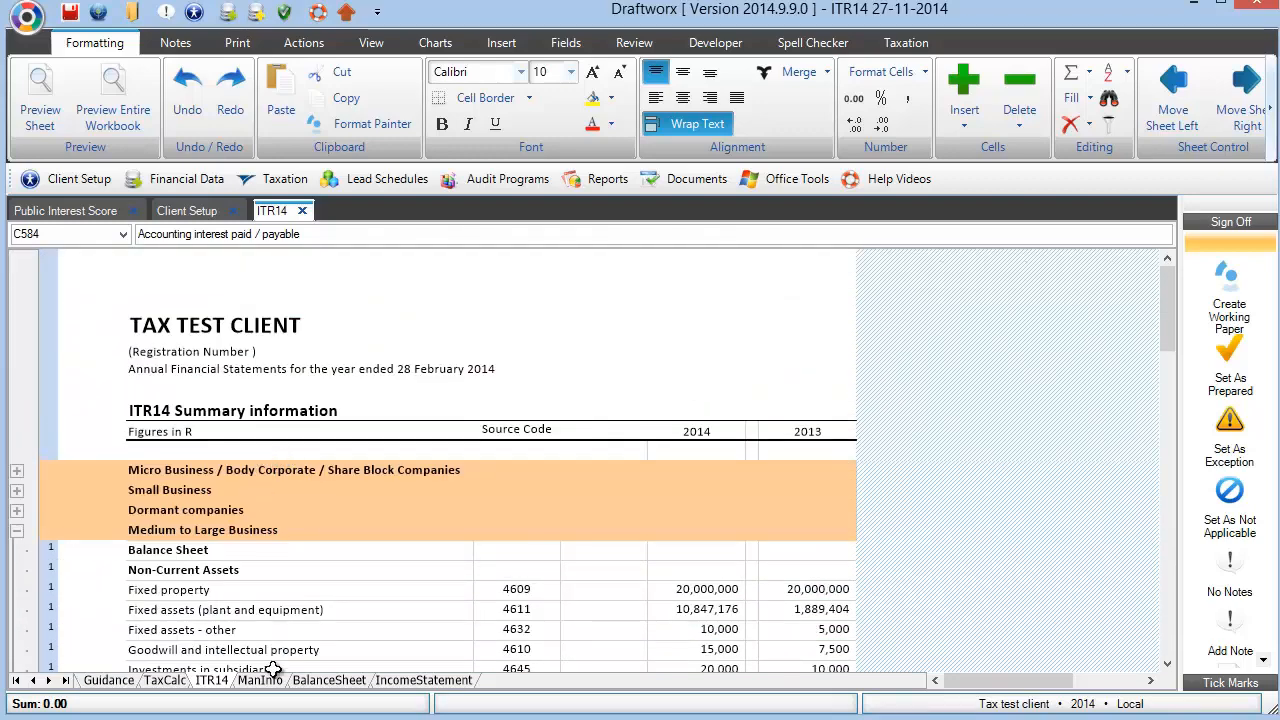
# Open the ManInfo sheet showing South Africa incorporation and blank business and director details
pyautogui.click(260, 680)
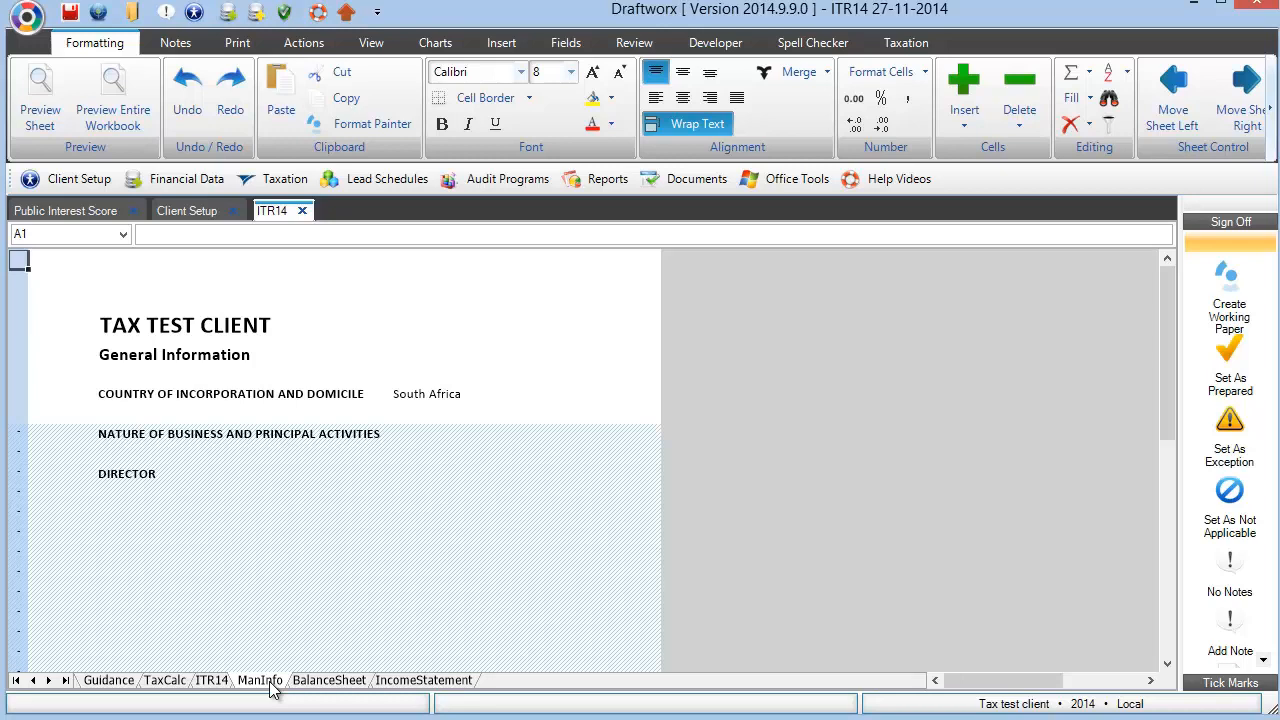
pyautogui.moveTo(142, 593)
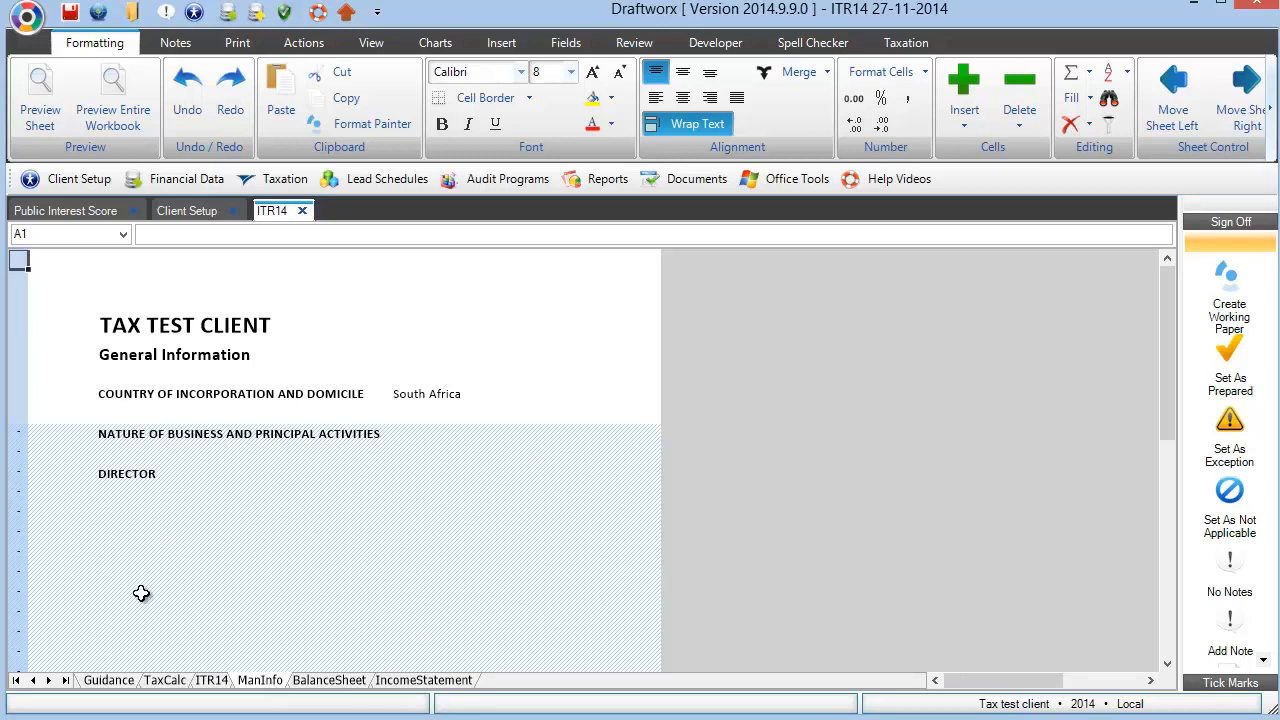
pyautogui.moveTo(275, 656)
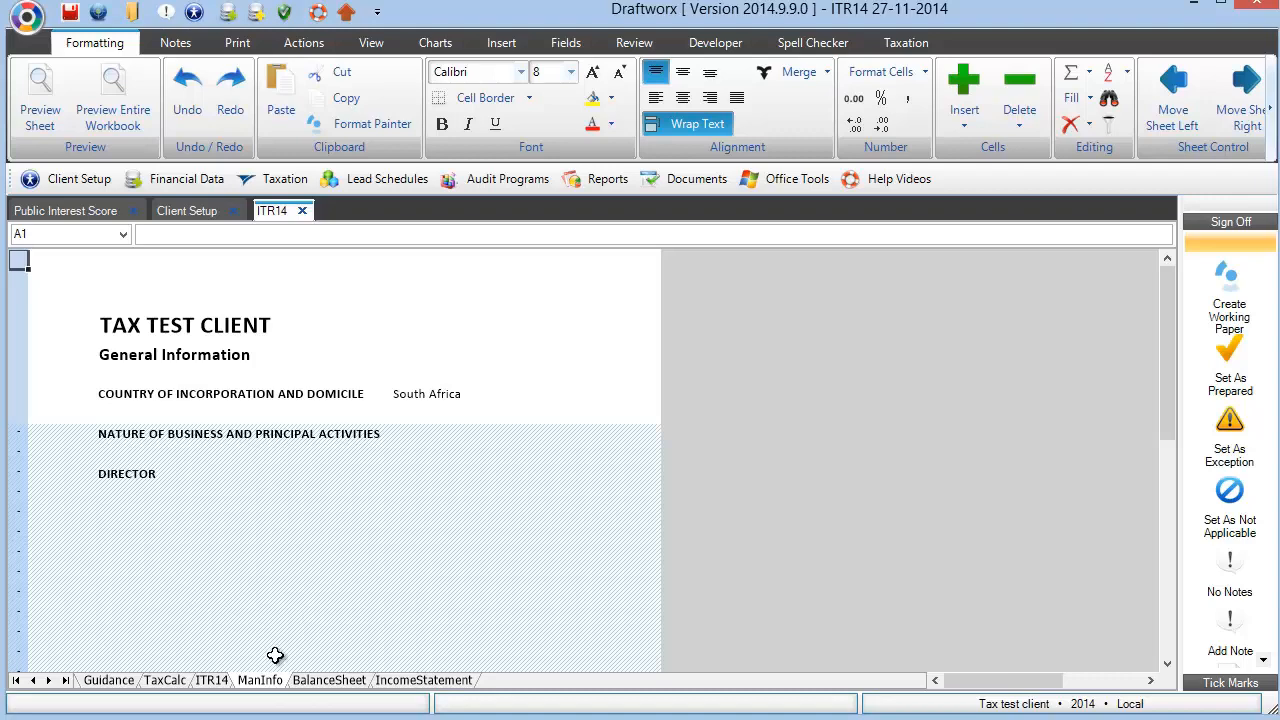
pyautogui.click(423, 680)
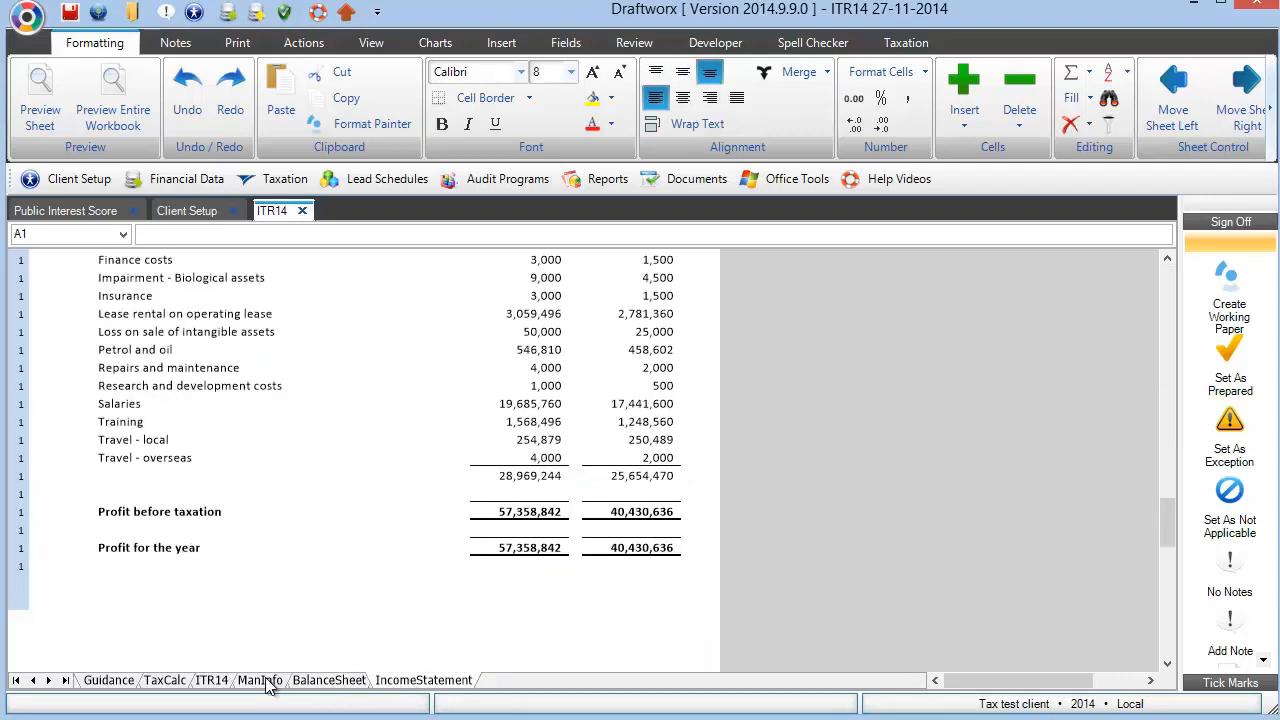
pyautogui.click(259, 680)
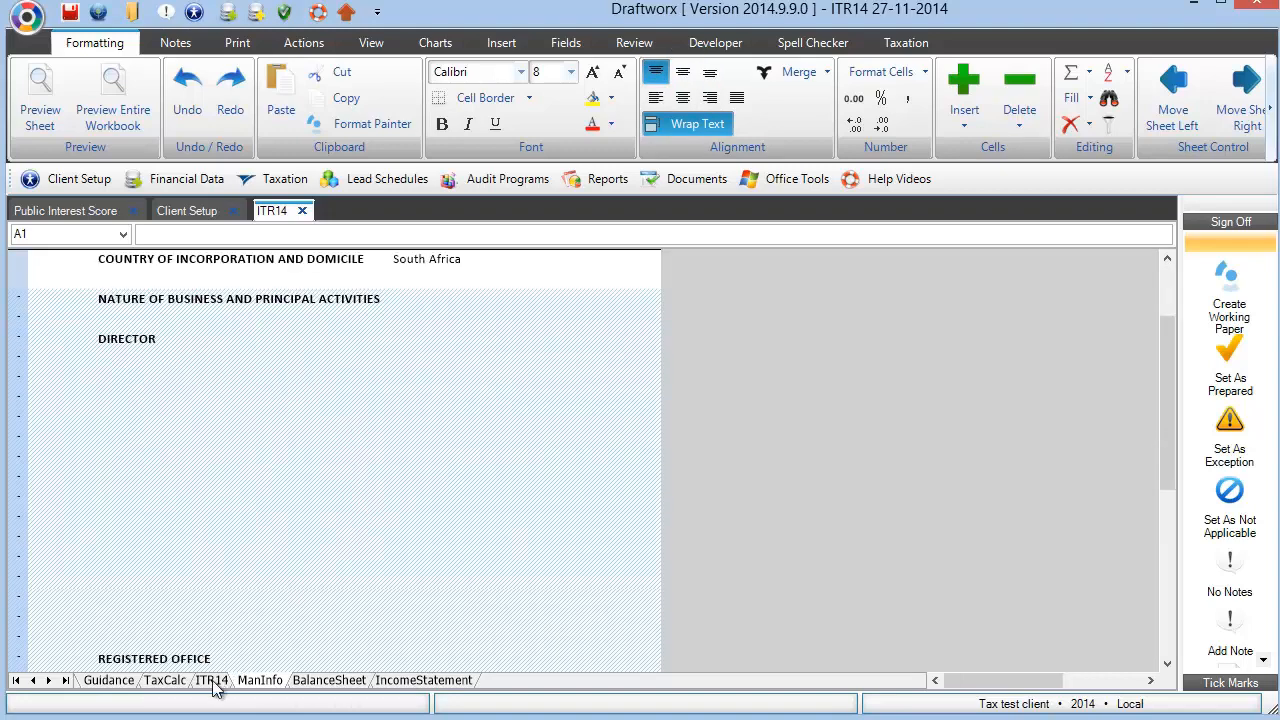
# Return to ITR14 and scroll through balance sheet, income items (88,000) and expenses like depreciation
pyautogui.click(211, 680)
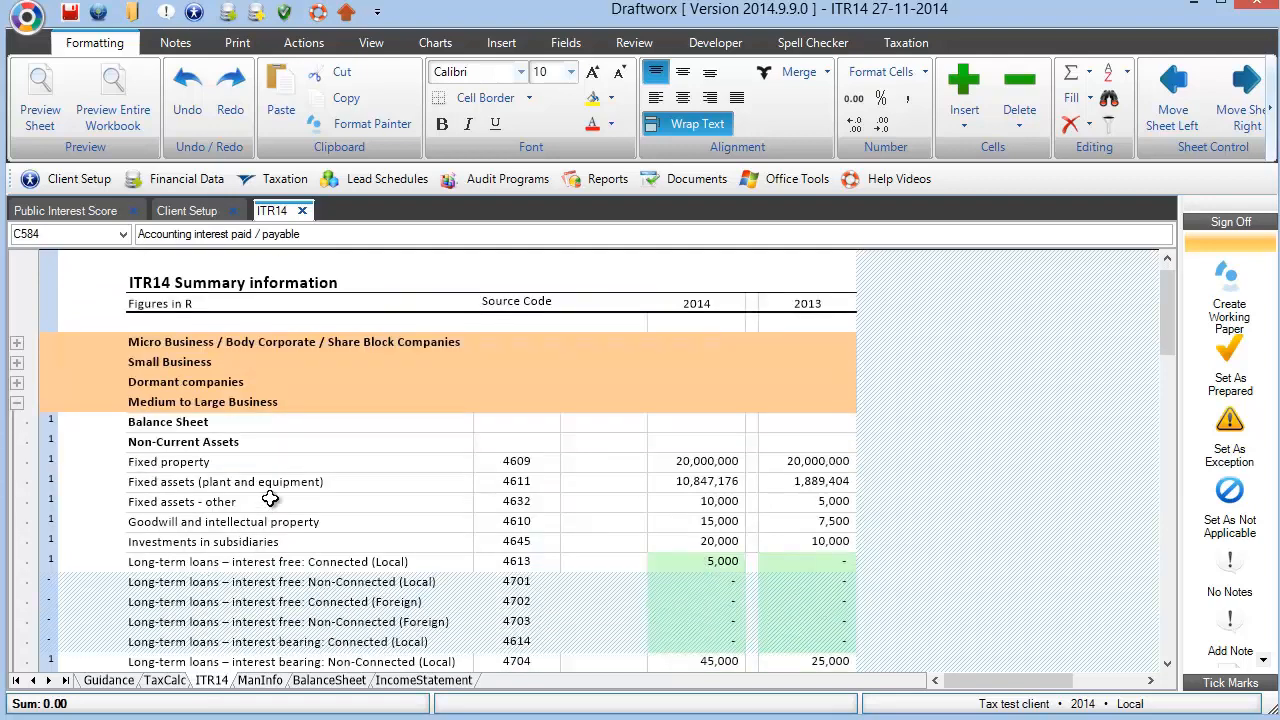
pyautogui.moveTo(470, 490)
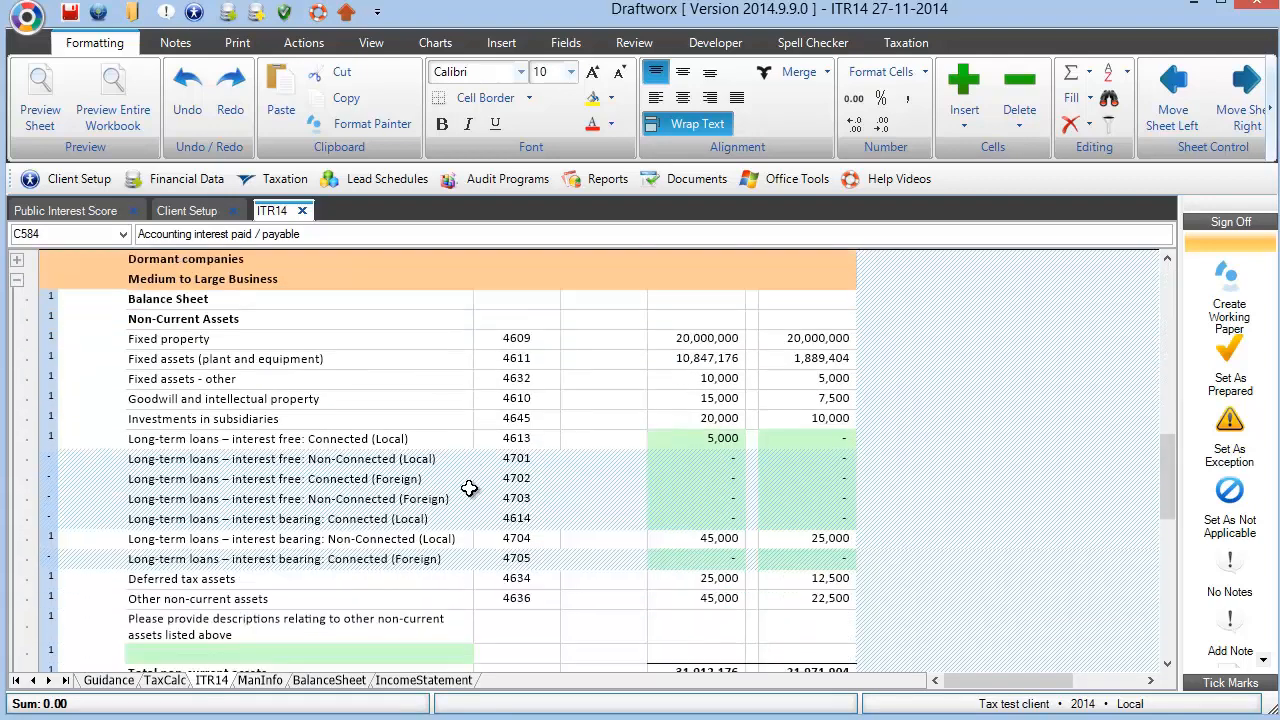
pyautogui.scroll(-3)
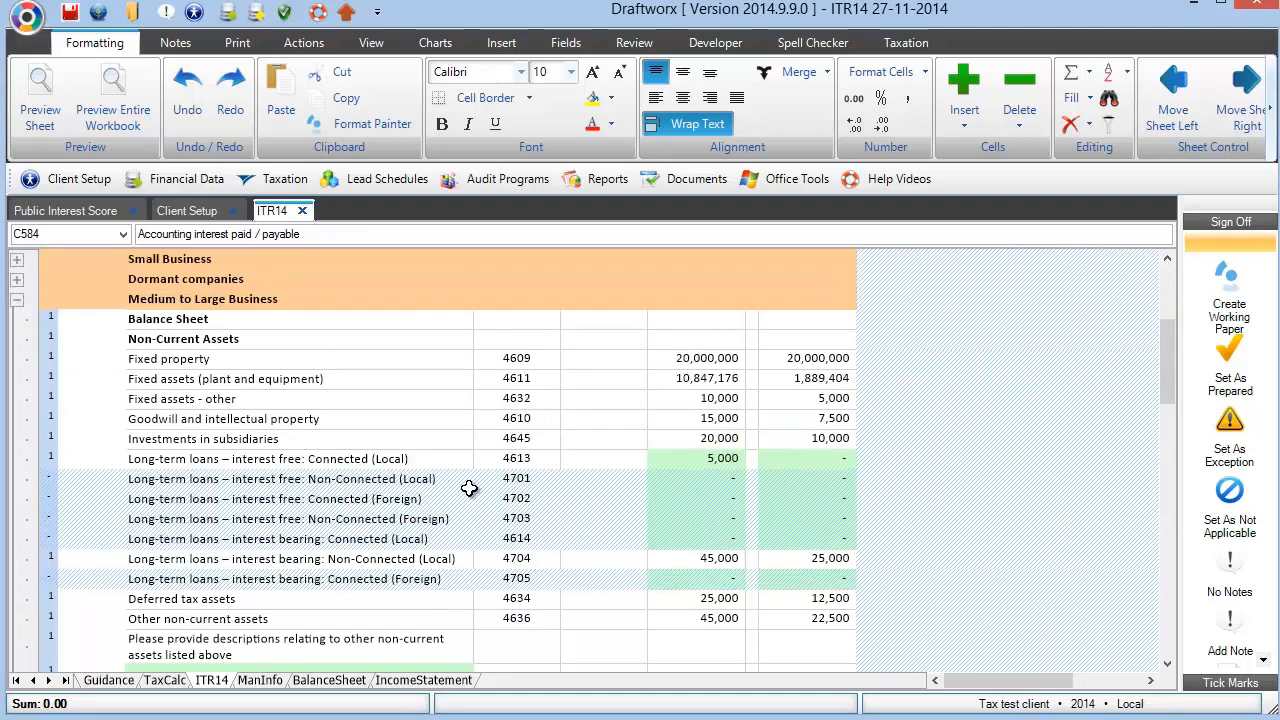
pyautogui.moveTo(683, 421)
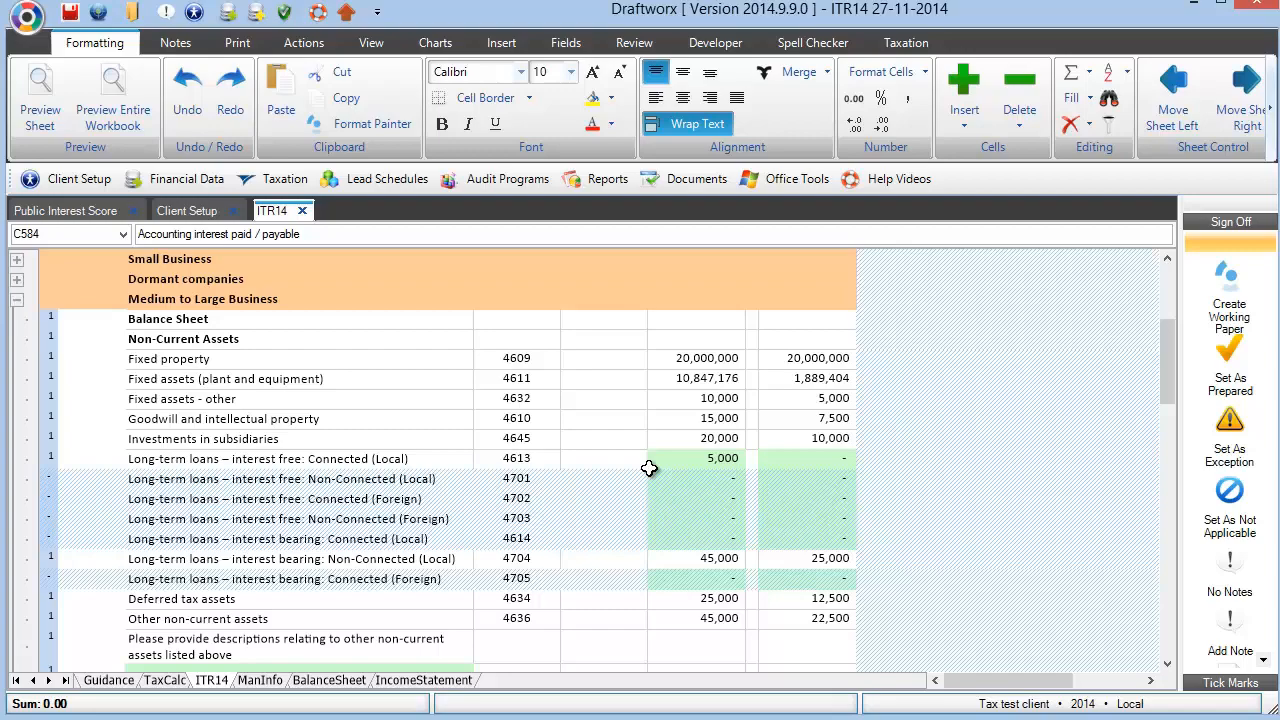
pyautogui.scroll(-3)
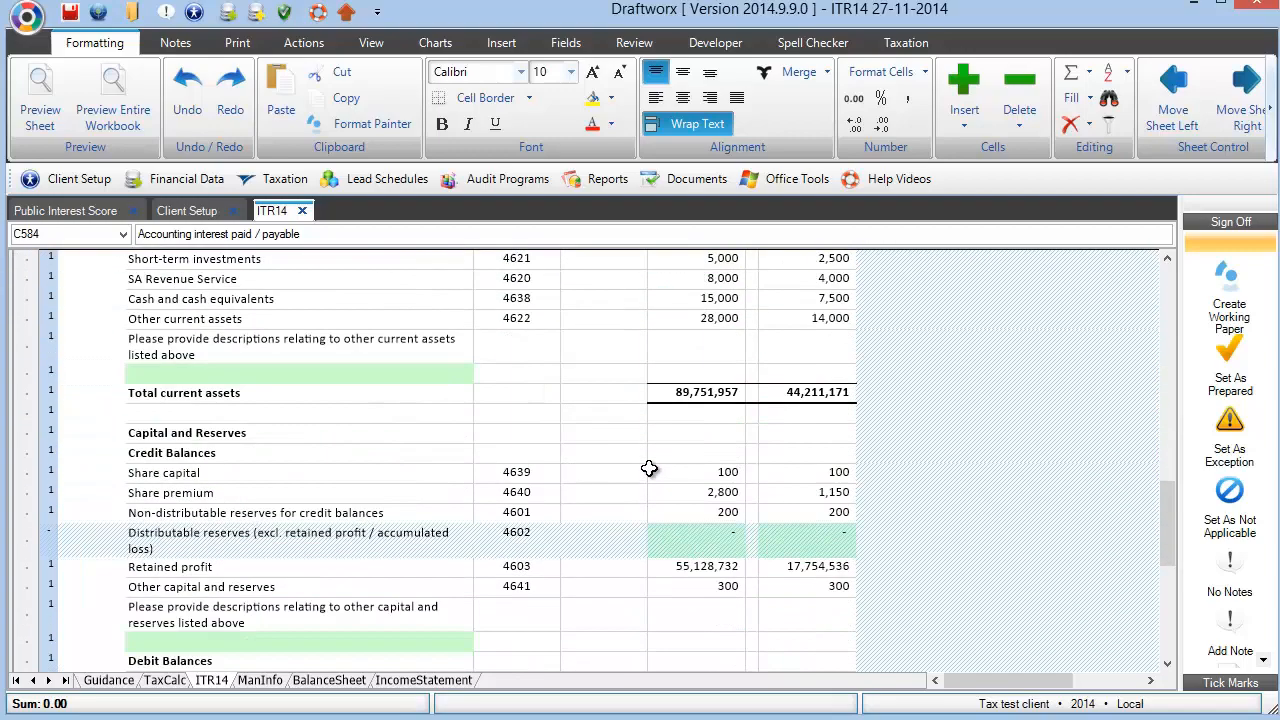
pyautogui.scroll(-3)
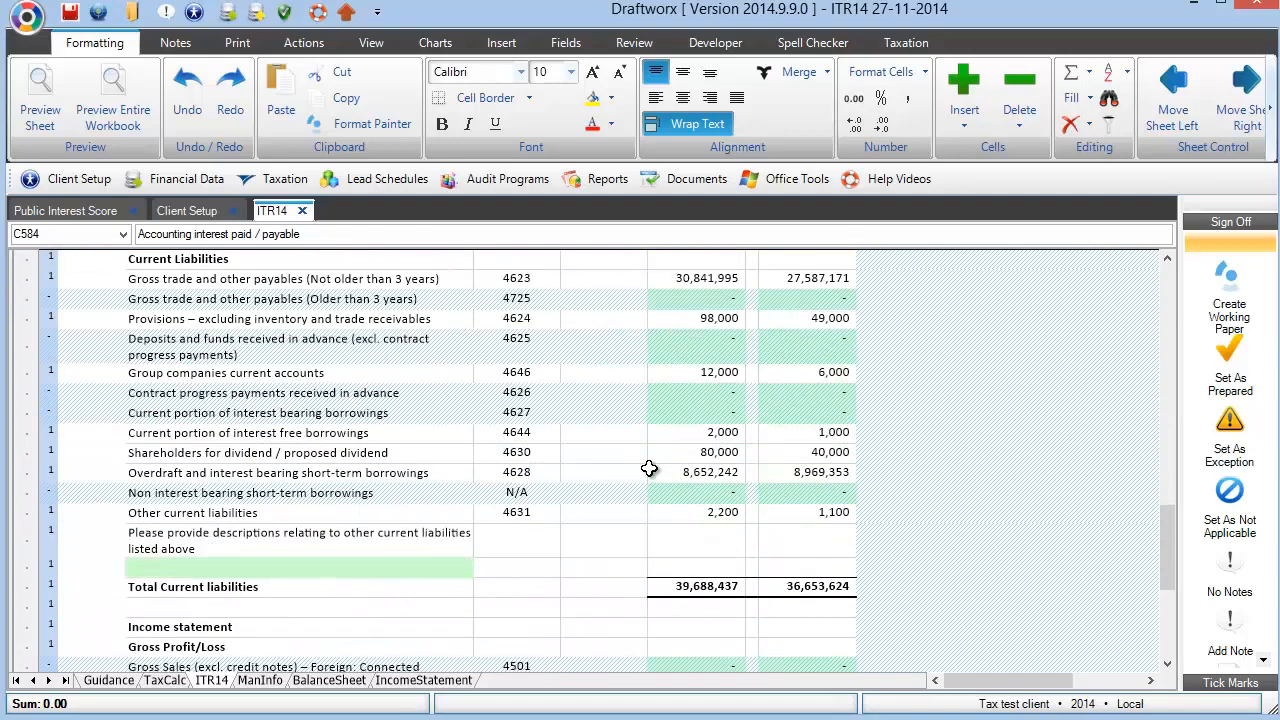
pyautogui.scroll(-3)
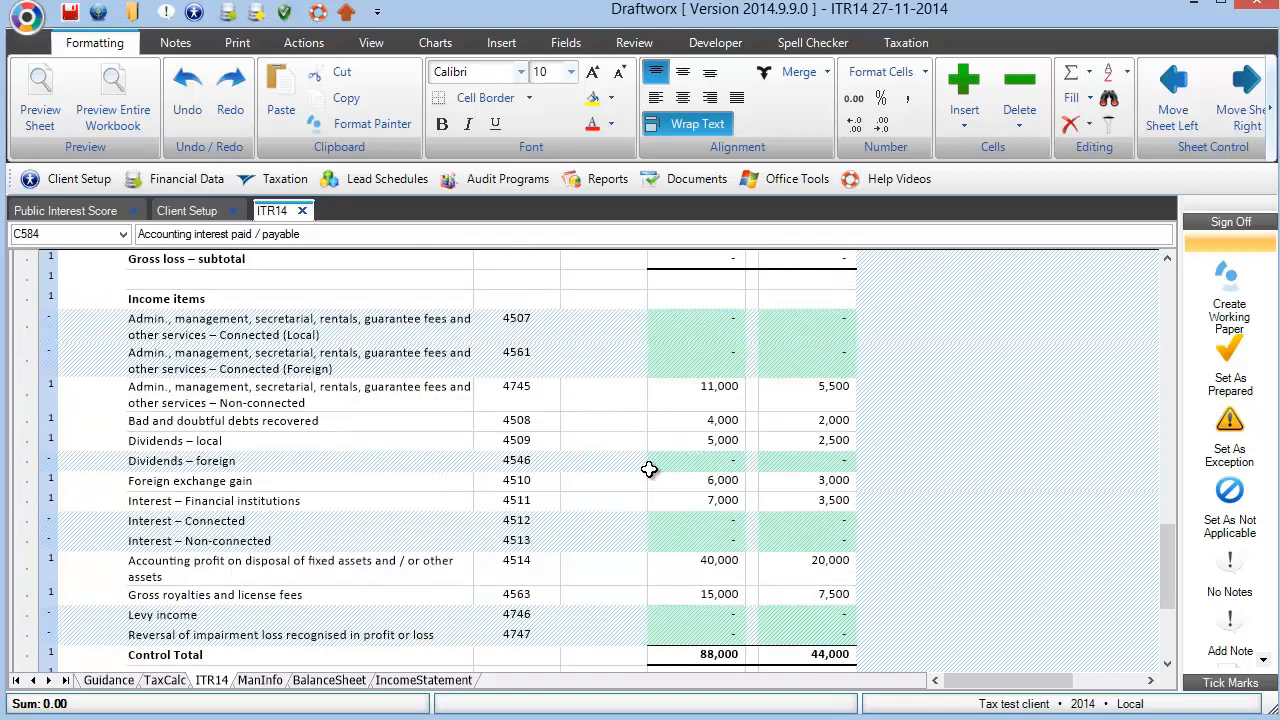
pyautogui.moveTo(342, 402)
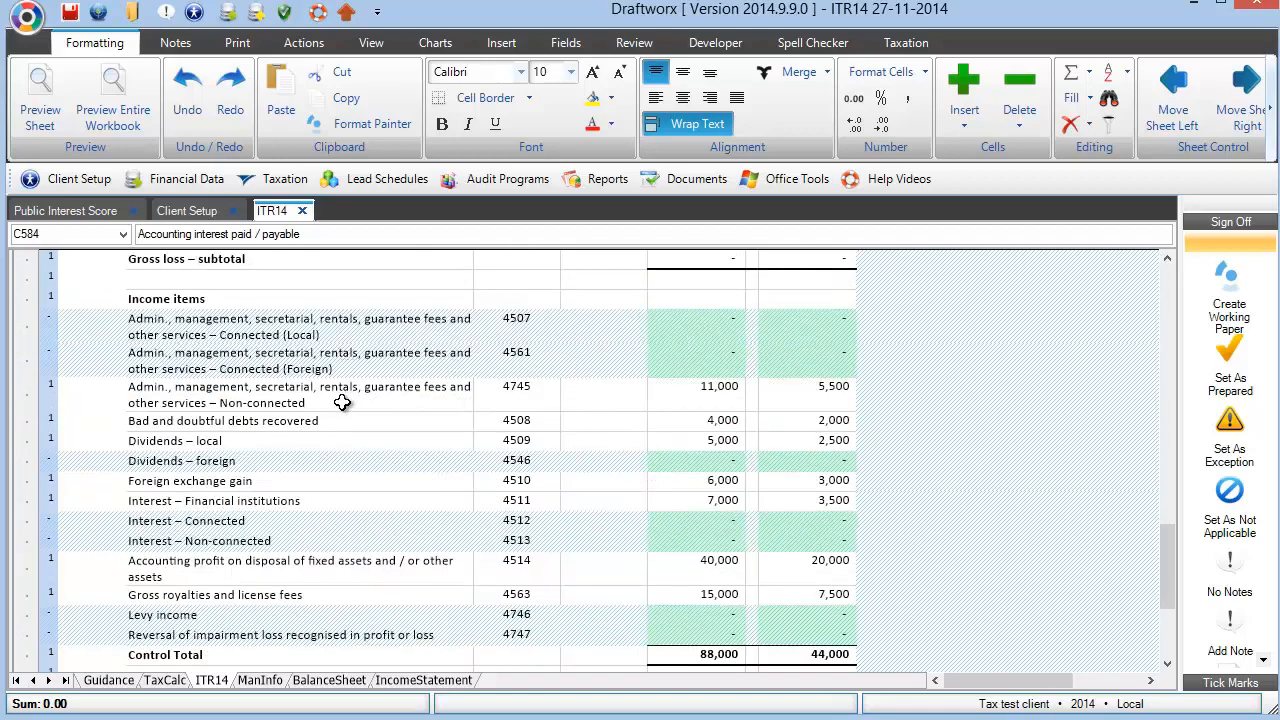
pyautogui.moveTo(432, 386)
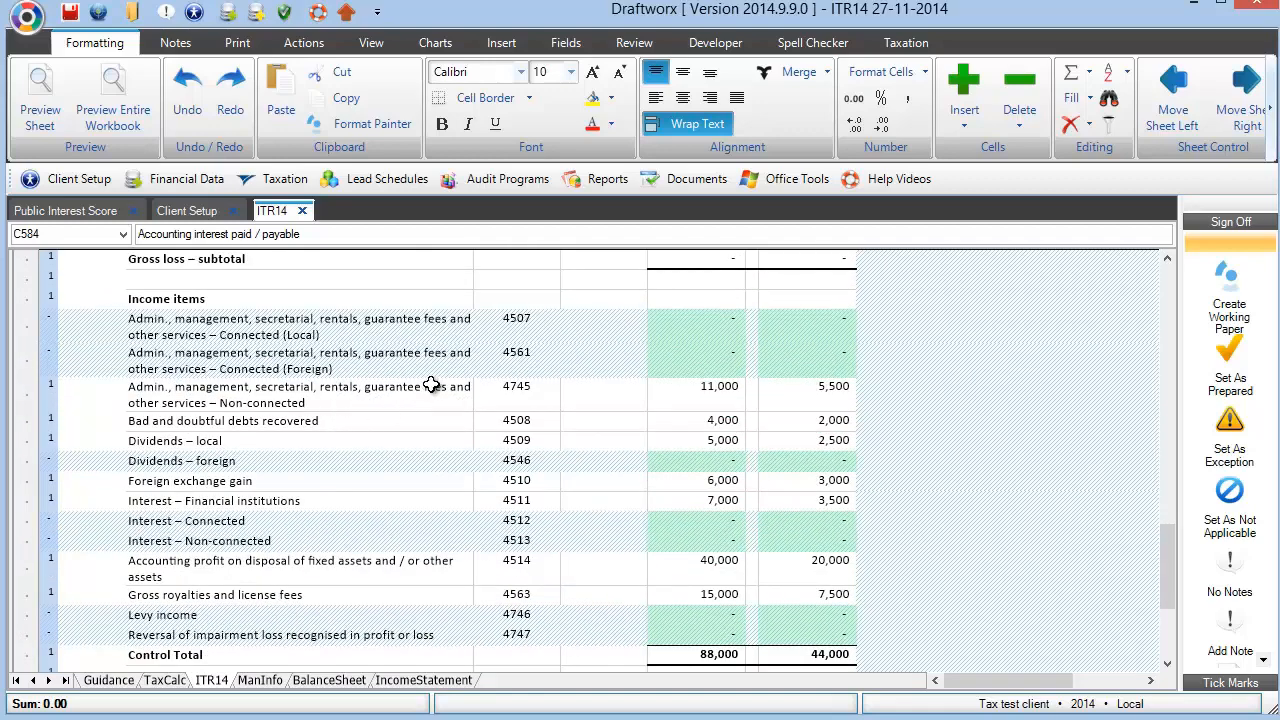
pyautogui.moveTo(697, 407)
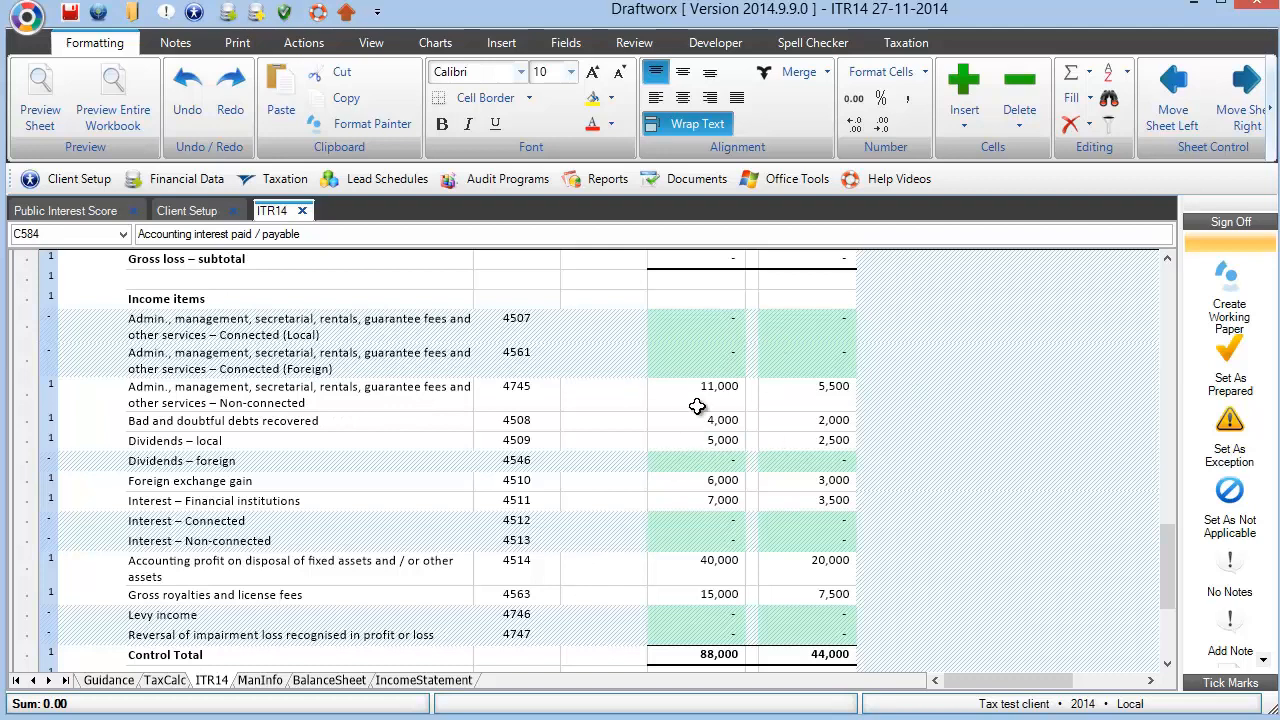
pyautogui.scroll(-3)
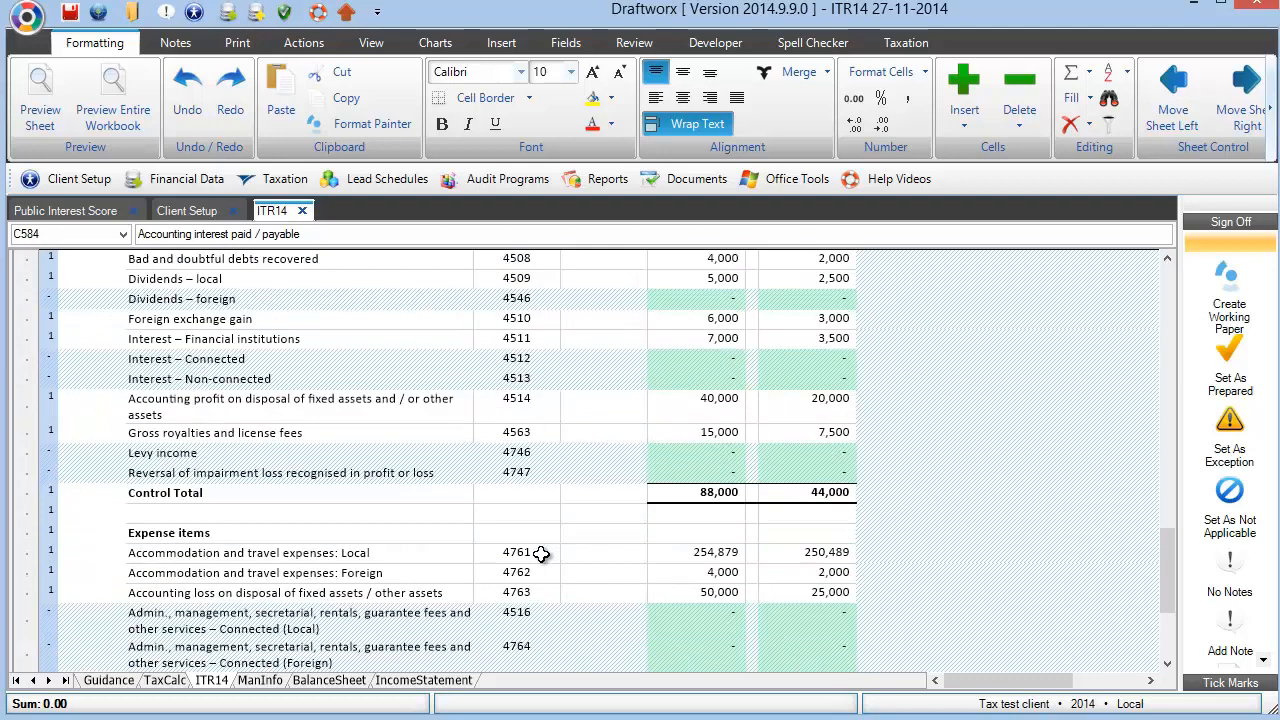
pyautogui.scroll(-3)
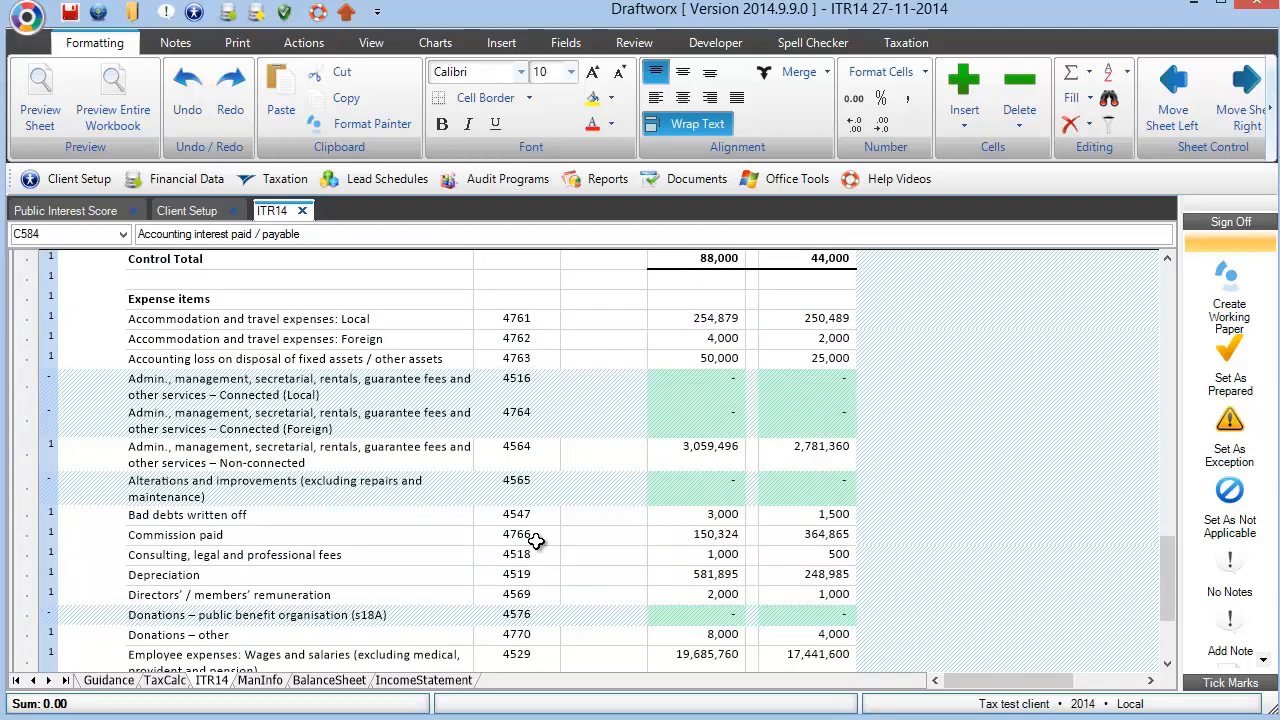
pyautogui.moveTo(413, 507)
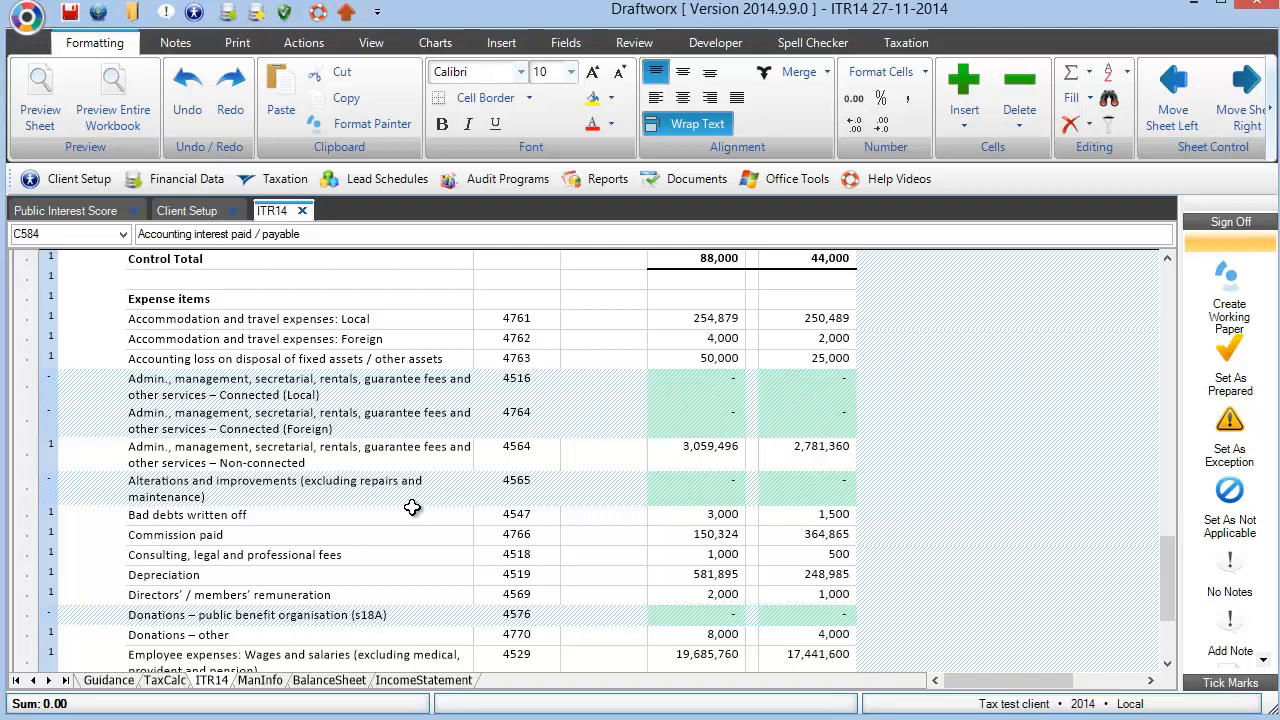
pyautogui.moveTo(410, 497)
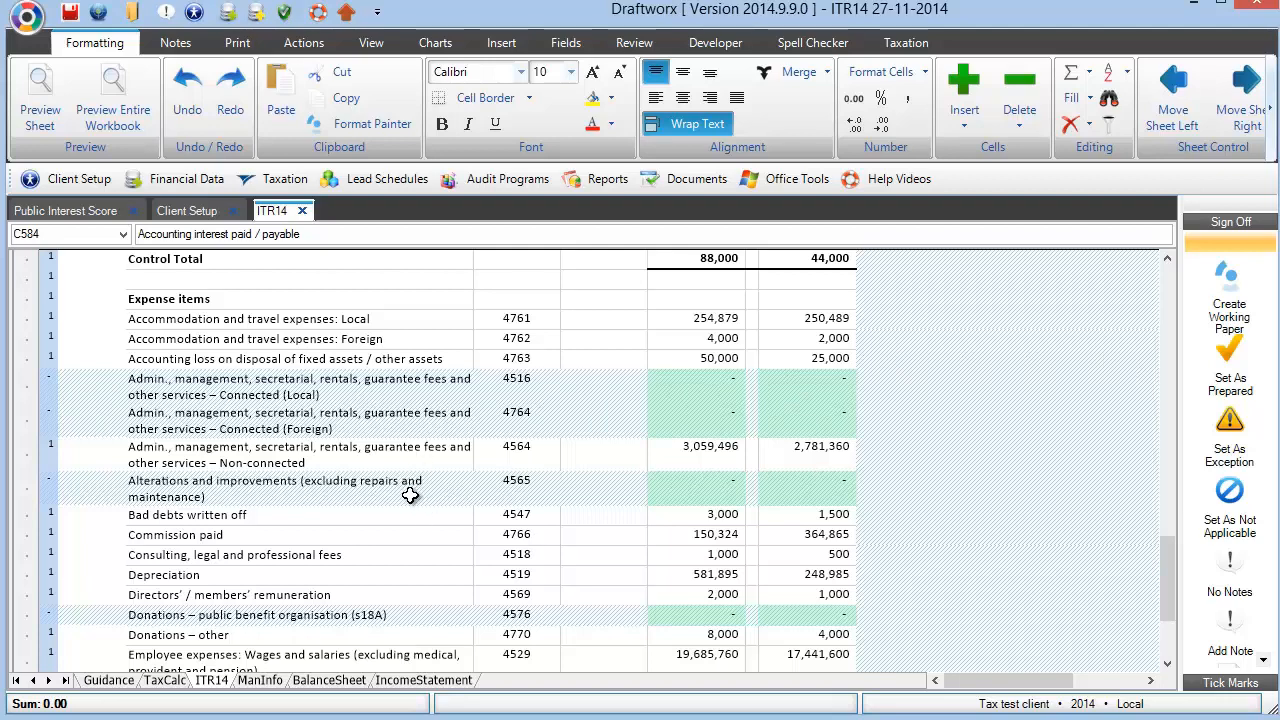
pyautogui.moveTo(405, 495)
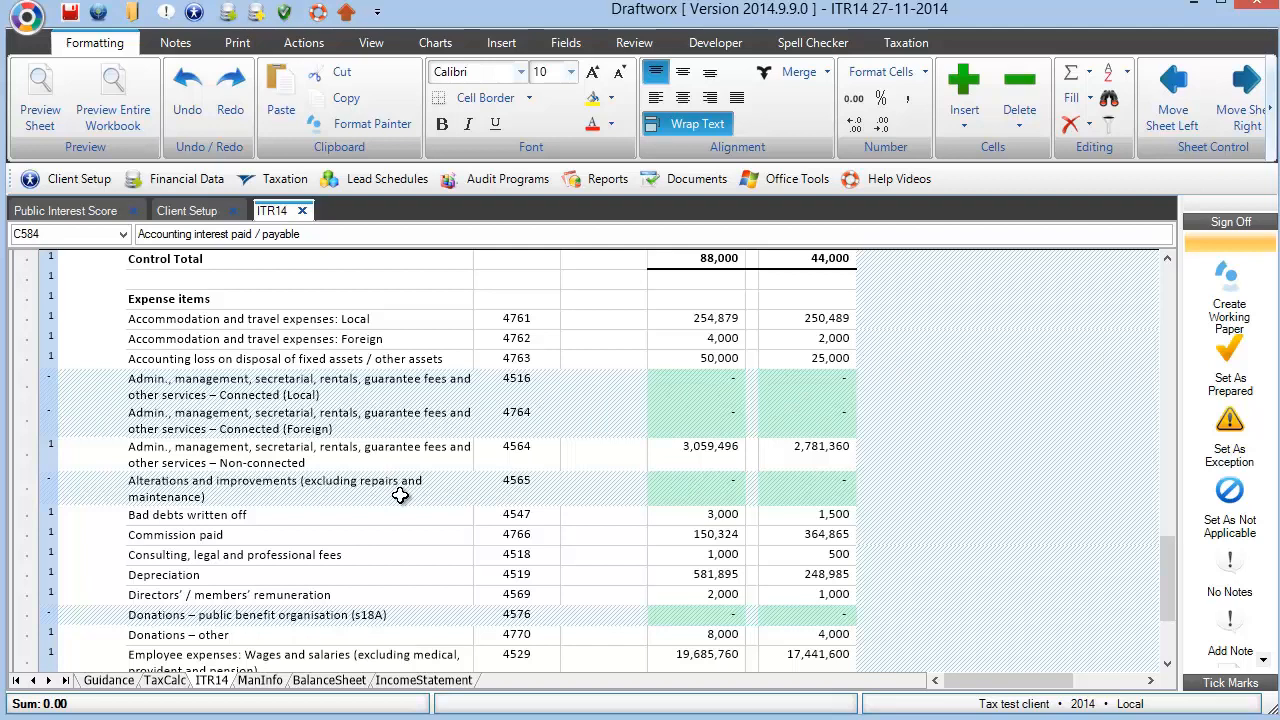
pyautogui.moveTo(427, 490)
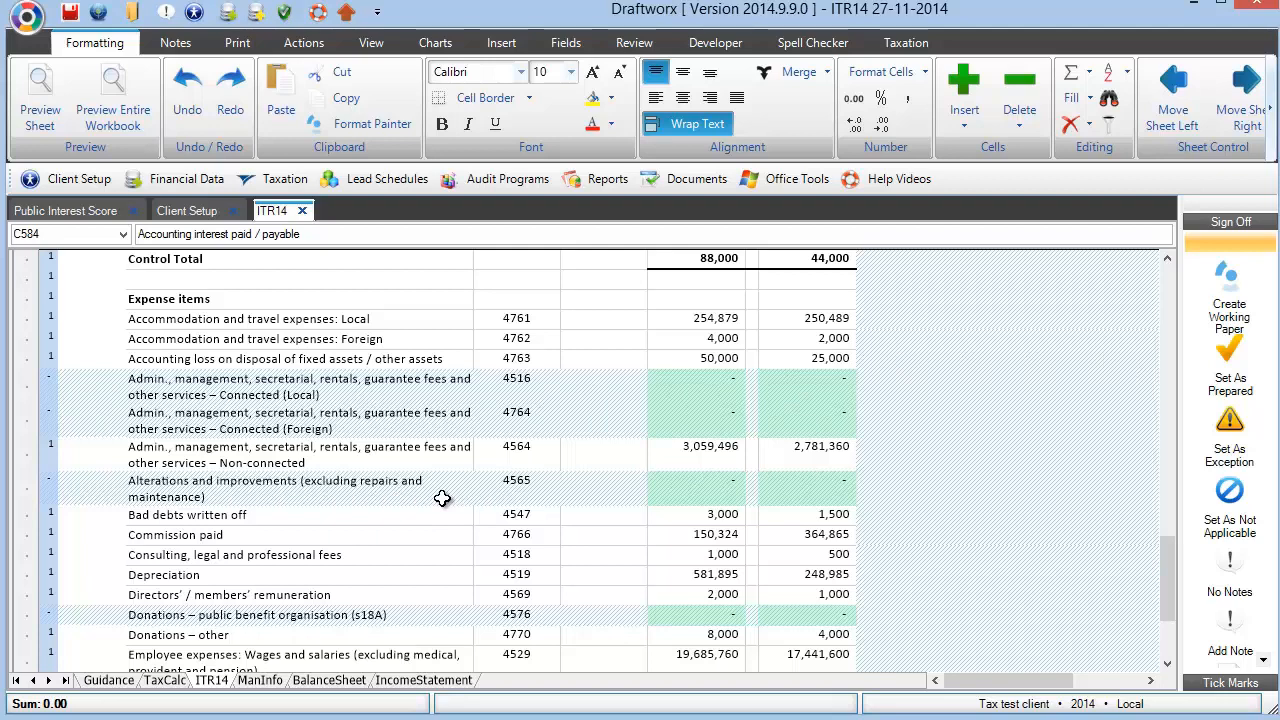
pyautogui.moveTo(441, 358)
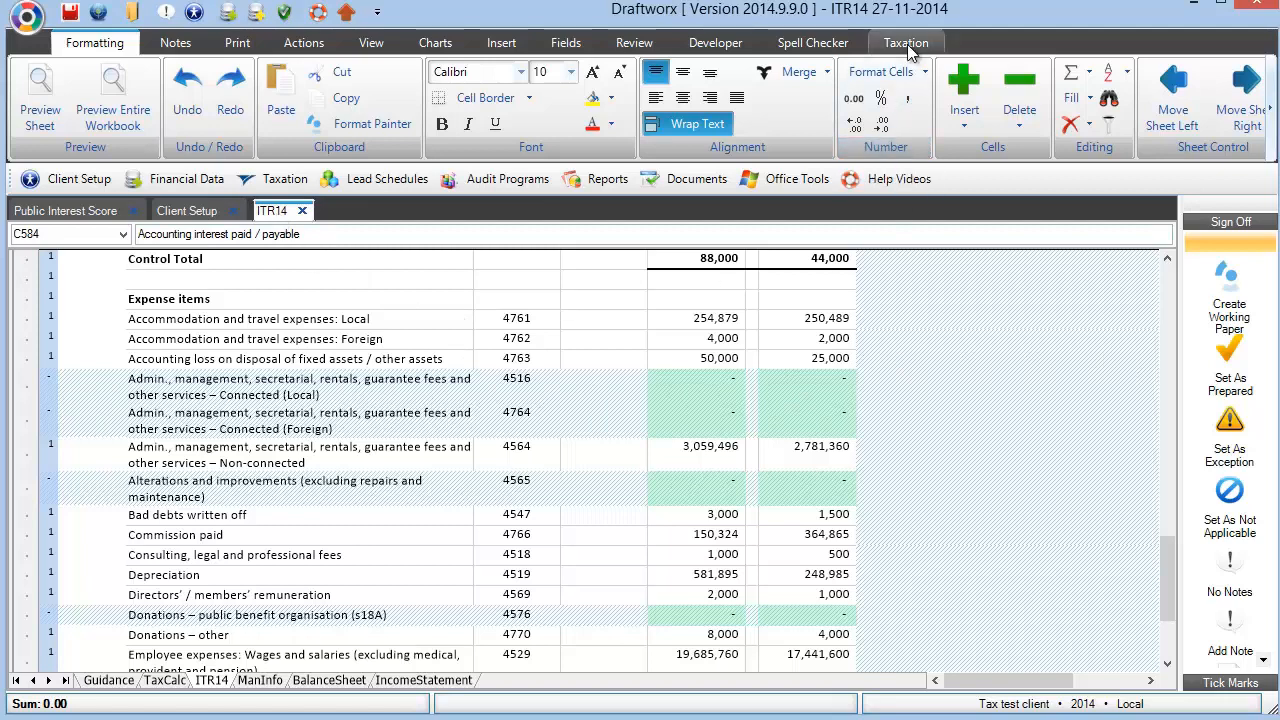
# Export the ITR14 data to Accfin as 'Tax test client - 2014.csv' on the Desktop
pyautogui.click(905, 42)
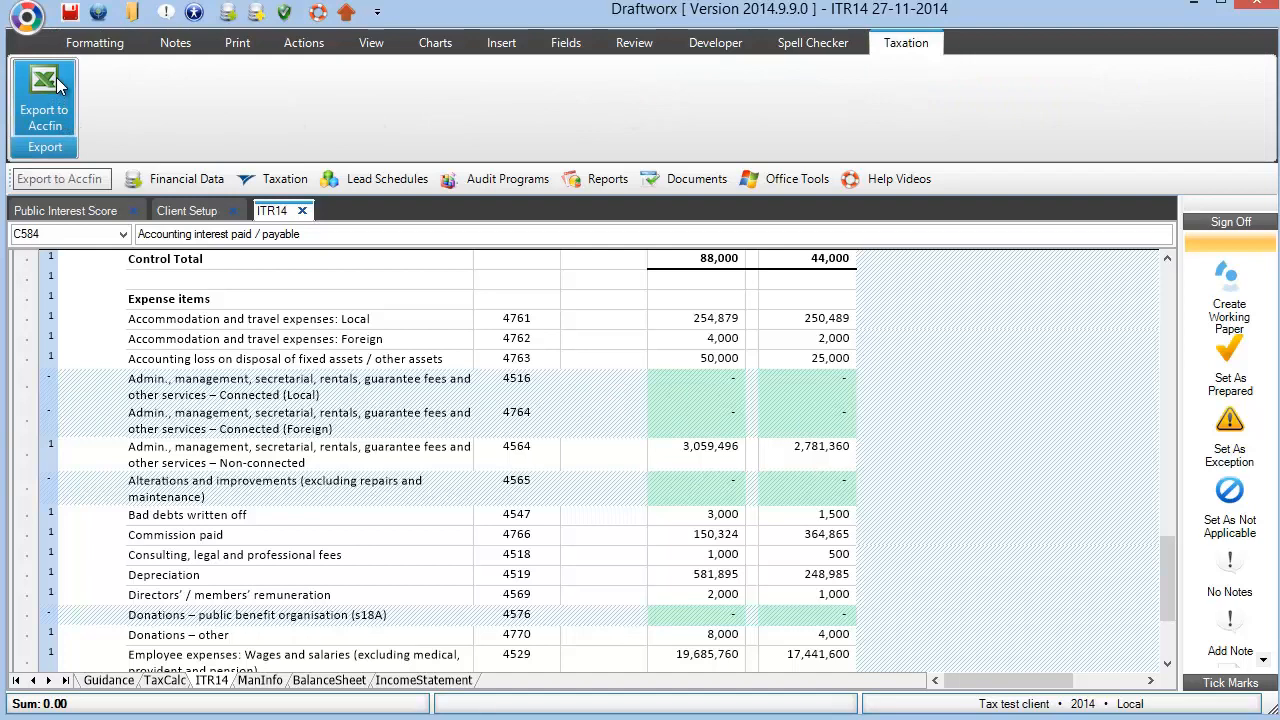
pyautogui.click(44, 107)
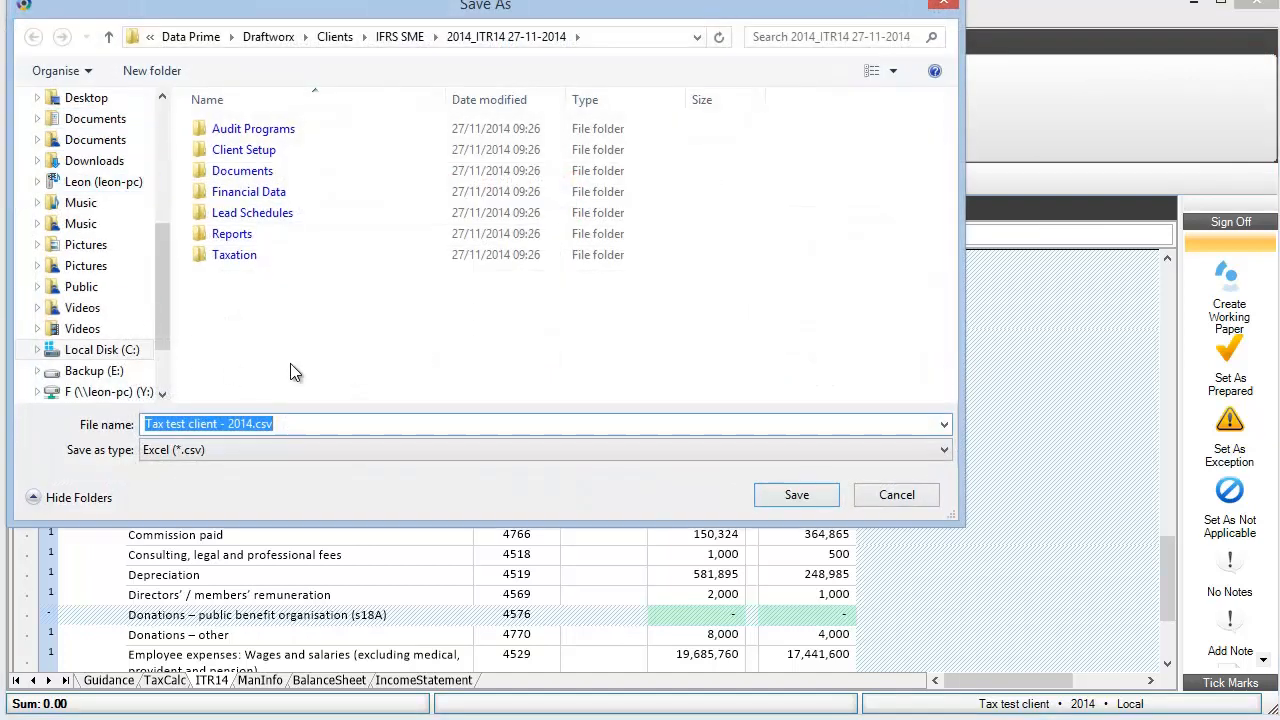
pyautogui.click(86, 97)
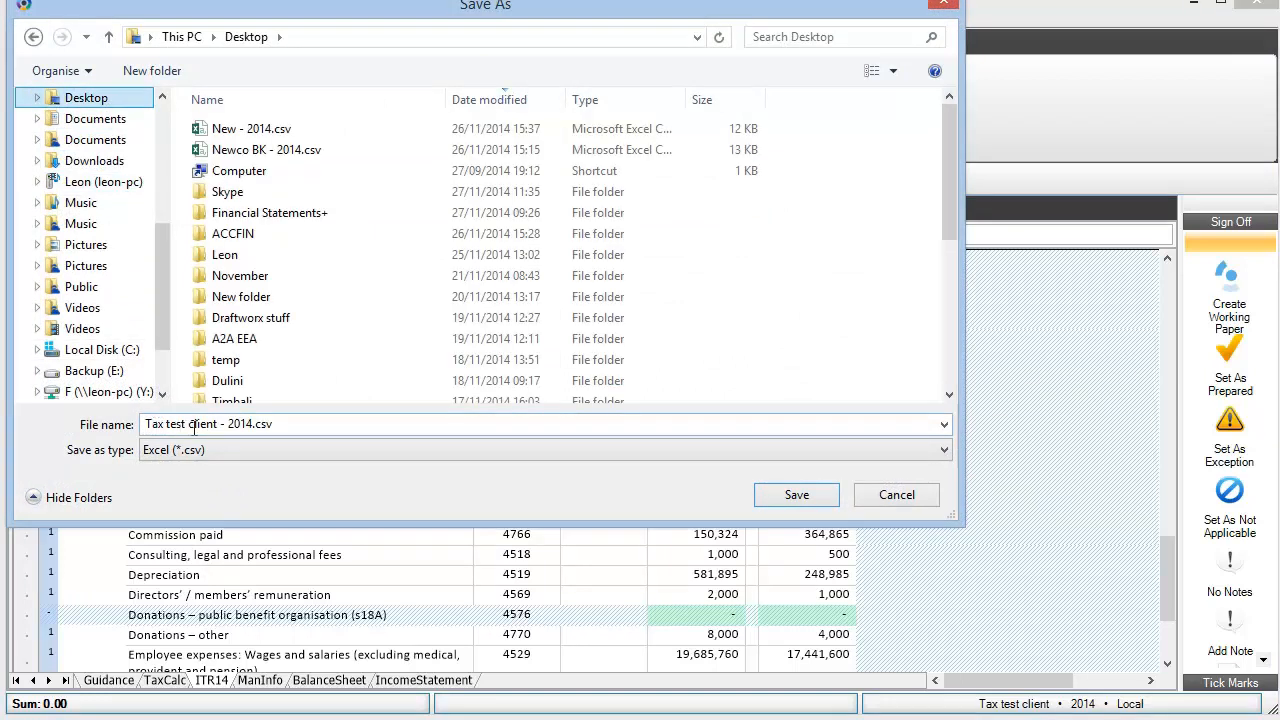
pyautogui.moveTo(296, 391)
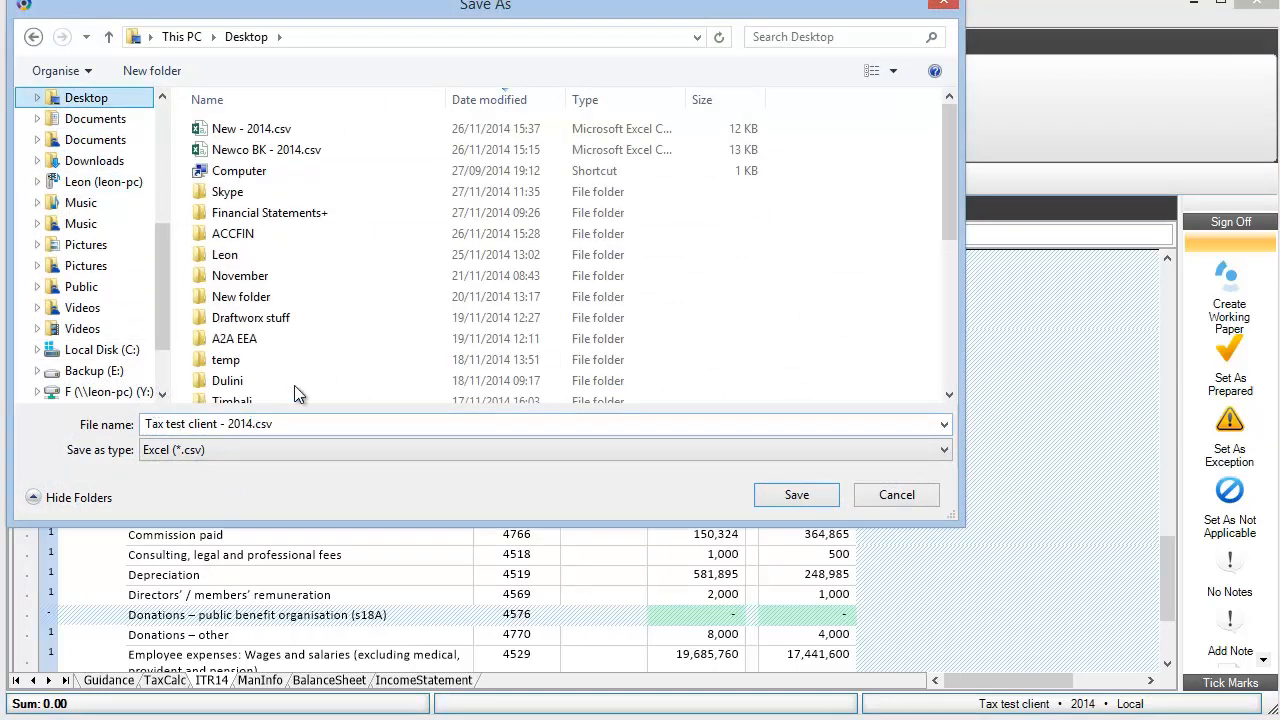
pyautogui.click(207, 99)
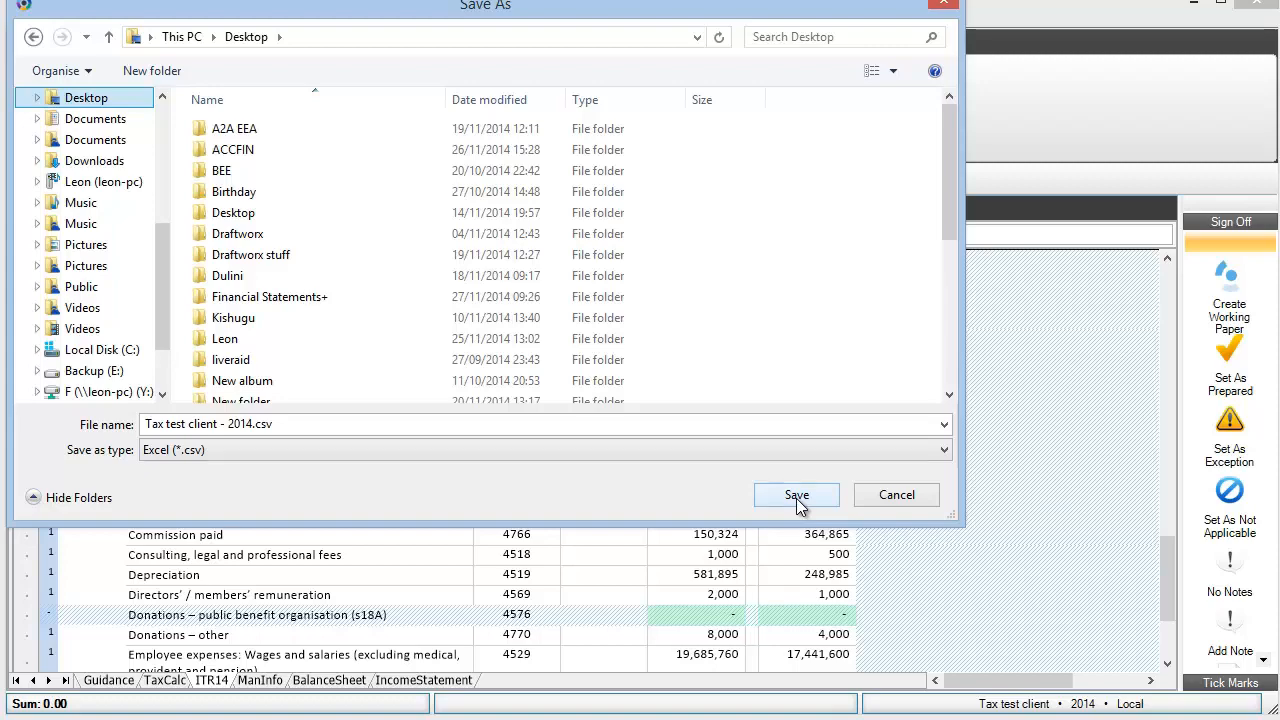
pyautogui.click(796, 495)
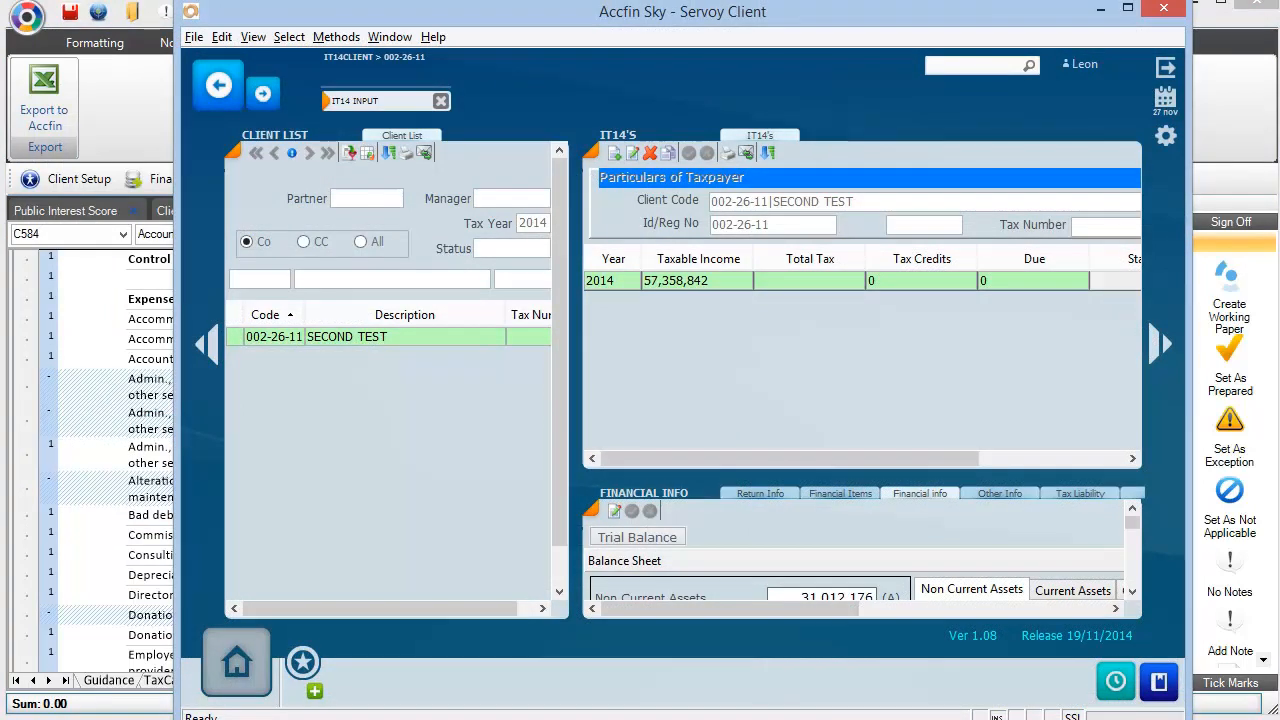
pyautogui.moveTo(697, 543)
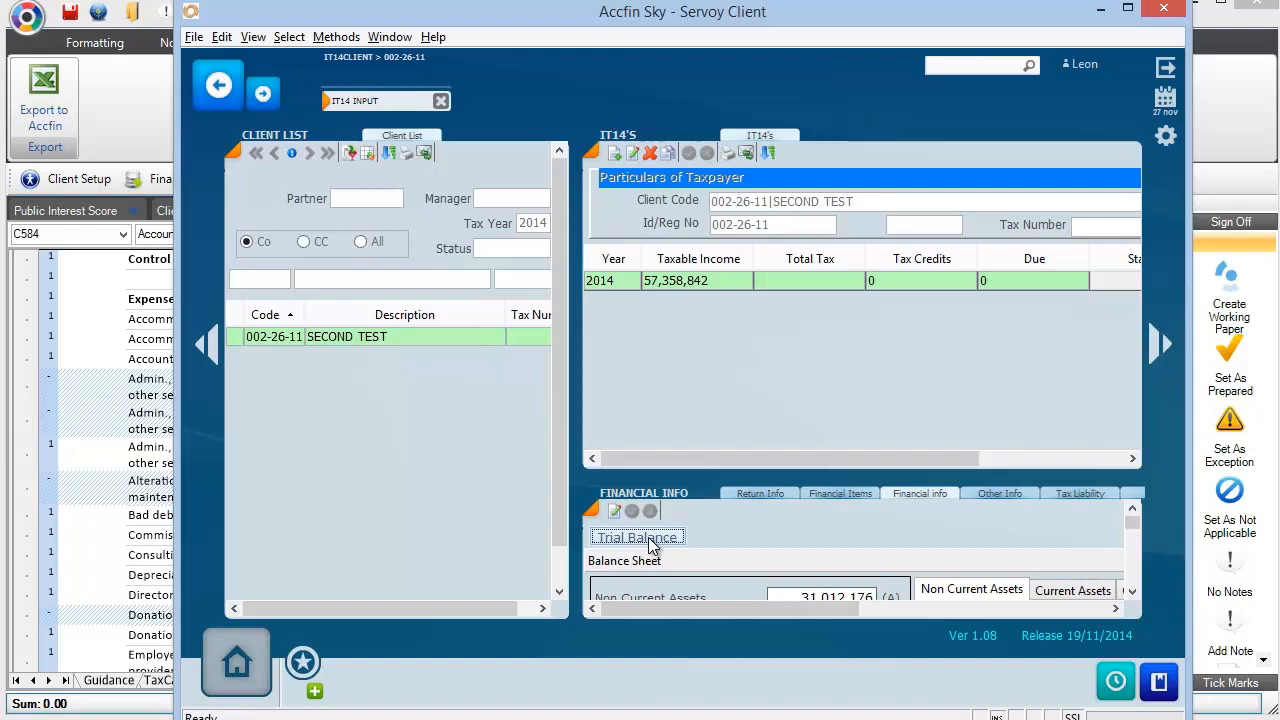
# Start a CSV trial balance import for SECOND TEST and confirm overwriting the existing TB
pyautogui.click(638, 537)
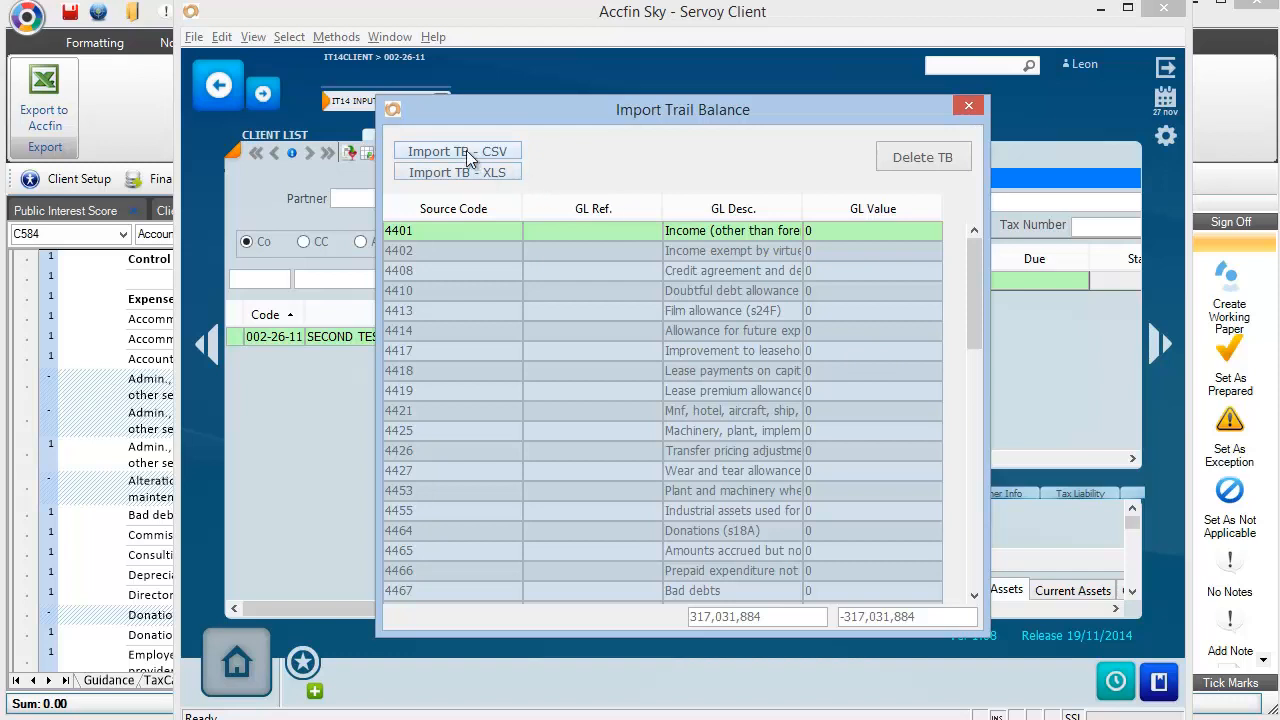
pyautogui.click(457, 151)
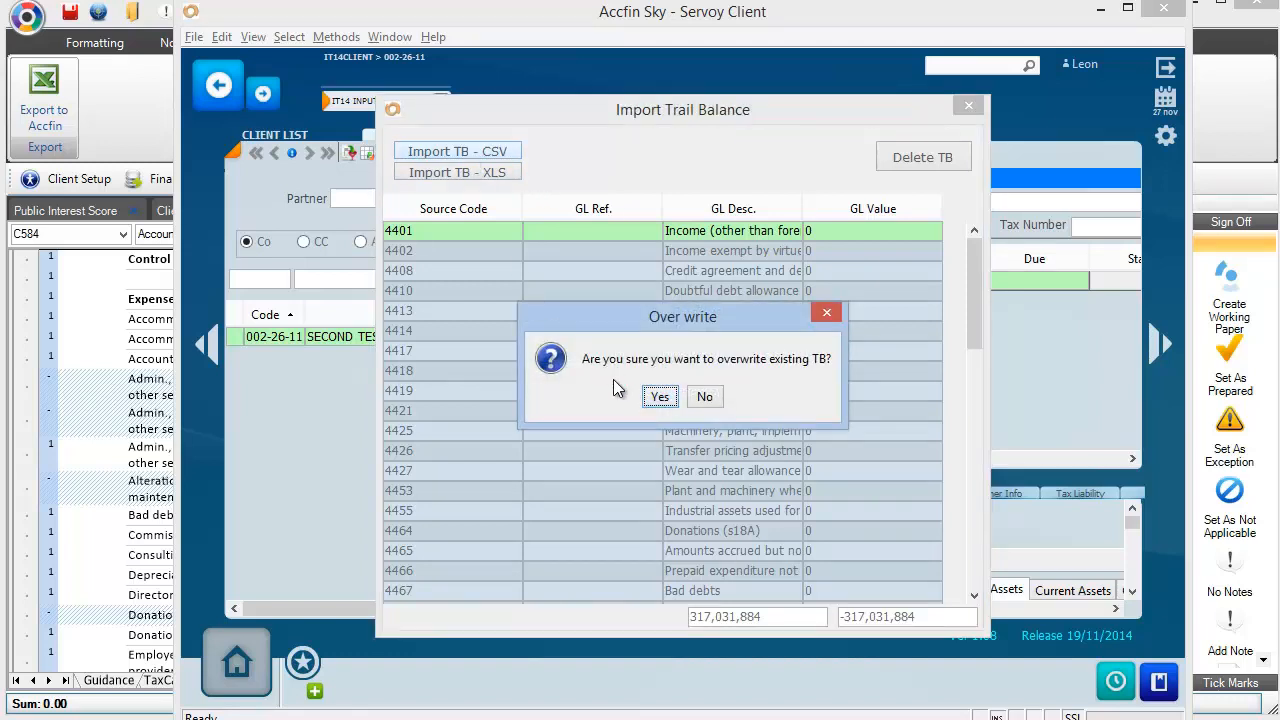
pyautogui.click(659, 396)
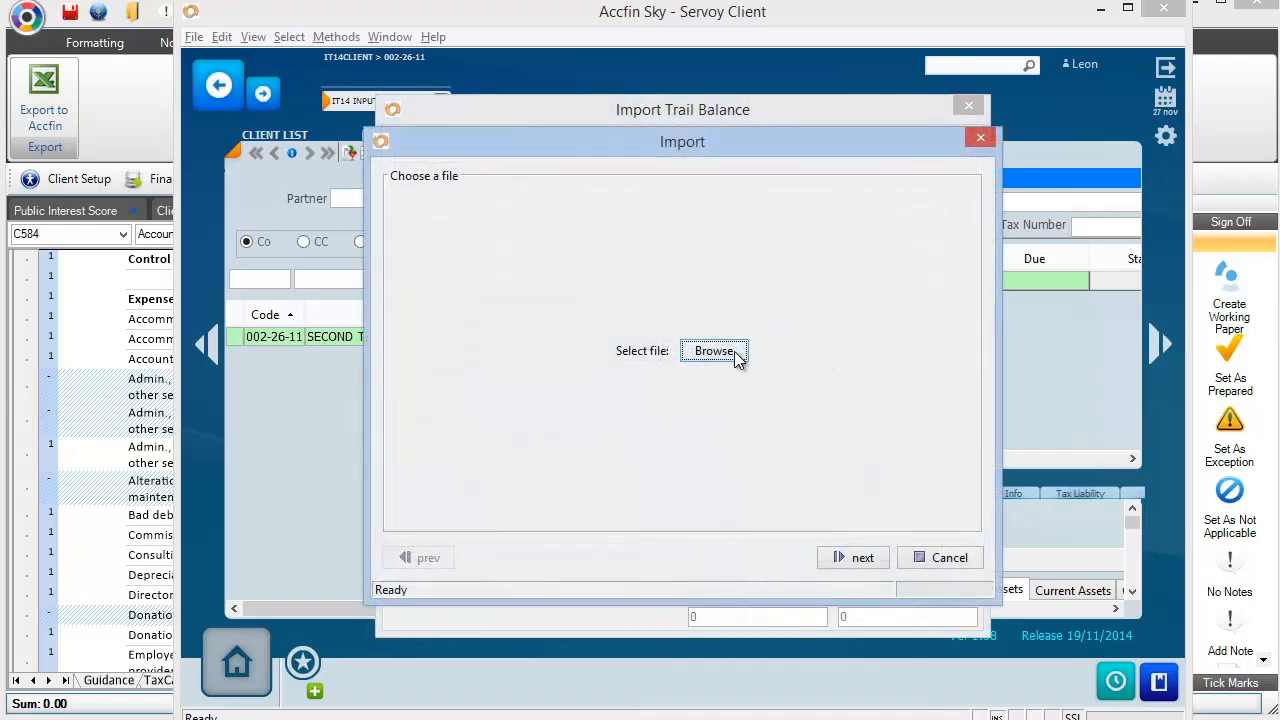
# Choose the exported trial balance CSV from the recently used files
pyautogui.click(714, 351)
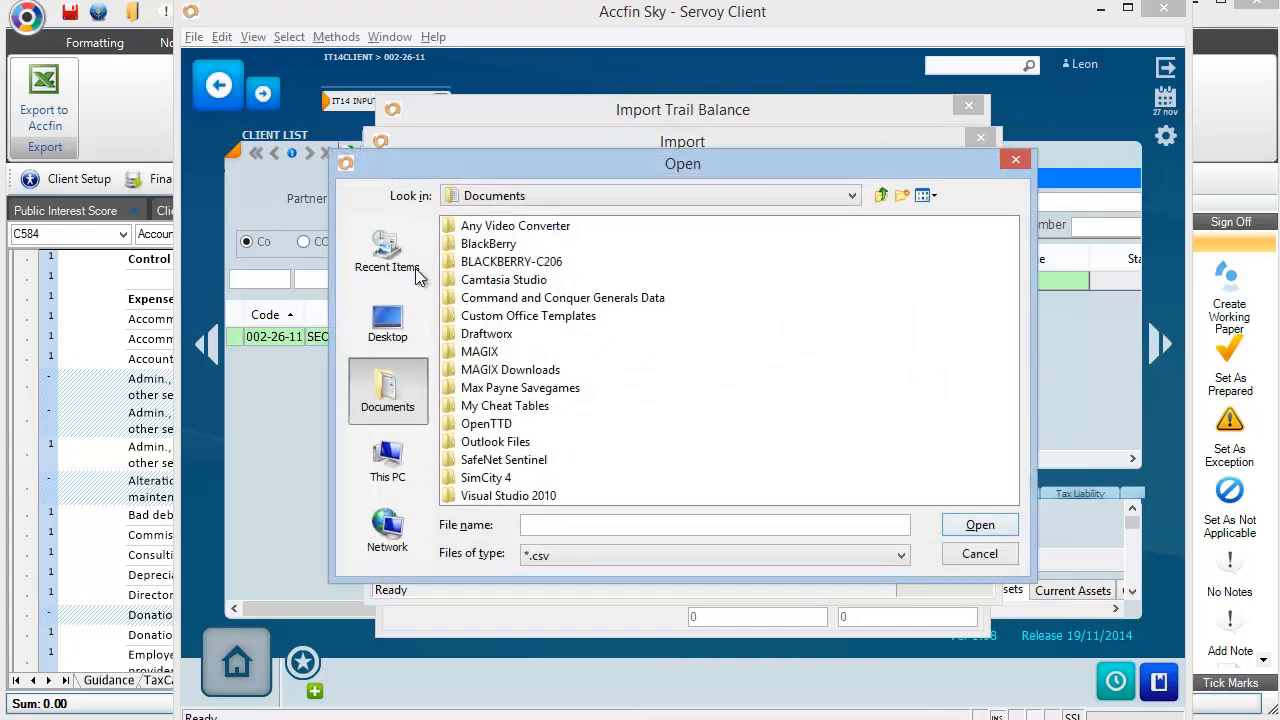
pyautogui.click(387, 320)
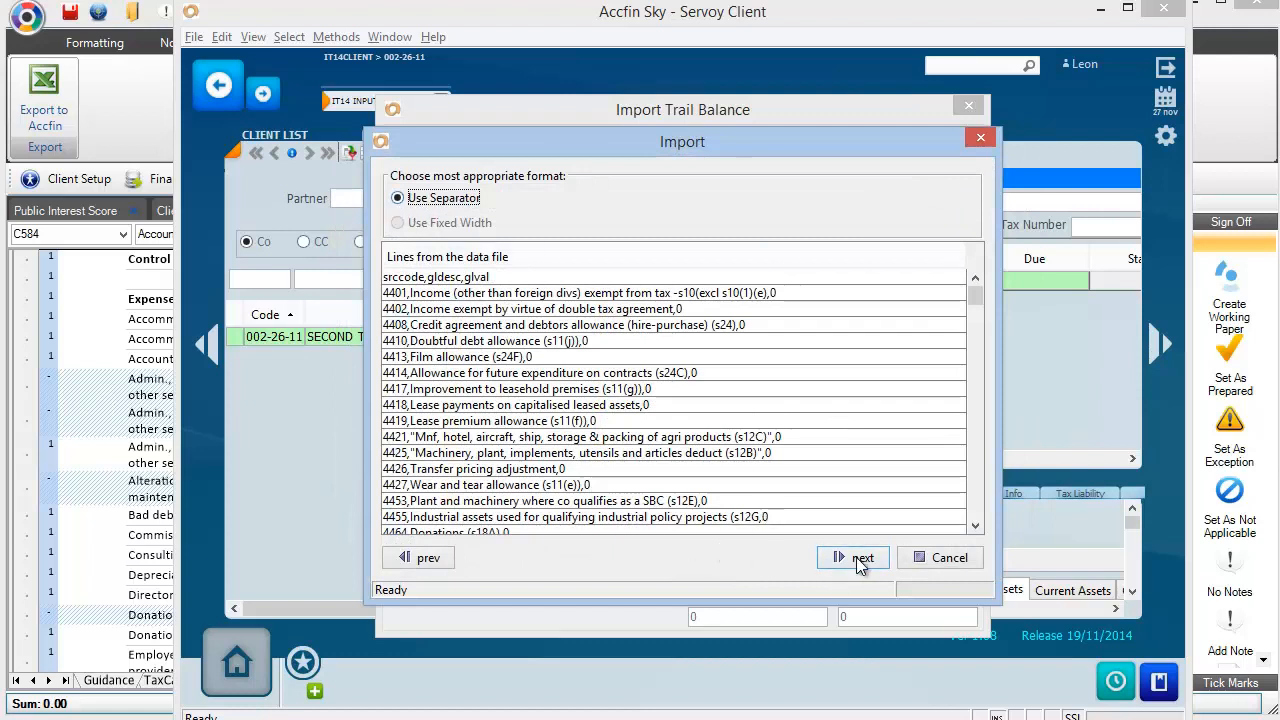
pyautogui.click(862, 557)
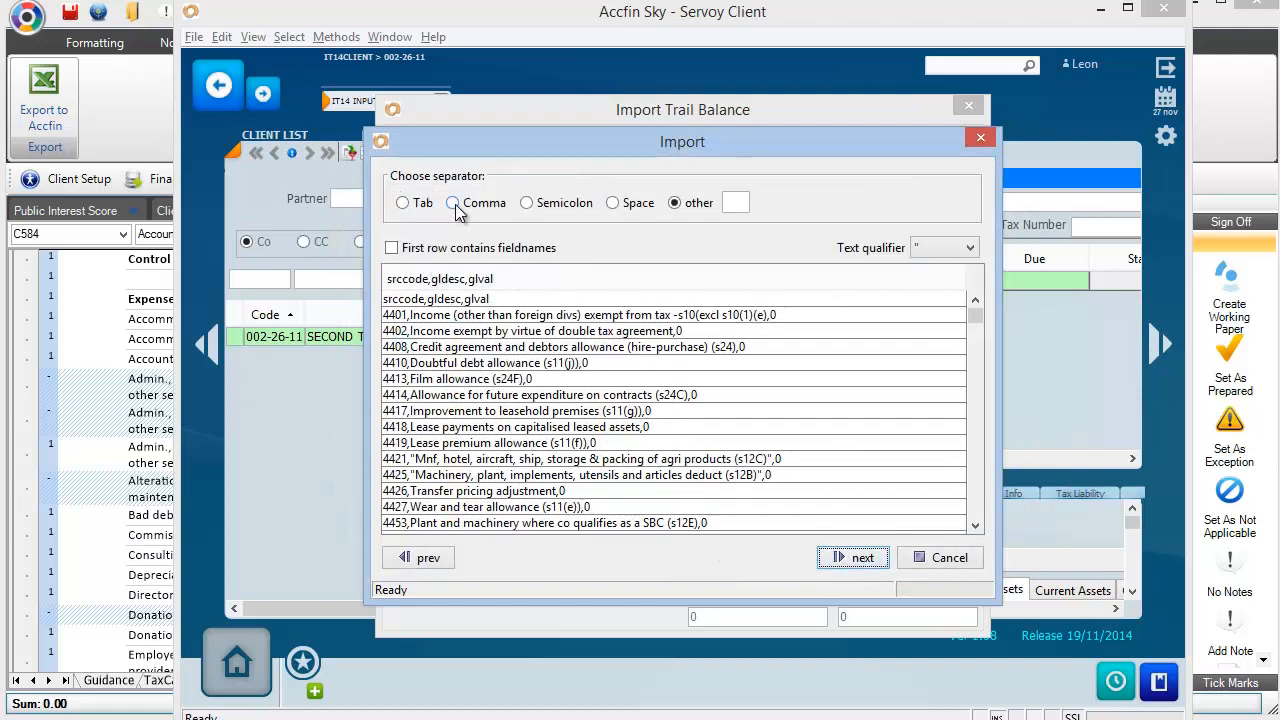
# Import the file as comma-separated with a header row, bringing in 235 rows
pyautogui.click(452, 202)
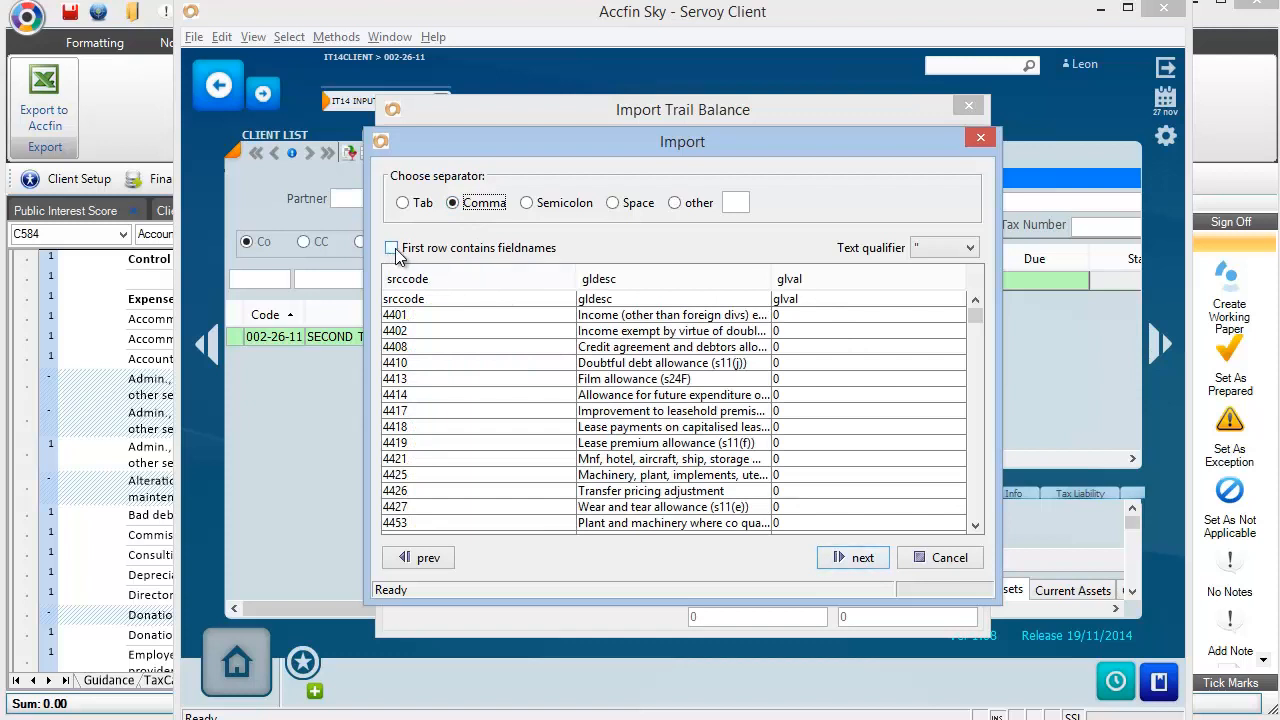
pyautogui.click(391, 248)
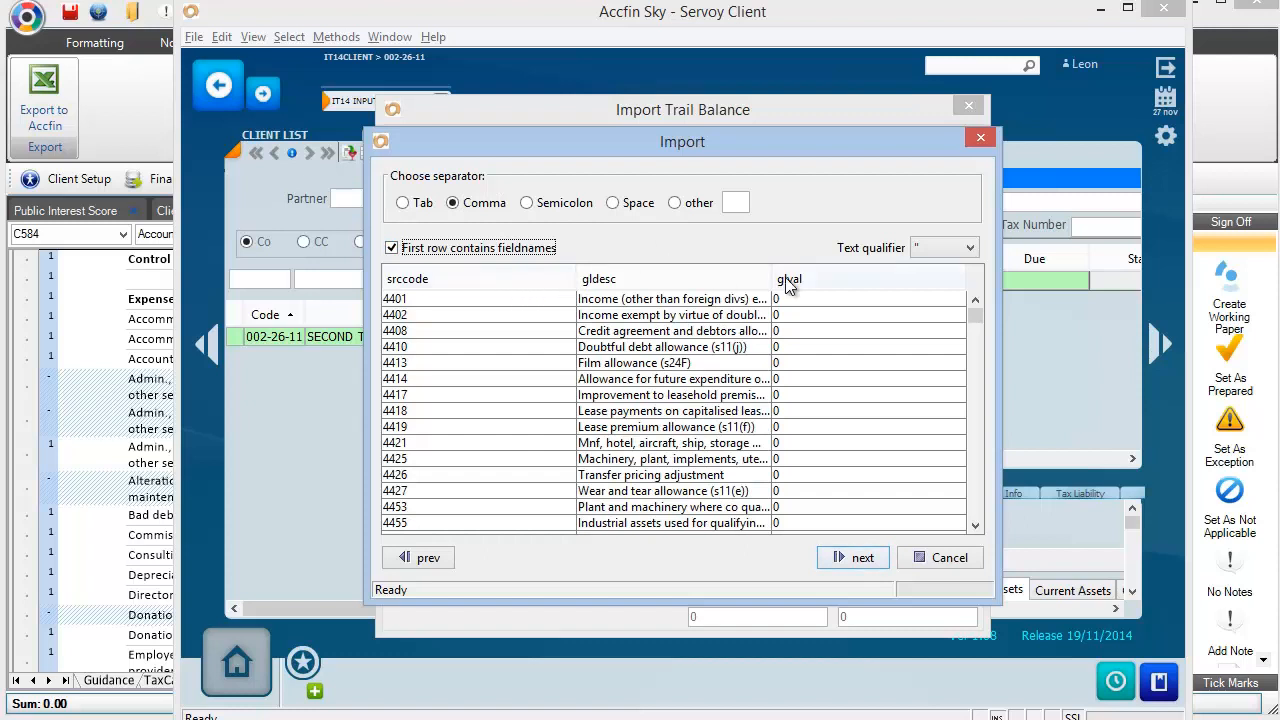
pyautogui.moveTo(800, 287)
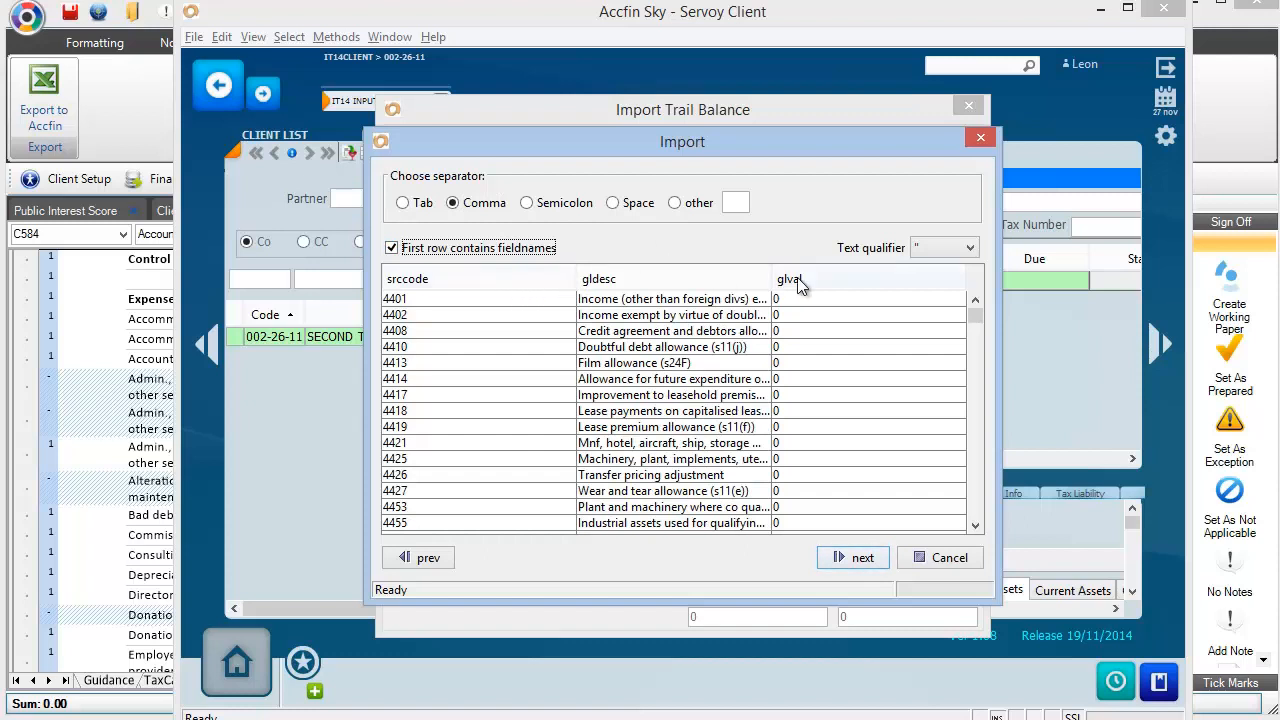
pyautogui.click(852, 557)
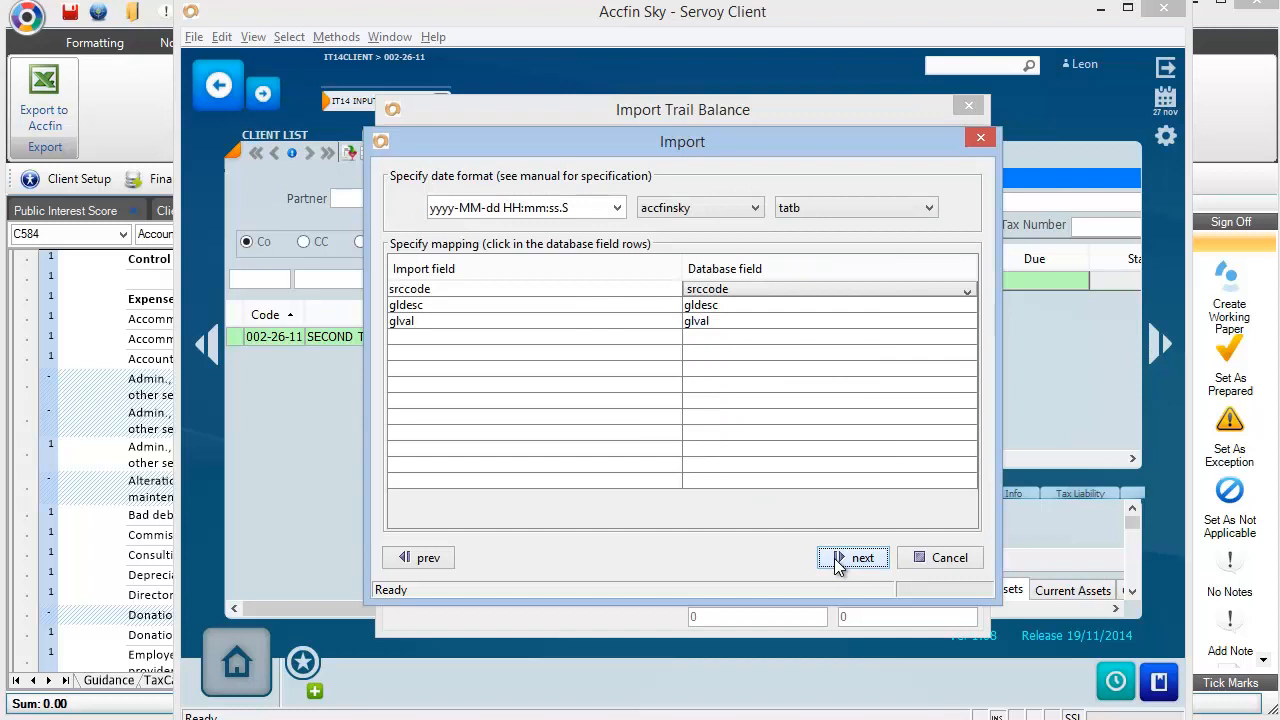
pyautogui.click(852, 557)
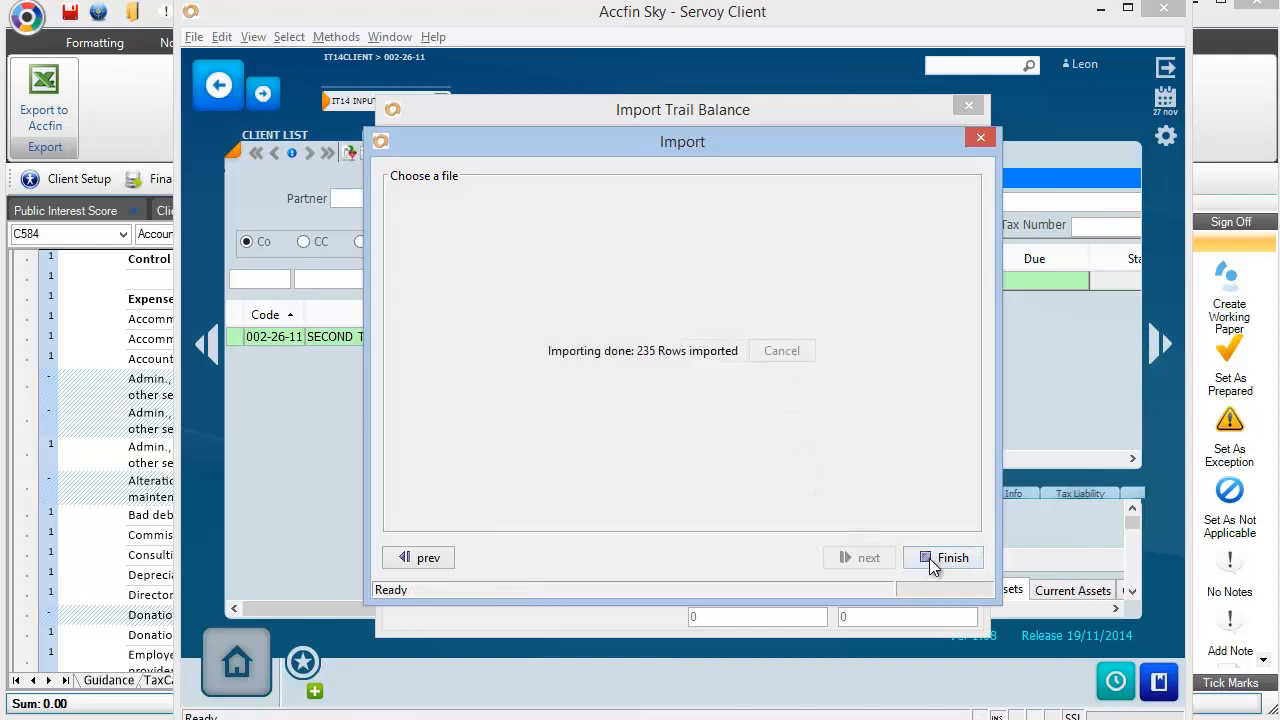
pyautogui.click(943, 557)
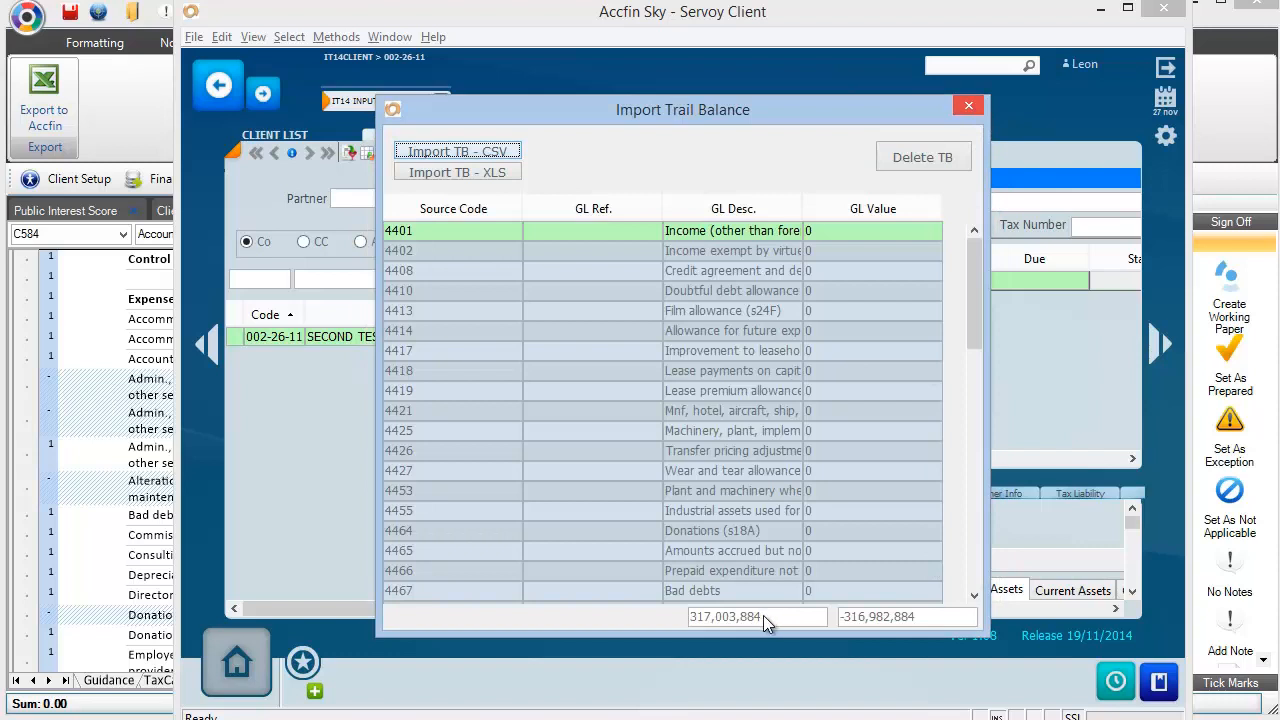
pyautogui.moveTo(878, 281)
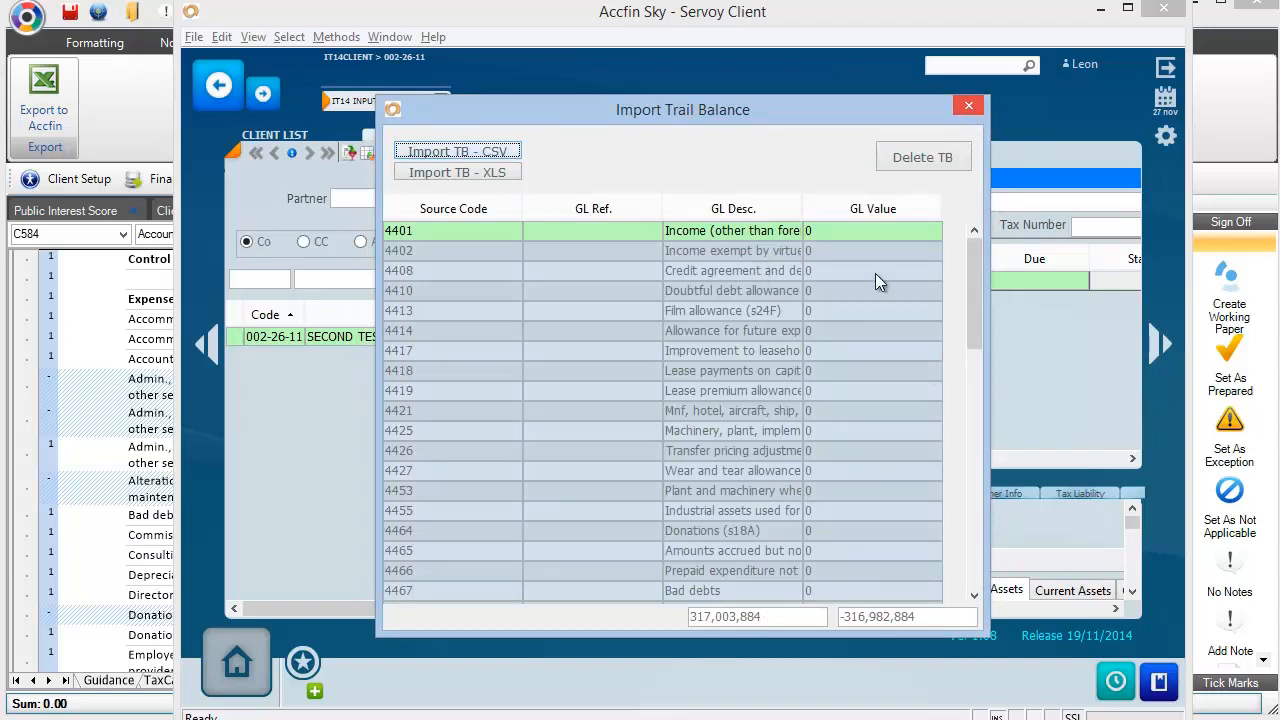
pyautogui.moveTo(850, 500)
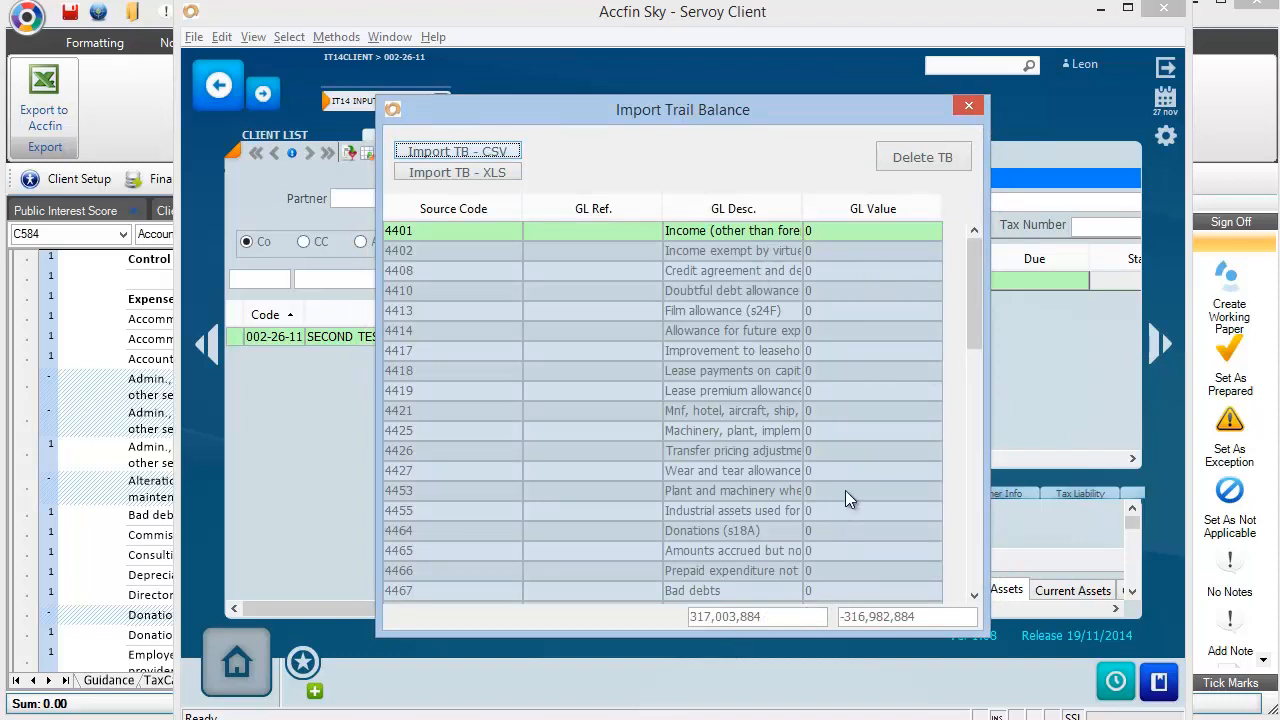
pyautogui.moveTo(855, 640)
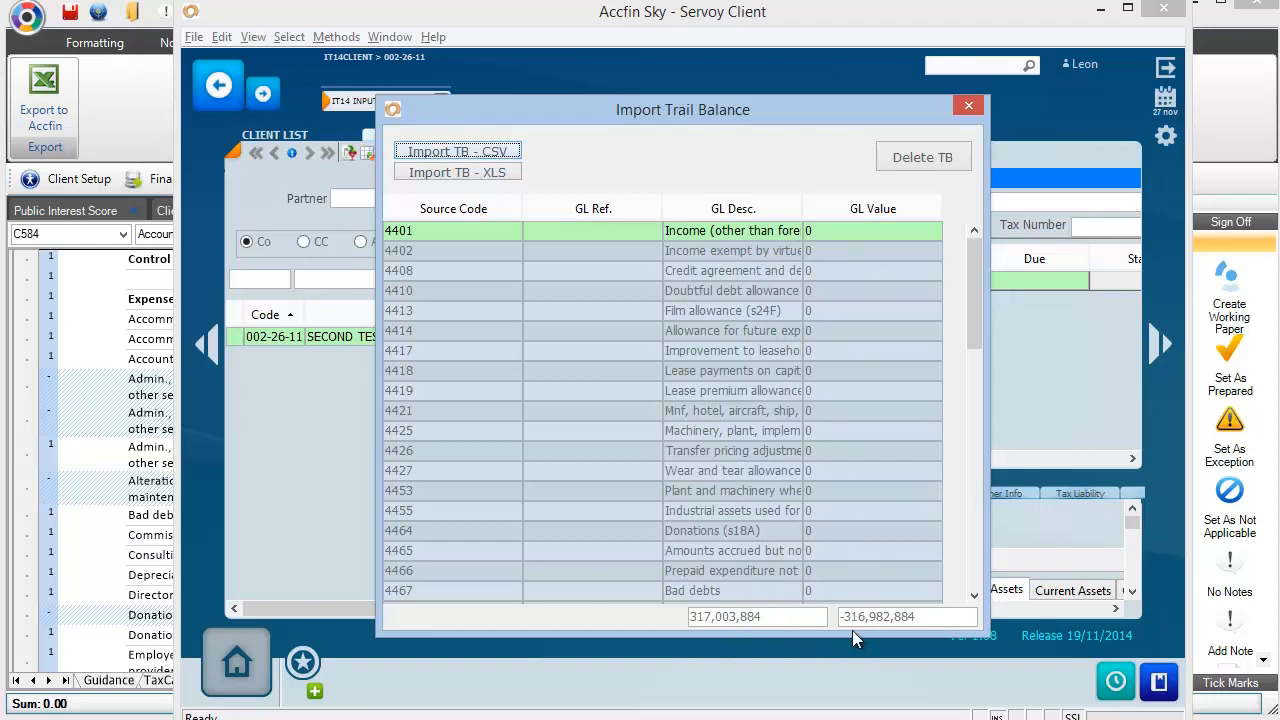
pyautogui.moveTo(866, 610)
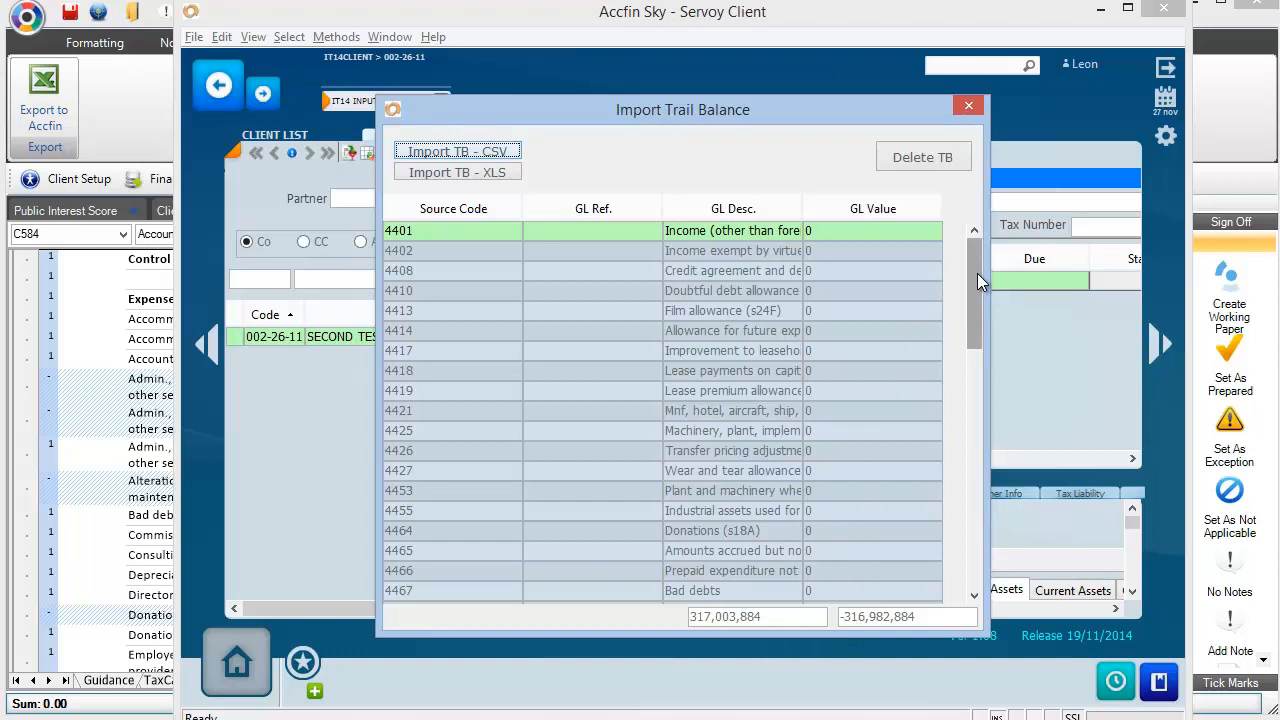
pyautogui.scroll(-3)
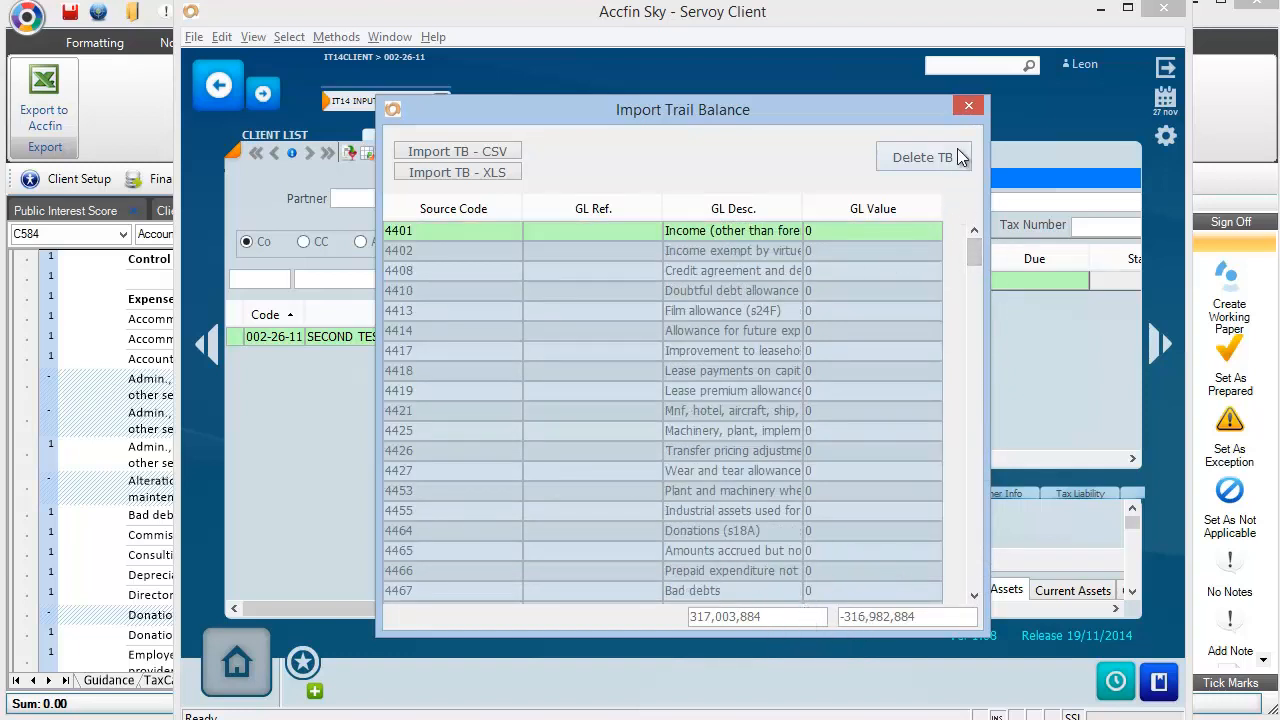
# Close the trial balance to recalculate, confirming taxable income 57,358,842 and zero control total
pyautogui.click(967, 105)
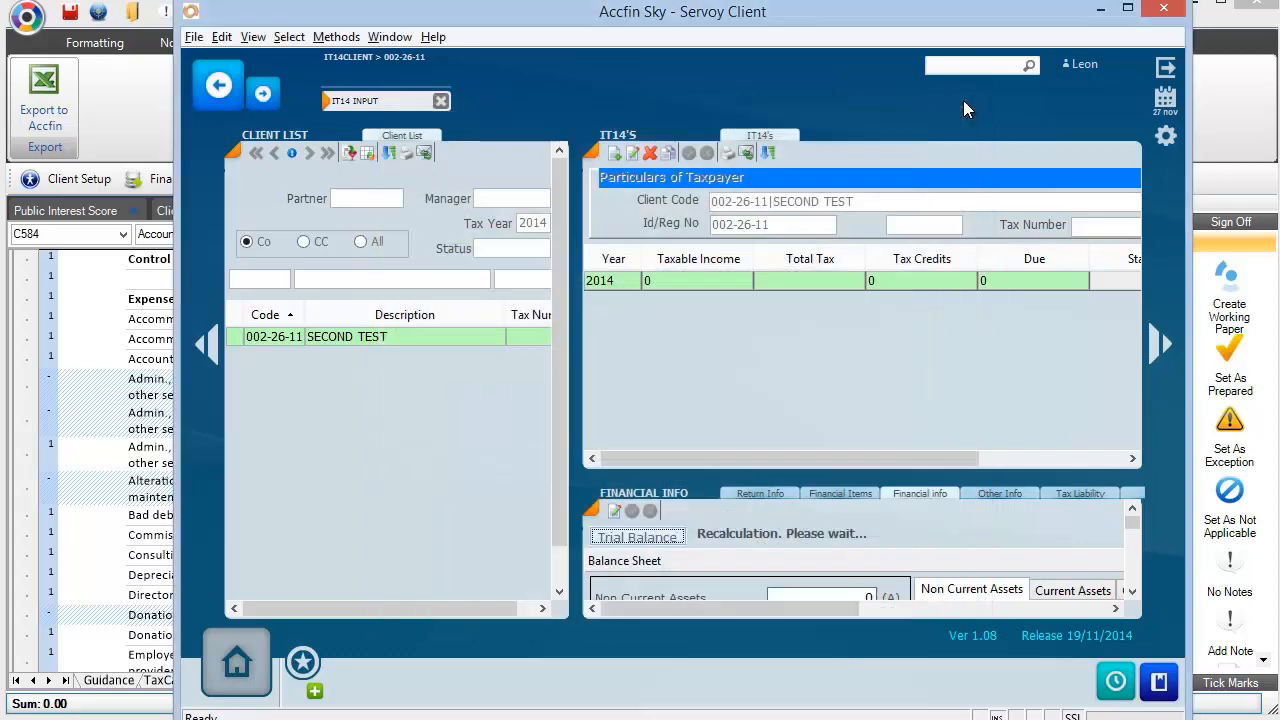
pyautogui.moveTo(1134, 589)
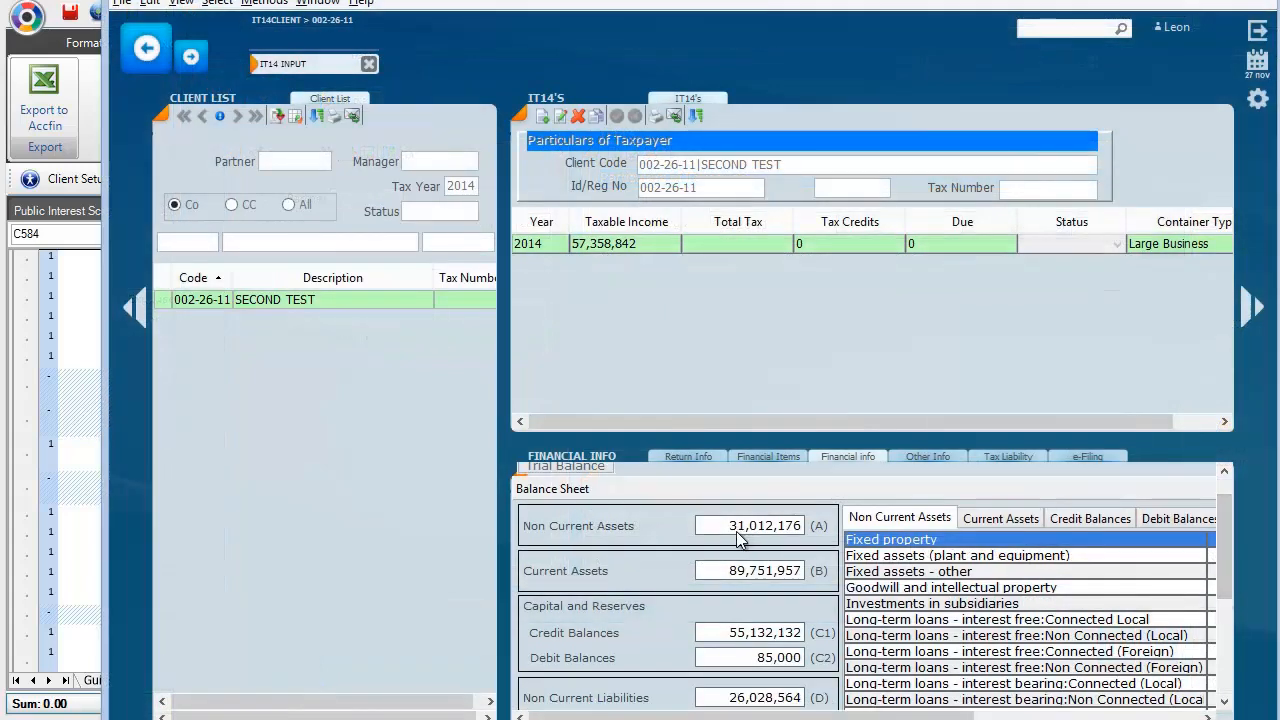
pyautogui.moveTo(678, 622)
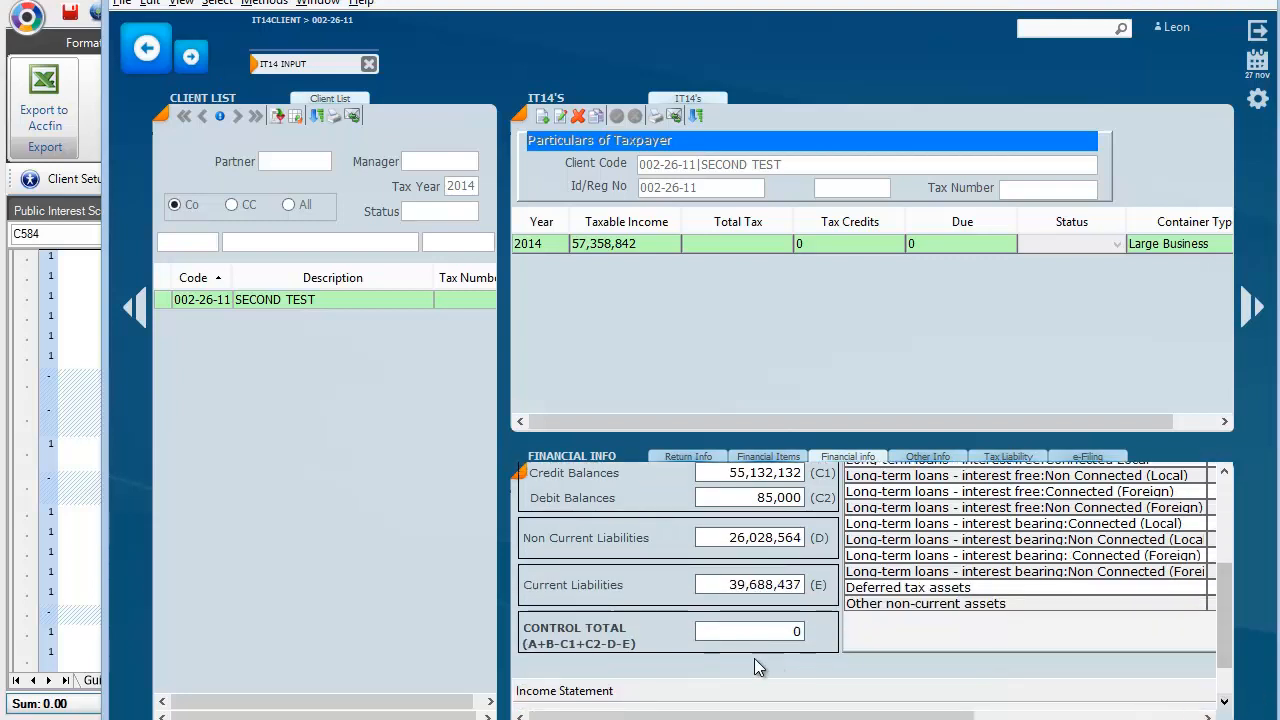
pyautogui.moveTo(700, 605)
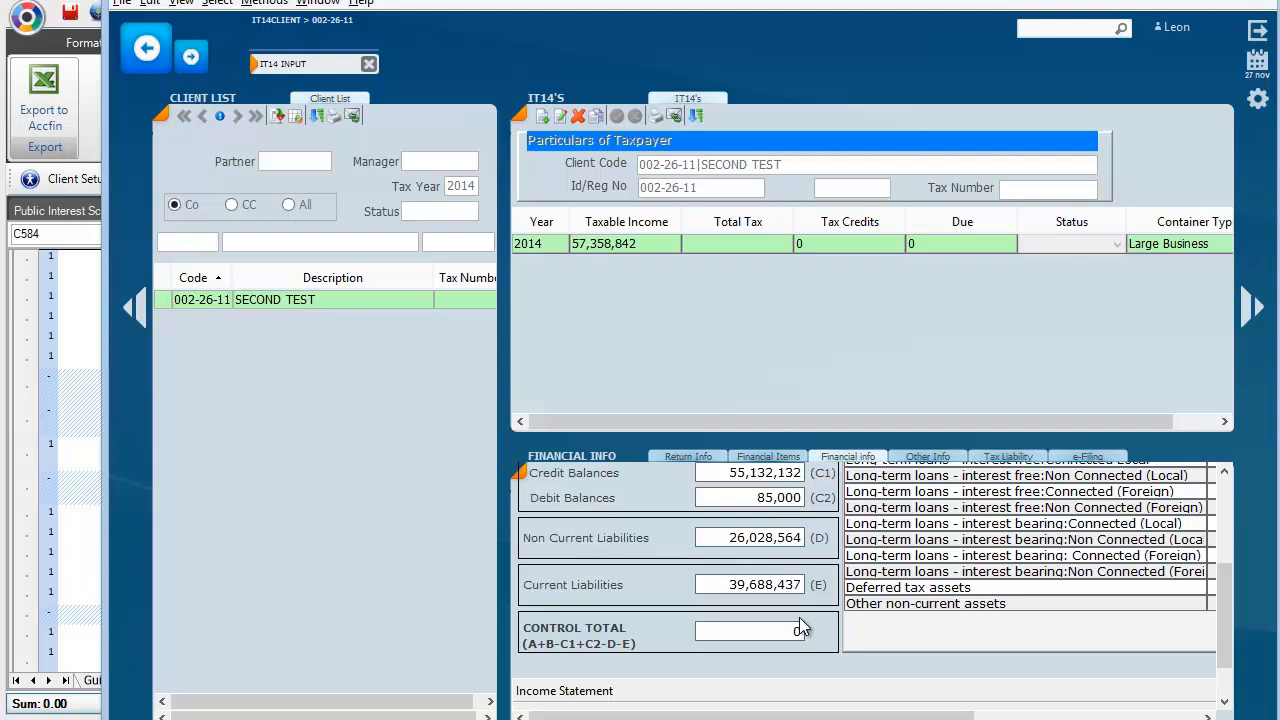
pyautogui.moveTo(797, 633)
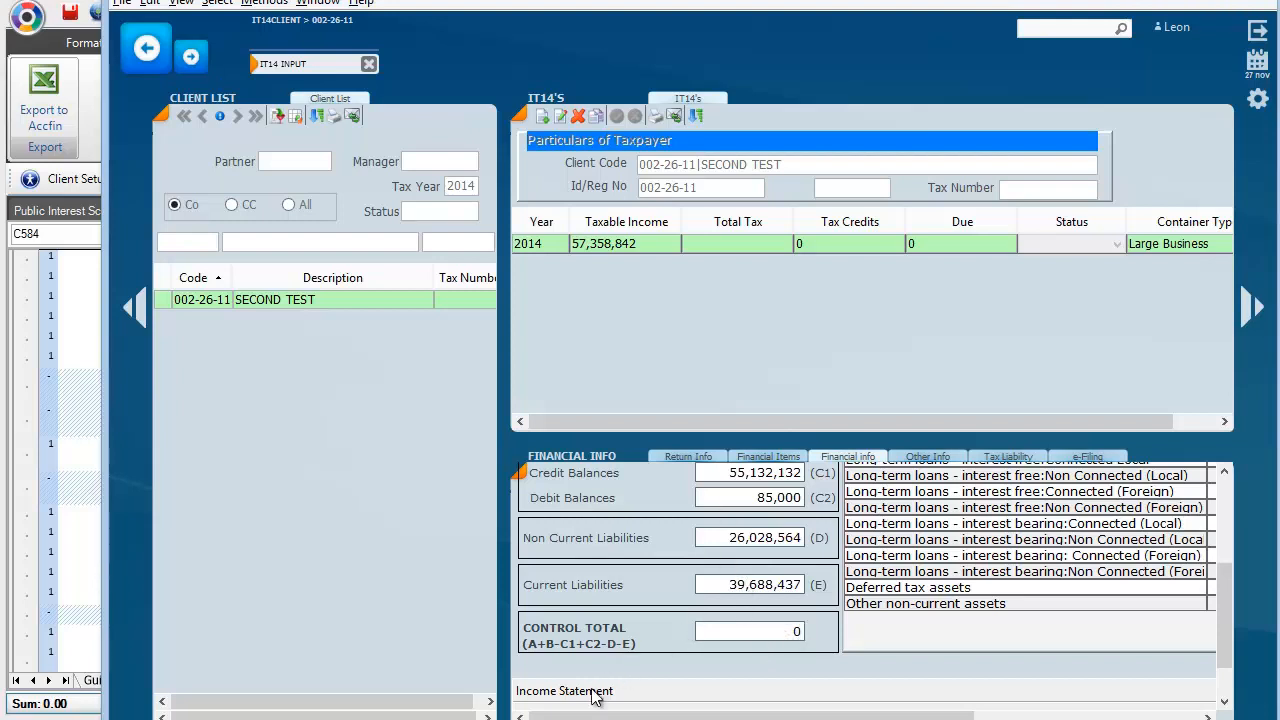
pyautogui.click(564, 691)
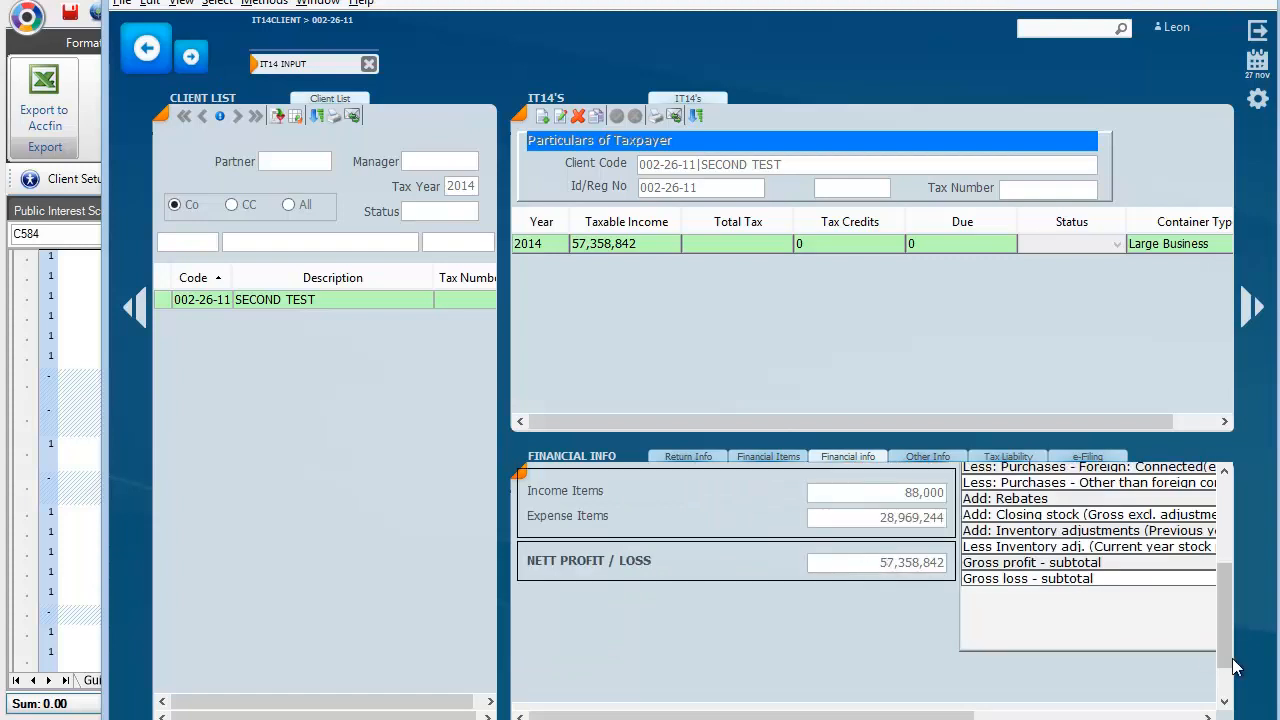
pyautogui.scroll(-3)
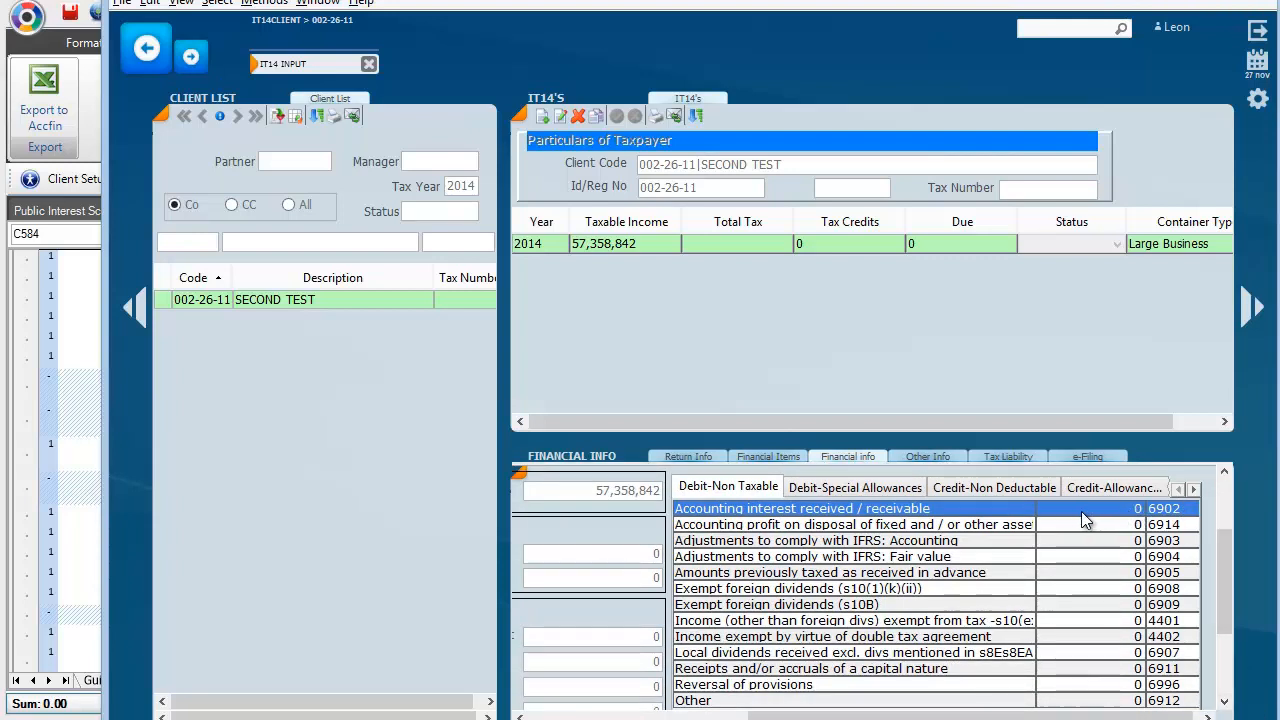
pyautogui.moveTo(1075, 530)
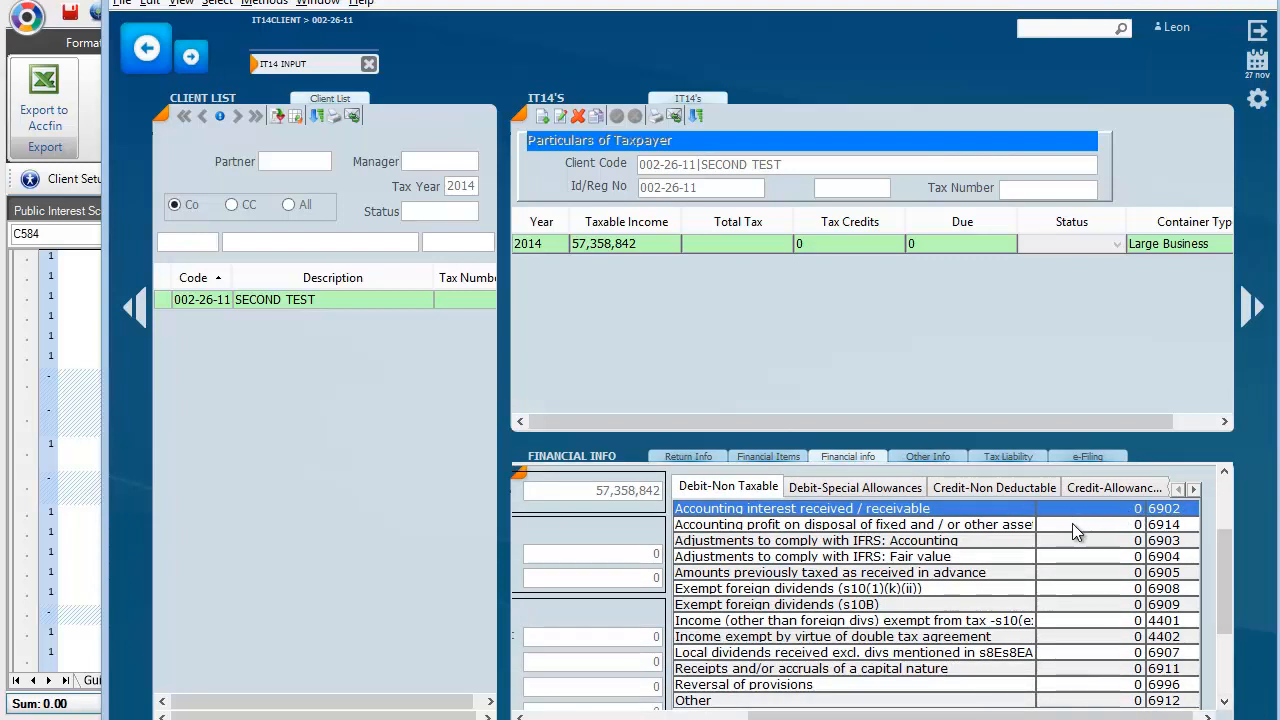
pyautogui.click(815, 540)
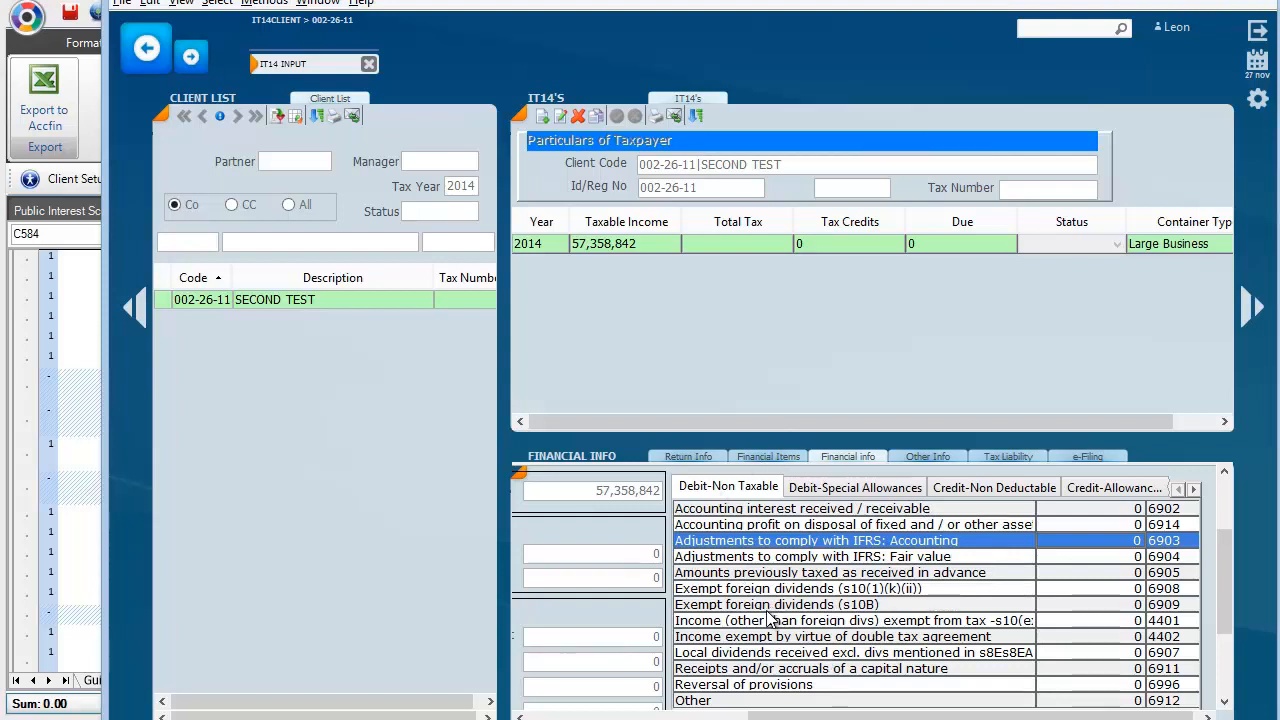
pyautogui.moveTo(595, 547)
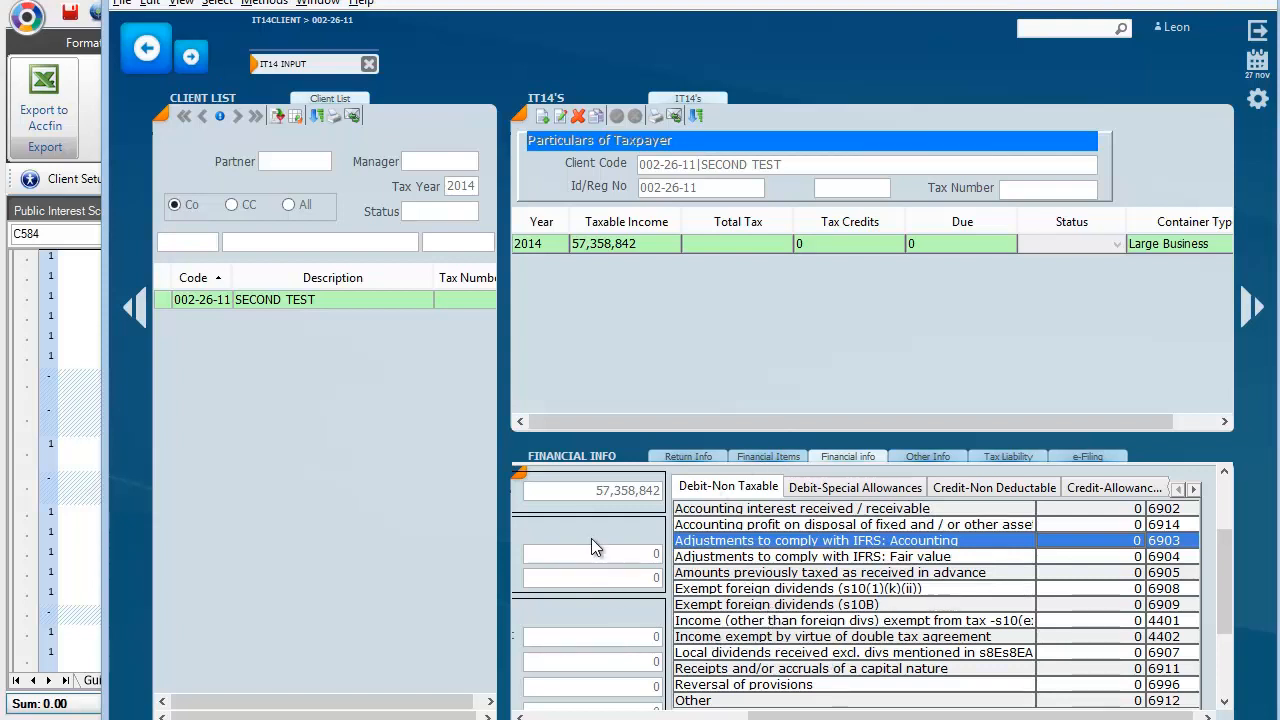
pyautogui.moveTo(722, 576)
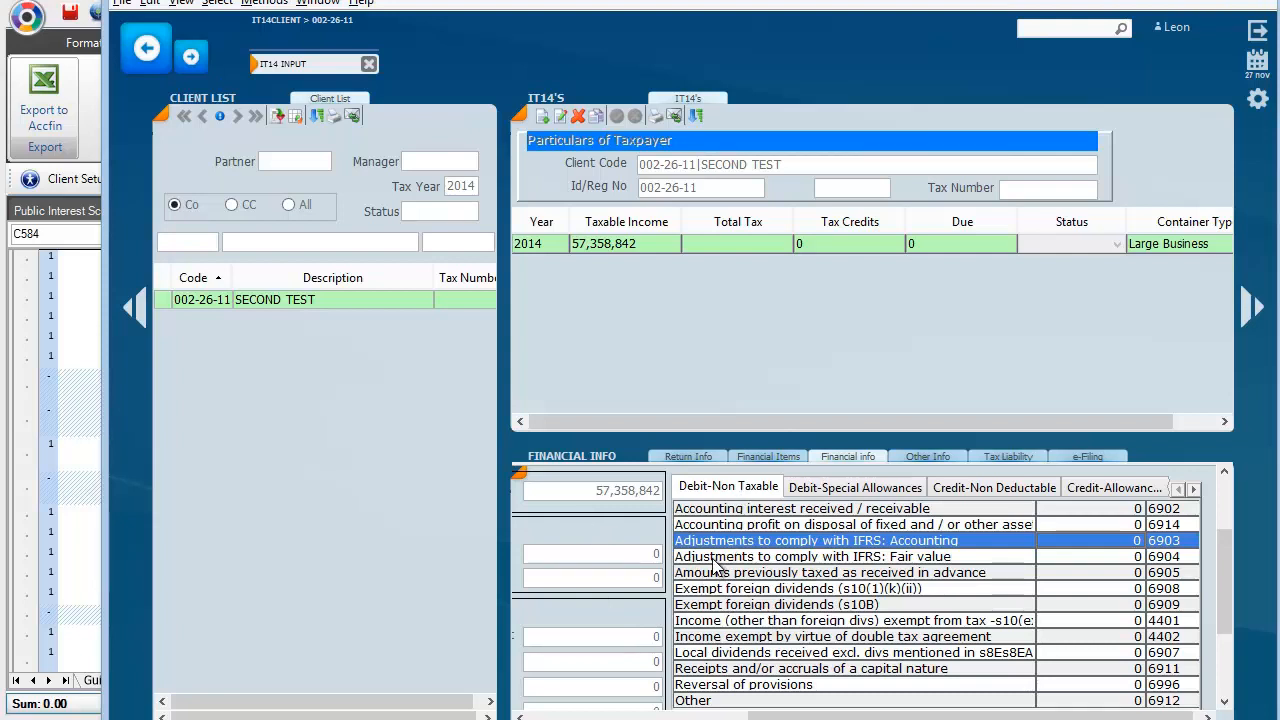
pyautogui.moveTo(705, 570)
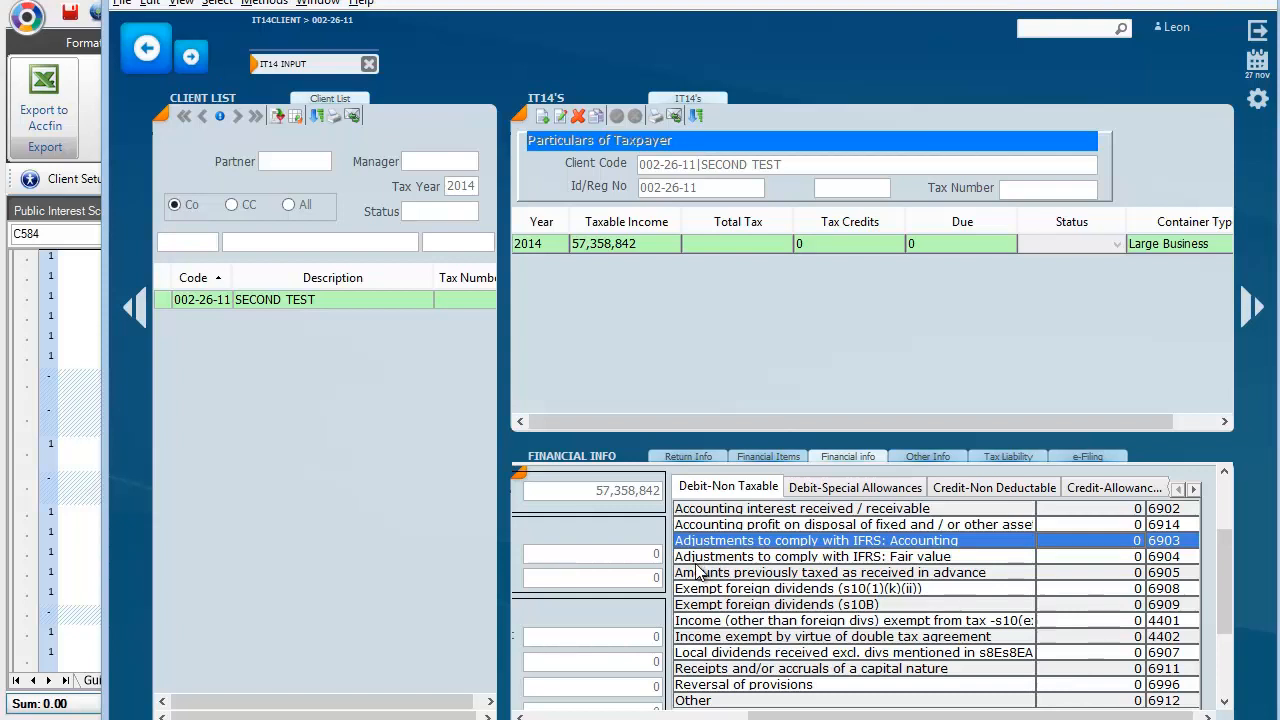
pyautogui.moveTo(695, 572)
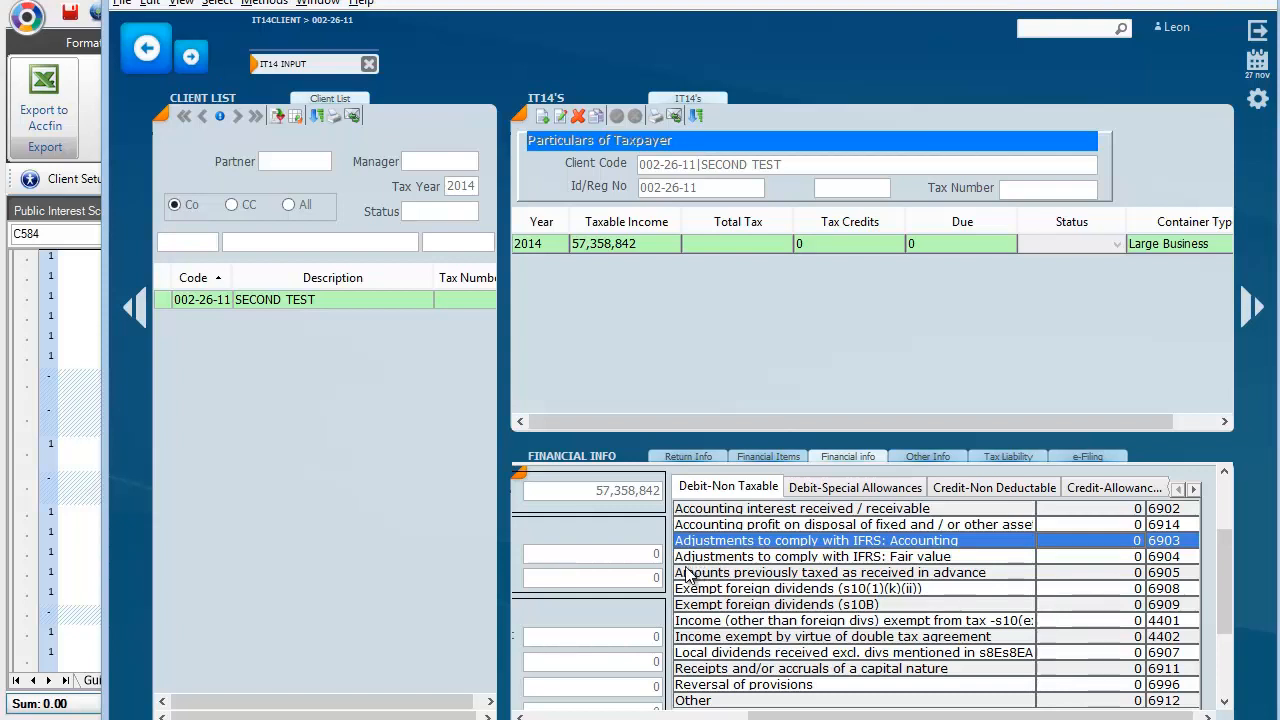